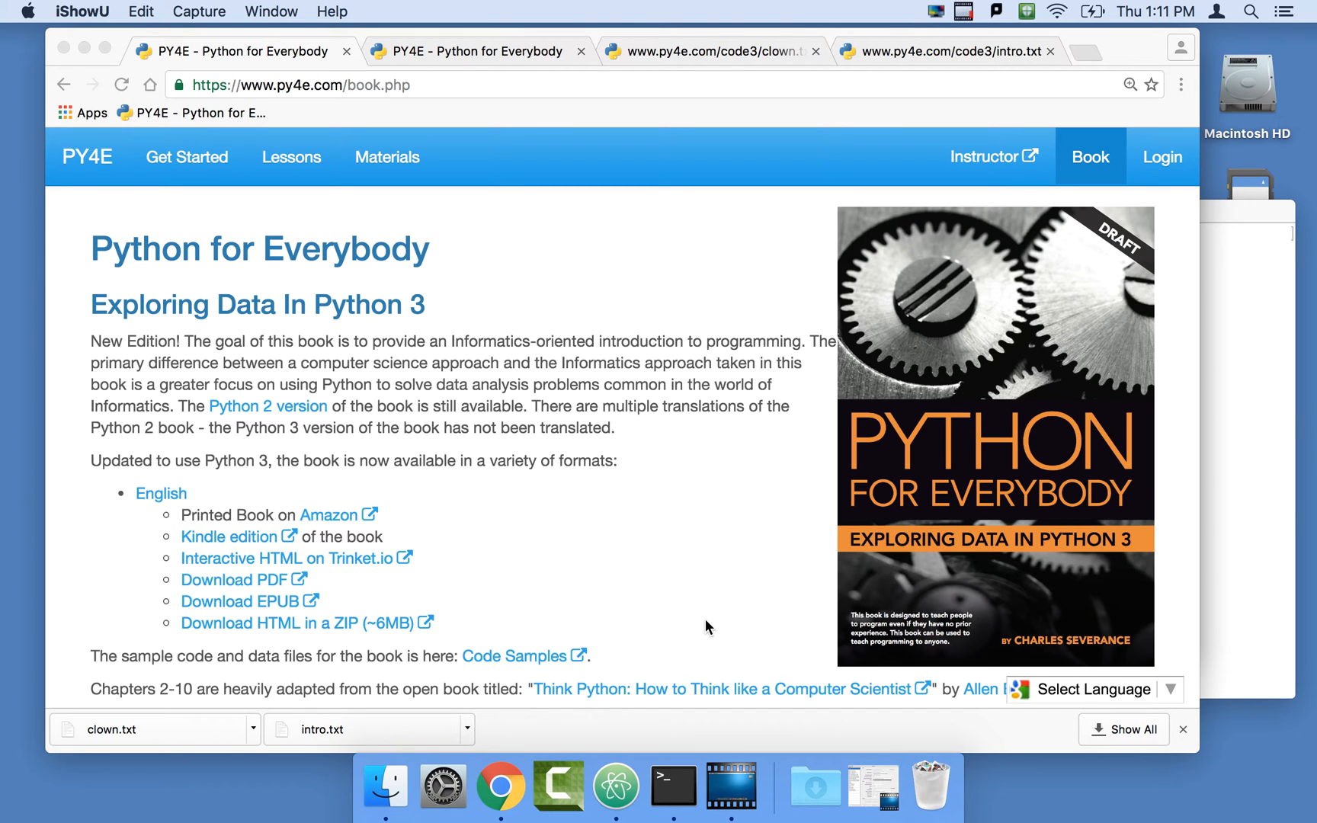
mouse_move(457, 308)
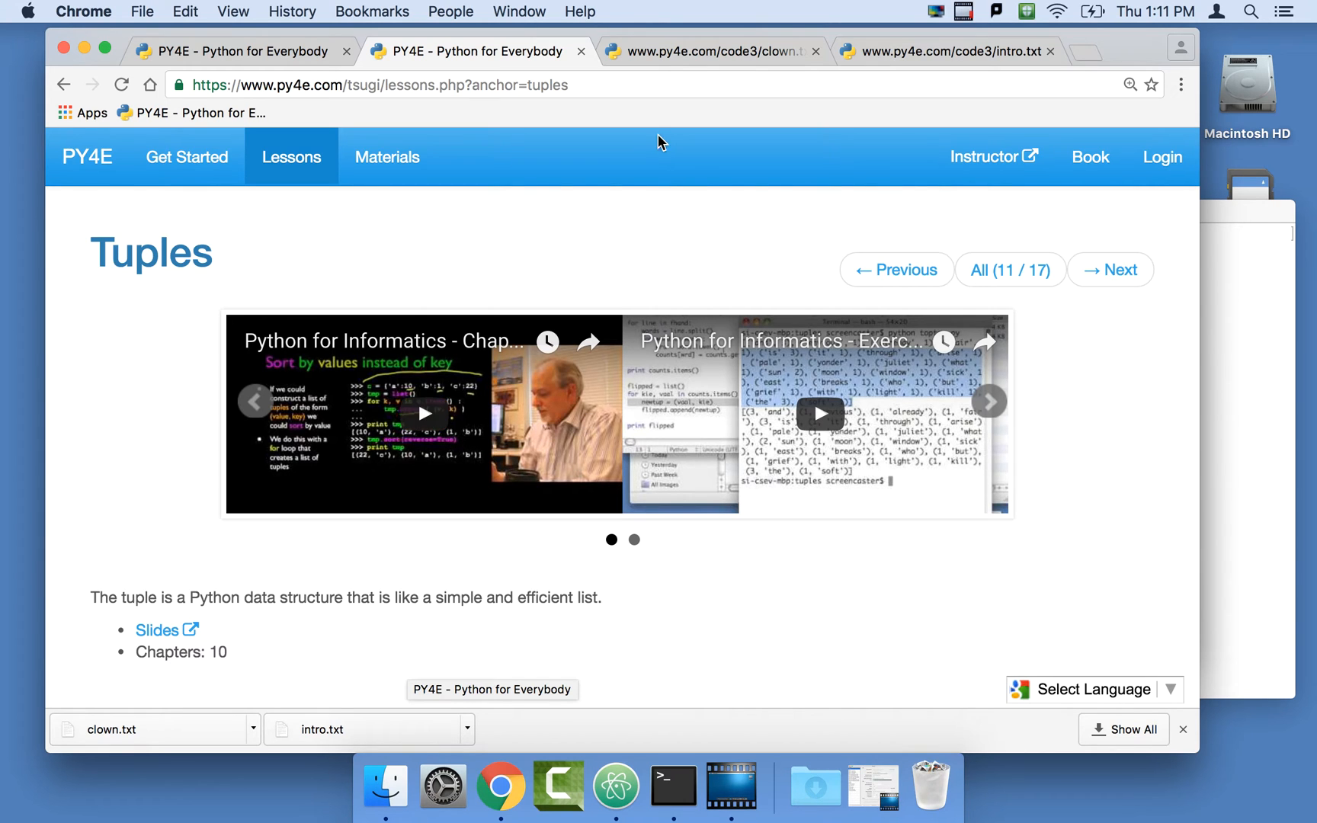
View the clown.txt sample text in Chrome, then bring Atom's ex_09.py to the front.
click(713, 52)
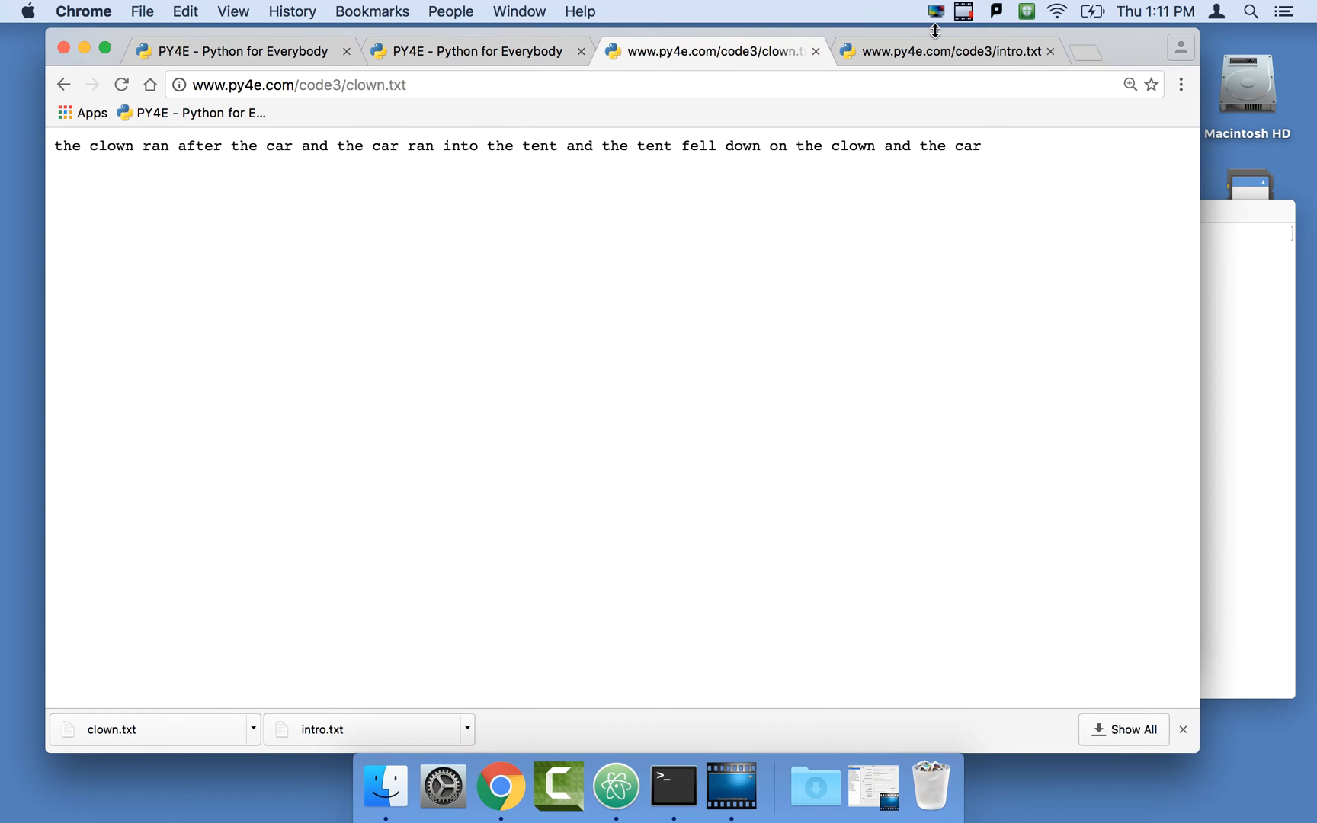
click(950, 52)
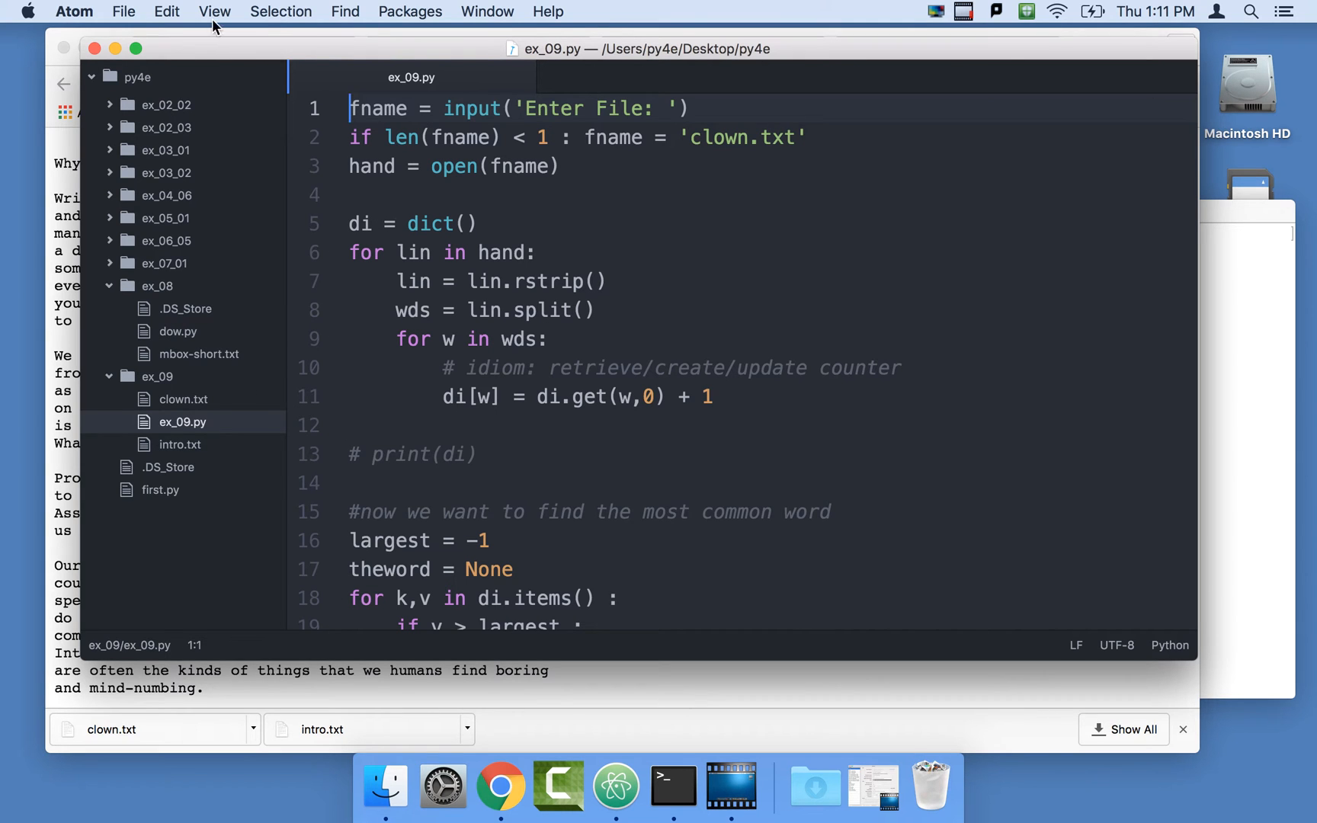
Save a copy of ex_09.py as ex_10.py in the ex_09 folder via Save As.
click(122, 11)
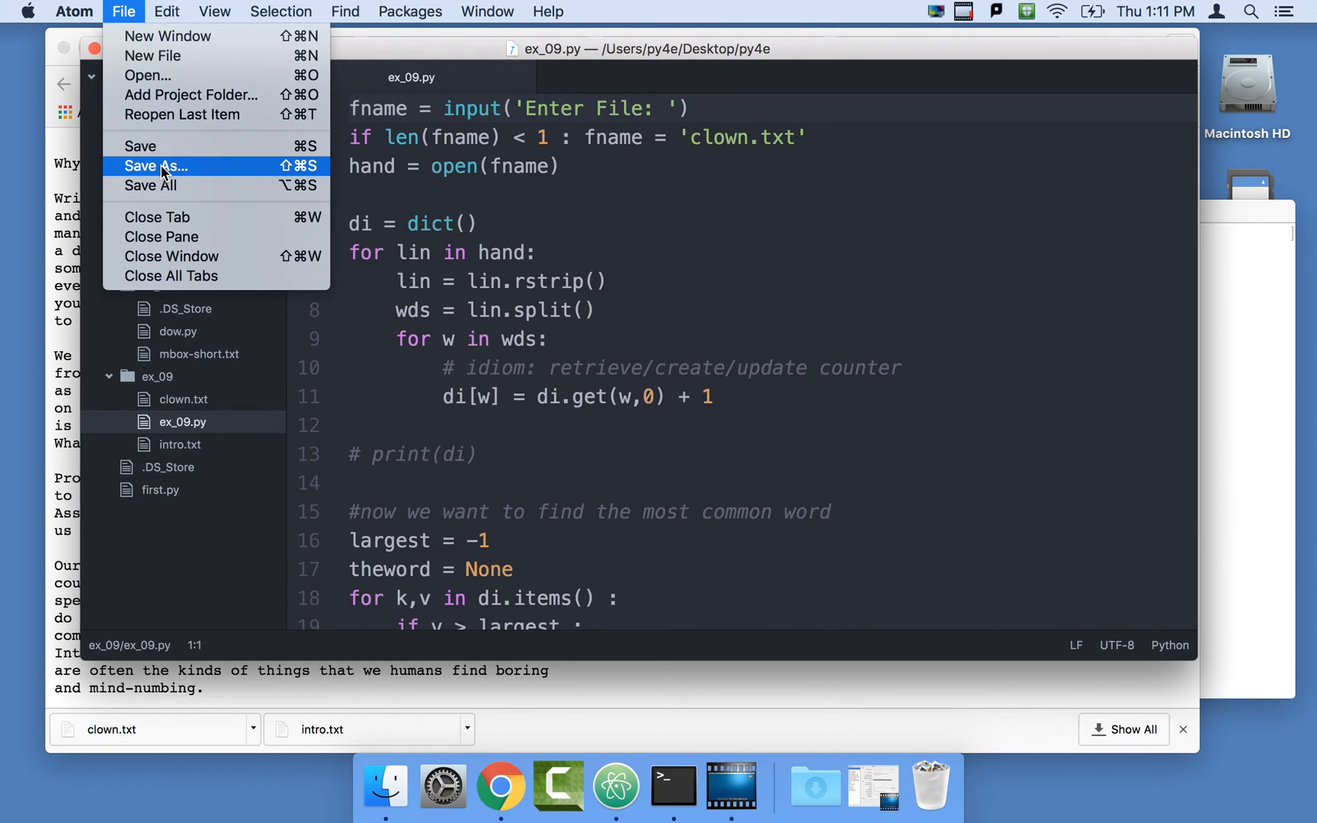
click(156, 166)
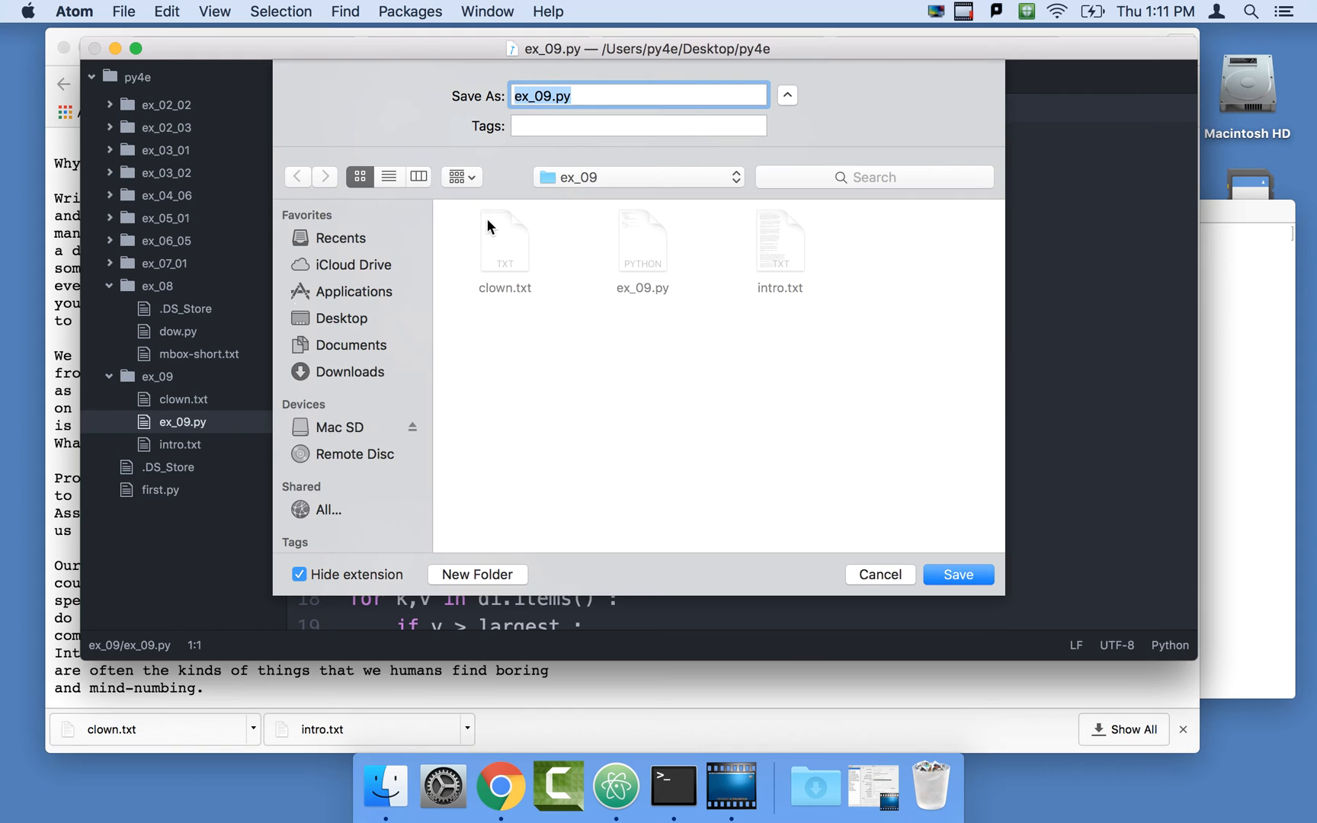
click(548, 96)
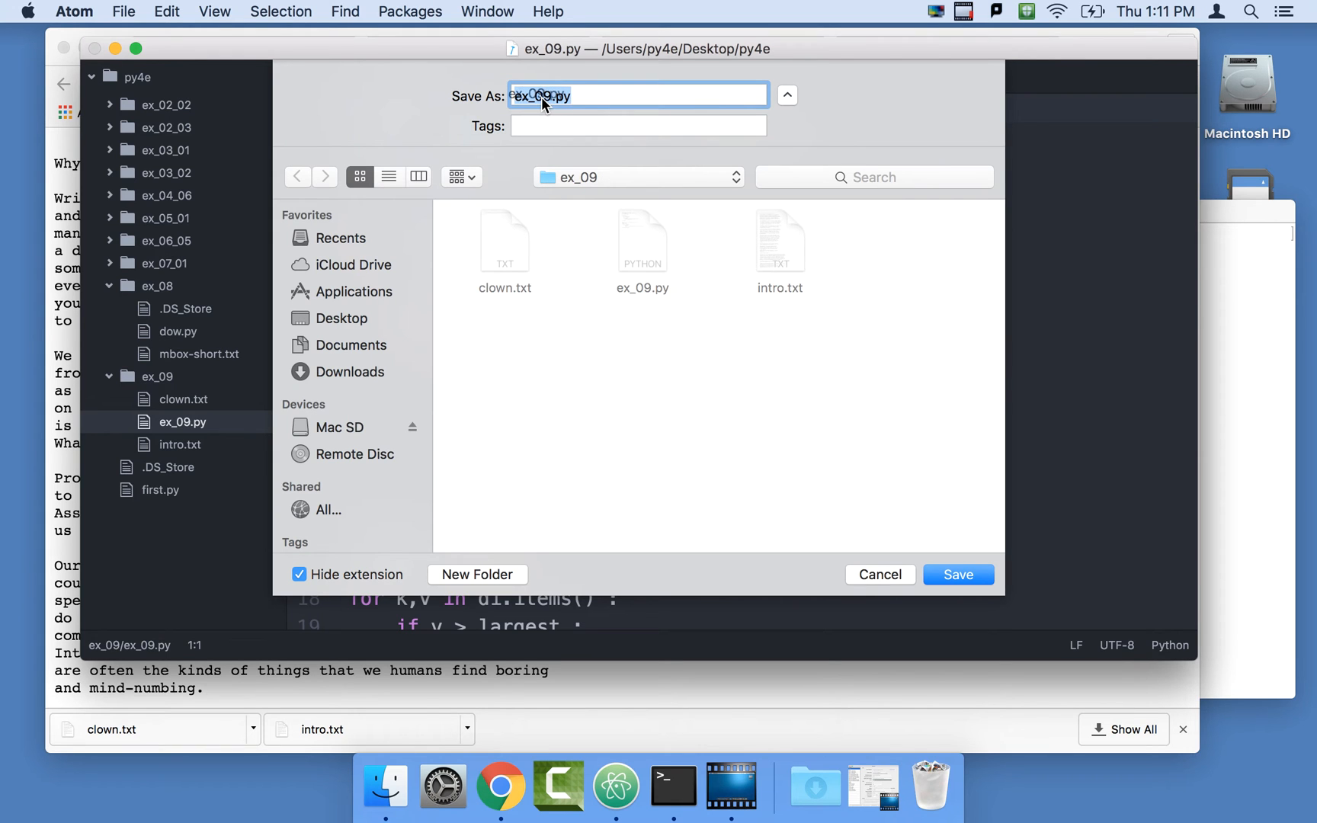
click(298, 574)
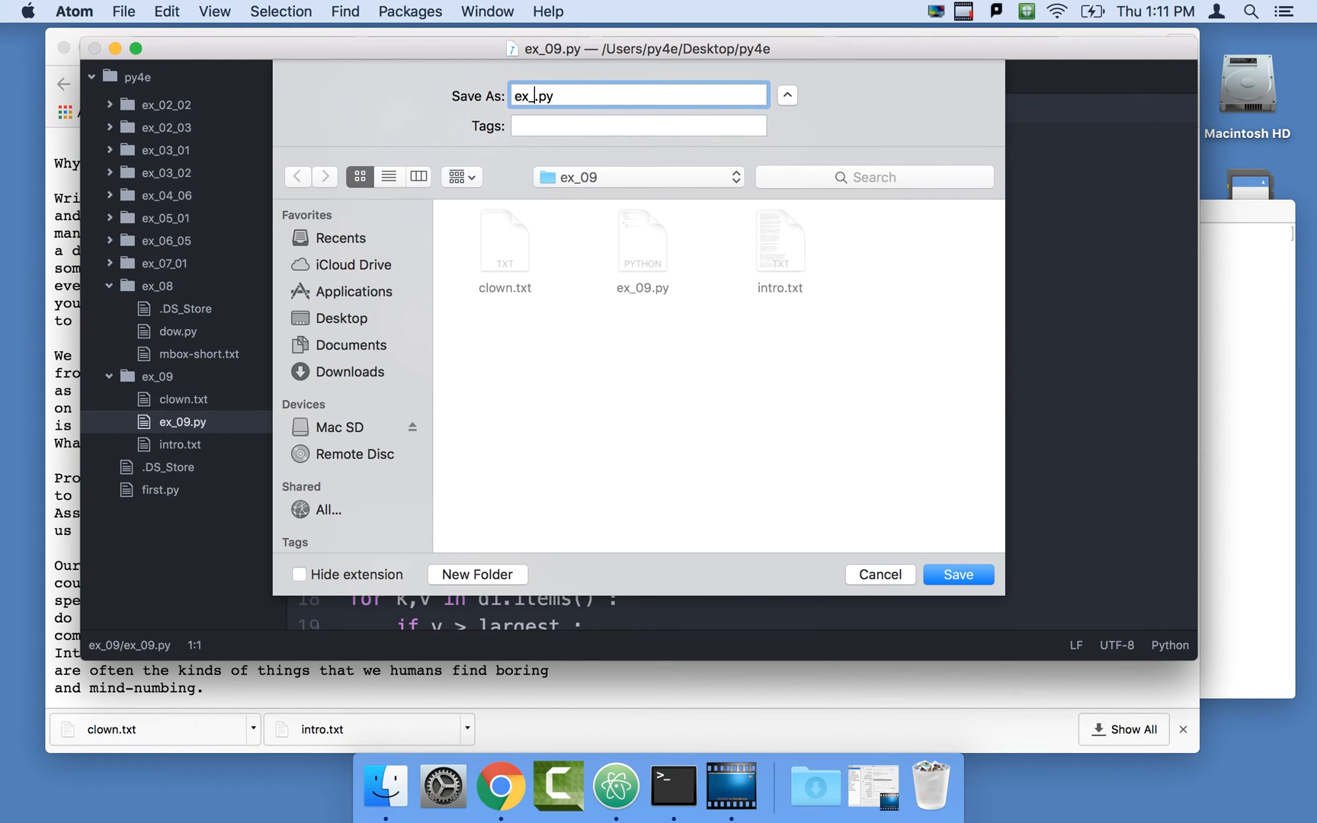
click(957, 575)
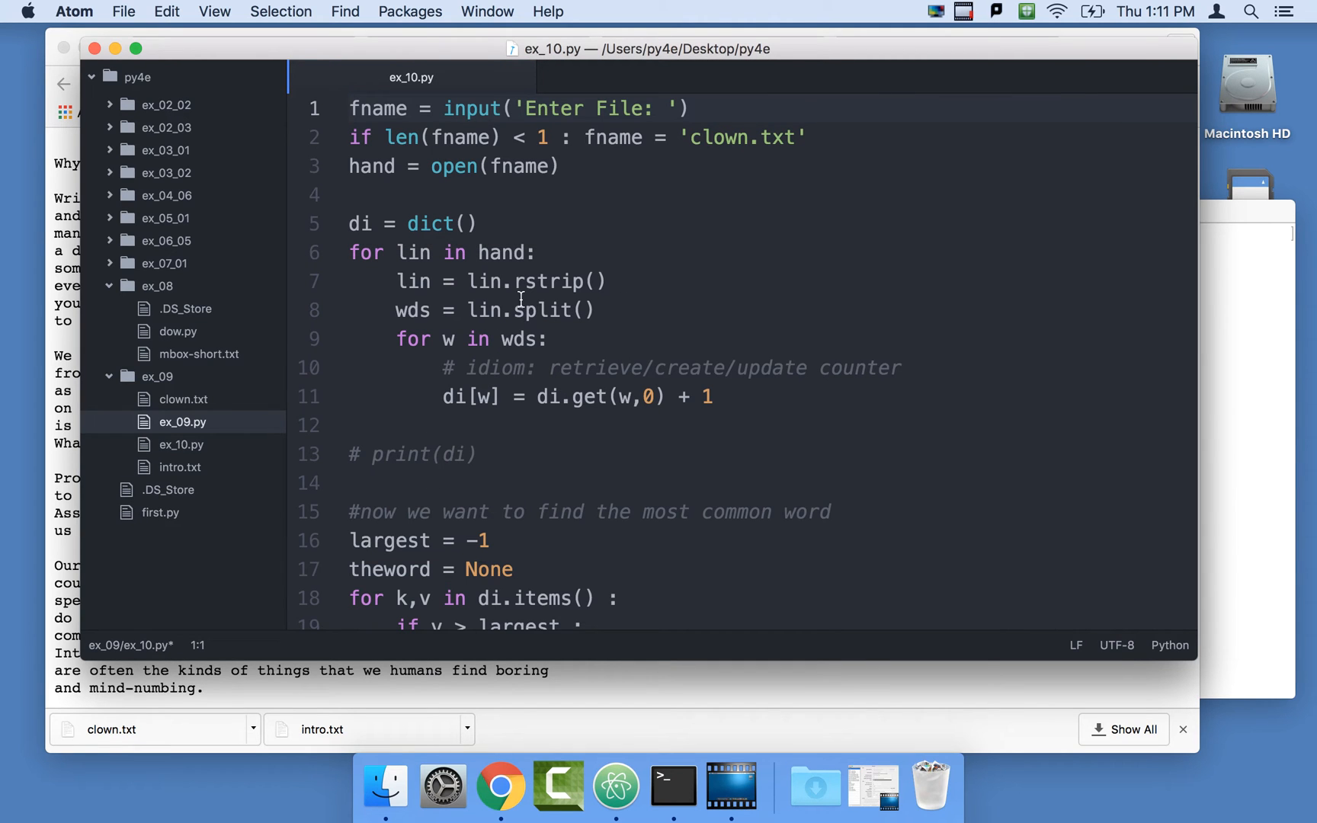
mouse_move(548, 333)
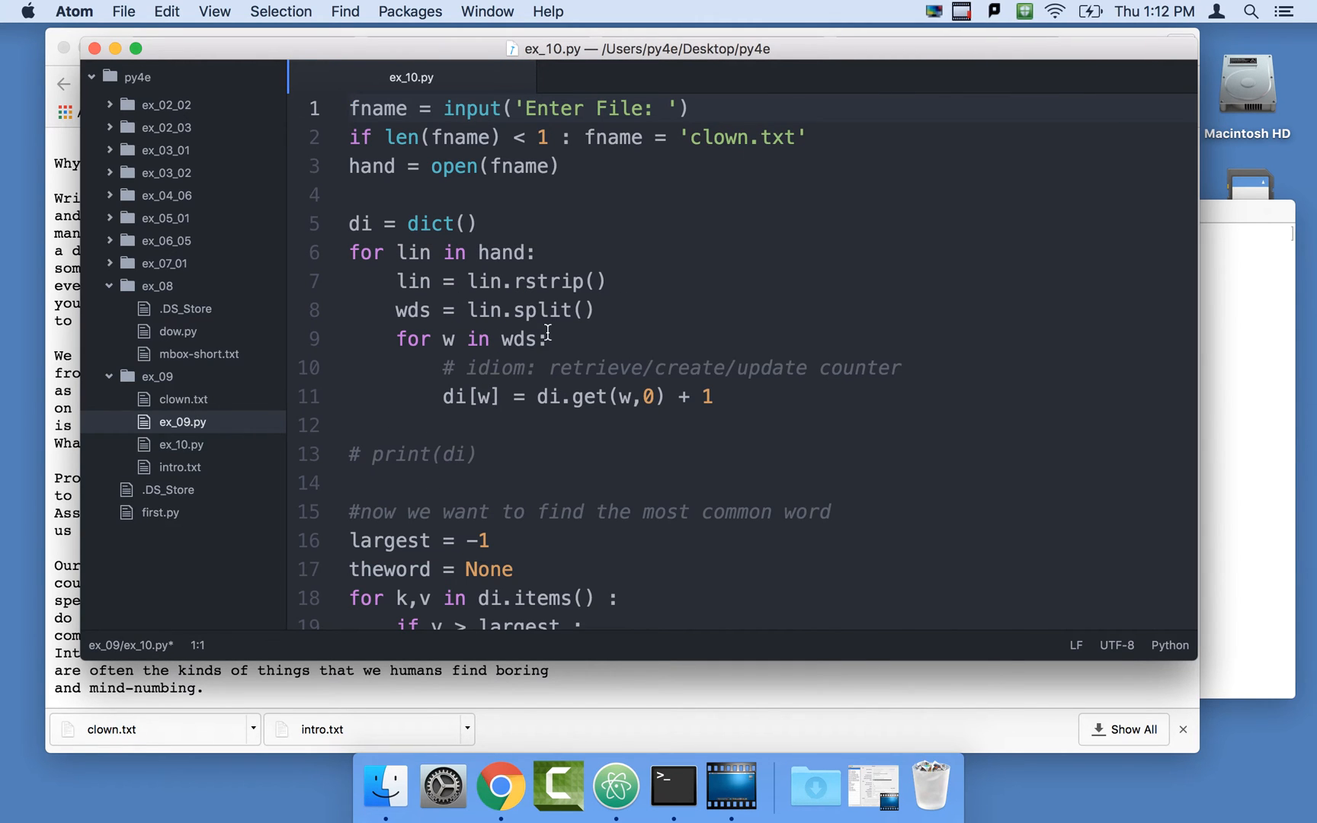
mouse_move(211, 403)
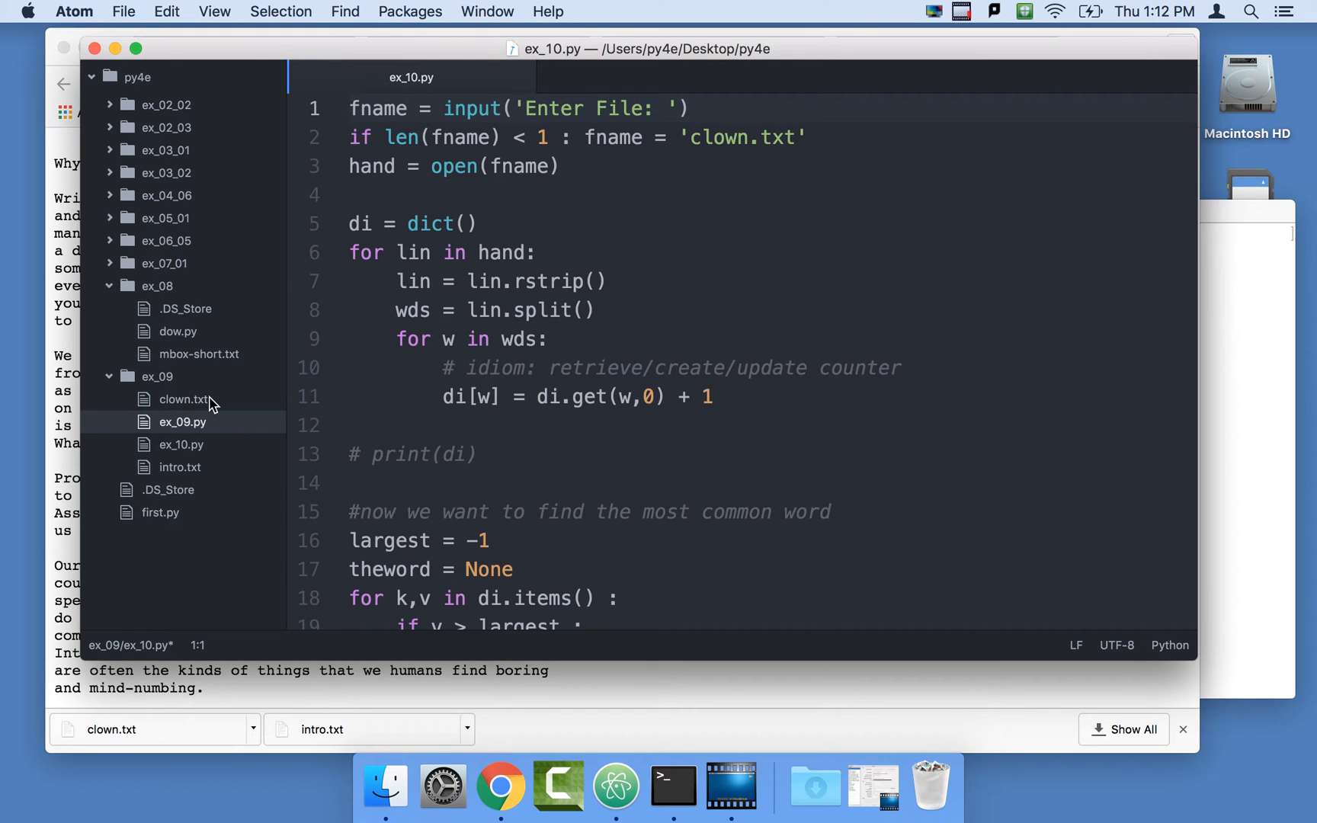
Trim ex_10.py to the word-counting loop plus an uncommented print(di) and save it.
click(180, 444)
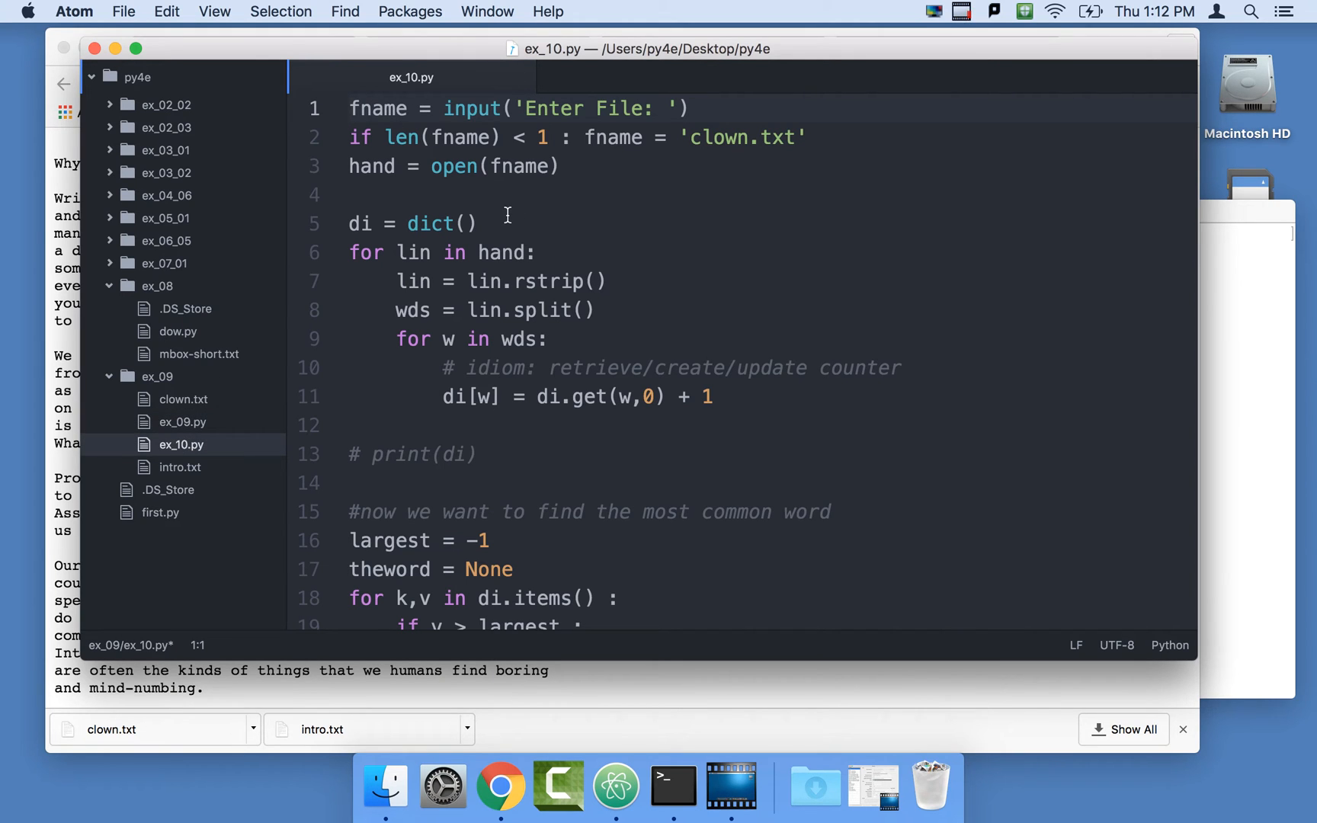
mouse_move(539, 489)
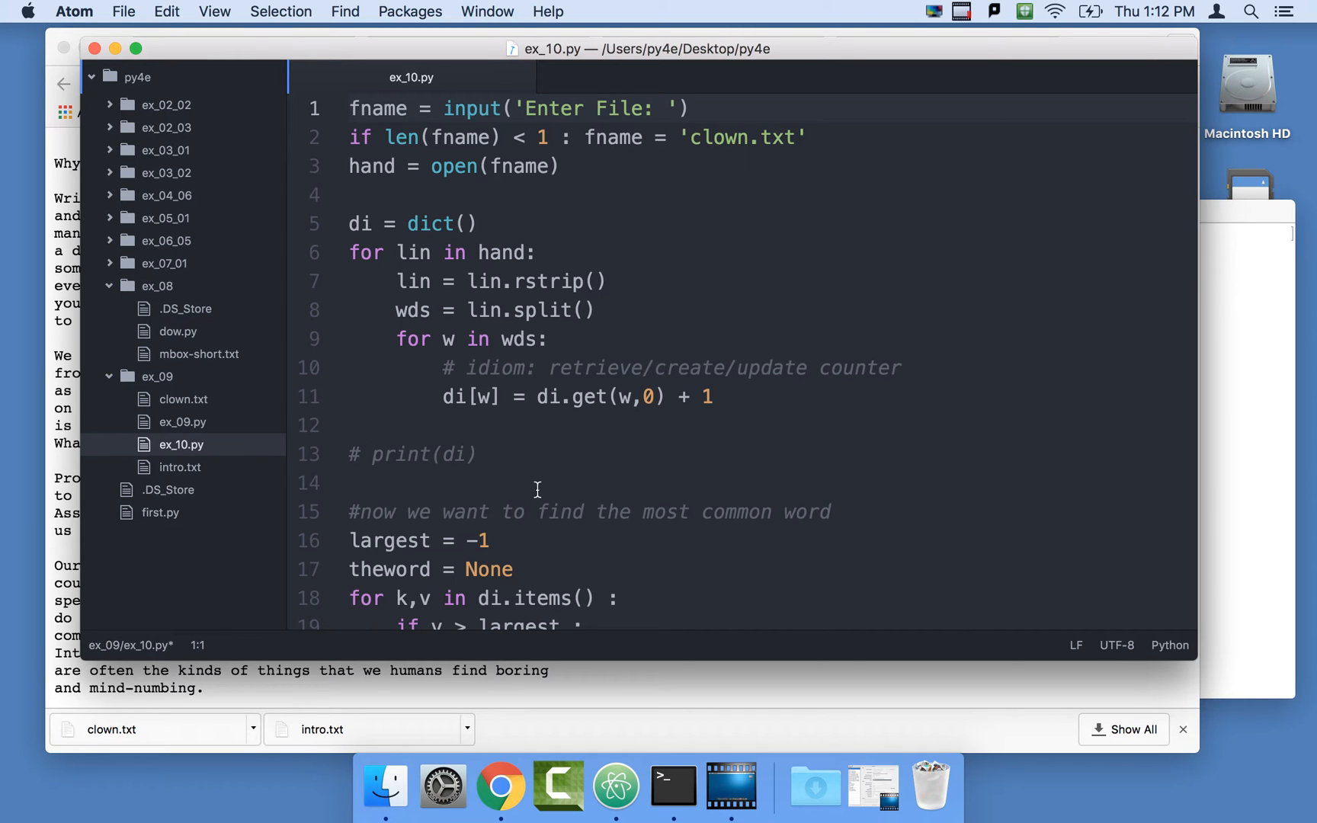
click(474, 455)
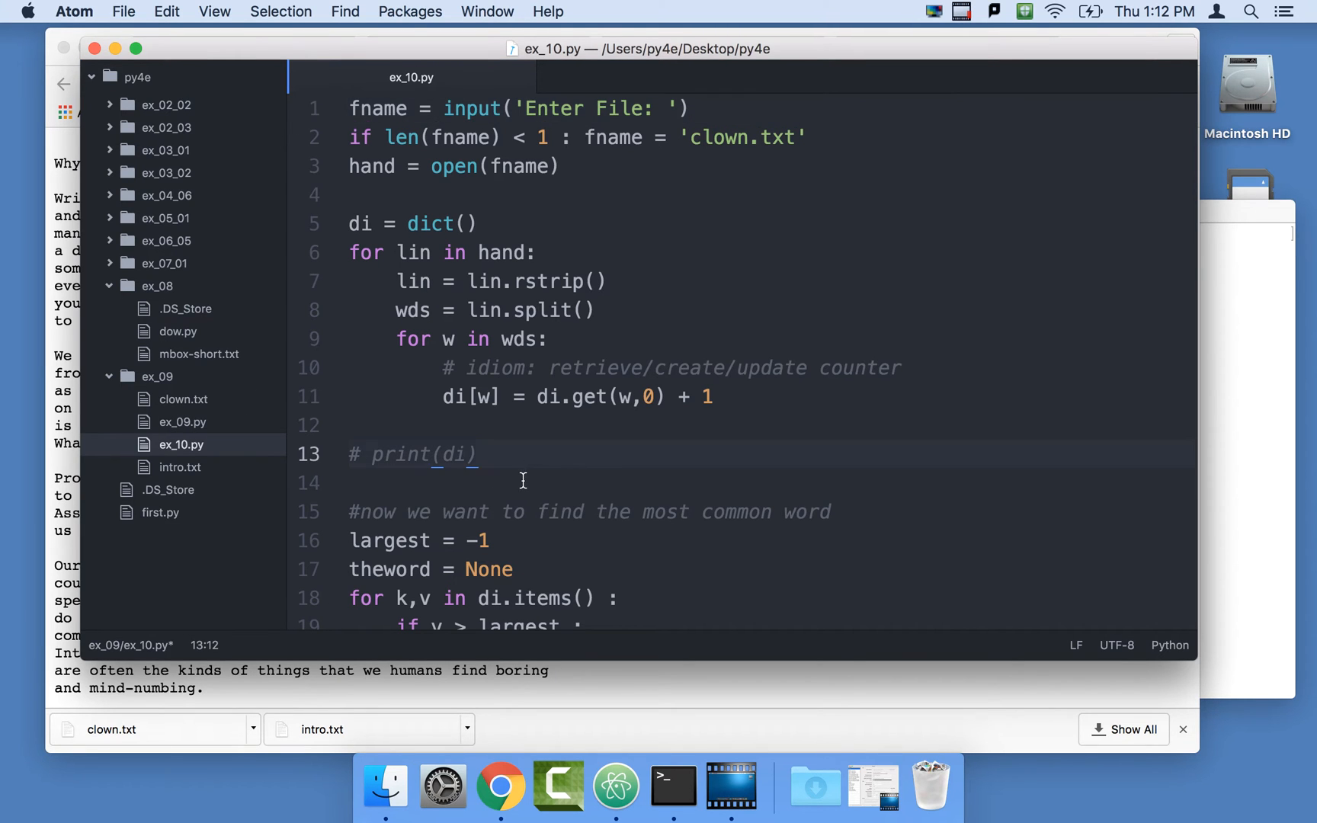
scroll(down, 3)
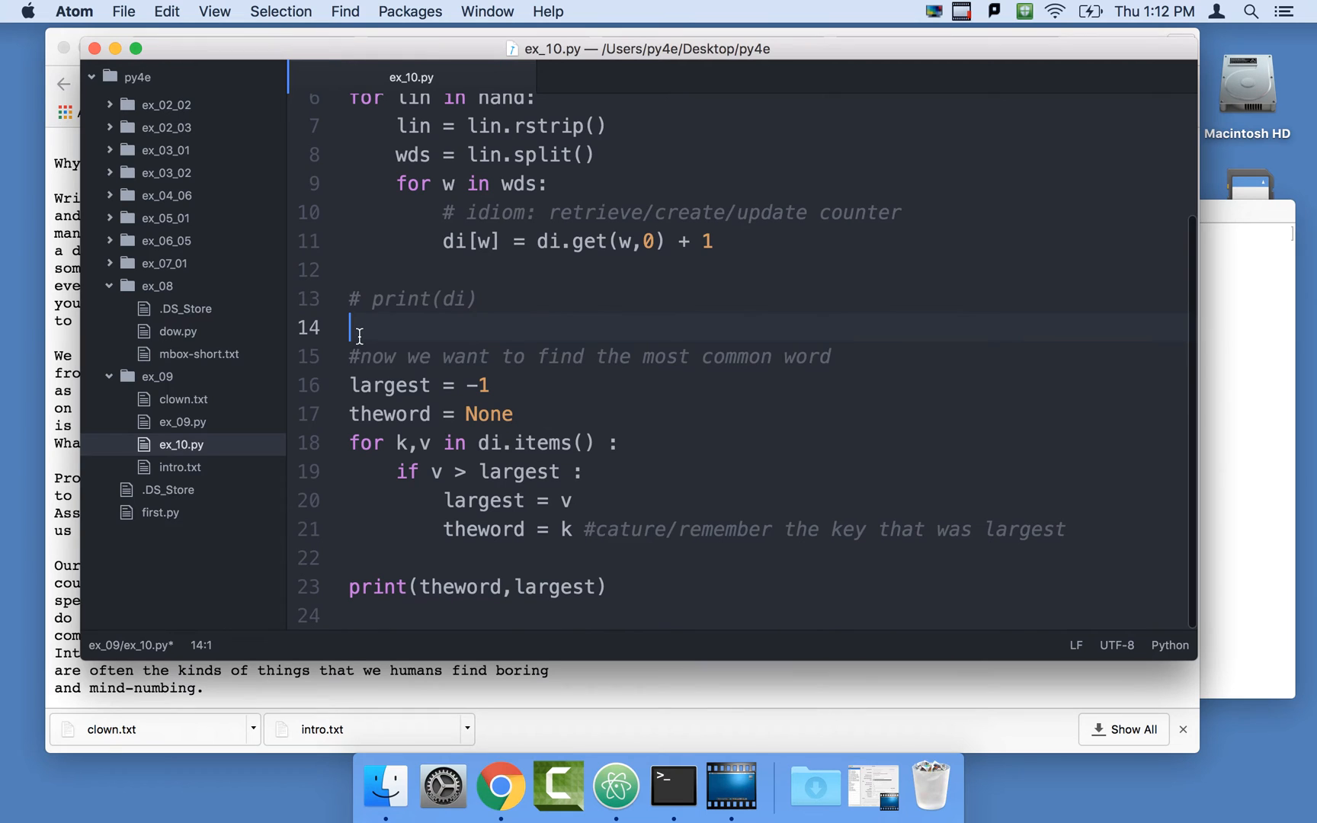
drag(360, 328, 605, 587)
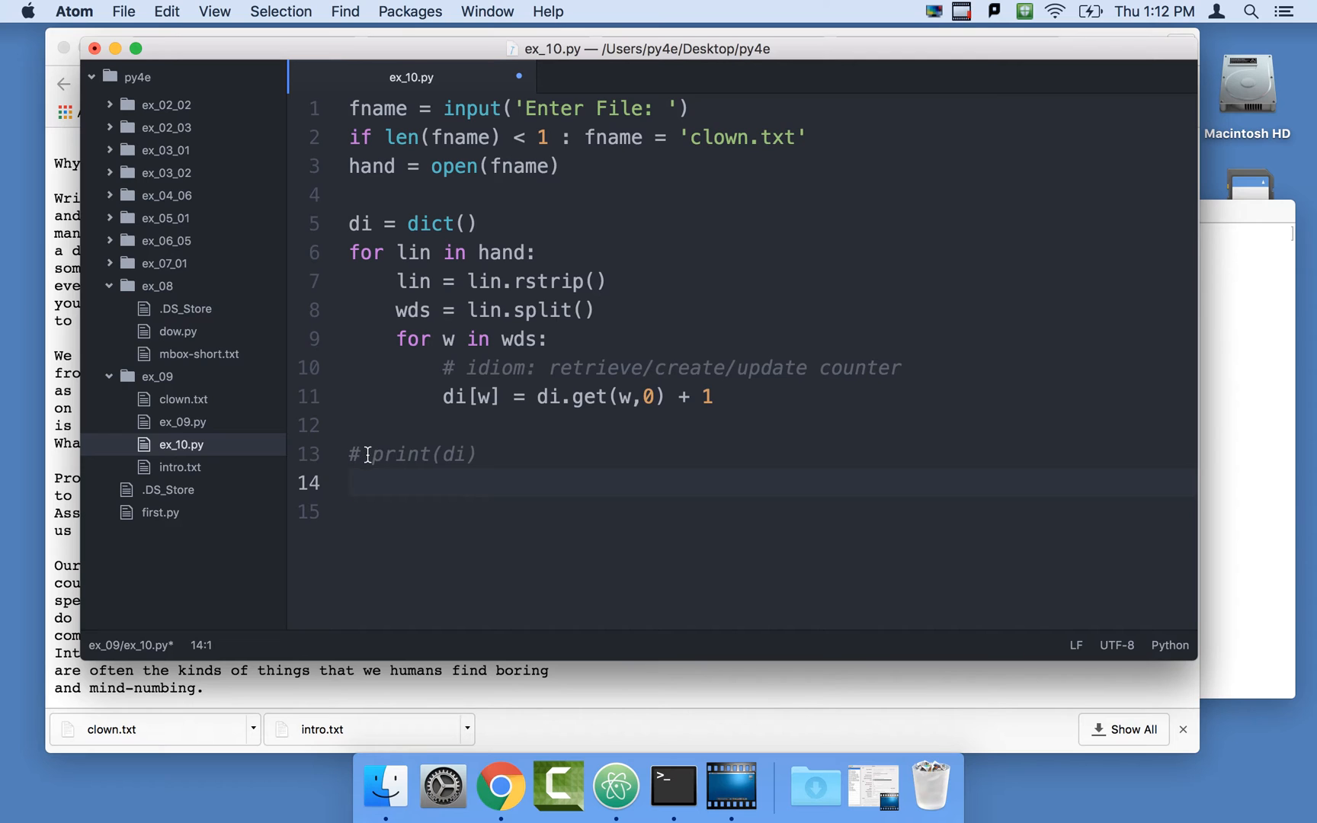
key(Backspace)
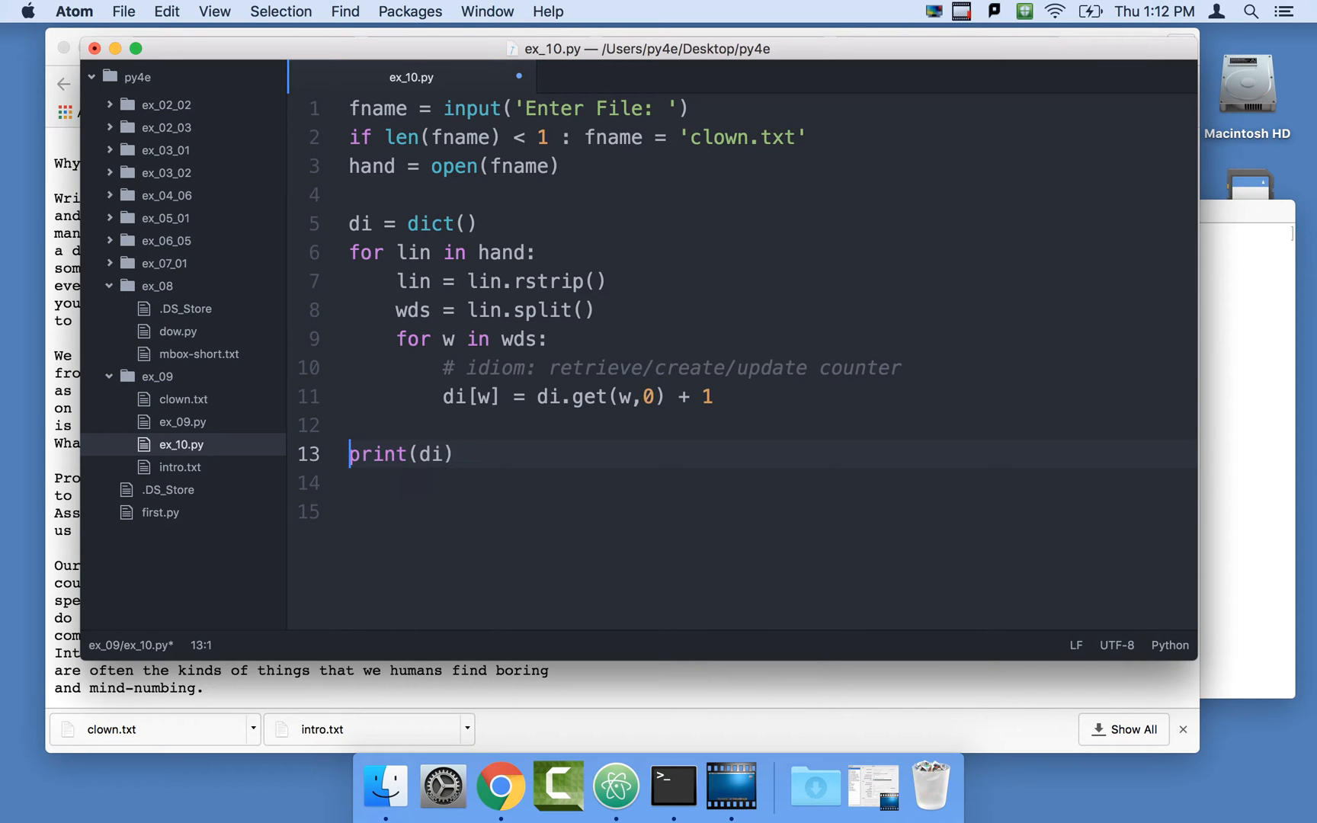
key(cmd+s)
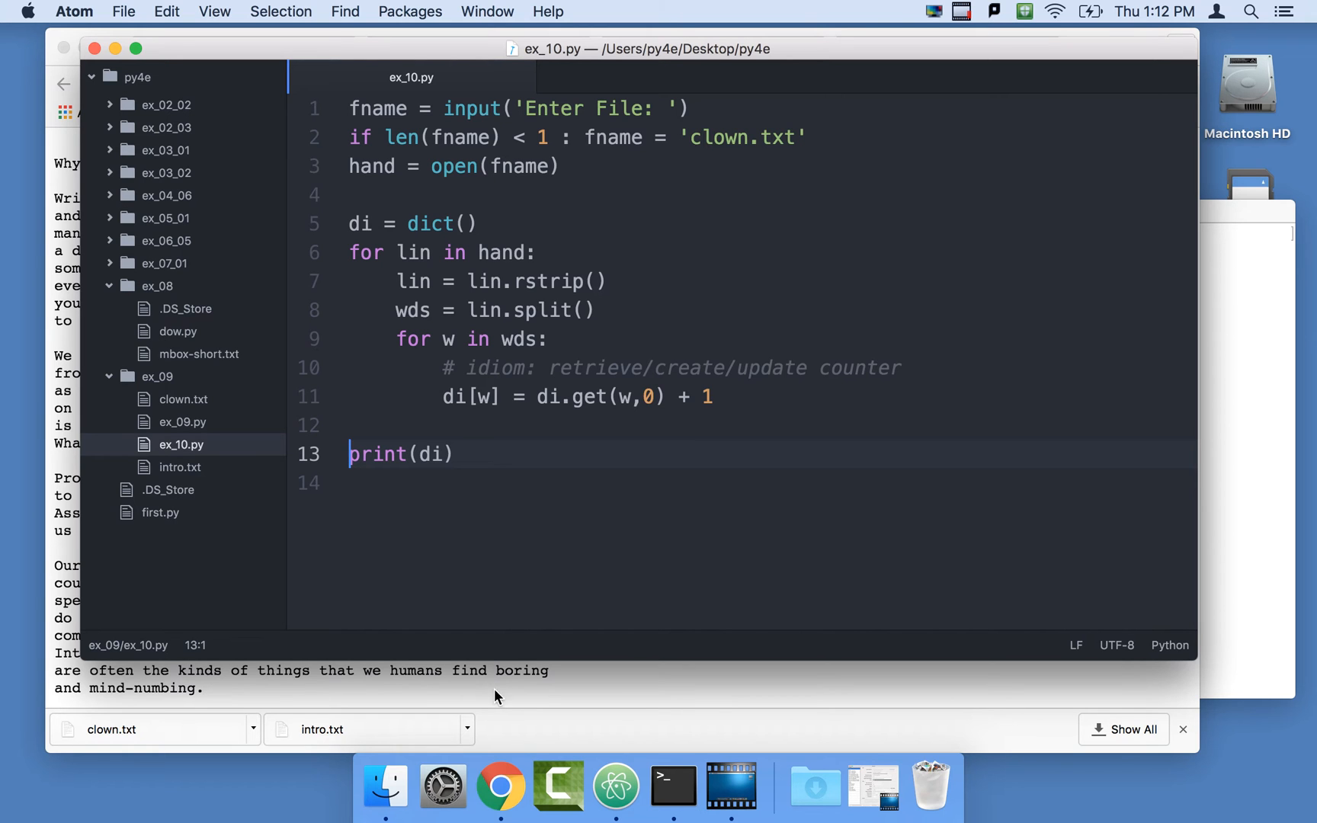
In Terminal, cd to Desktop/py4e/ex_09/ and run ex_10.py with python3 on clown.txt.
click(671, 787)
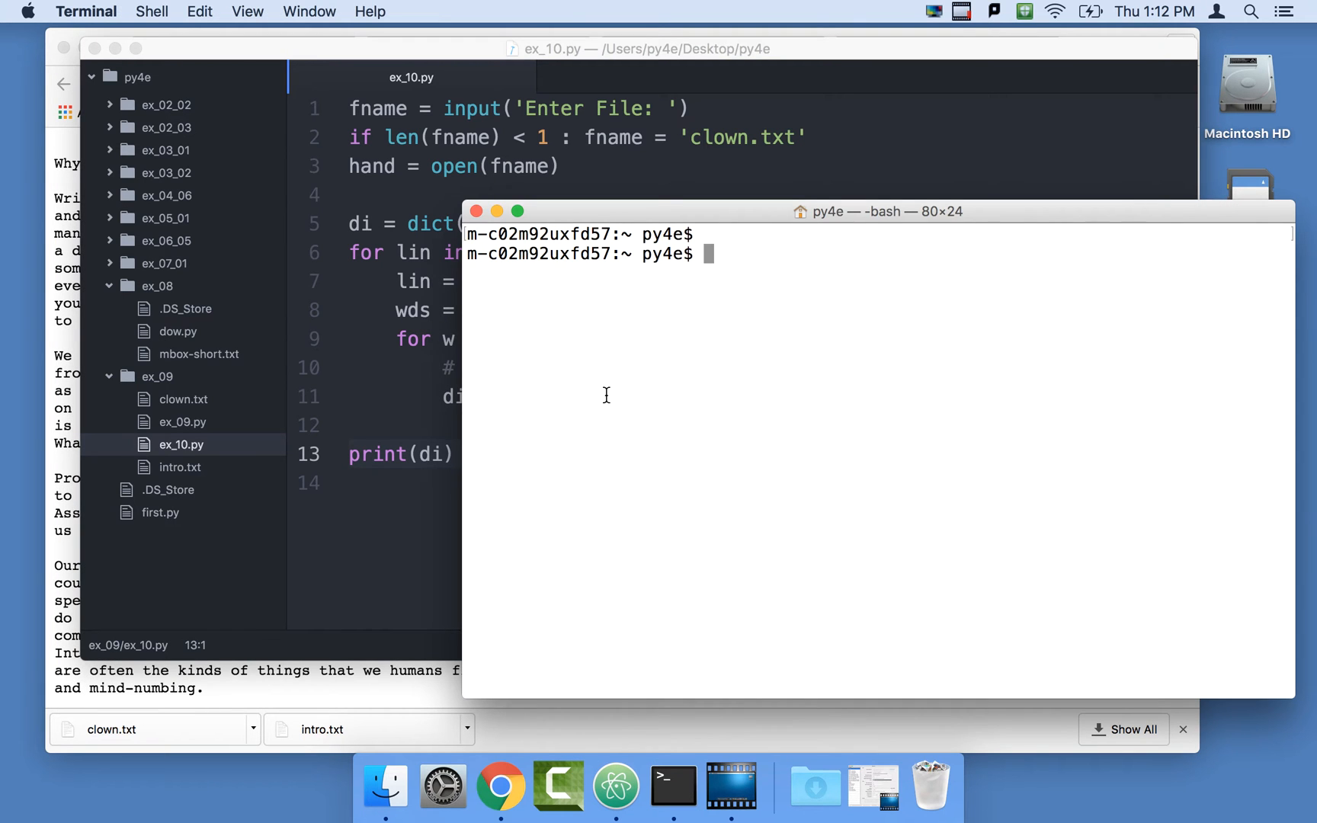
text(cd Desktop/)
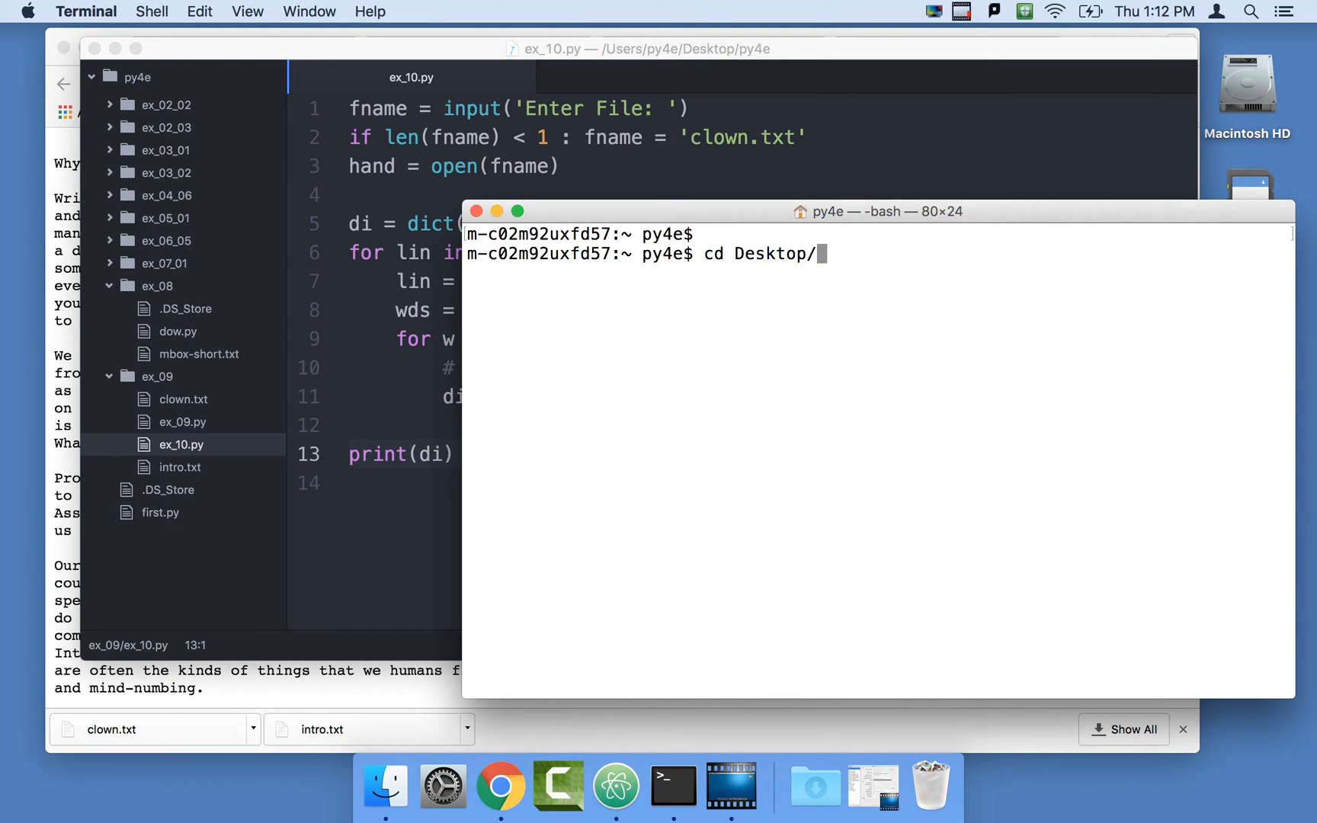
text(py4e/)
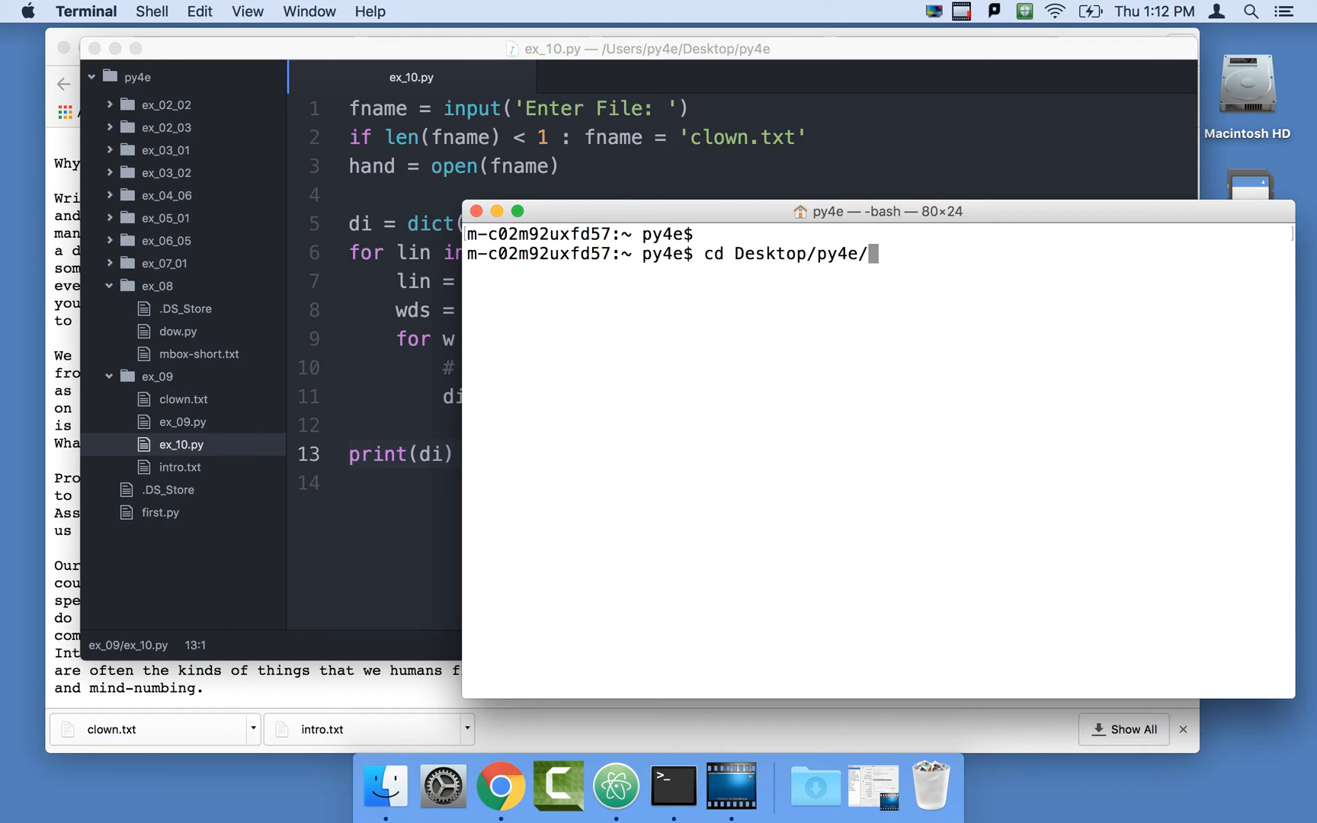
text(ex_09/)
text(ls)
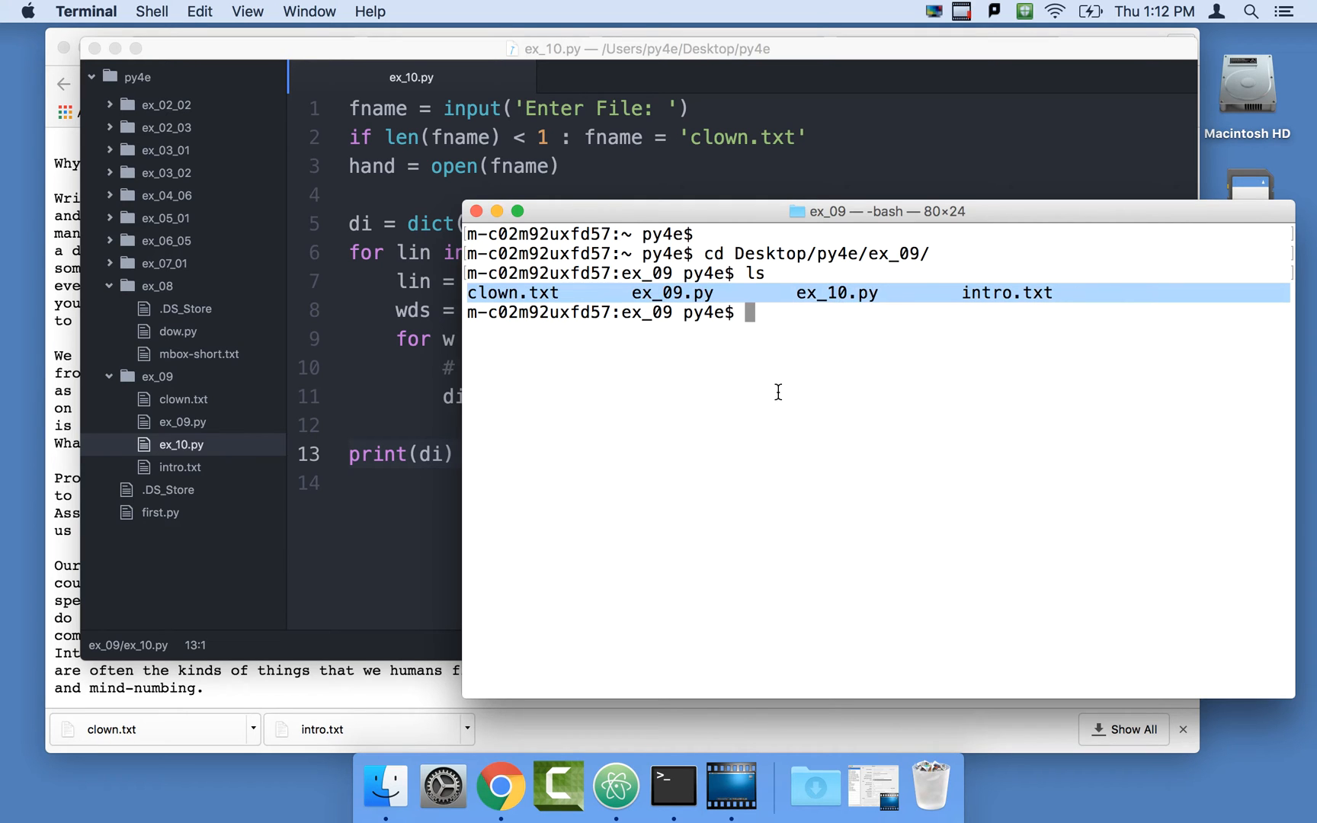
text(python3 ex_10.py)
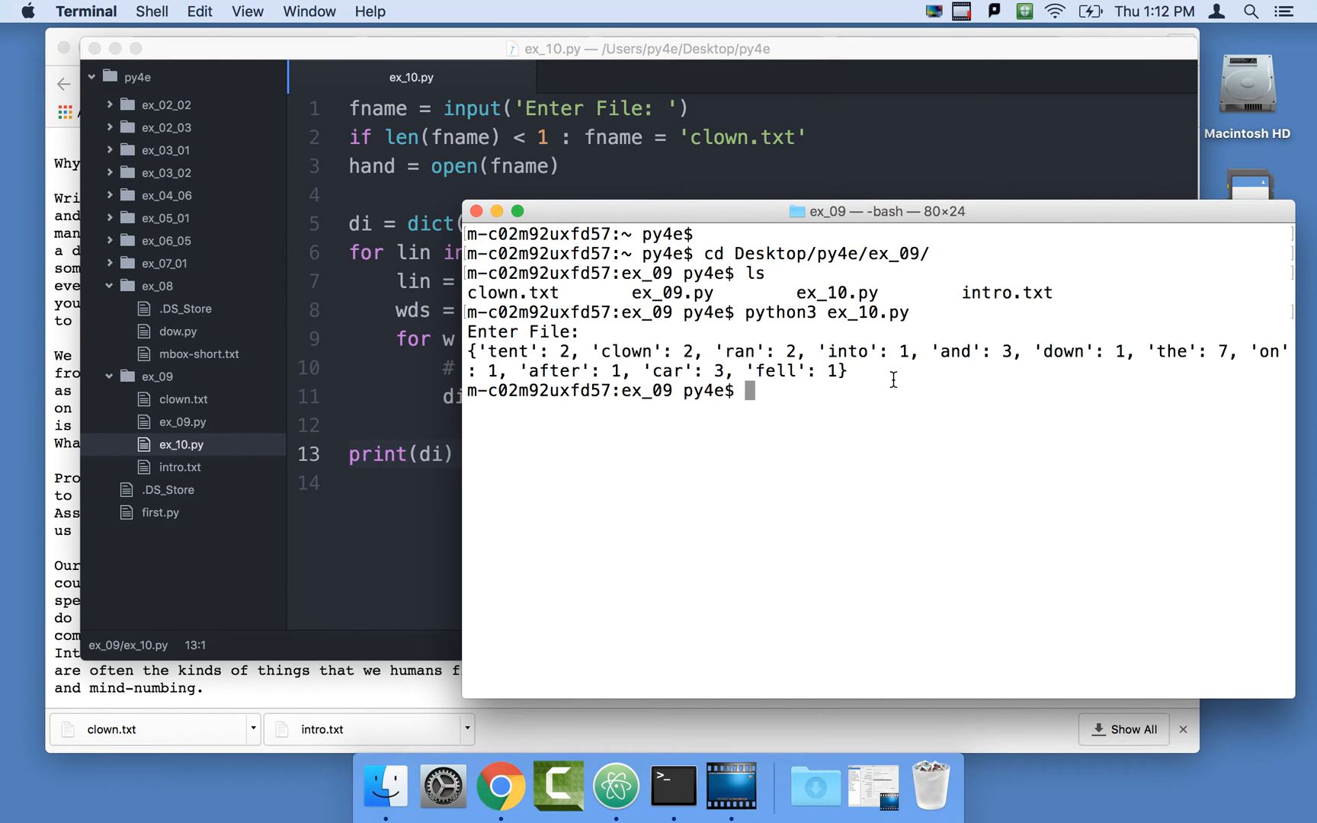
Highlight the printed word-count dictionary showing 'the': 7 and return to Atom.
drag(471, 350, 849, 372)
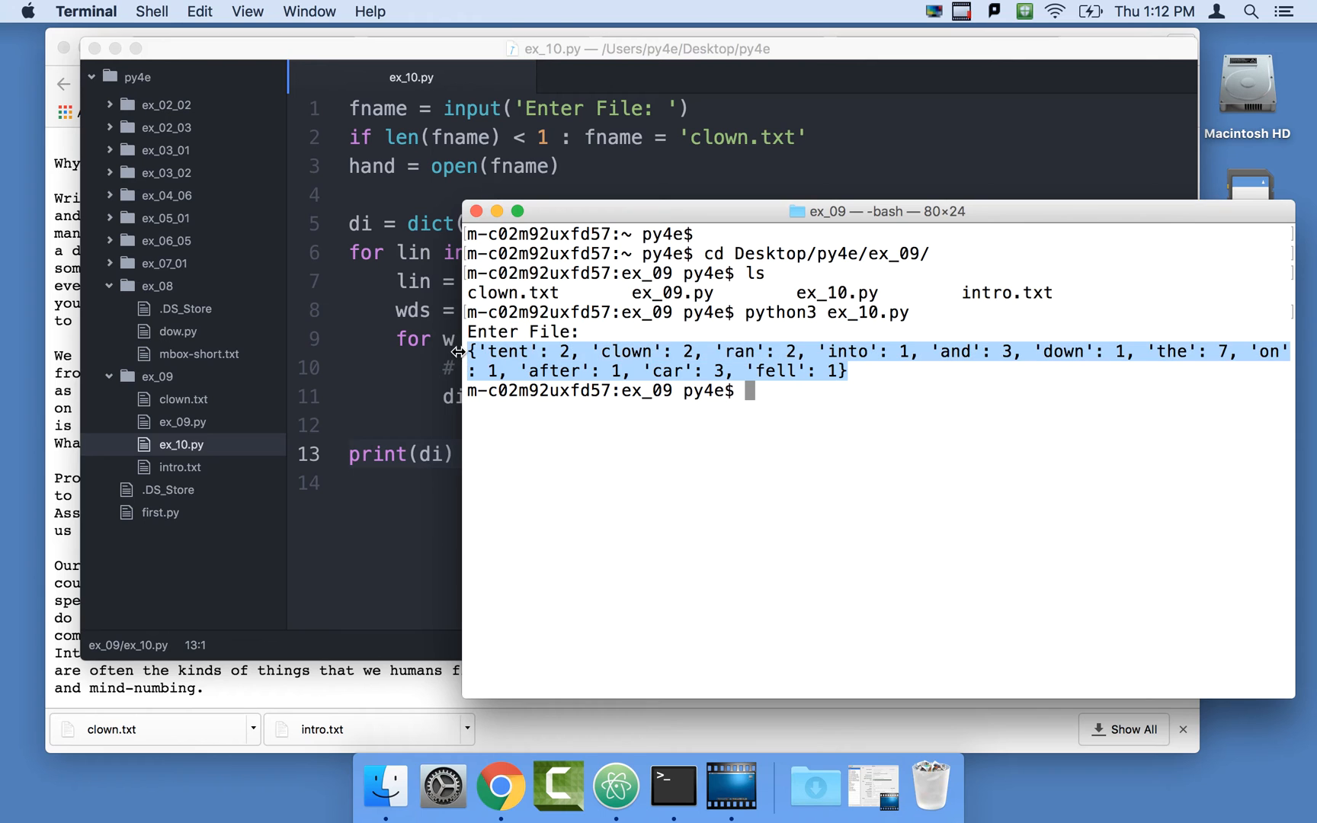
click(340, 273)
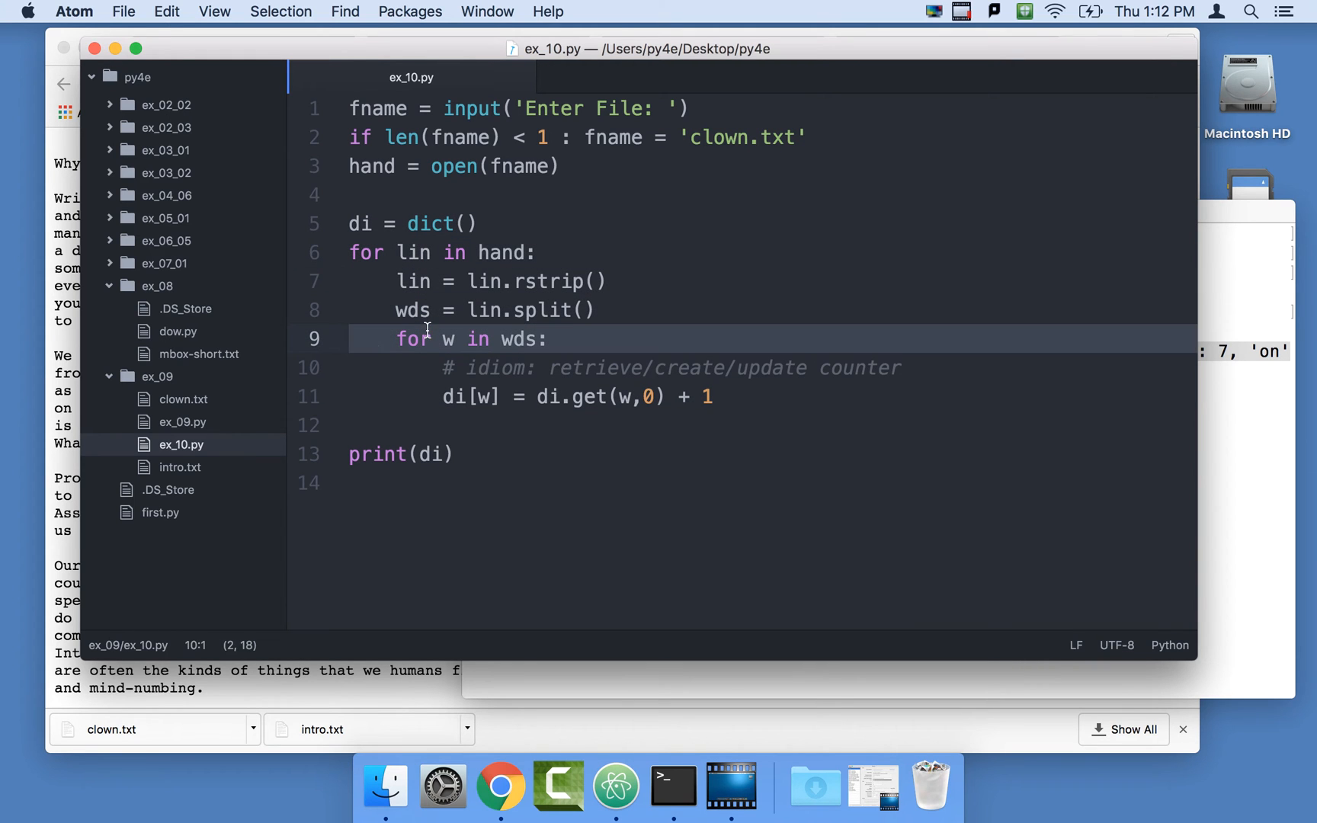
Add x = di.items() and print(x) below print(di) in ex_10.py.
click(575, 397)
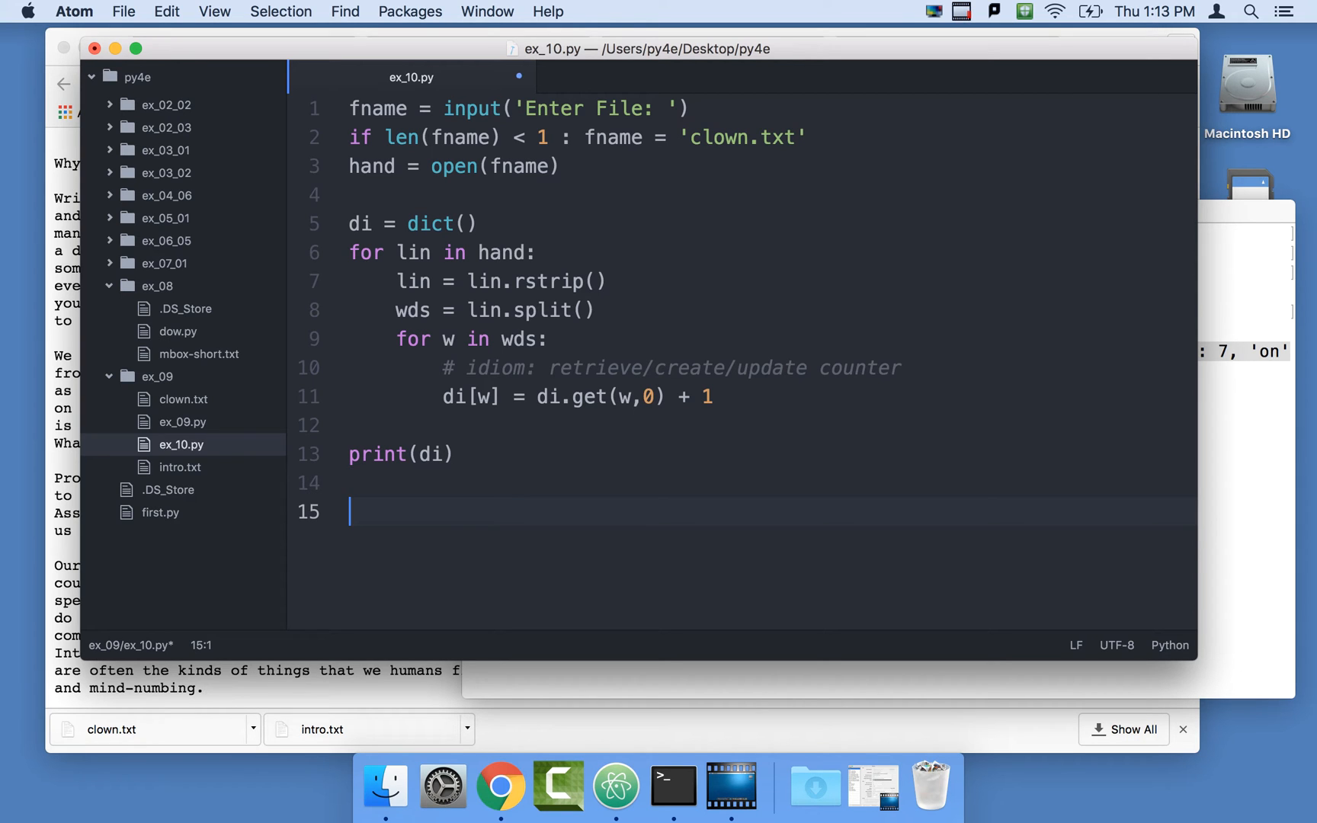
text(x =)
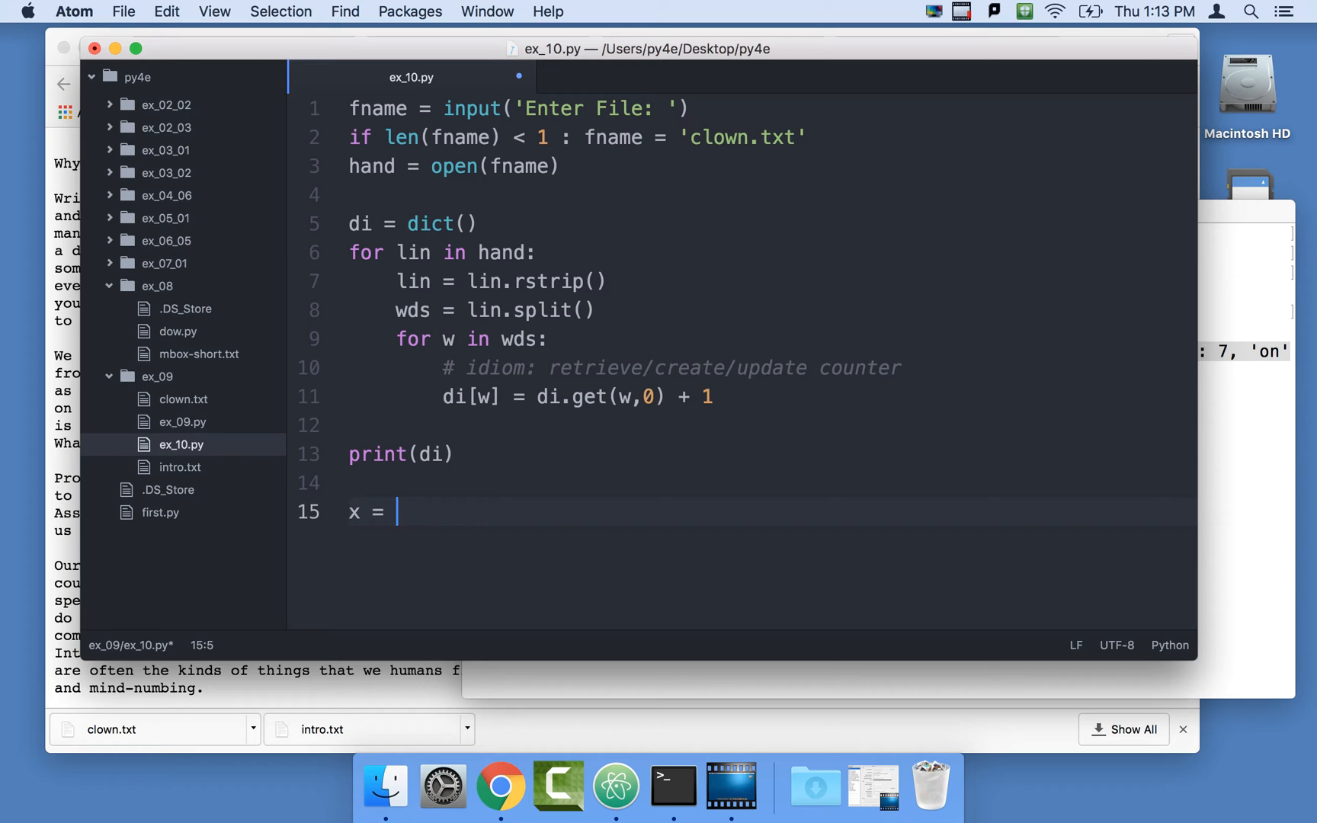
text(di.items()
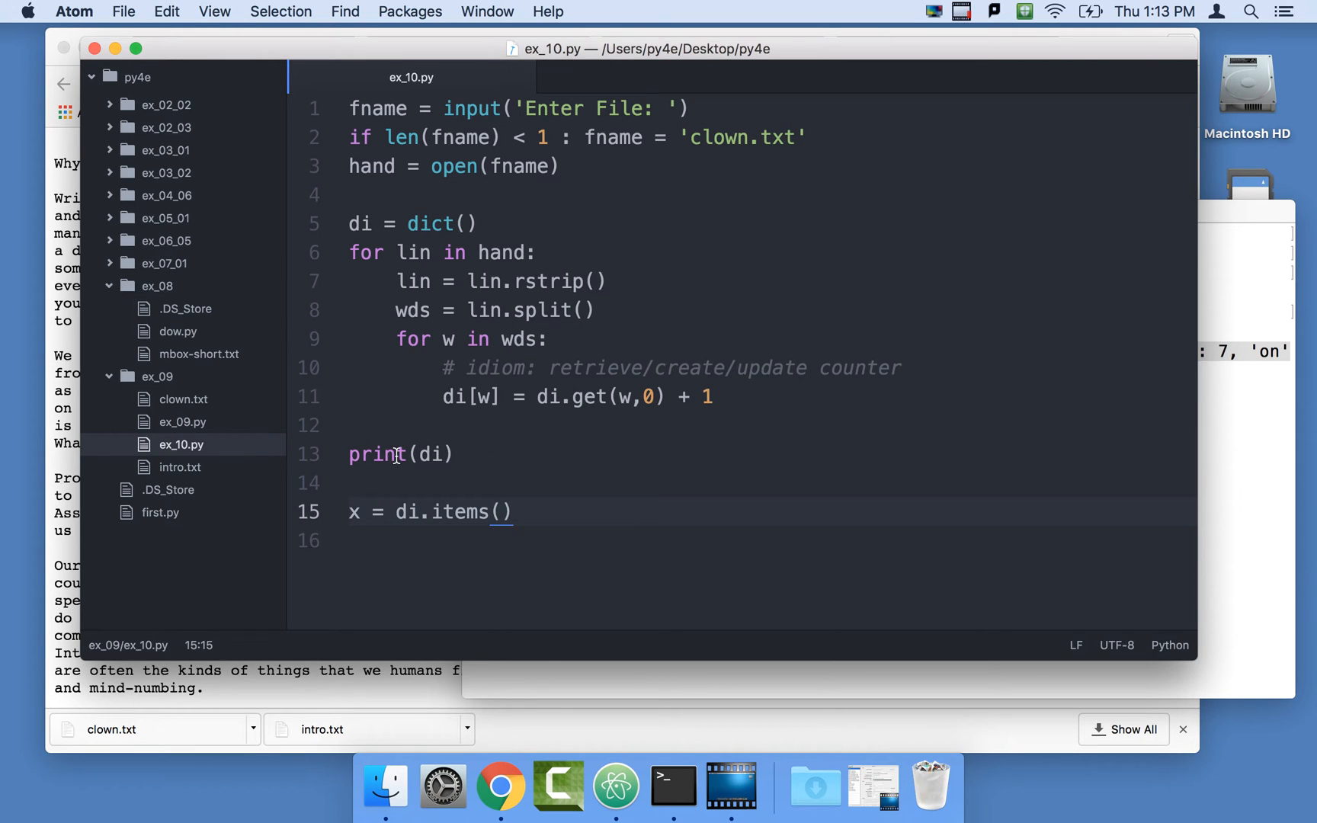
text(print)
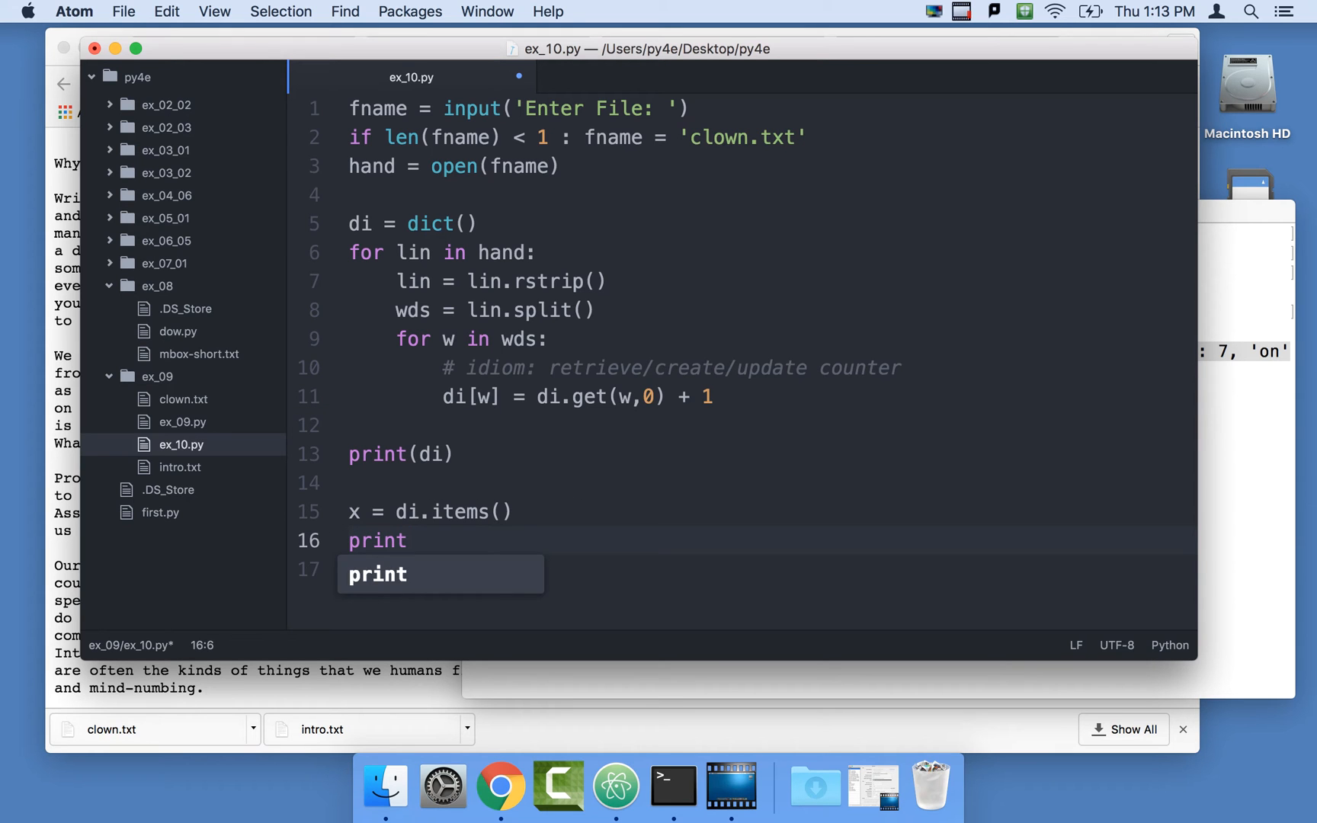
text((x))
text(python3 ex_10.py)
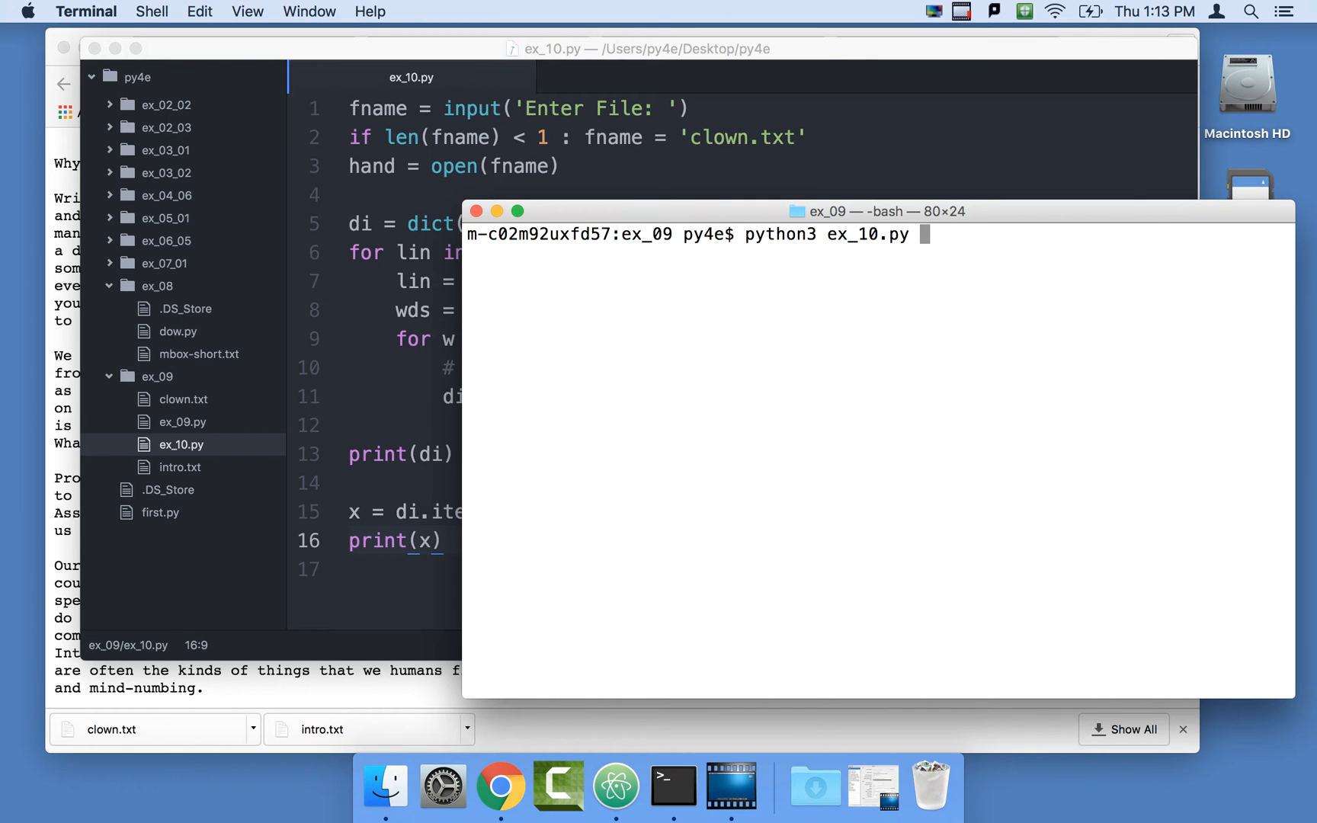
Run ex_10.py on clown.txt and examine the dict_items output, marking the ('down', 1) tuple.
key(Return)
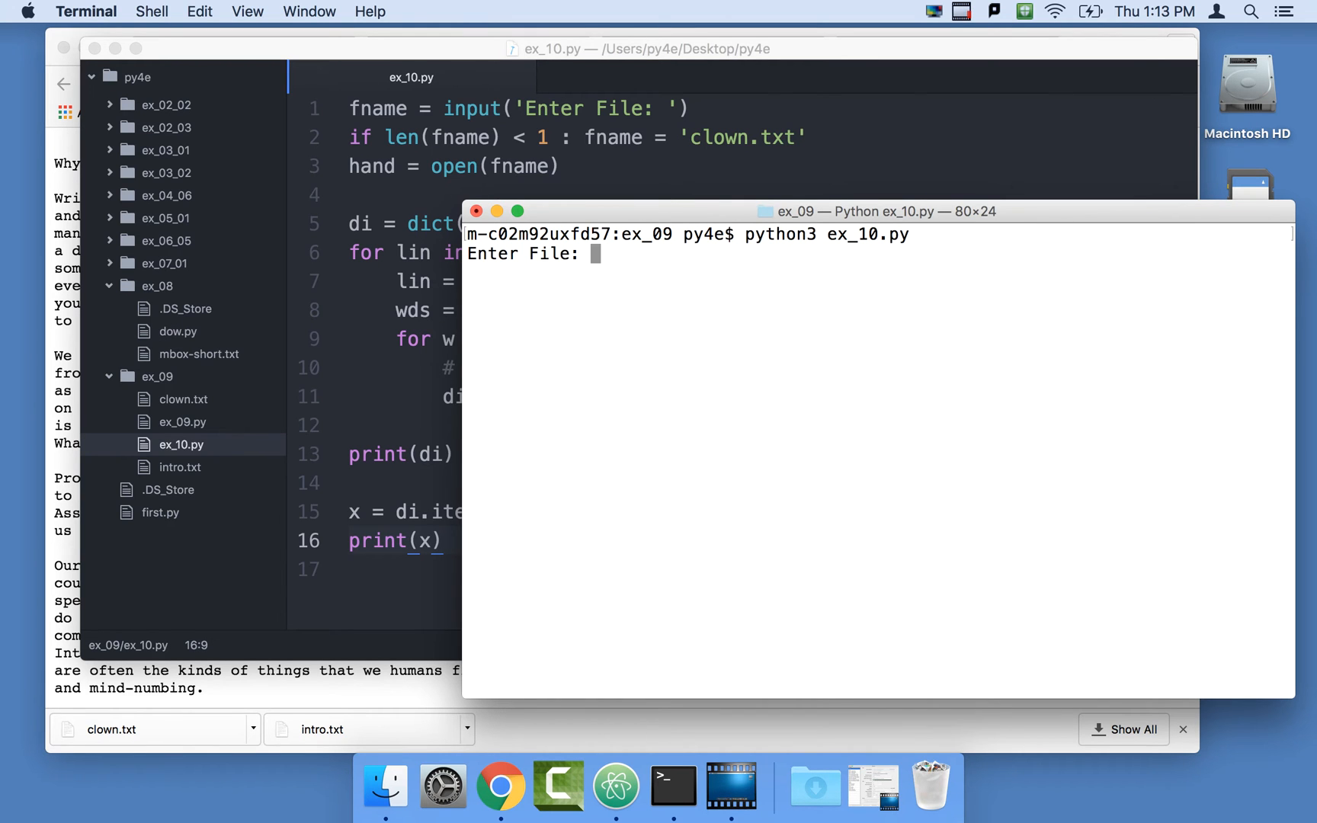
key(enter)
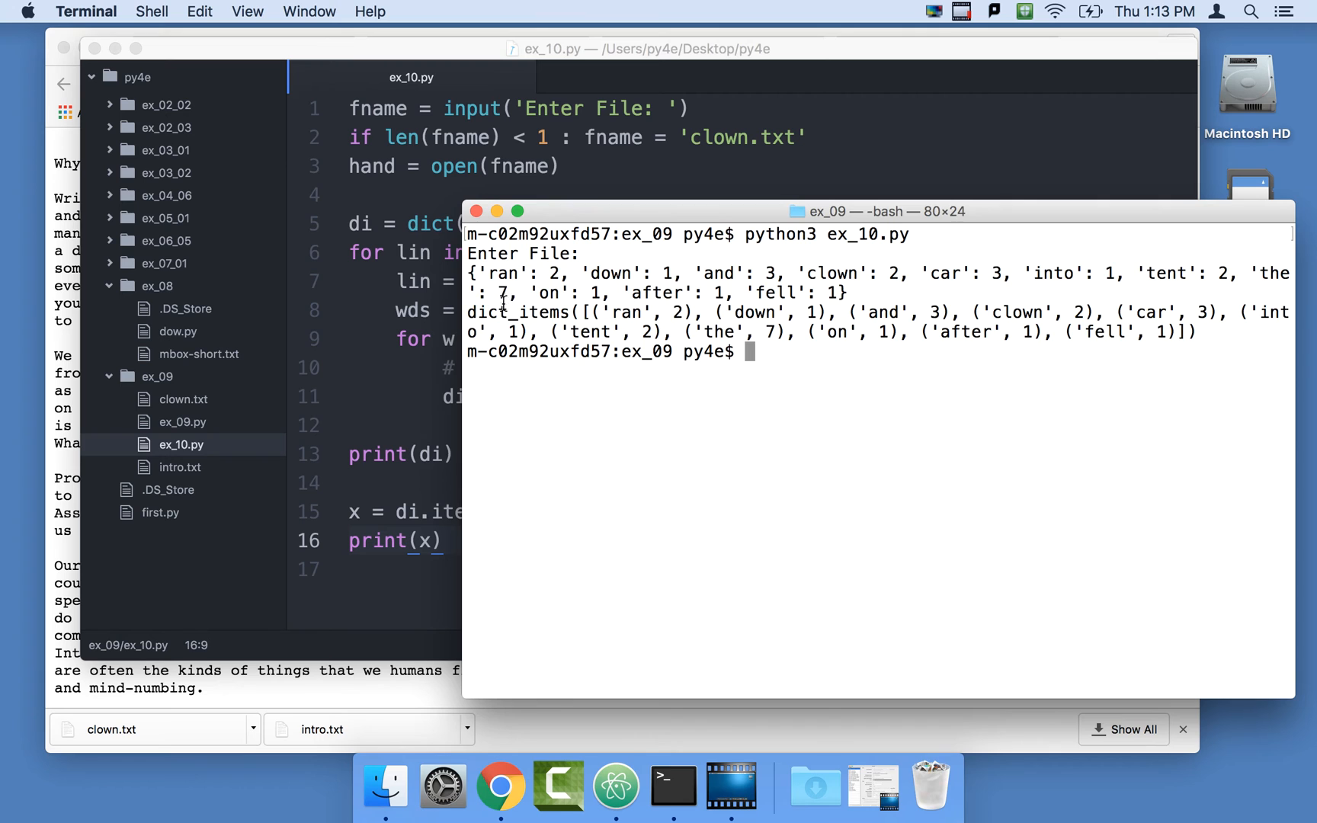
drag(468, 313, 1209, 313)
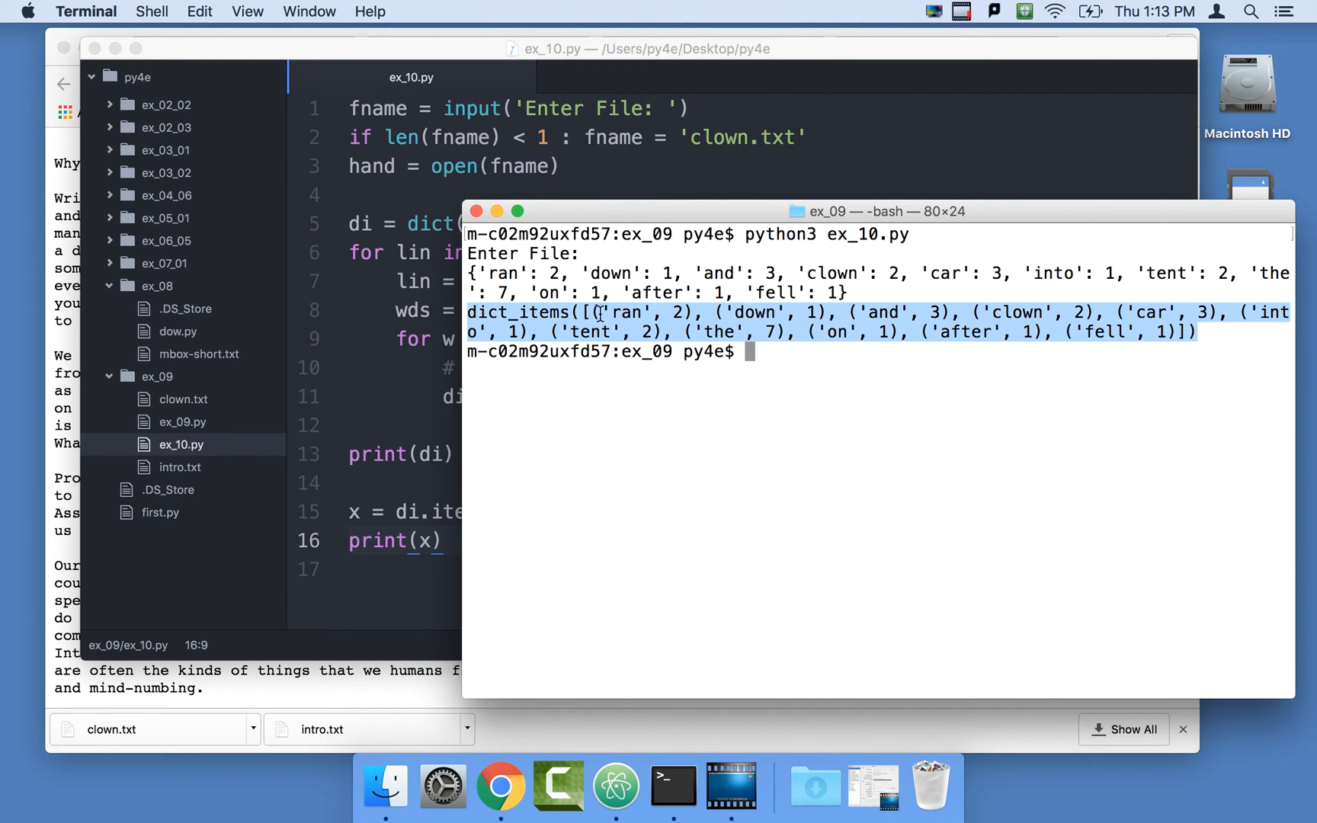
click(596, 313)
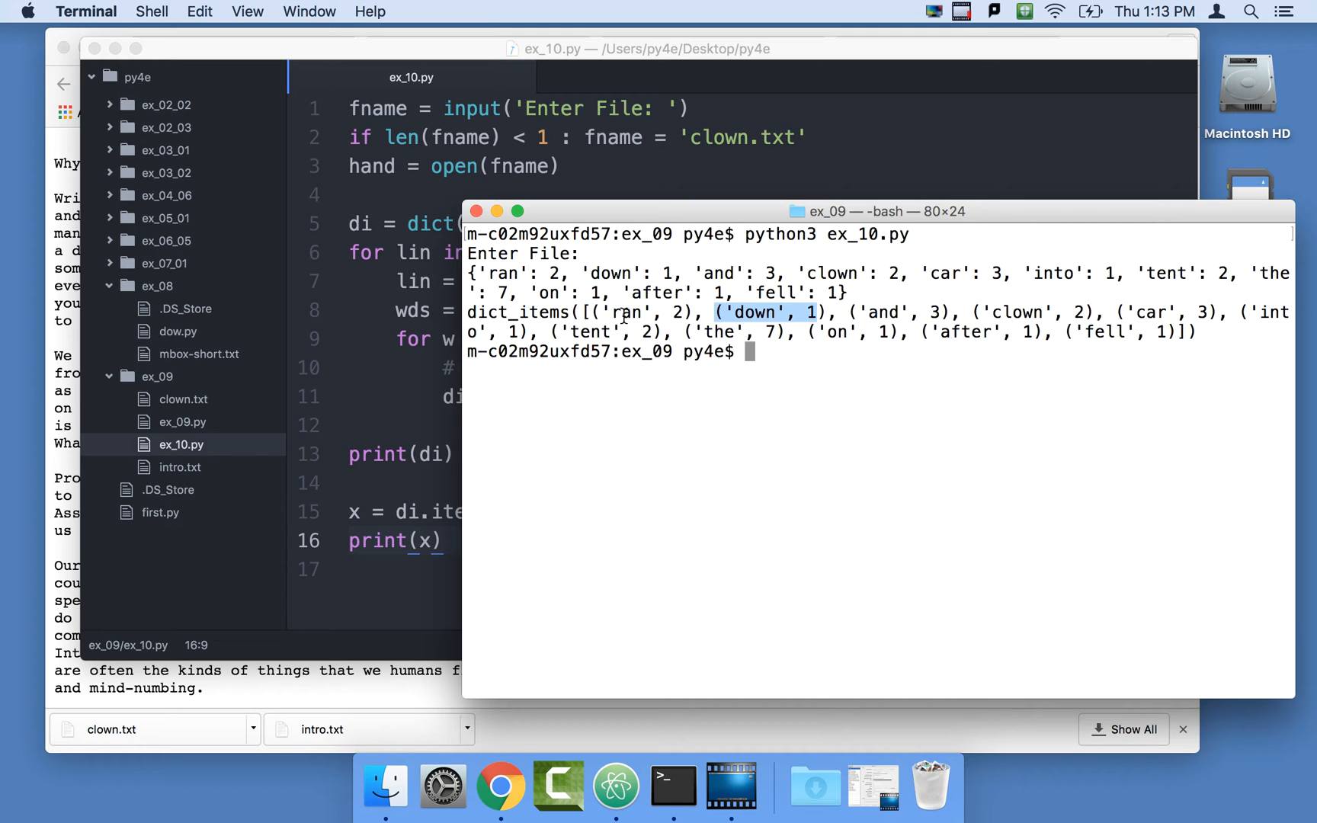
double_click(719, 332)
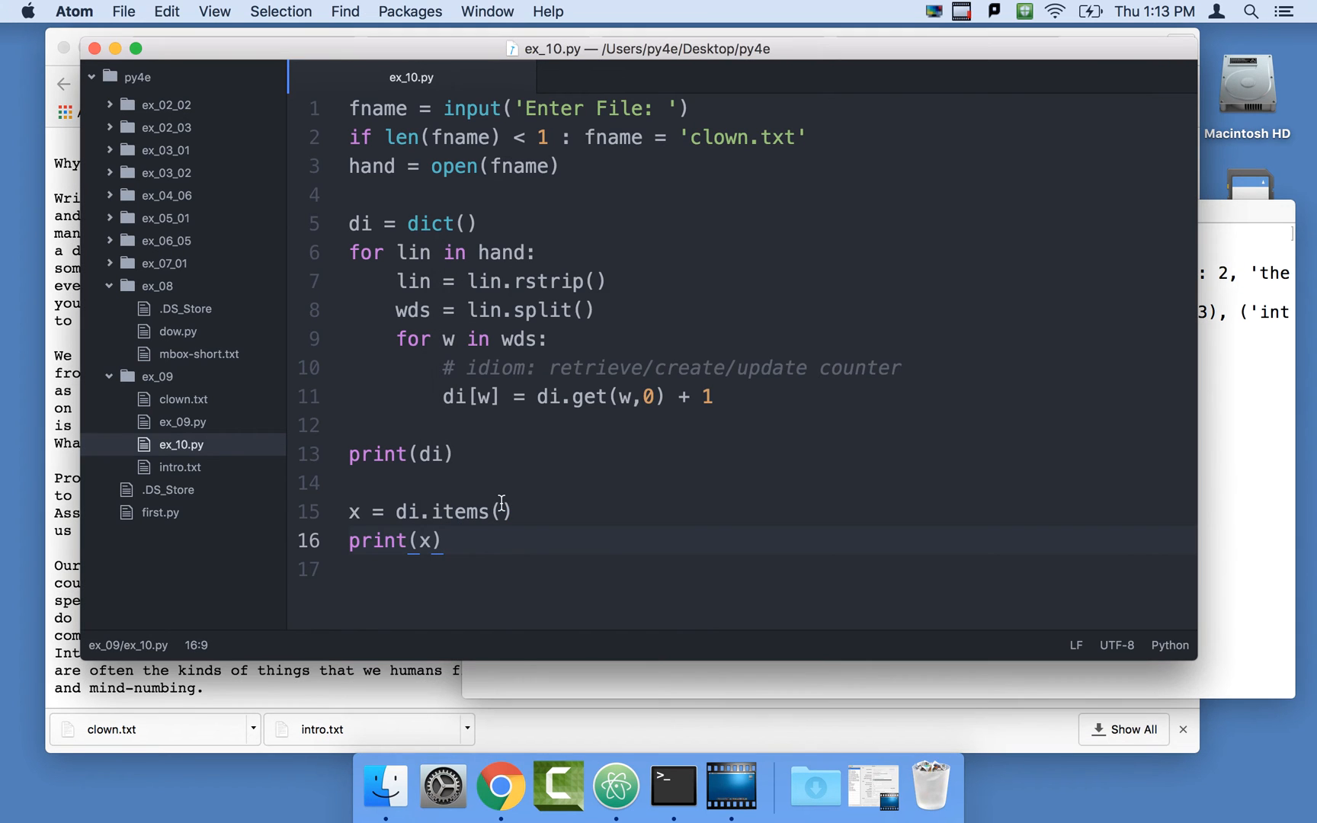
Change line 15 to x = sorted(di.items()) and switch to Terminal to rerun.
text(so)
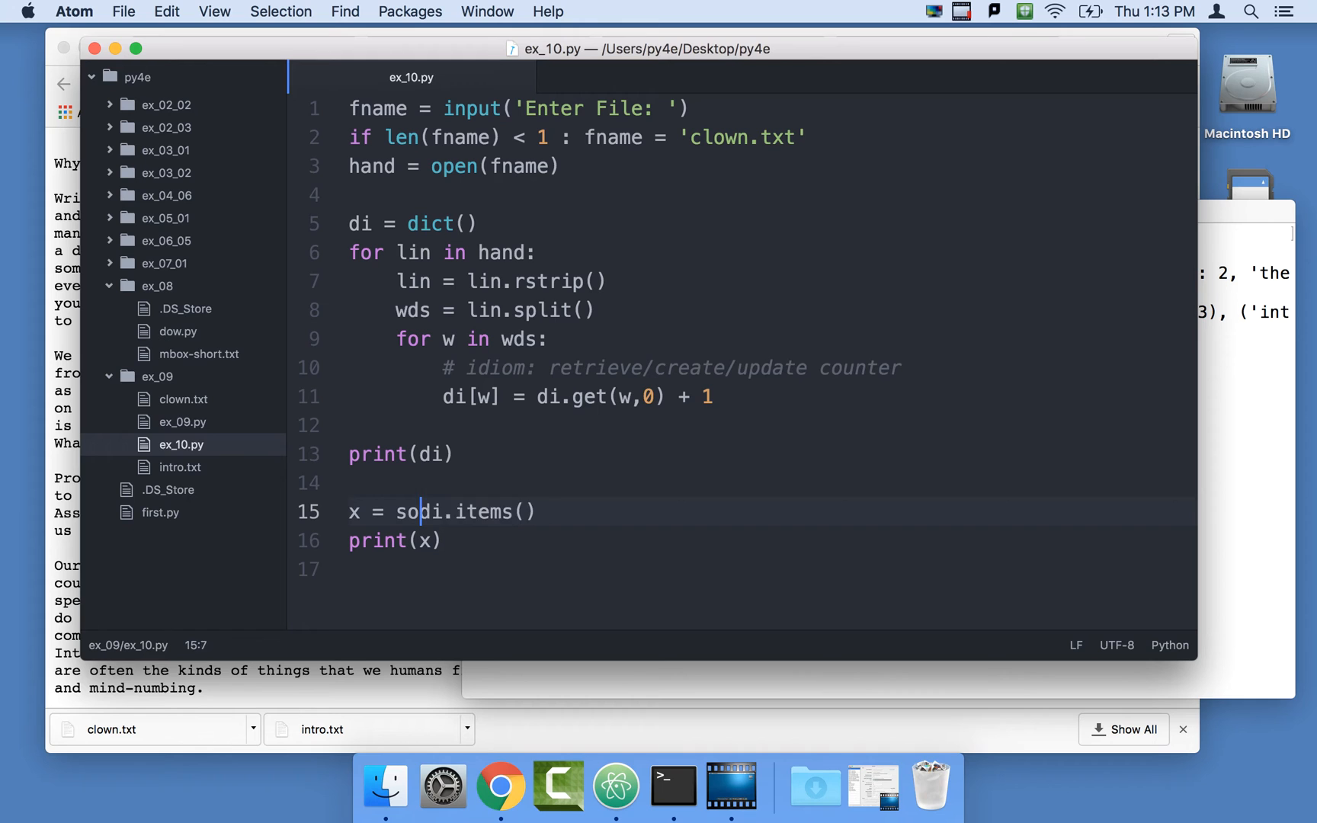
text(rted()
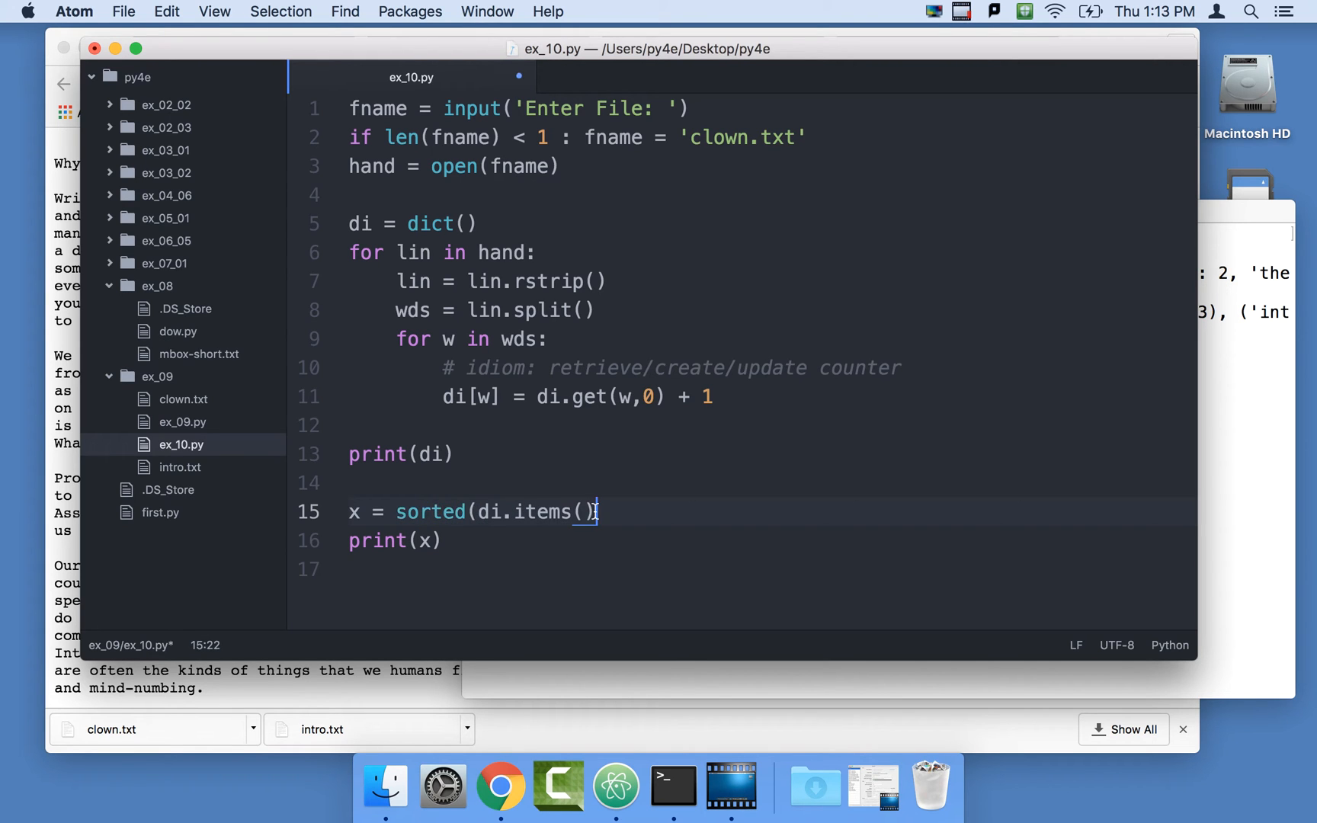
text())
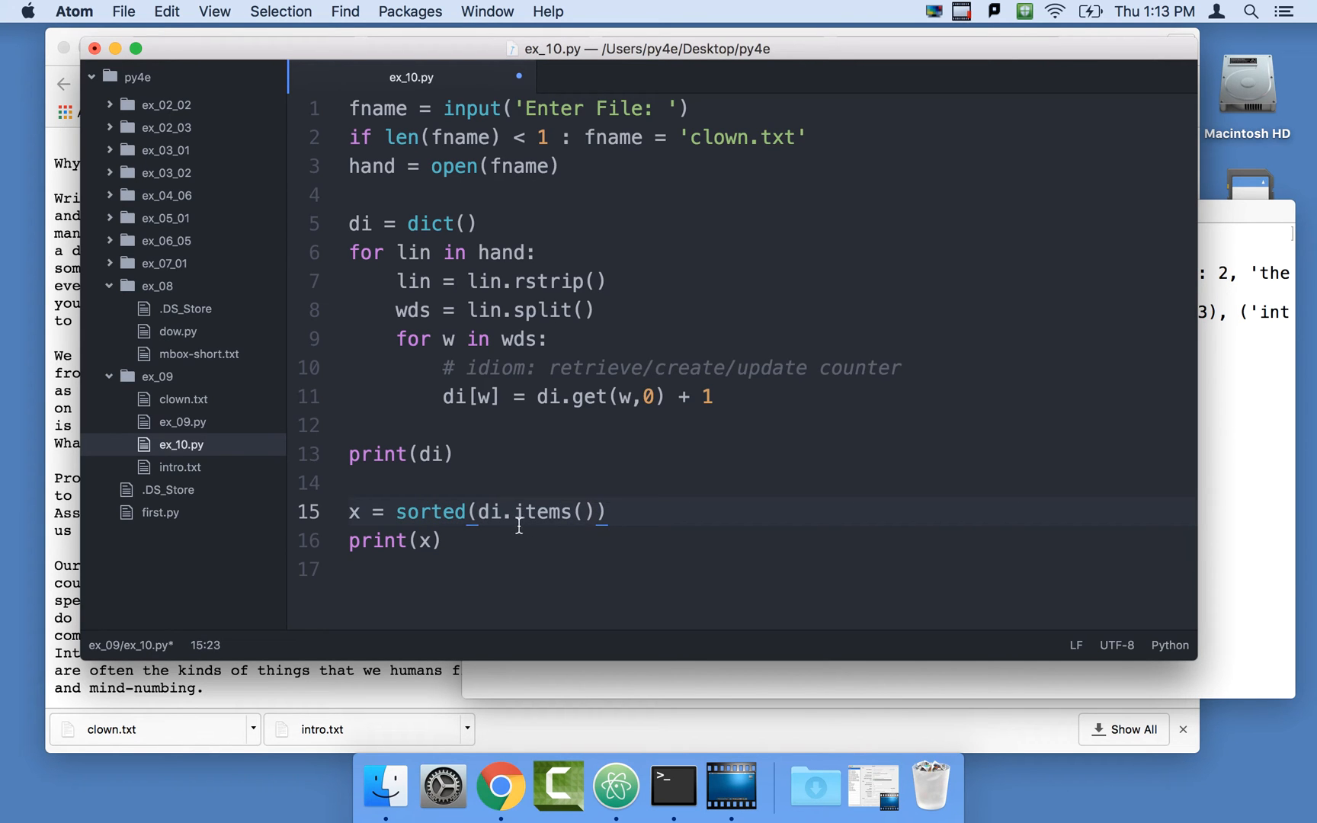
click(672, 785)
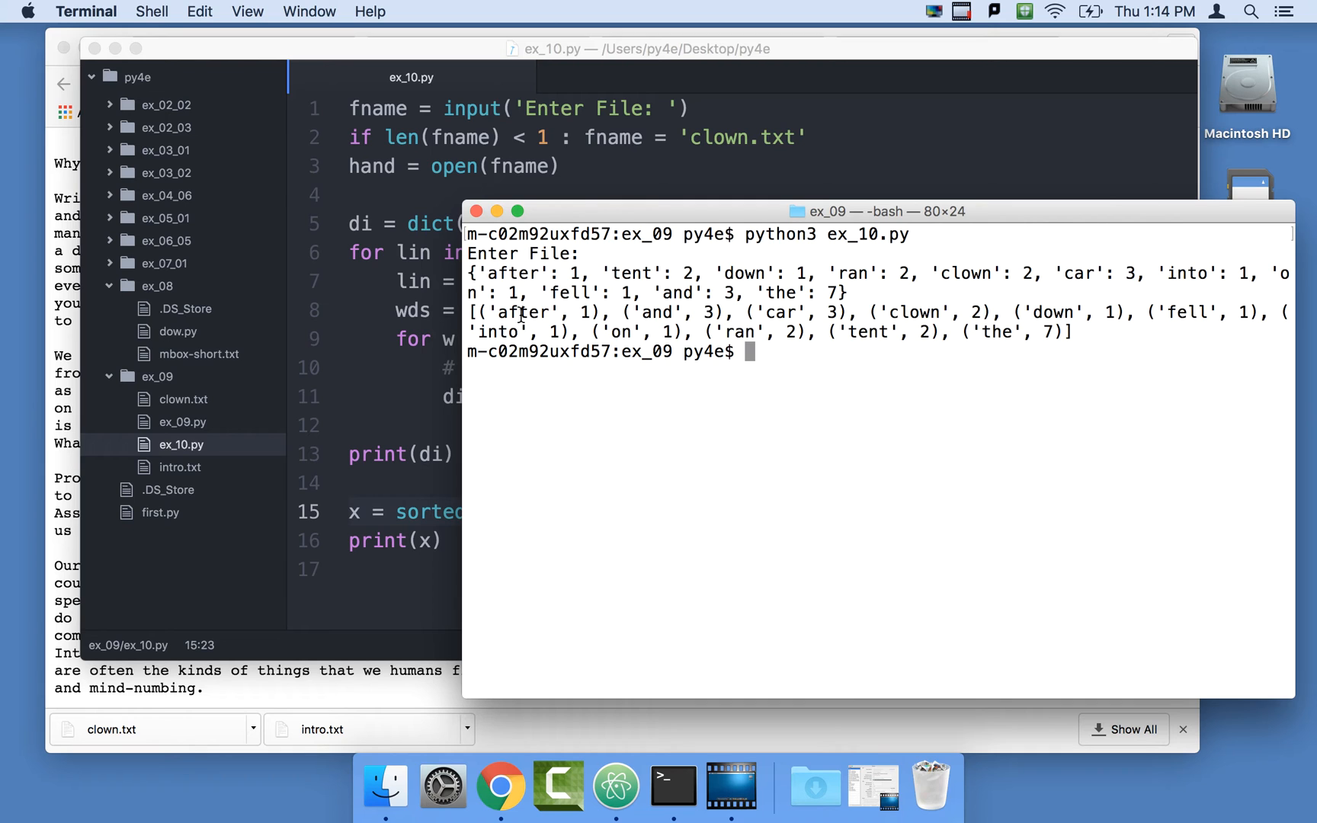
mouse_move(902, 316)
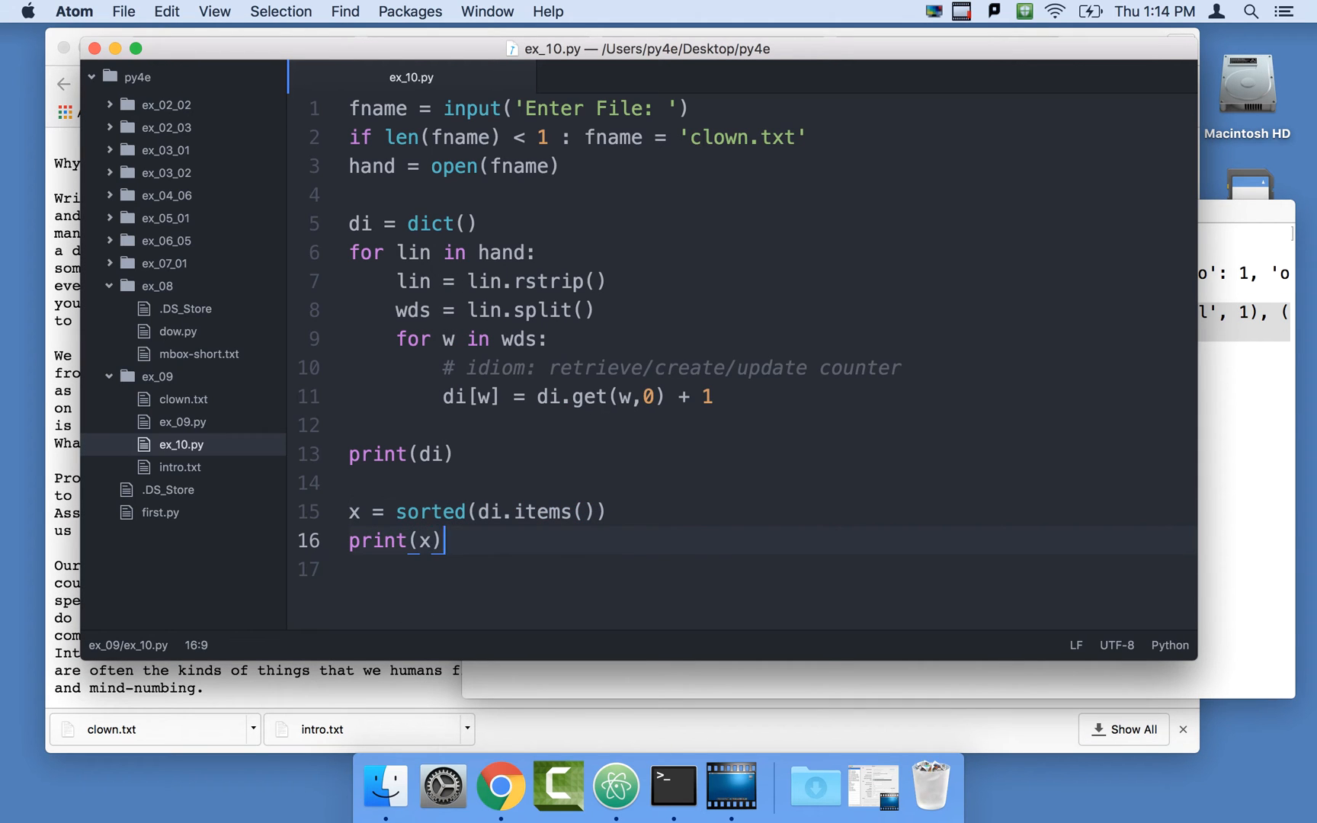
Change line 16 to print(x[:5]), rerun on clown.txt and mark the five sorted tuples 'after' through 'down'.
text([:5)
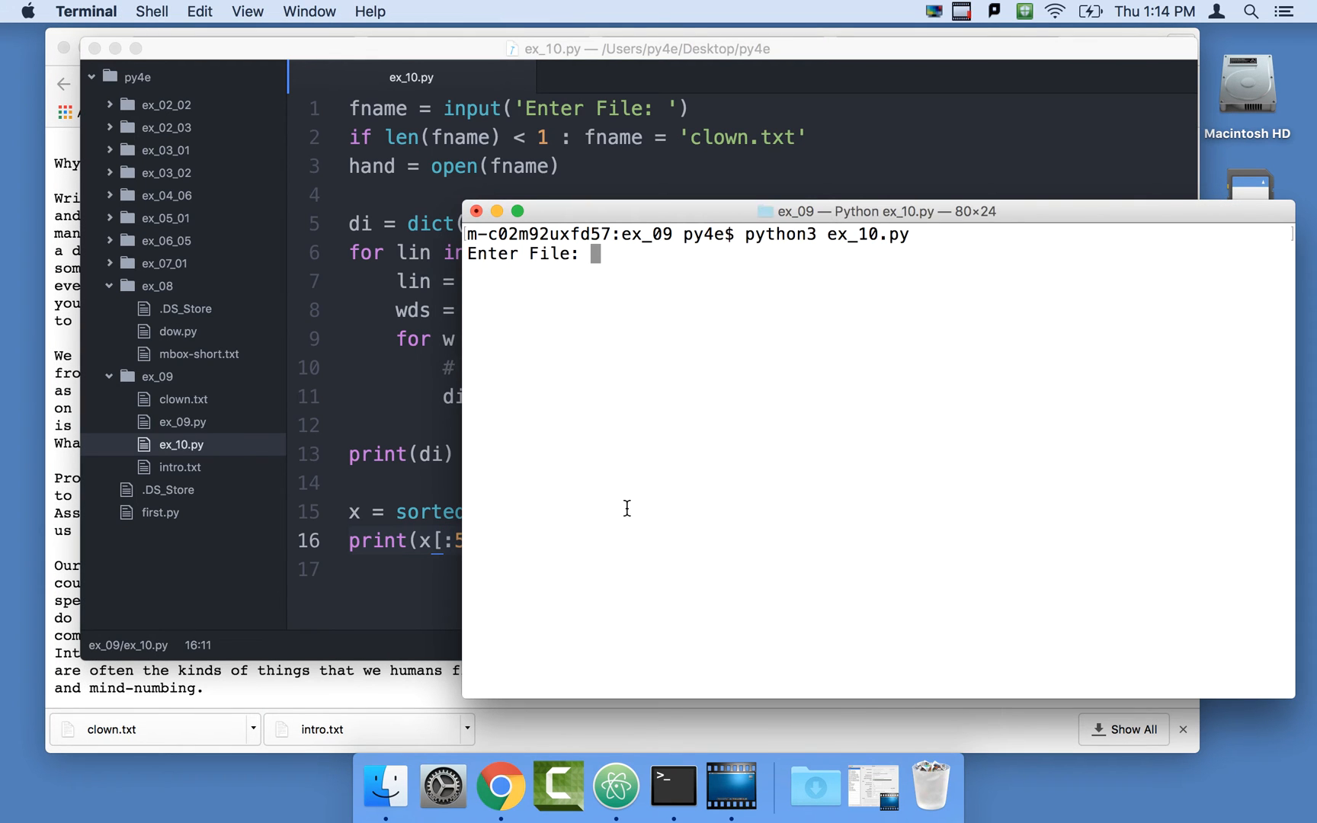
key(enter)
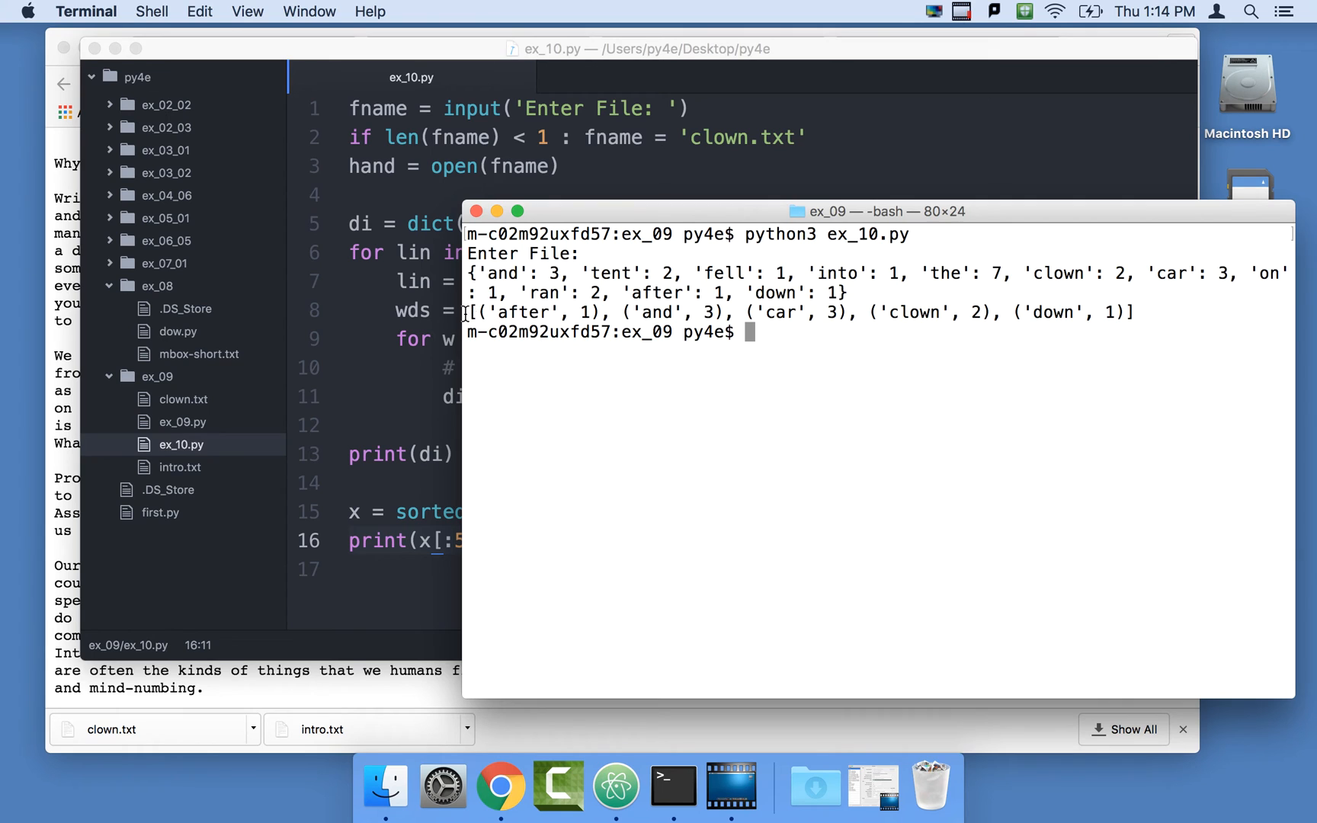
drag(468, 313, 1135, 312)
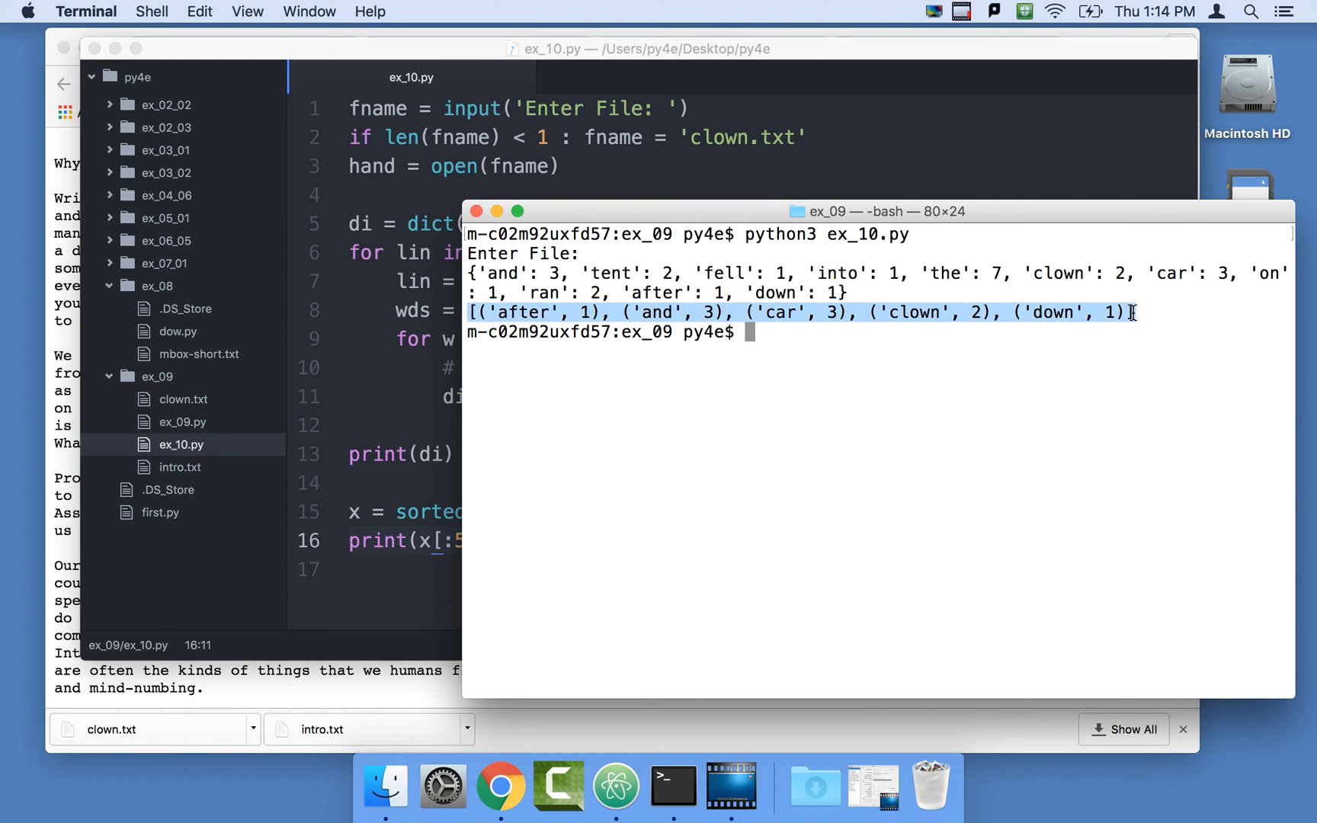
mouse_move(1000, 266)
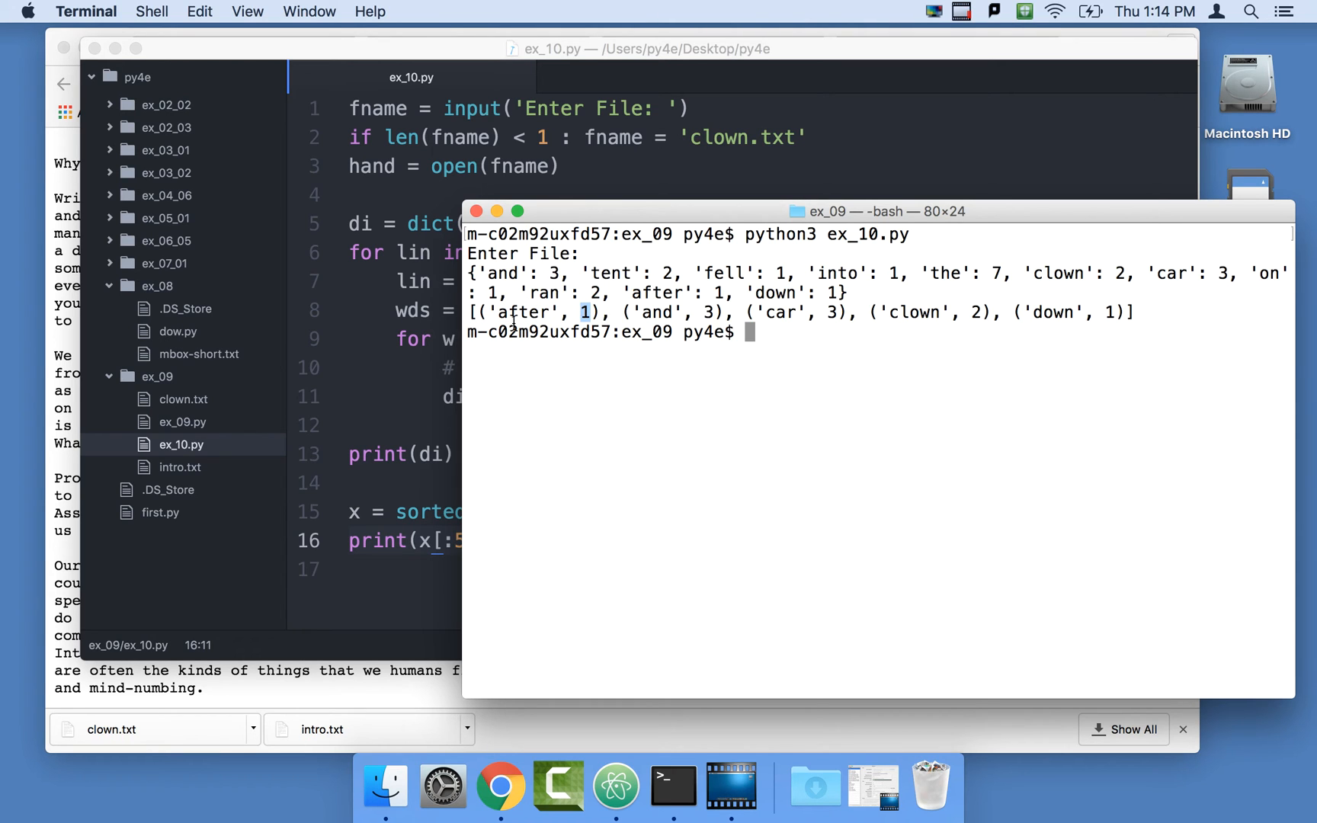
mouse_move(319, 441)
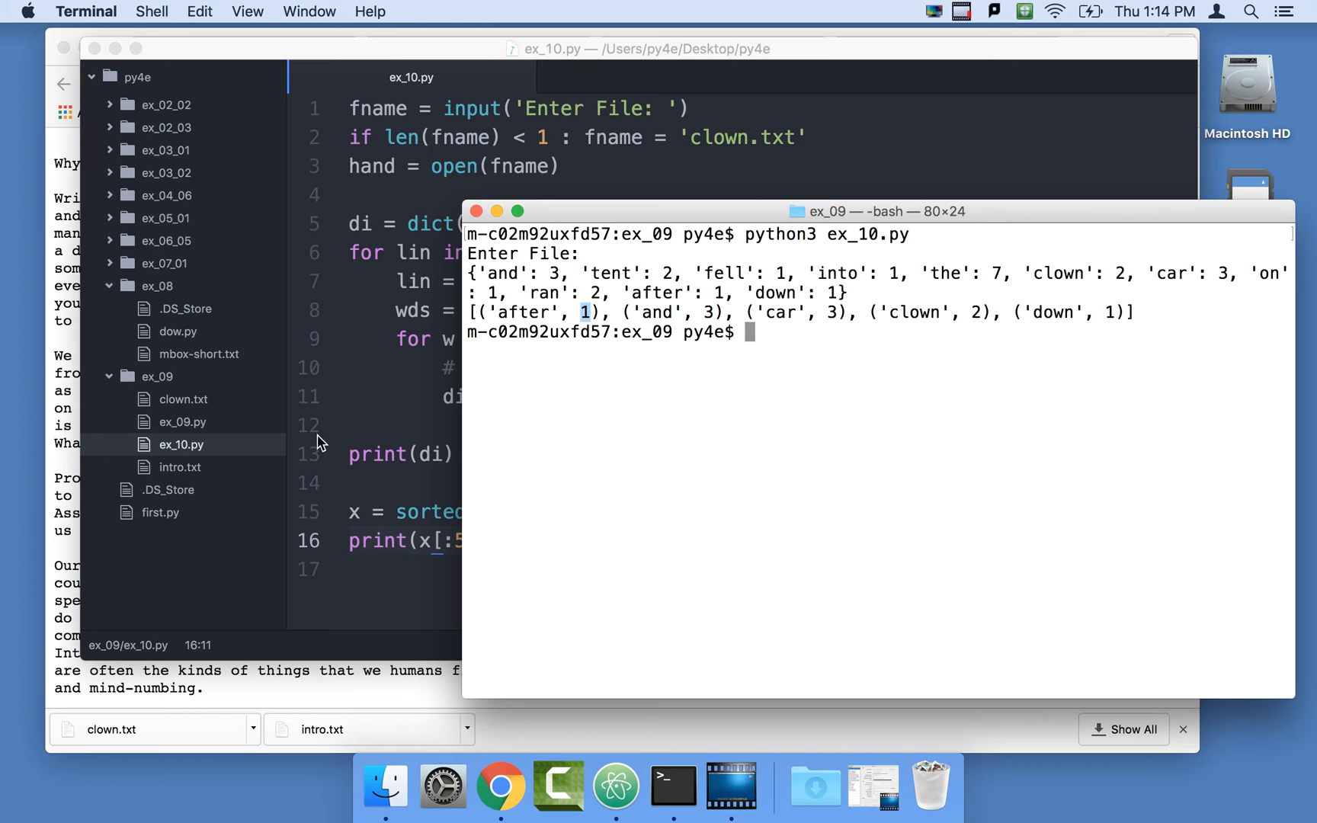
mouse_move(395, 478)
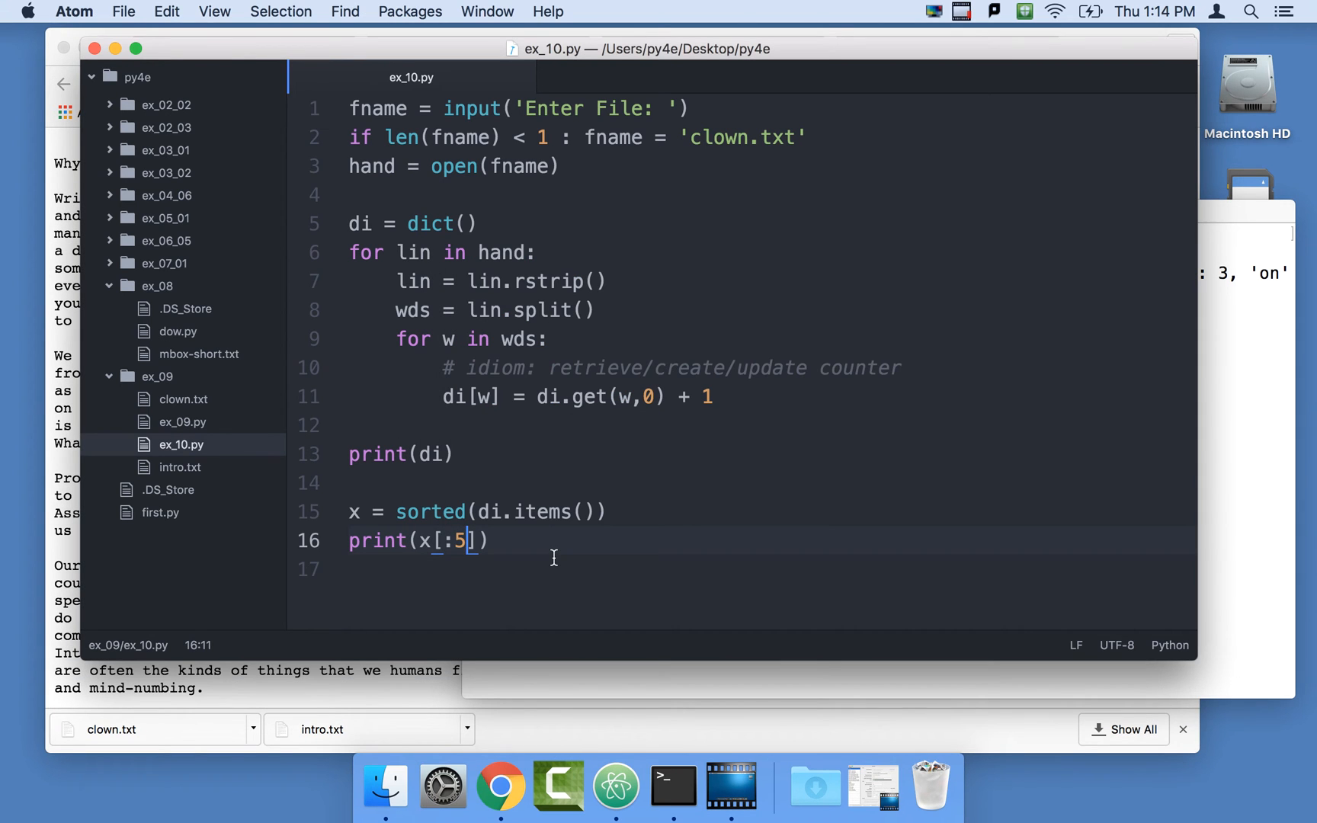
mouse_move(471, 468)
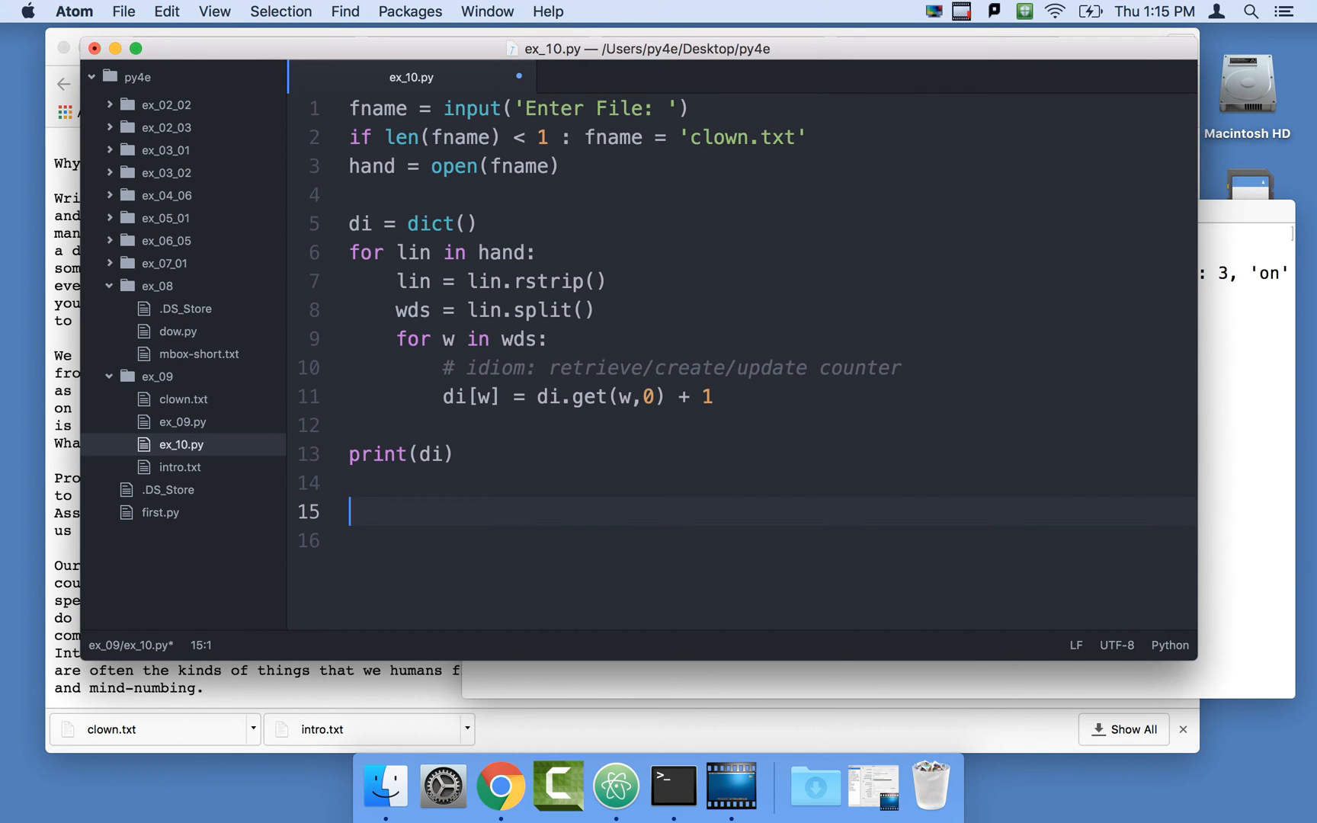
Add tmp = list() to ex_10.py.
text(tmp =)
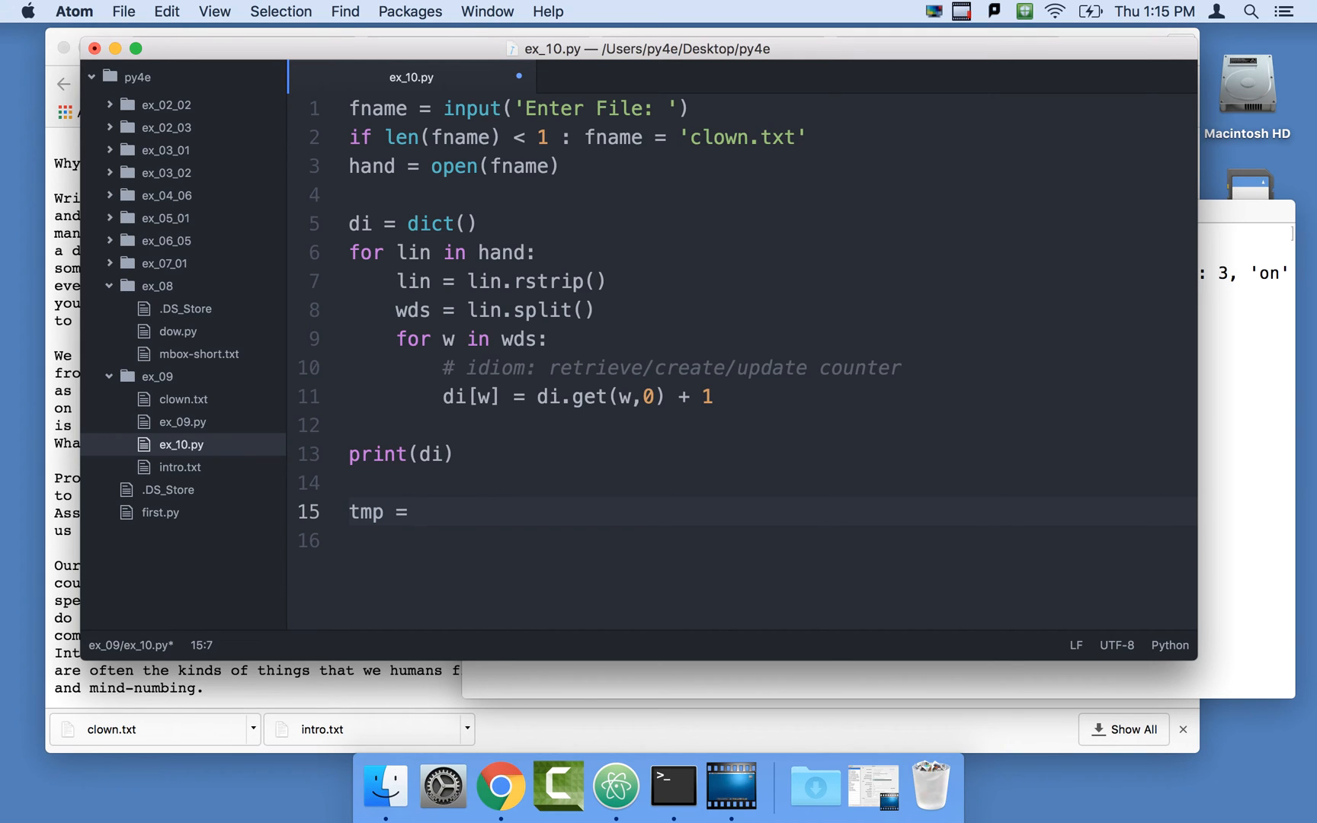
text(list))
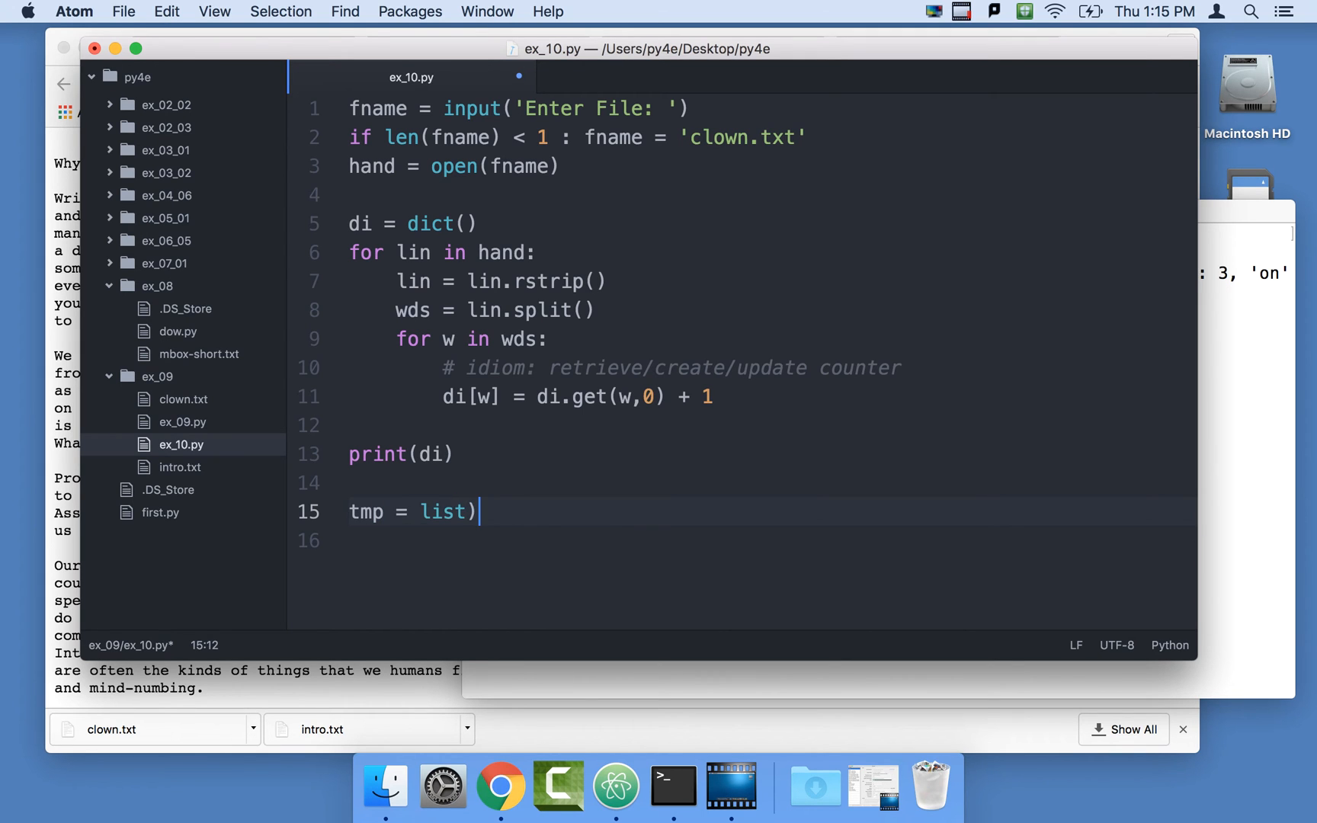
key(enter)
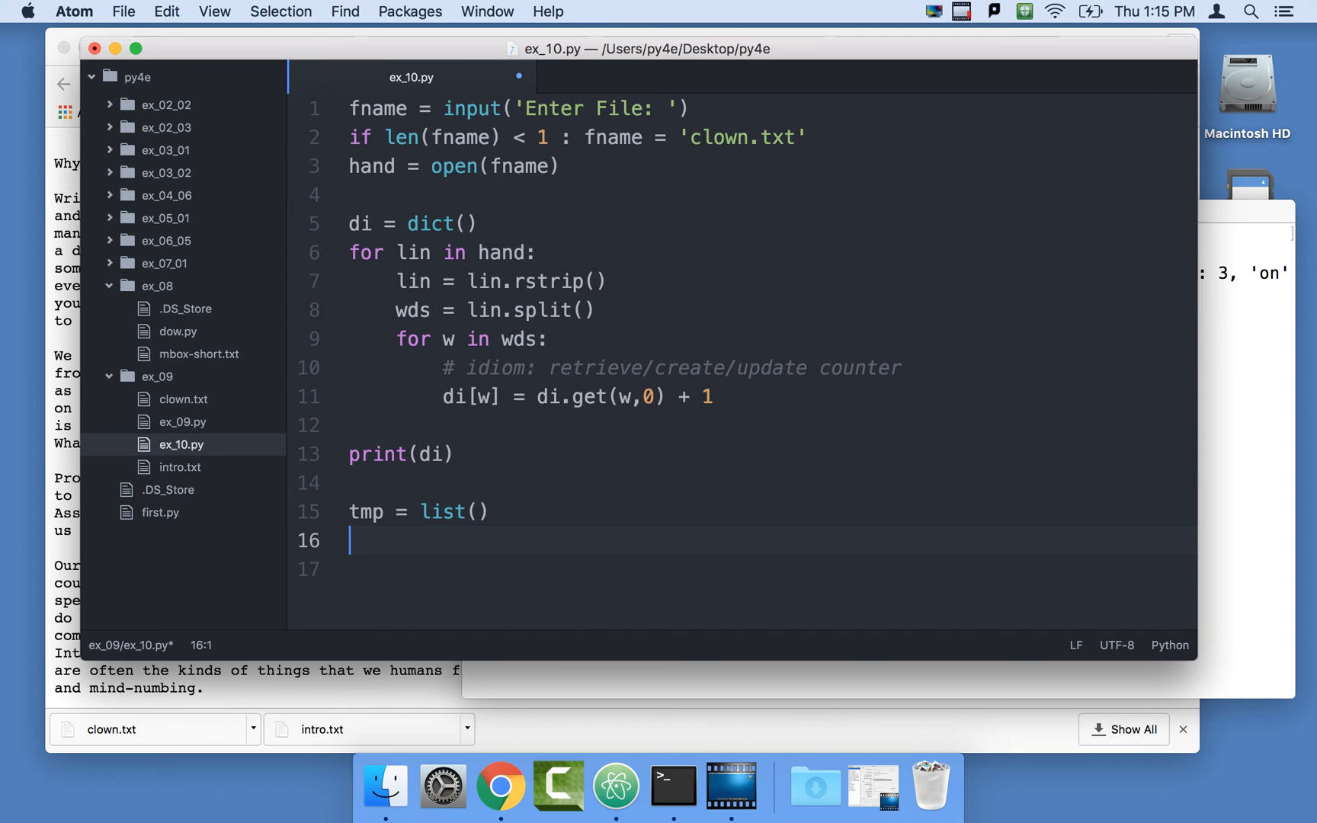
Add a 'for k,v in di.items() :' loop whose body is print(k,v).
text(for)
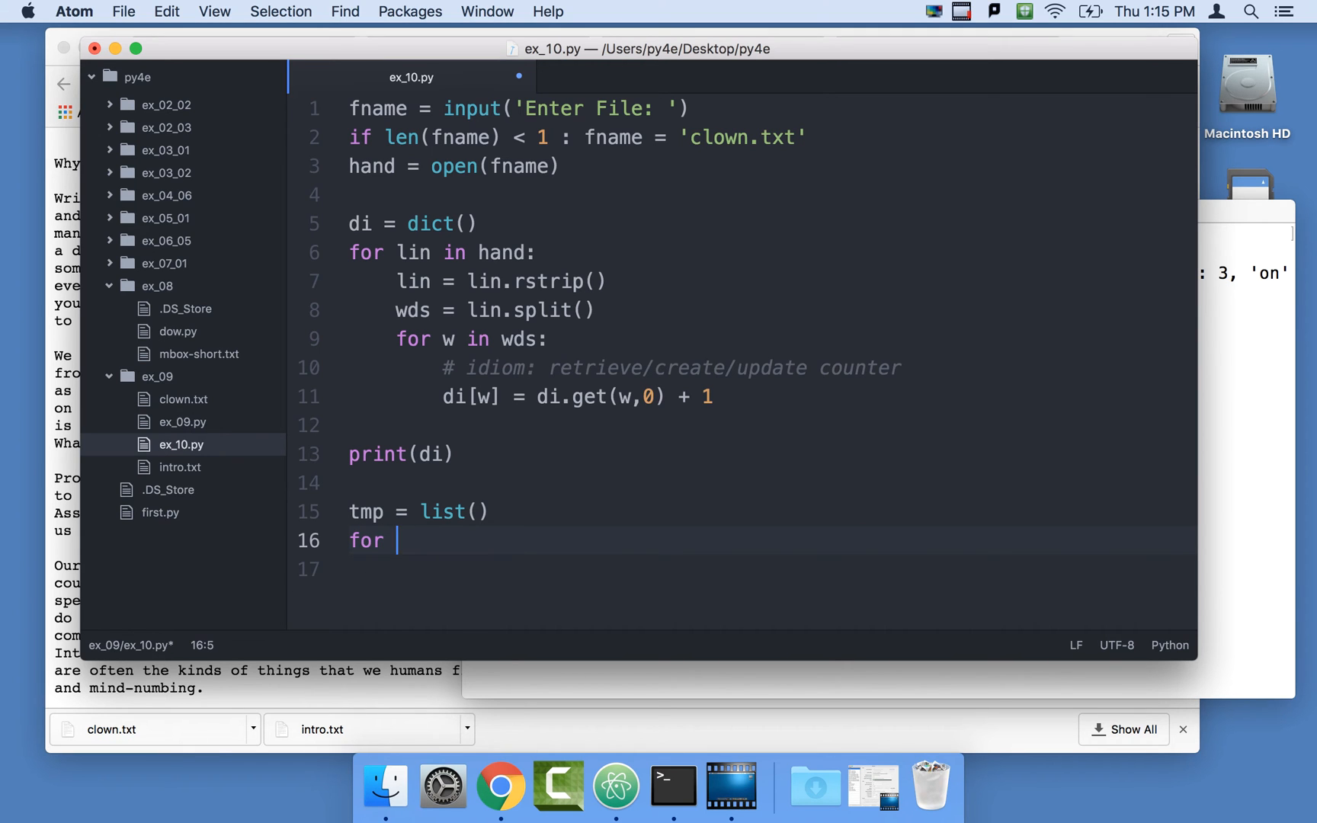
text(k,v)
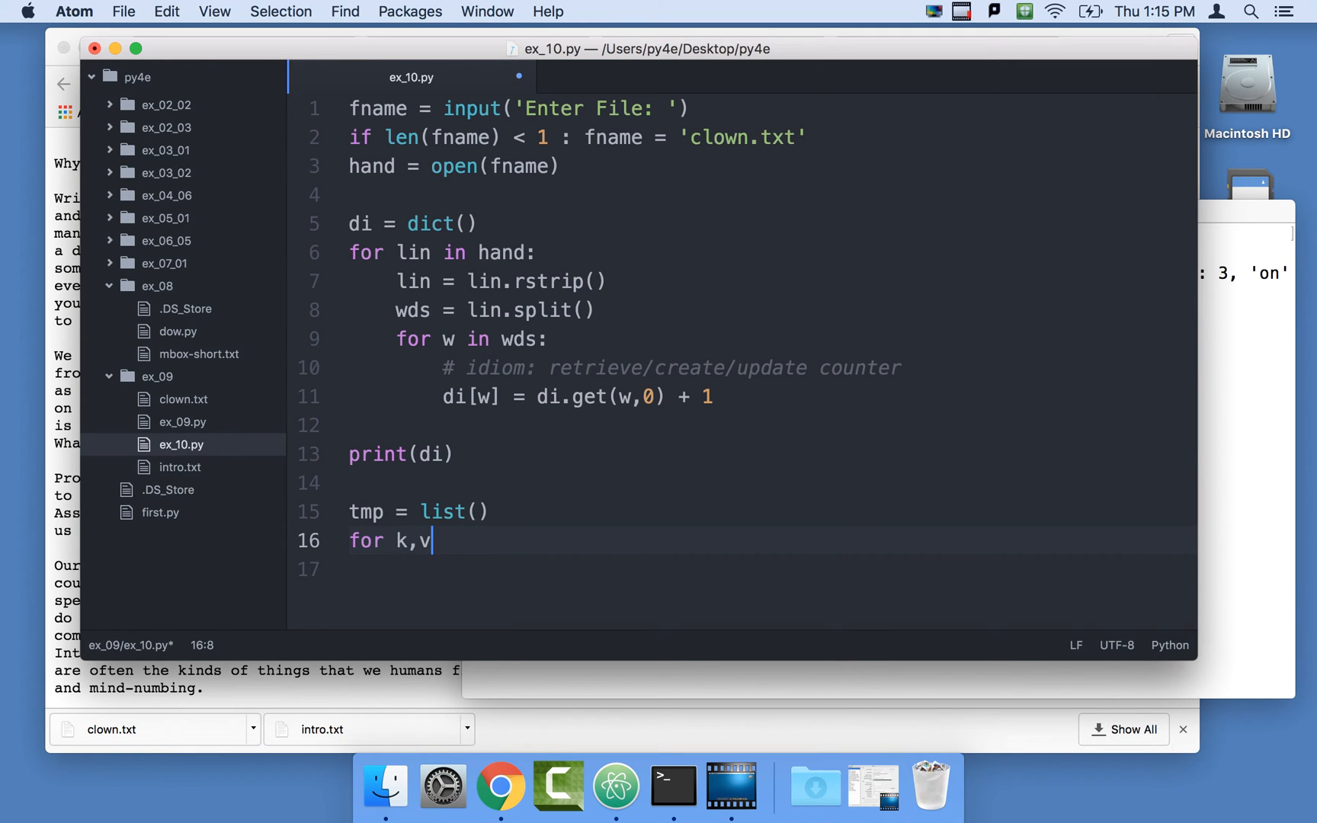
text(in)
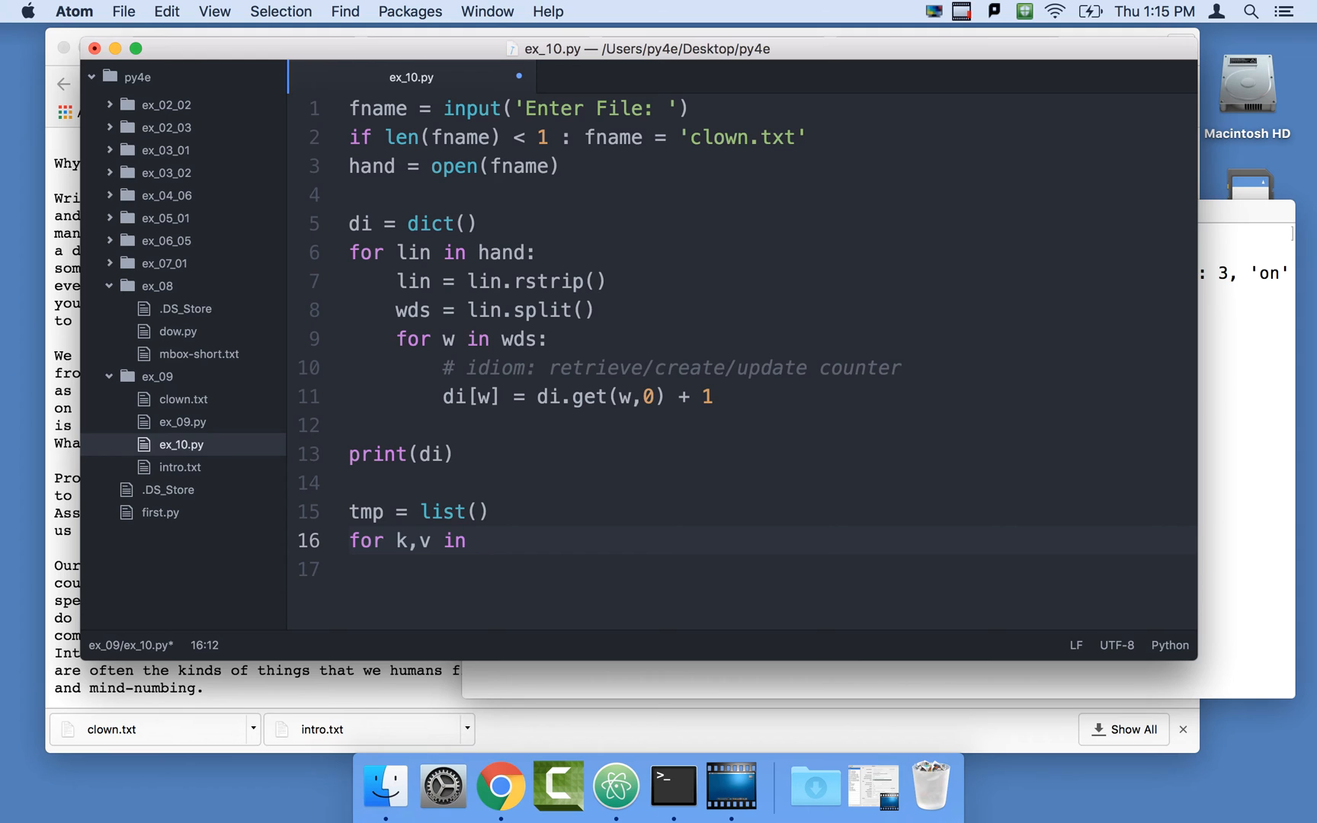
text(di.items())
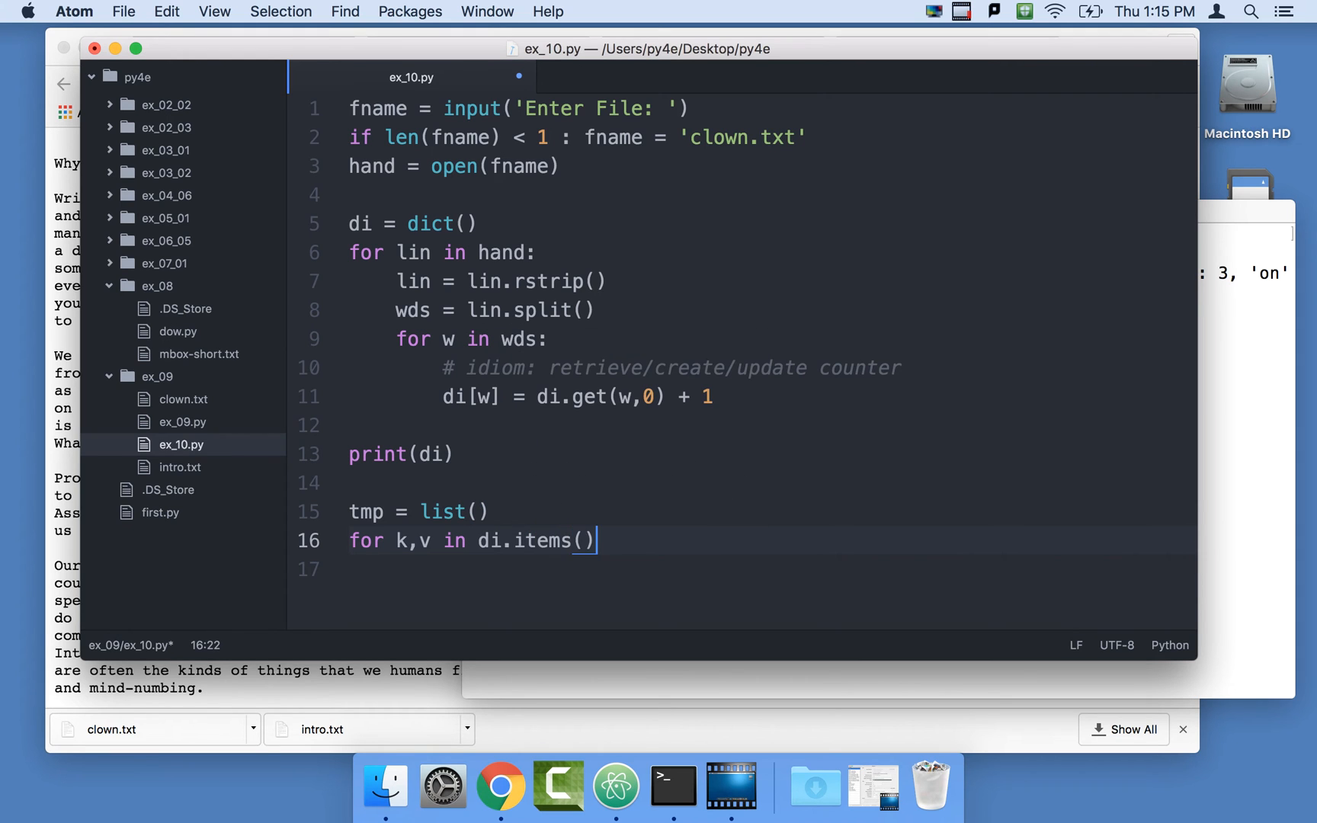
key(enter)
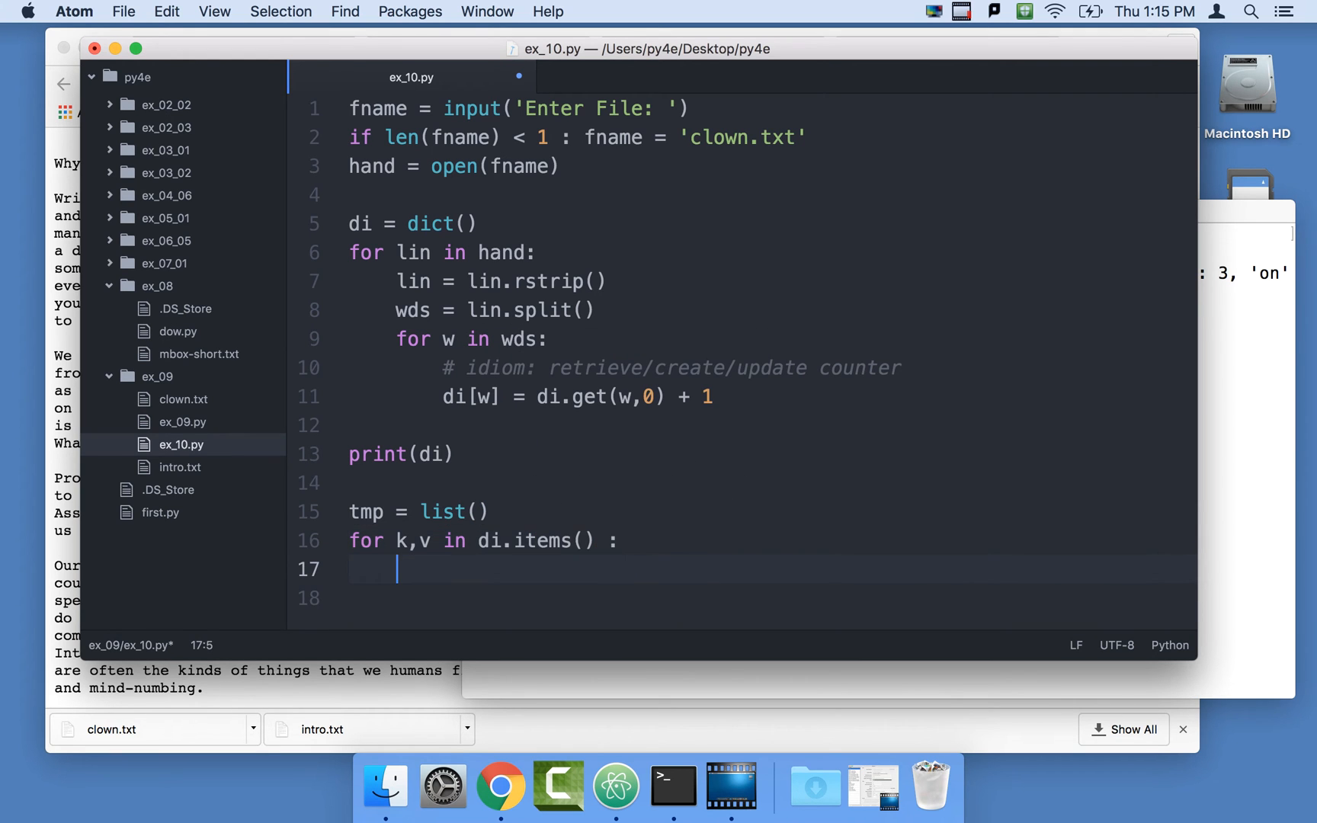
text(print(k,)
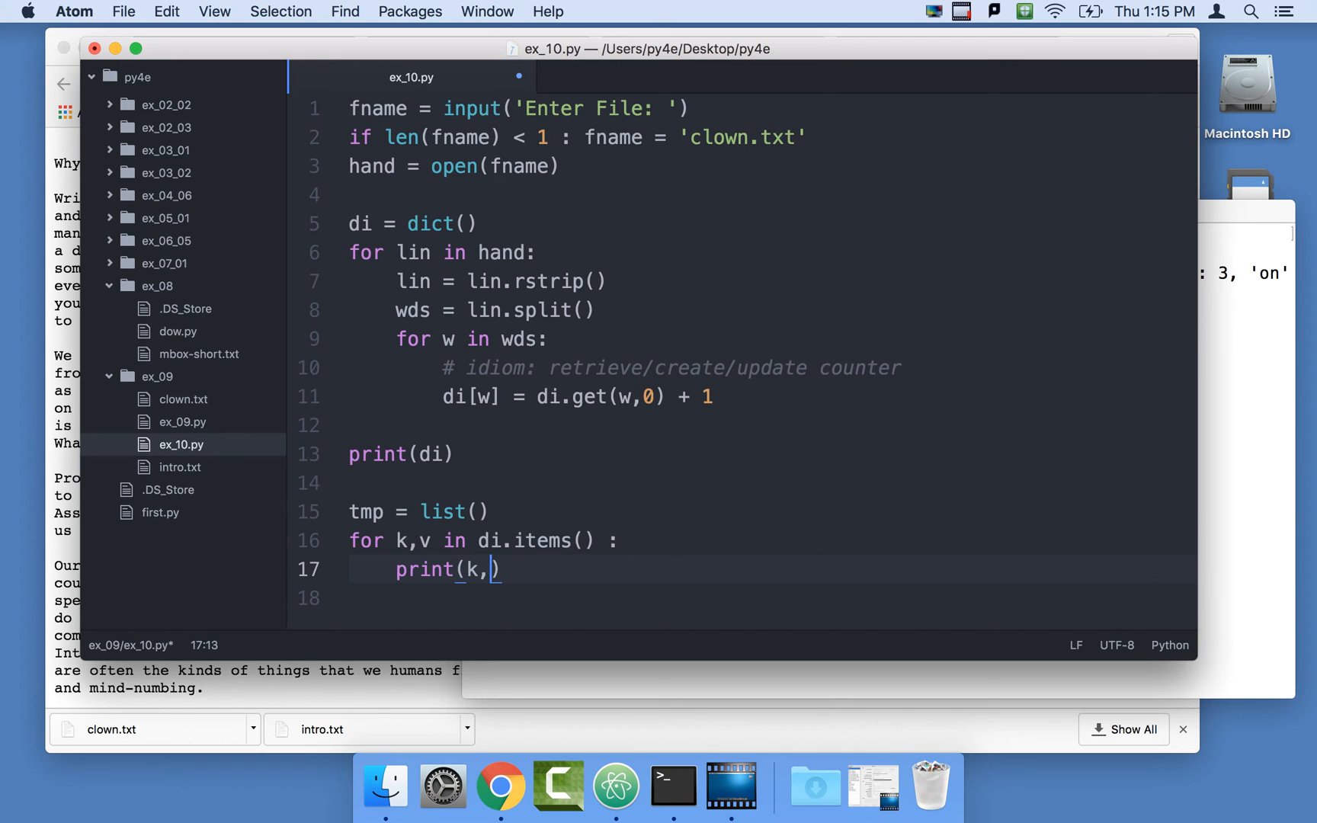
text(v)
text(python3 ex_10.py)
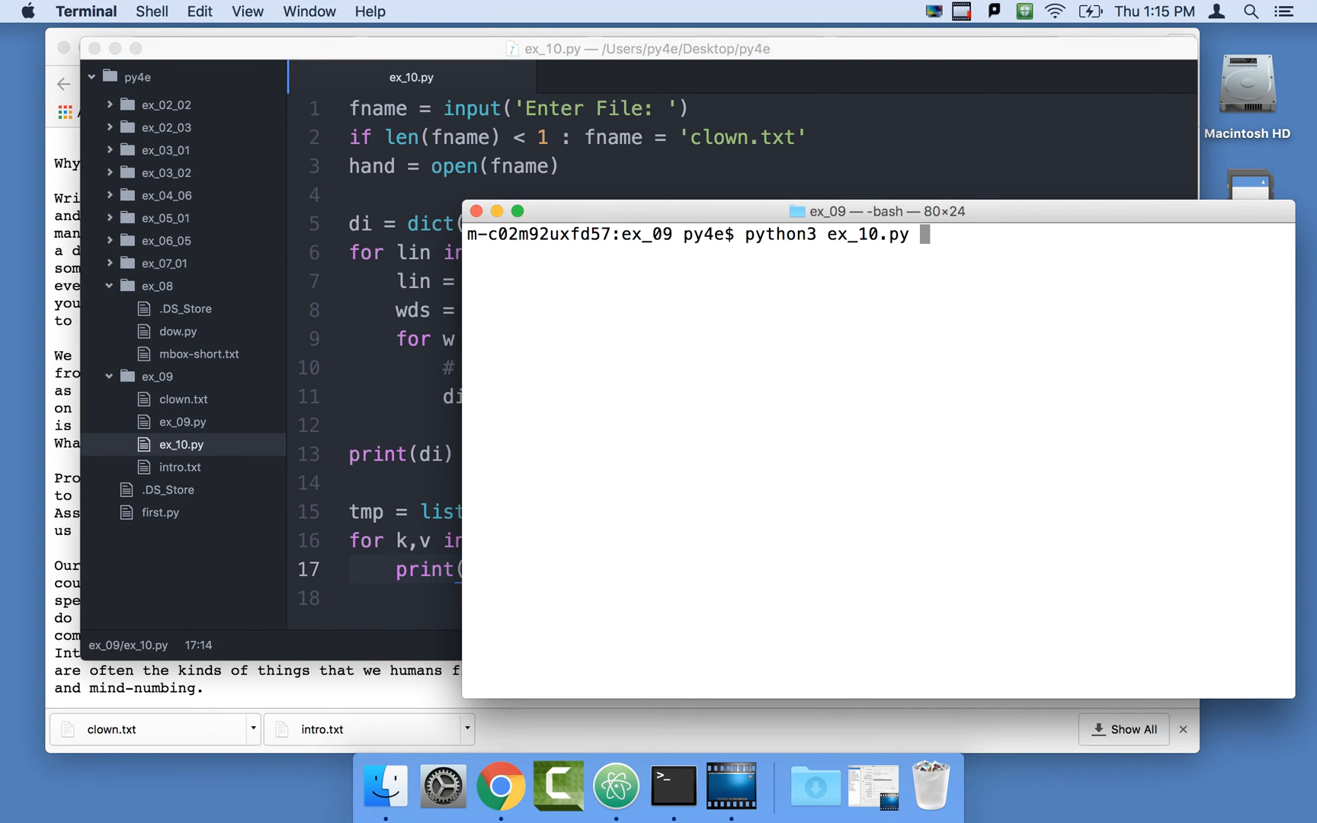
Run ex_10.py with the default file and select the per-line word and count output.
key(Return)
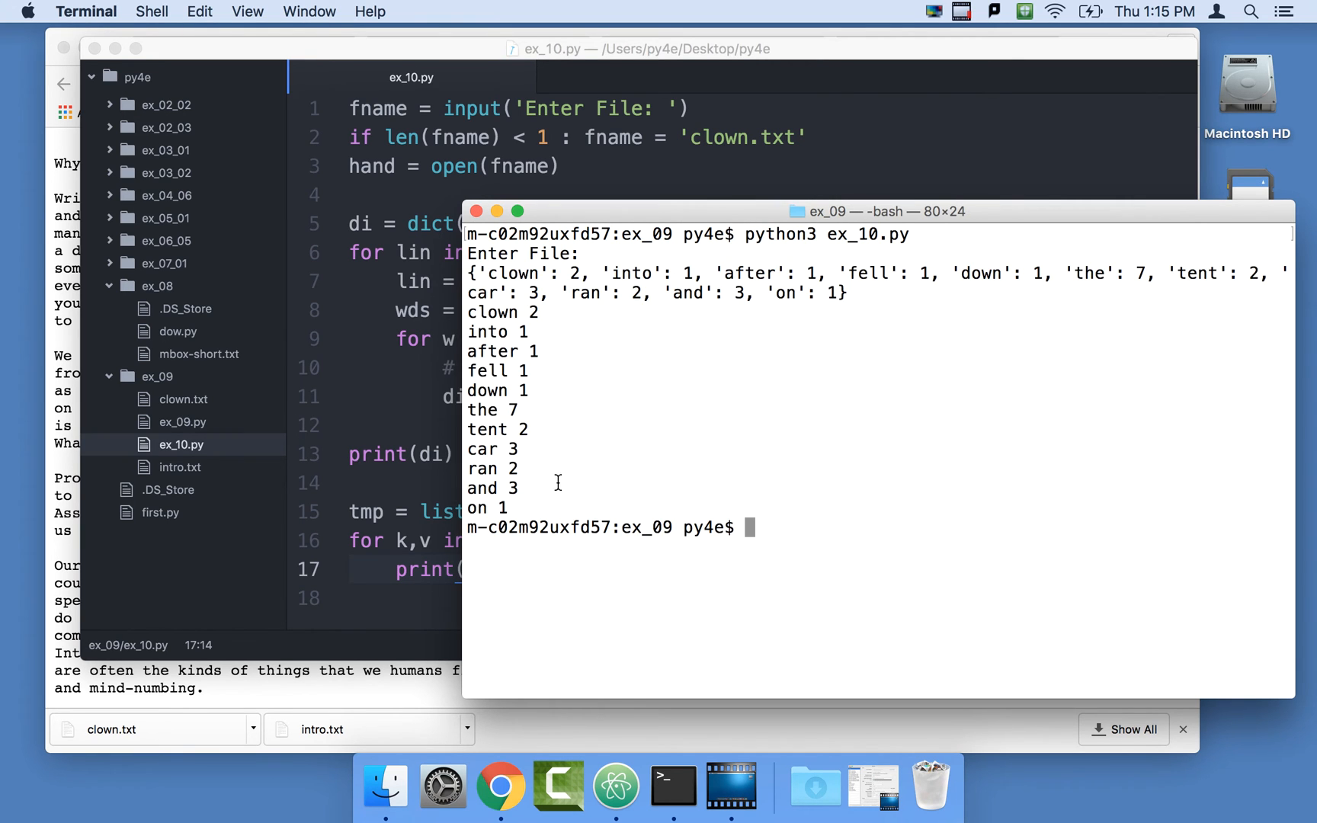
drag(470, 311, 508, 508)
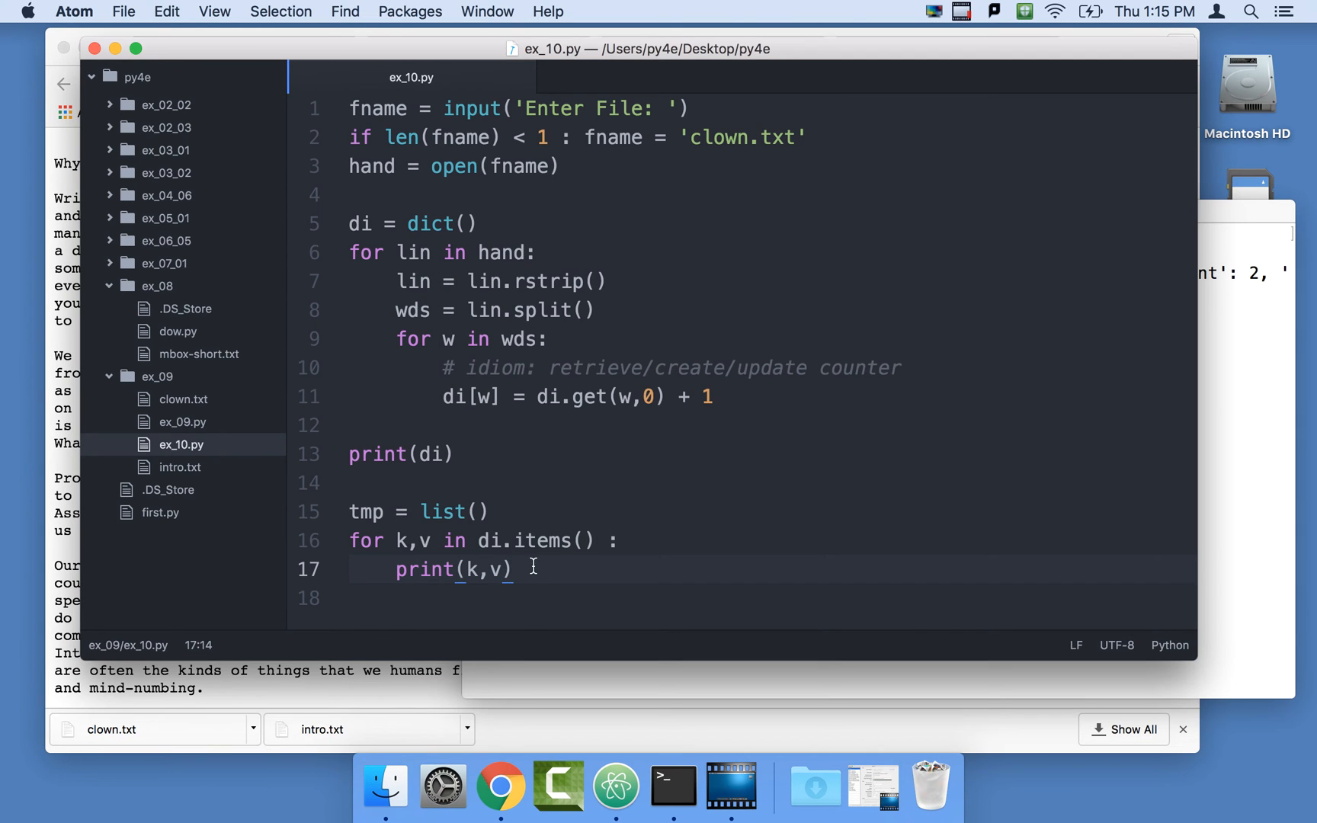
Inside the loop, create newt = (v,k), a reversed (count, word) tuple.
key(Return)
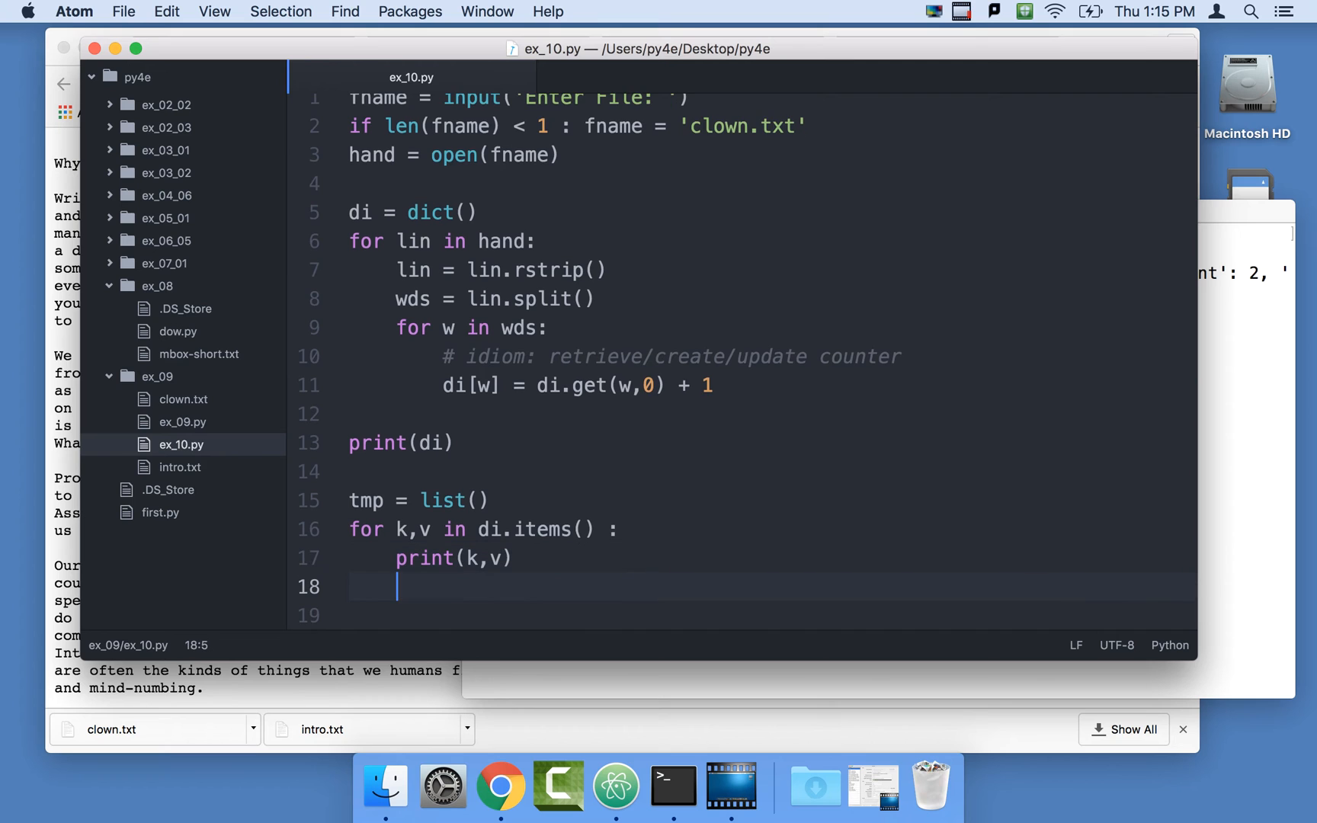
text(new)
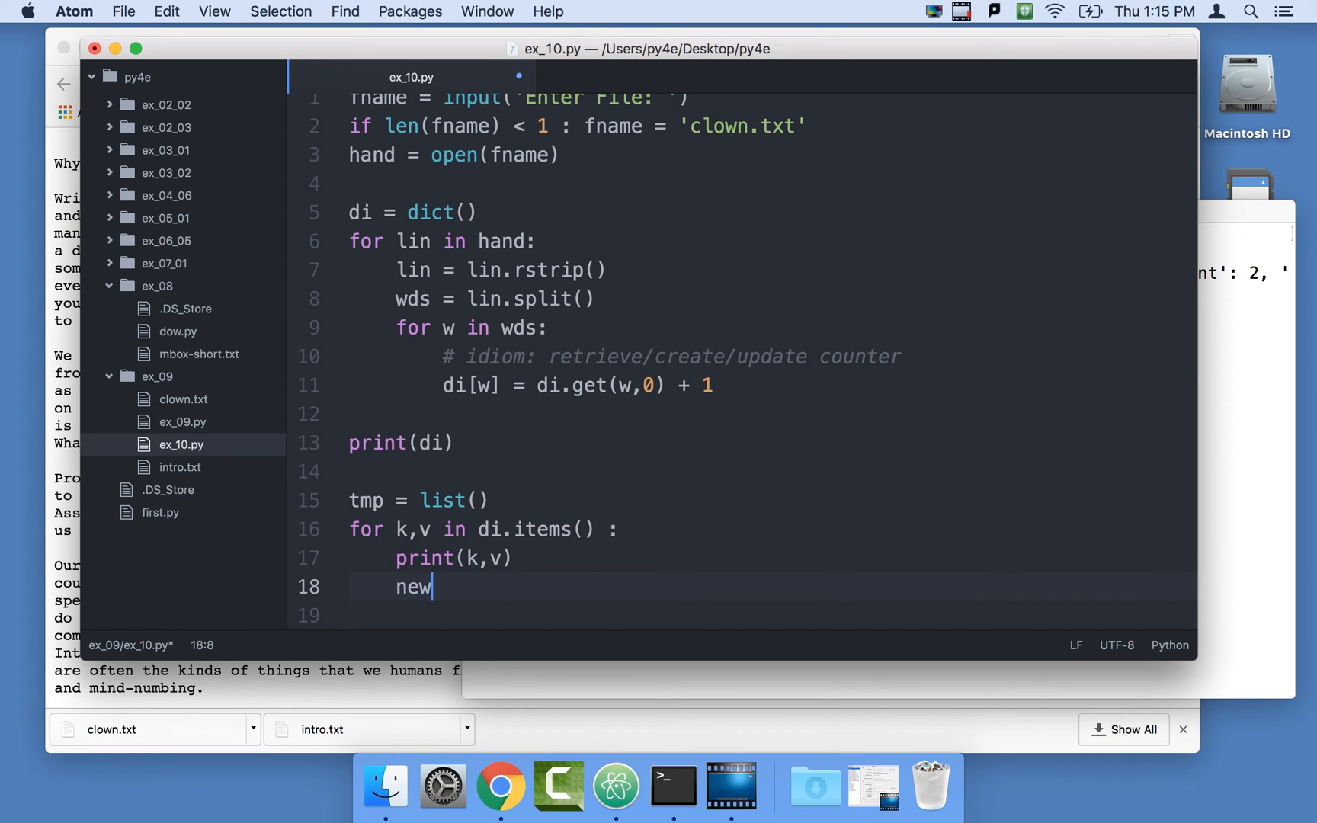
text(tuple =)
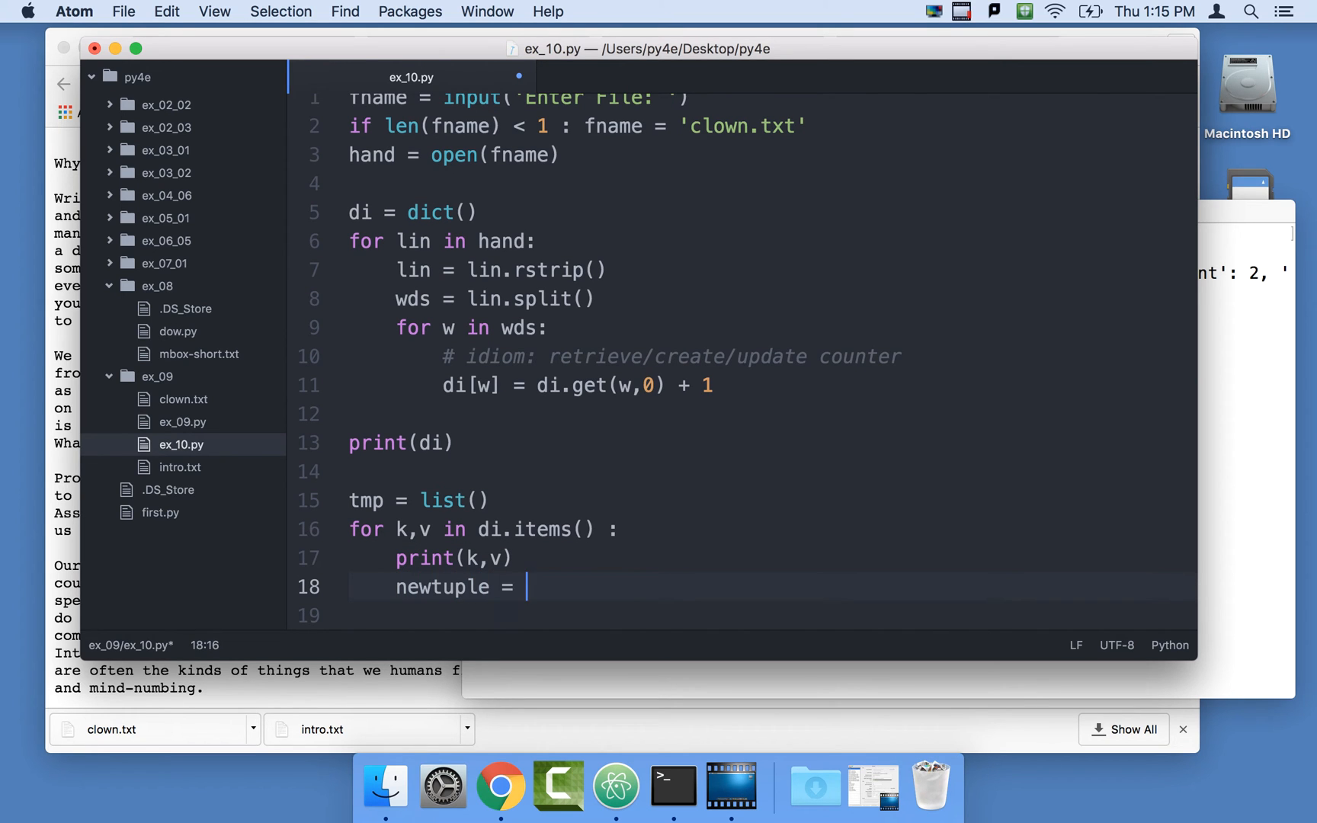
key(backspace)
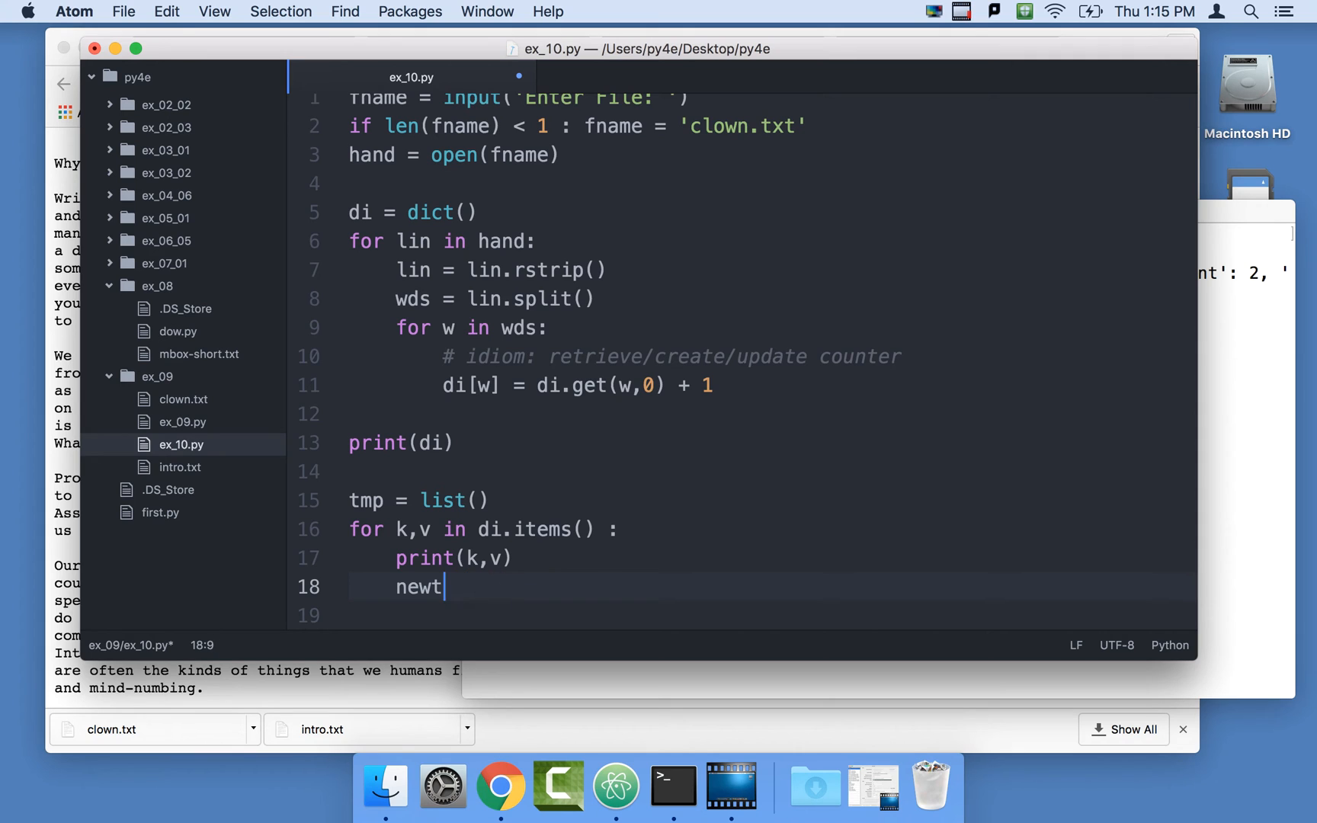
text(=)
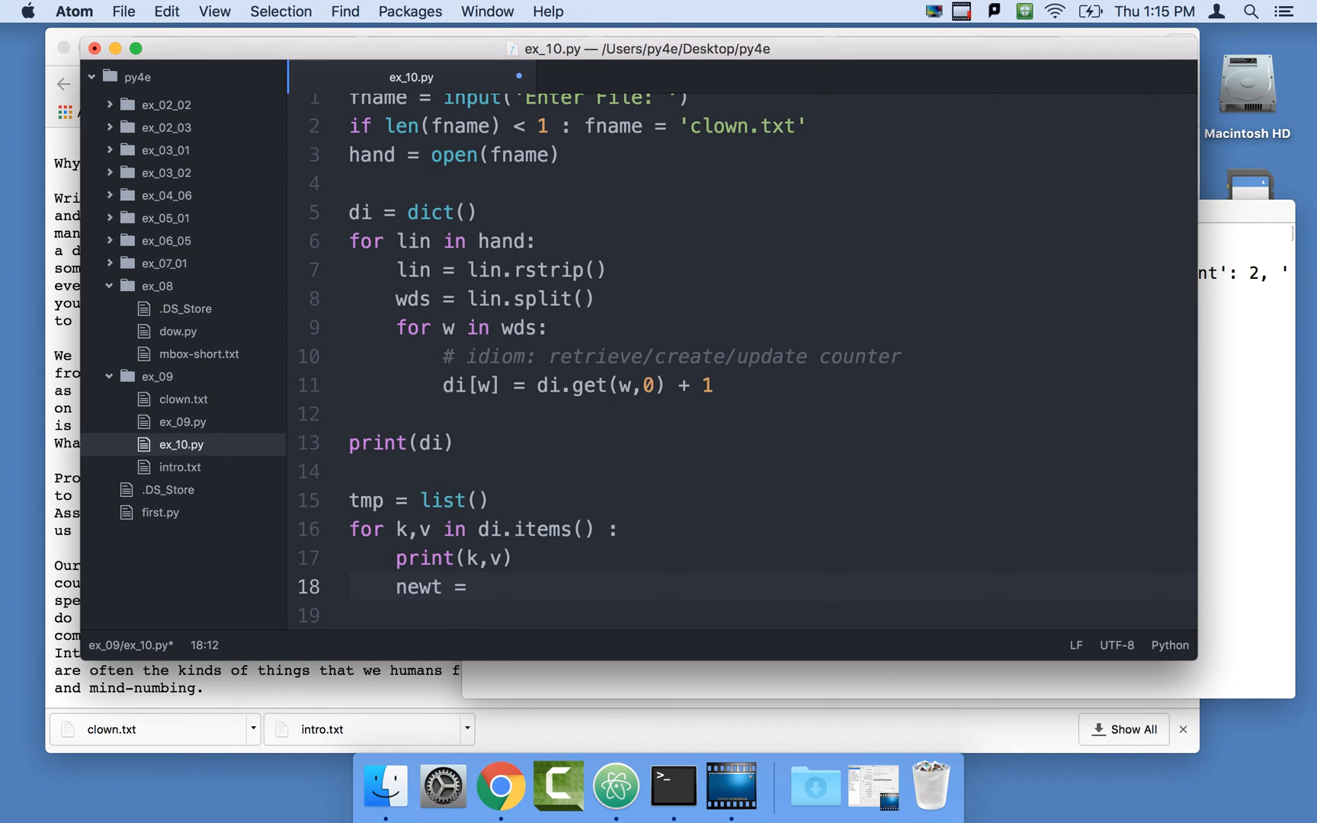
text(())
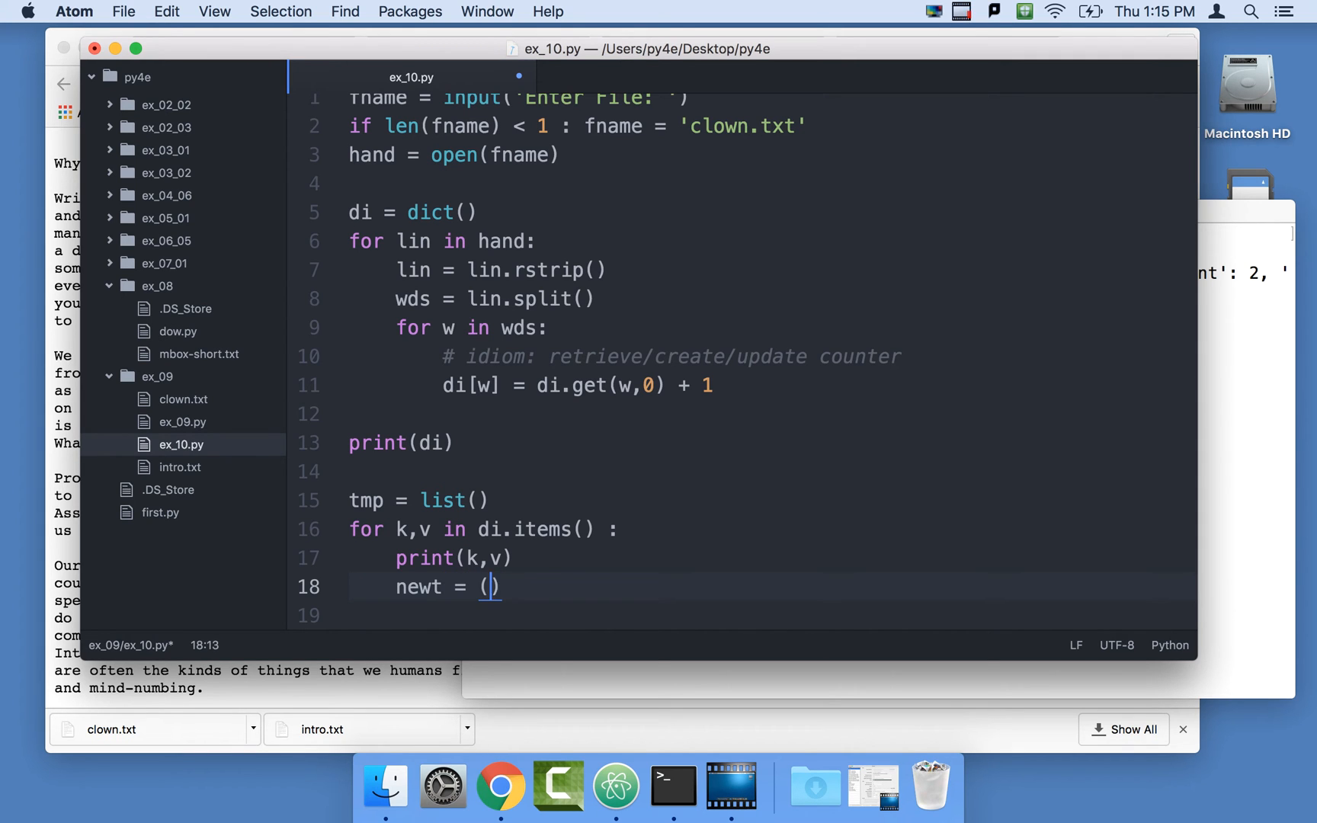
text(v,k)
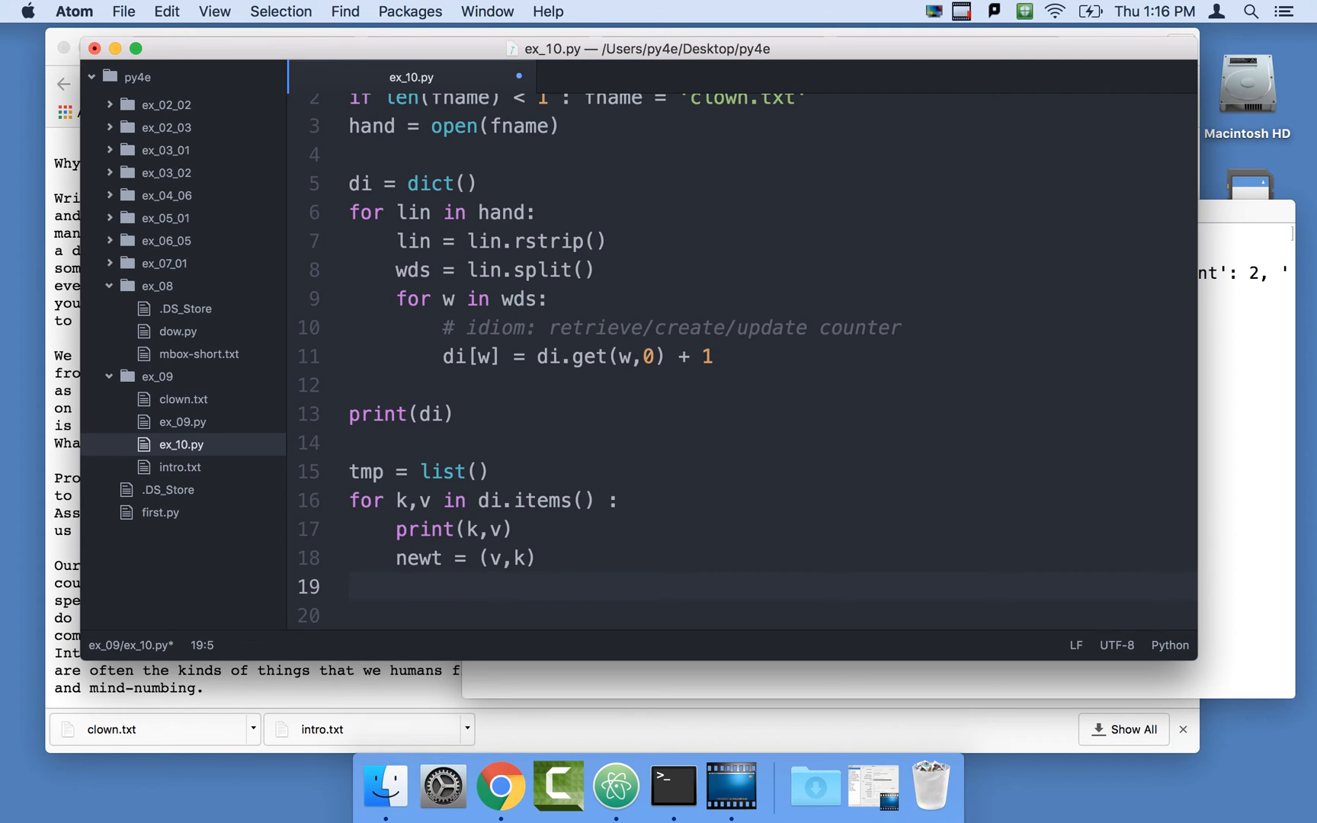
Append newt to tmp in the loop and print(tmp) after it.
text(tmp.)
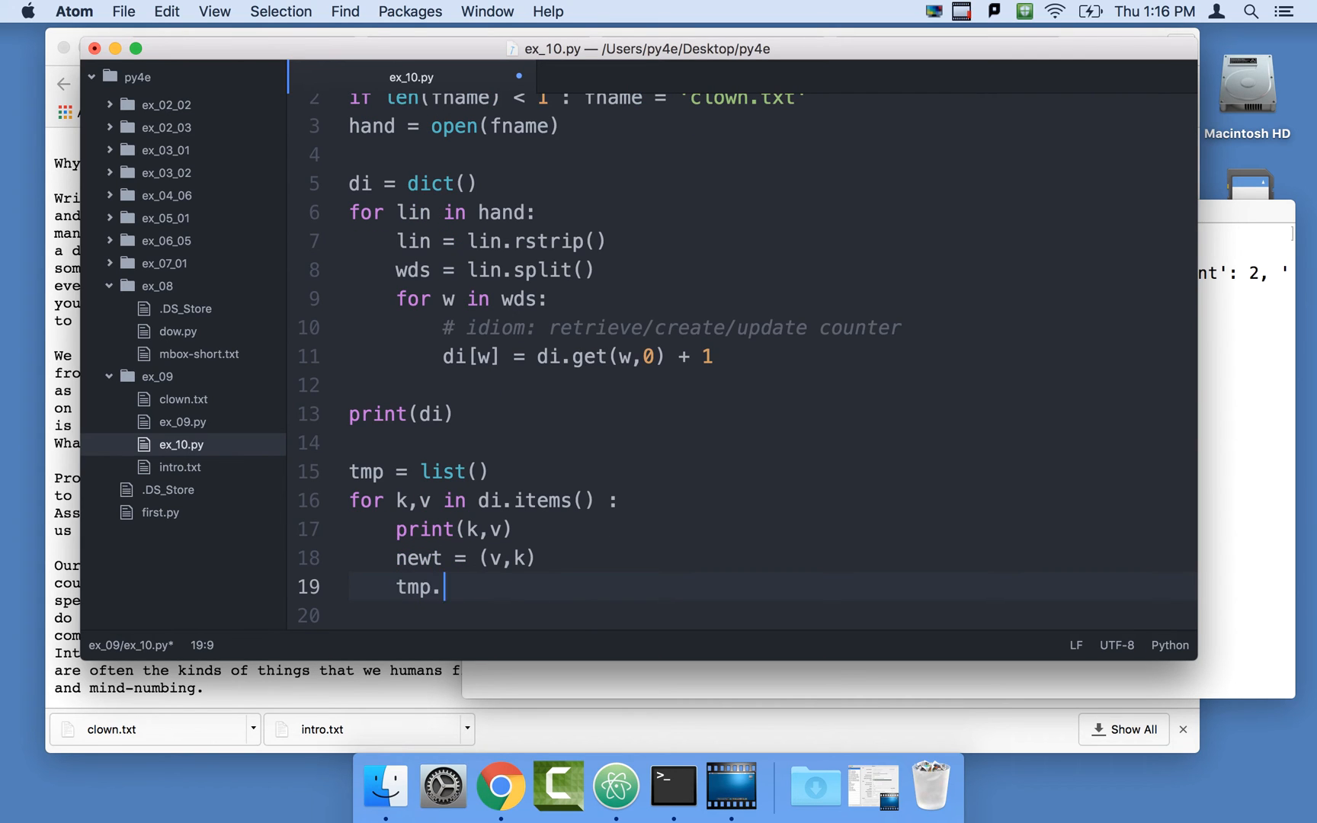
text(append())
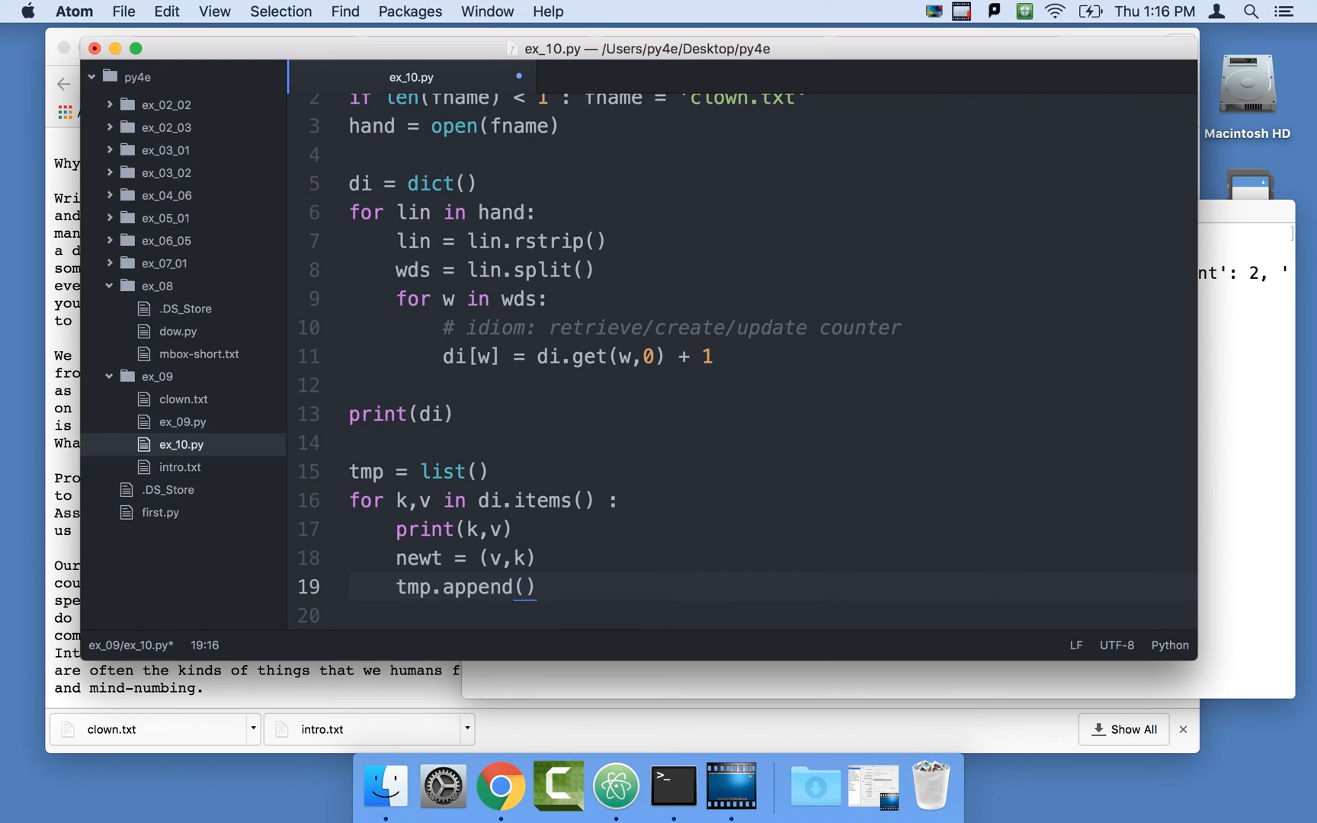
text(newt)
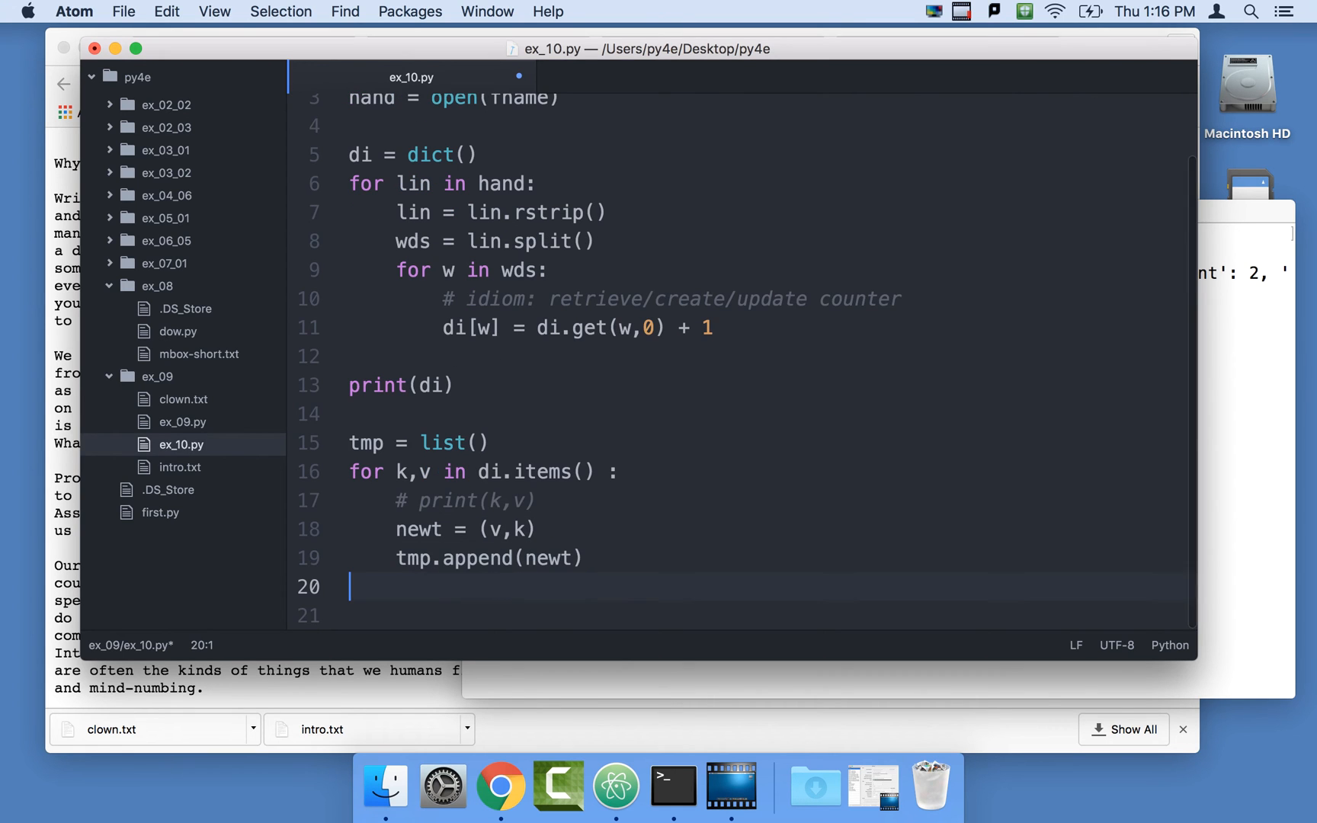
text(print()
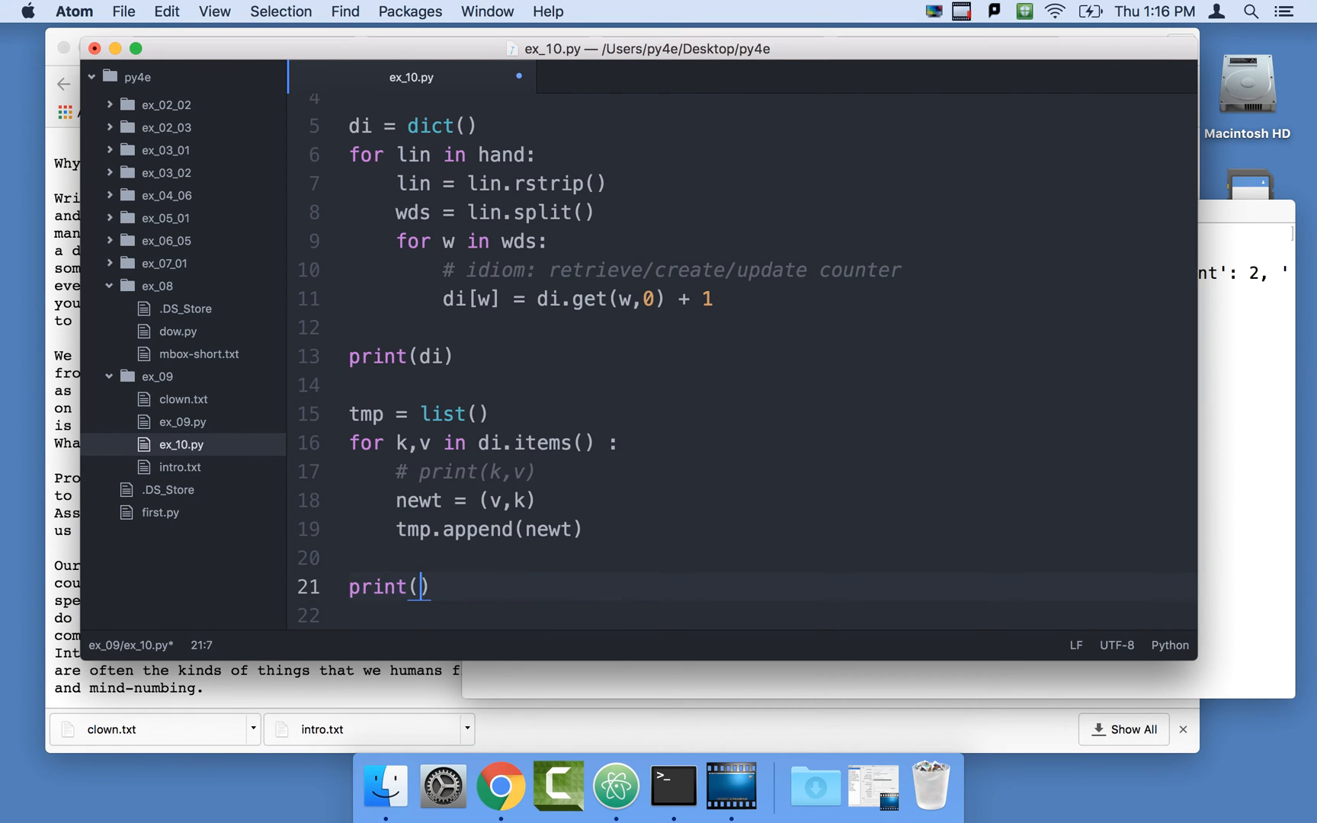
text(tmp)
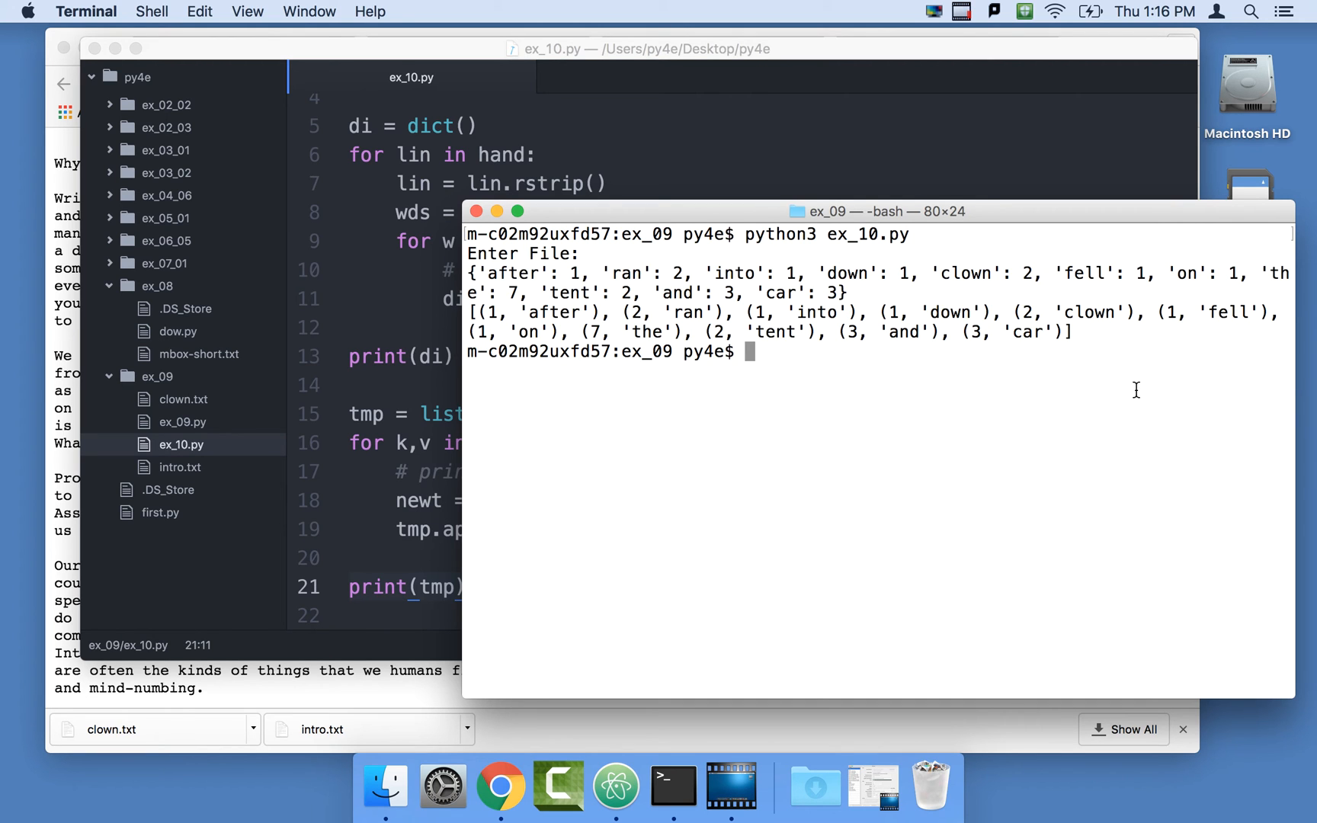
mouse_move(491, 317)
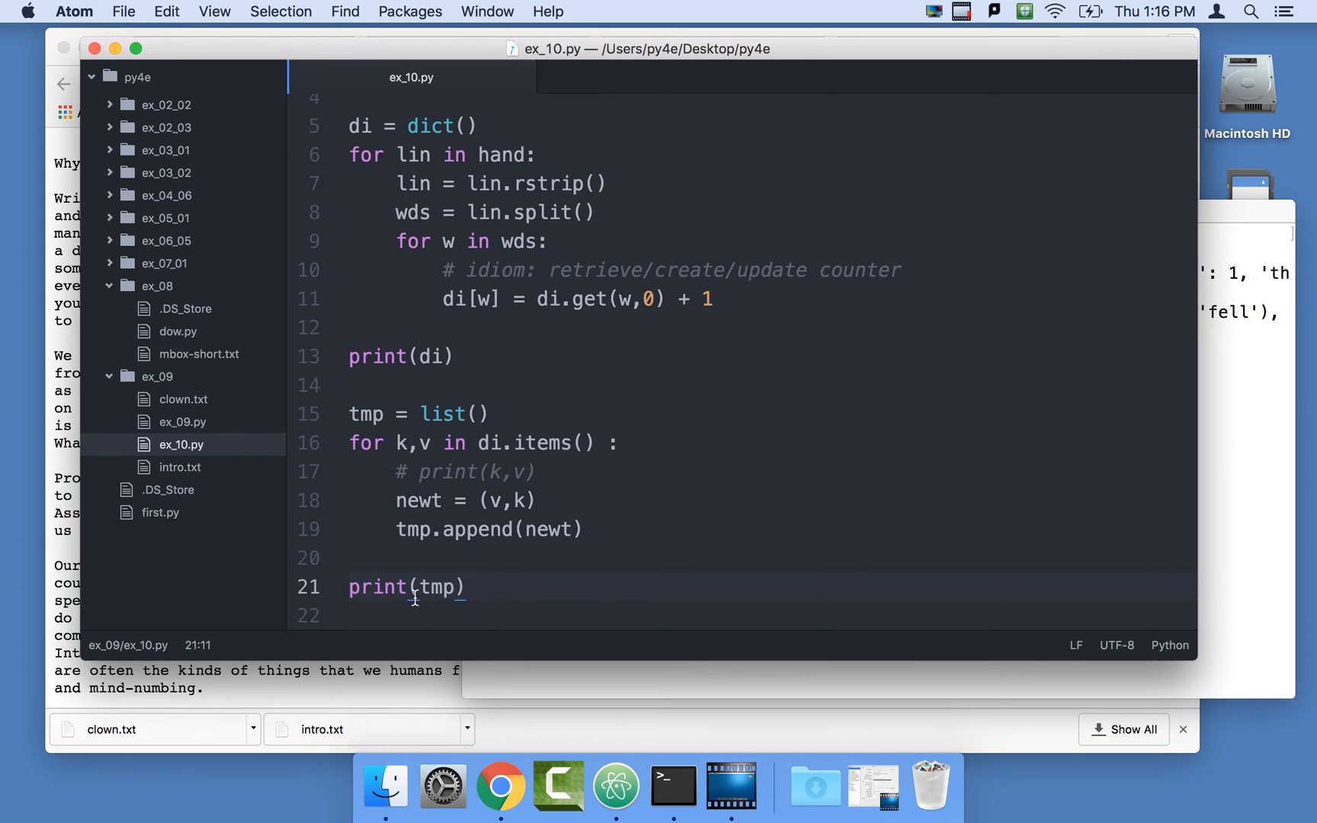
Label the final print as print('Flipped',tmp) and switch to Terminal.
text('So)
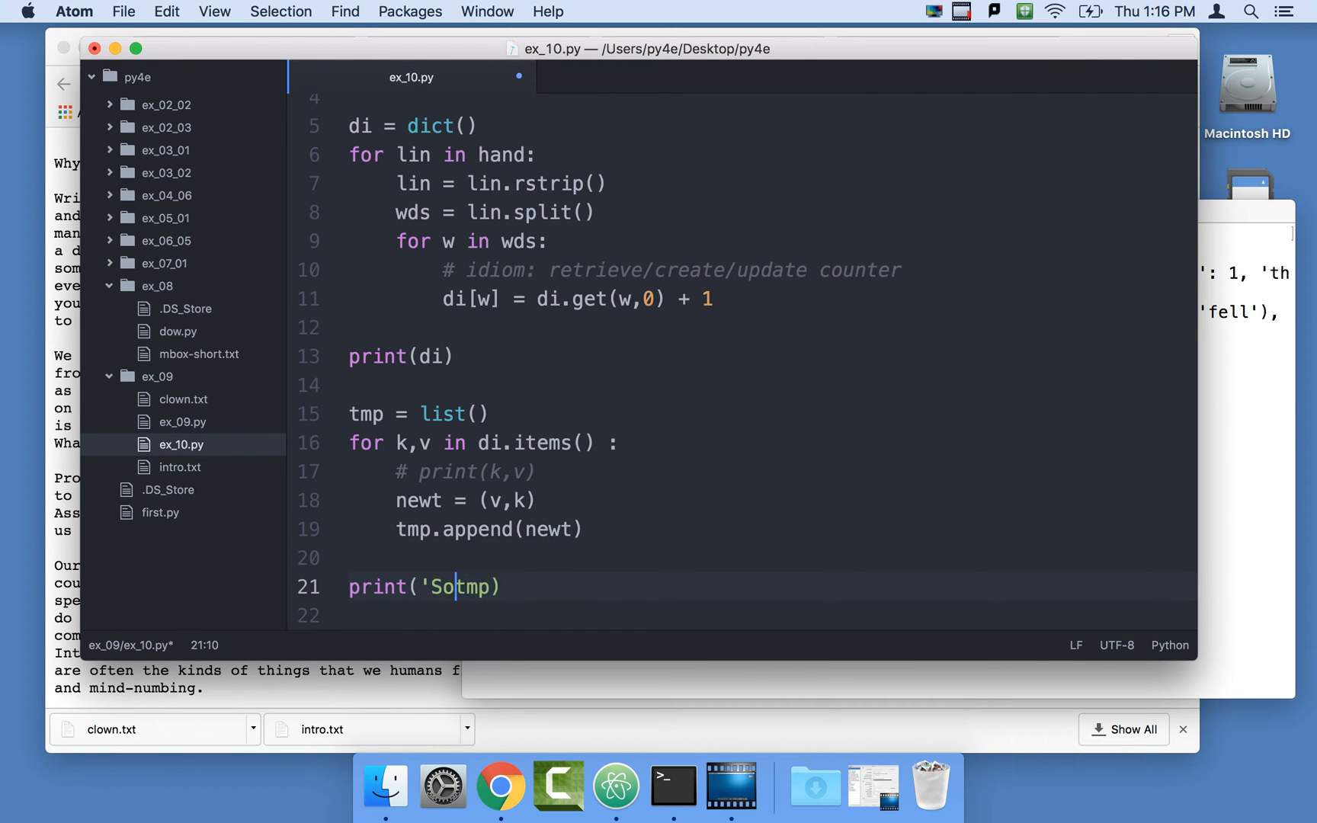
text(rted',)
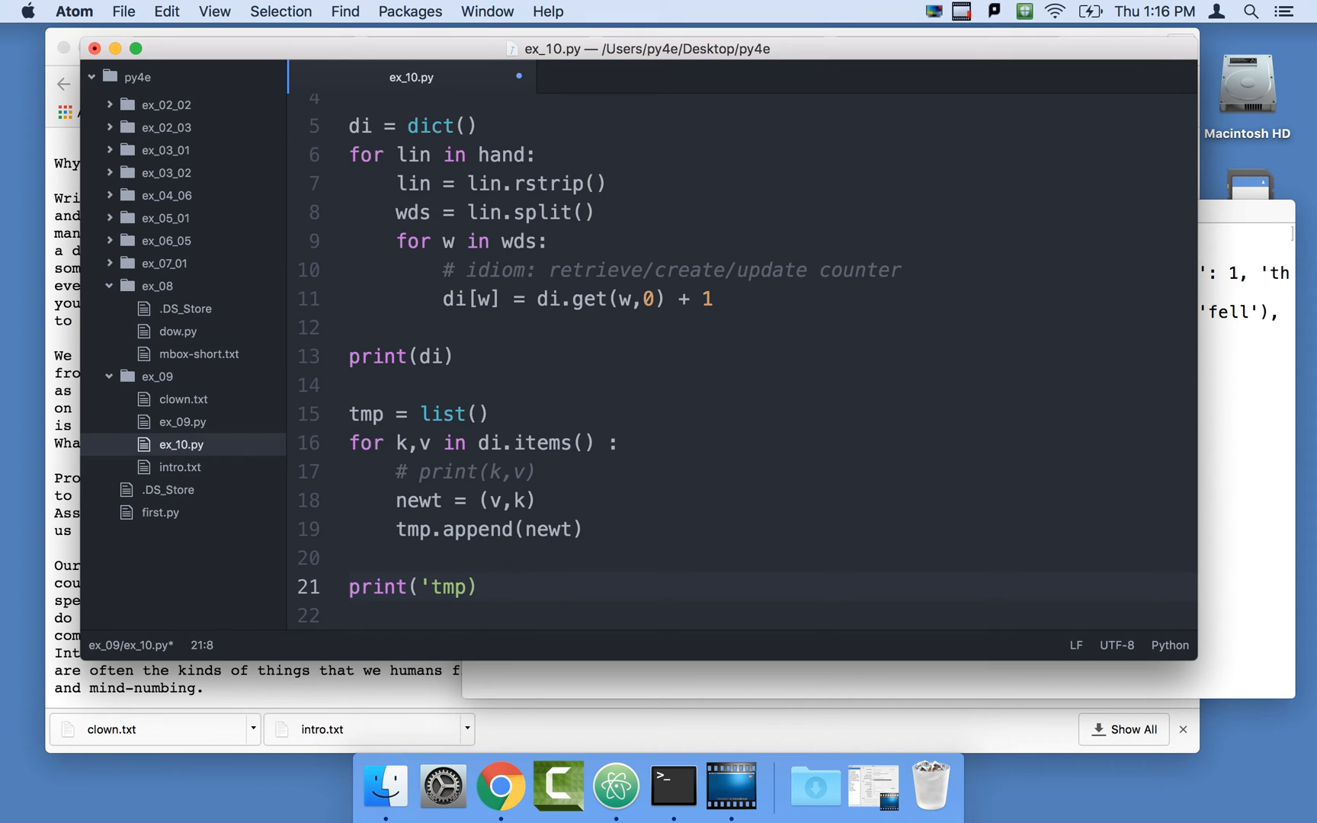
text(Flipped')
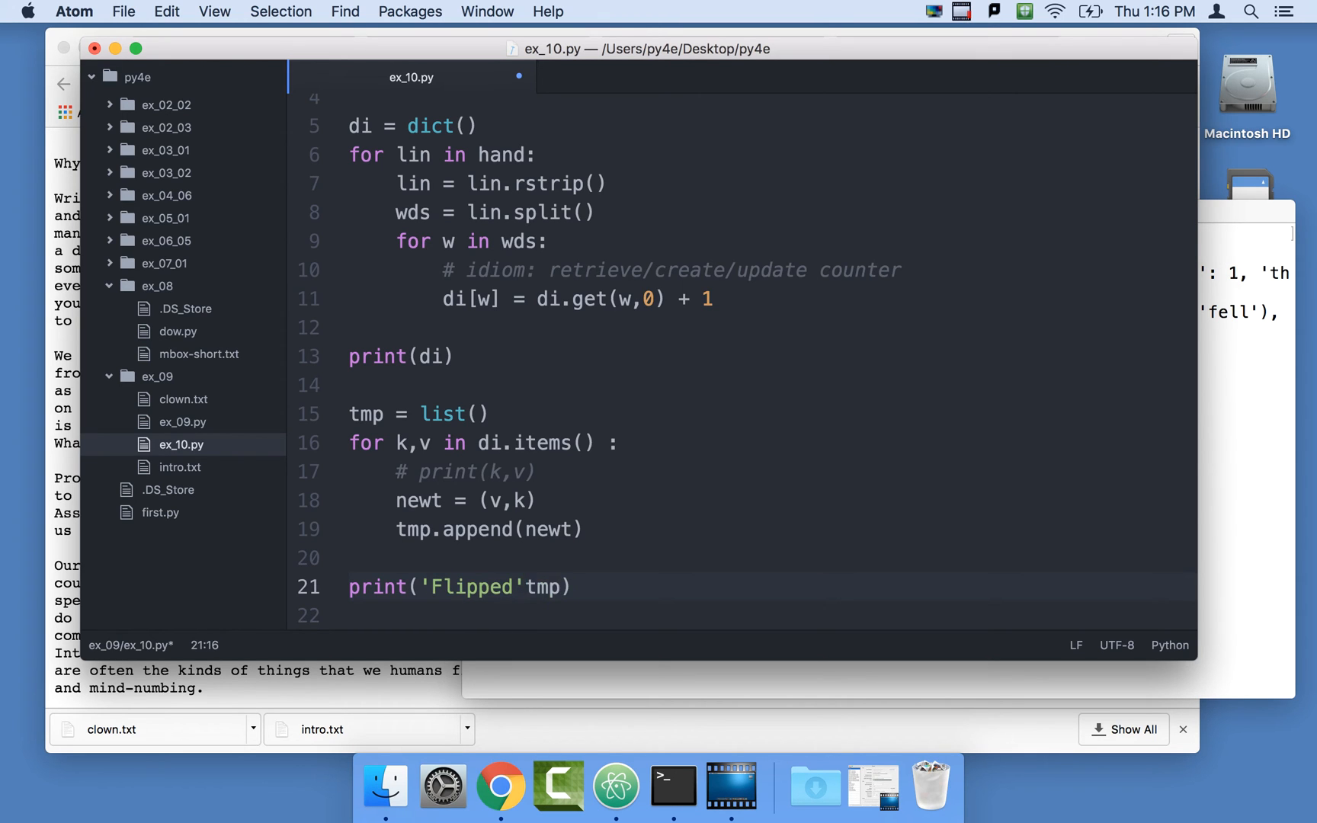
text(,)
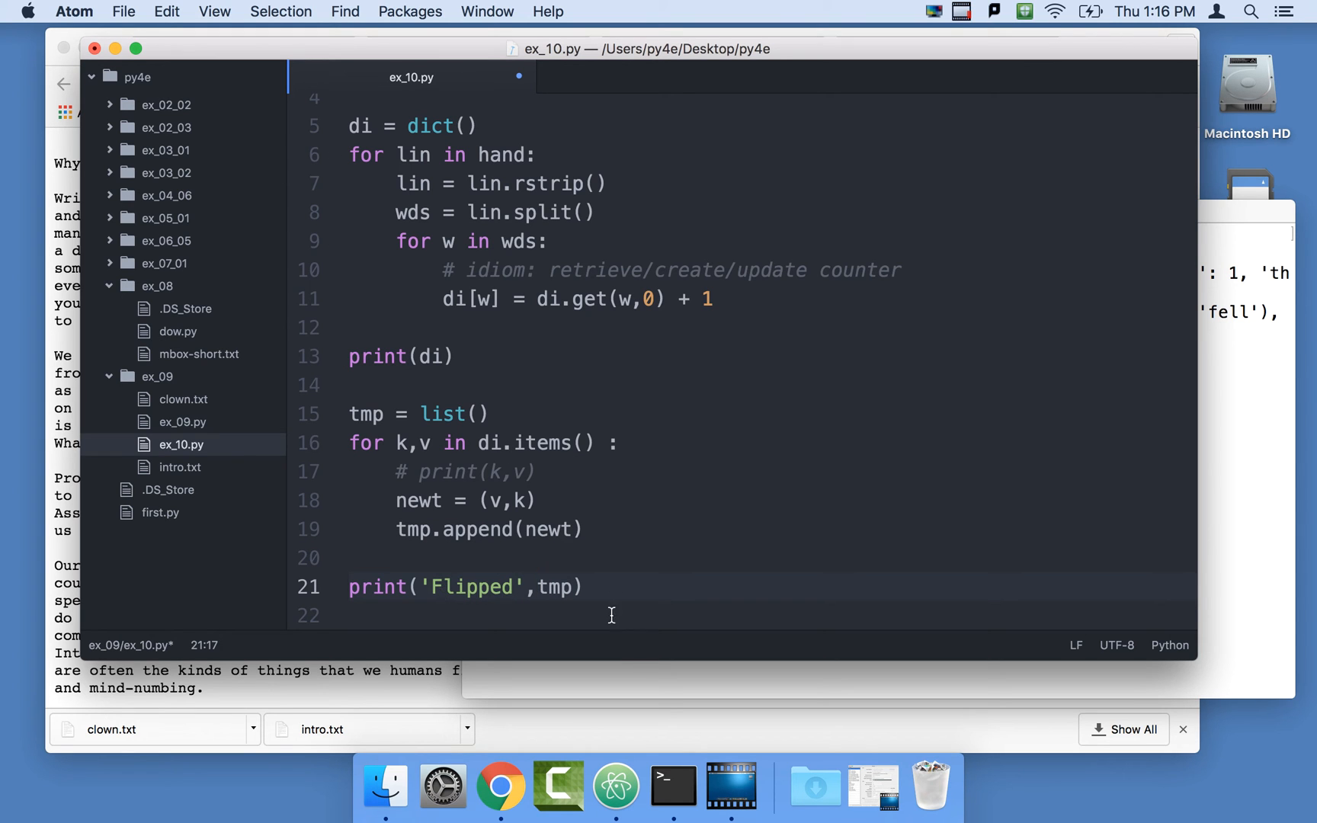
click(672, 785)
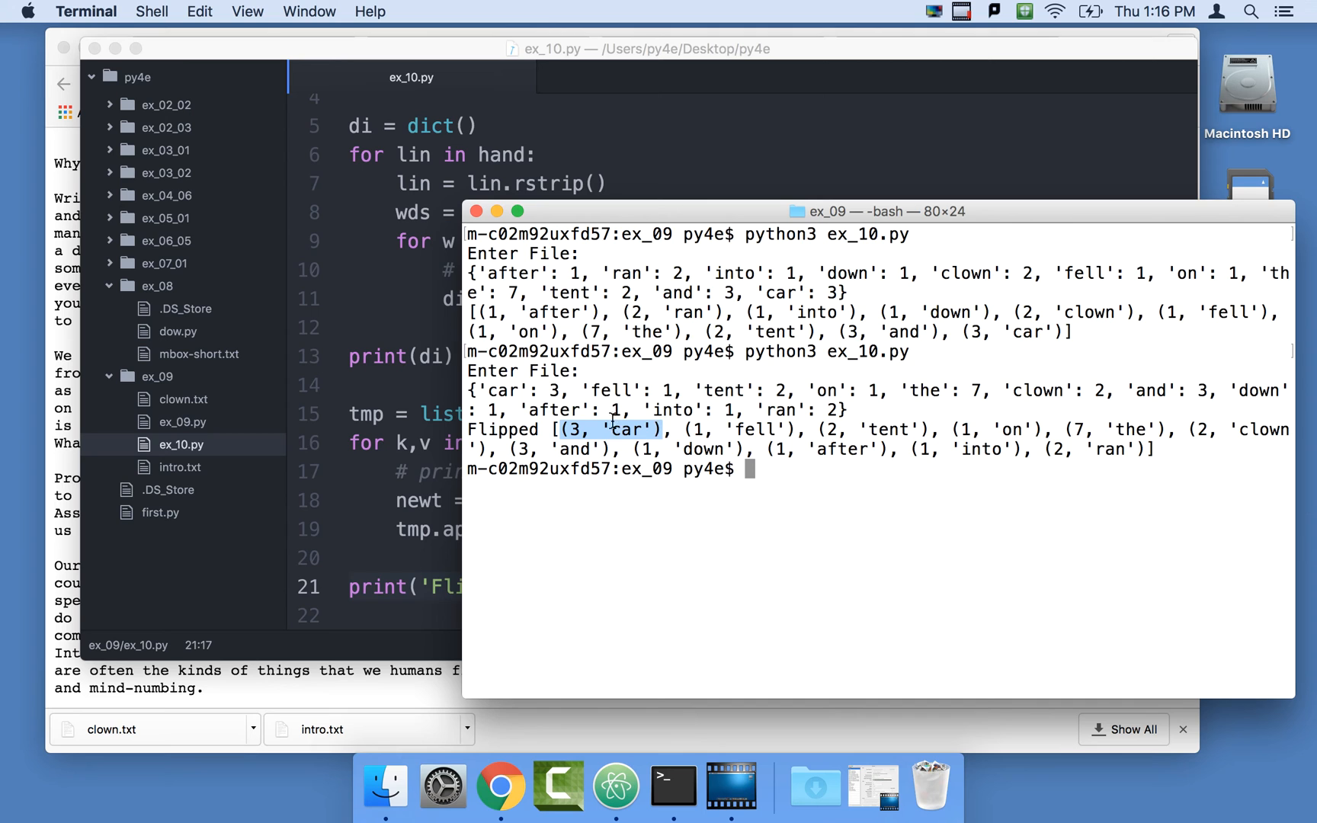
mouse_move(546, 428)
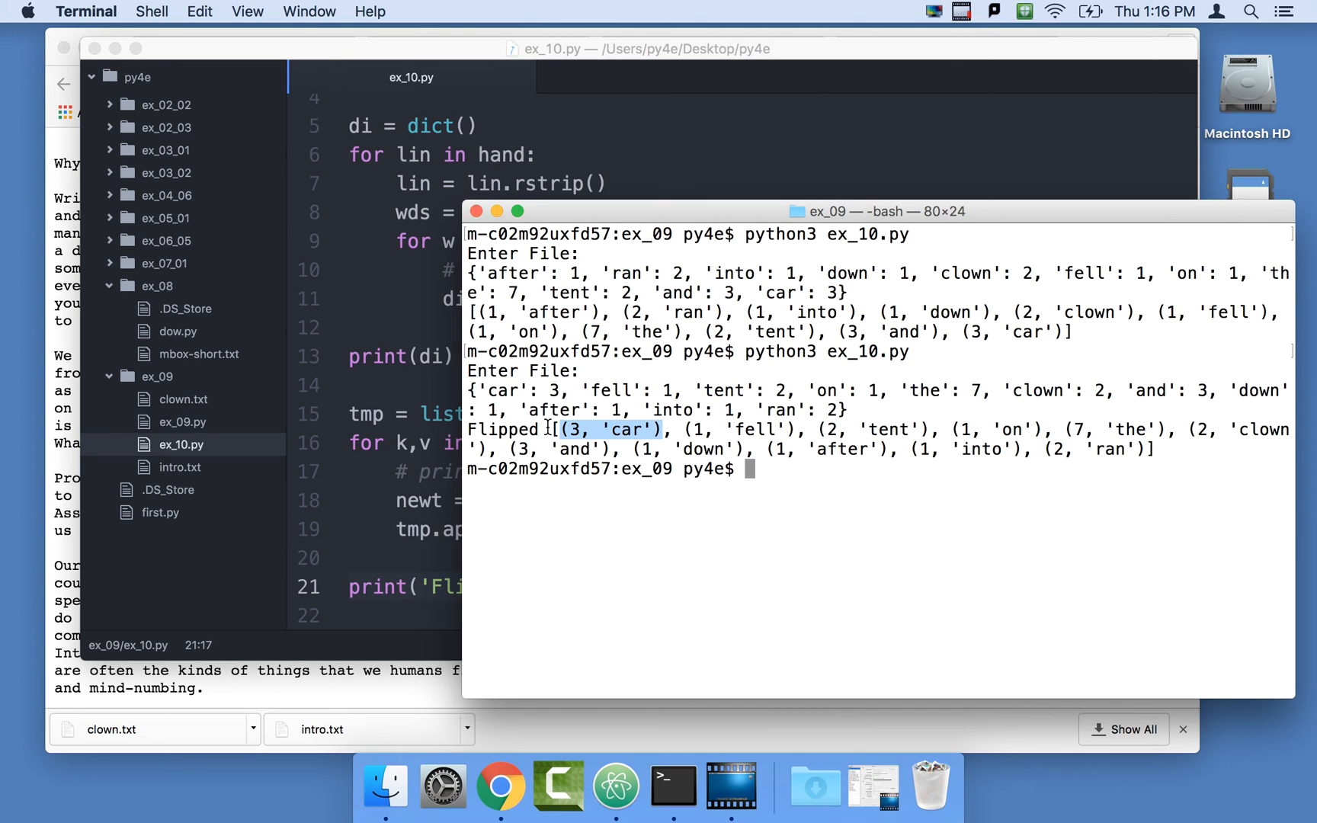
Highlight the first tuple (3, 'car') in the Flipped output.
drag(567, 430, 1141, 448)
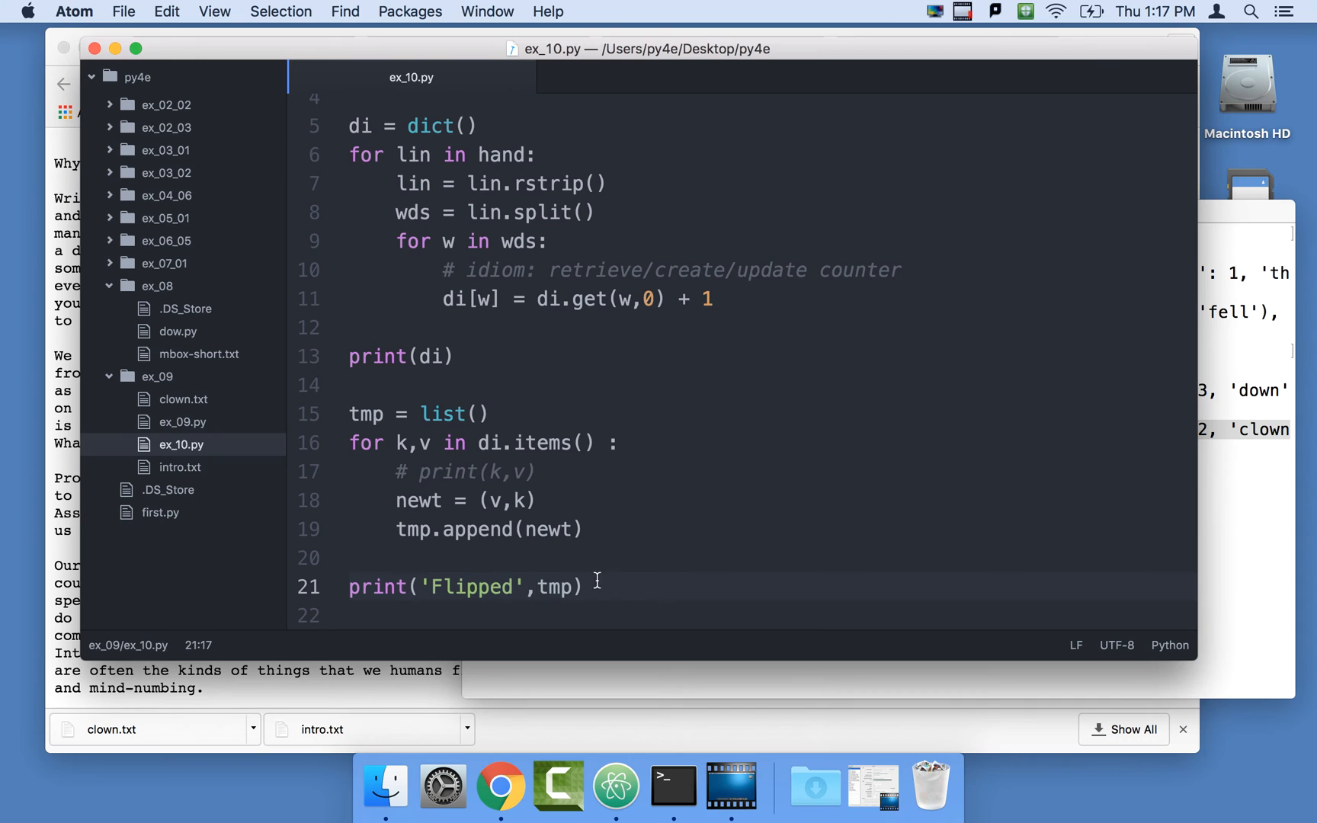
Add tmp = sorted(tmp) and print('Sorted',tmp) after the Flipped print.
click(601, 587)
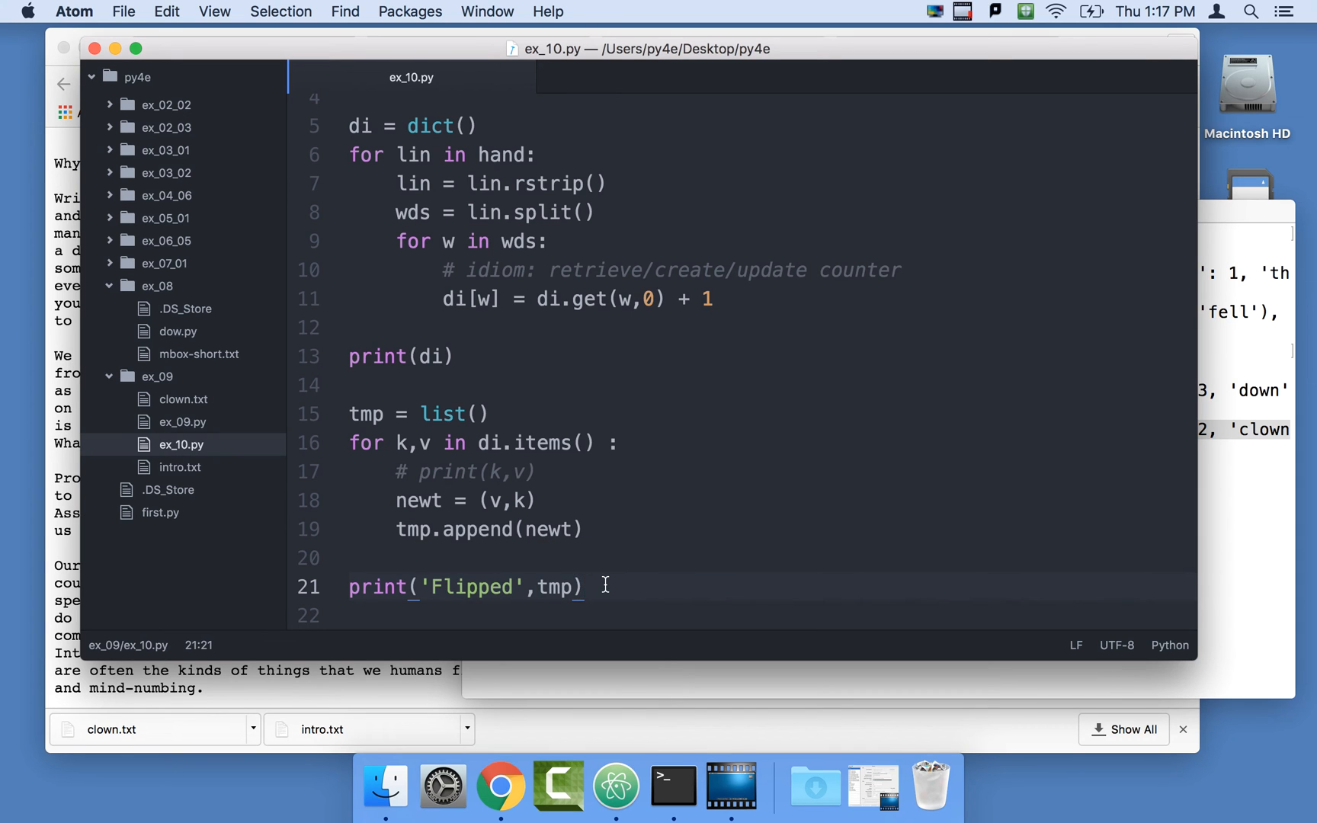
text(tmp)
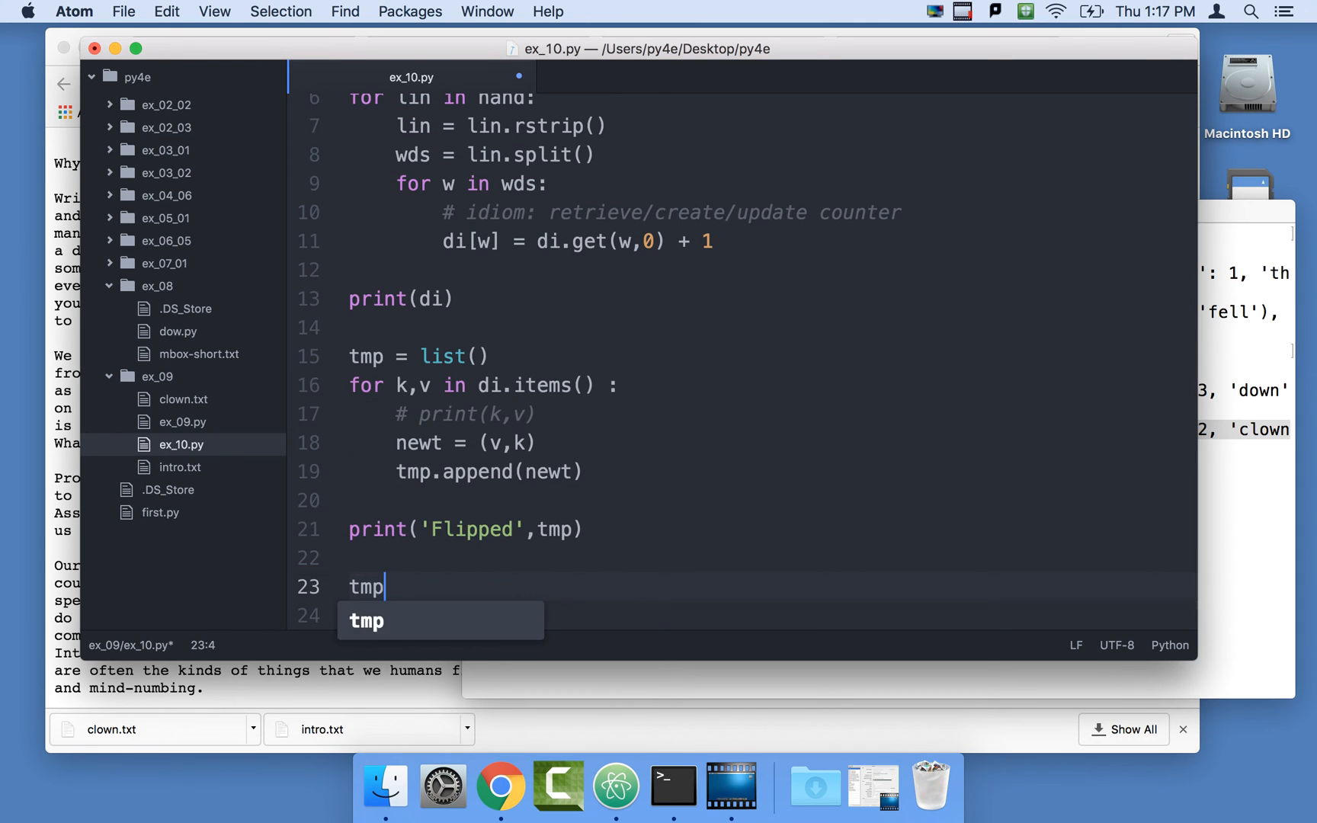
text(= soe)
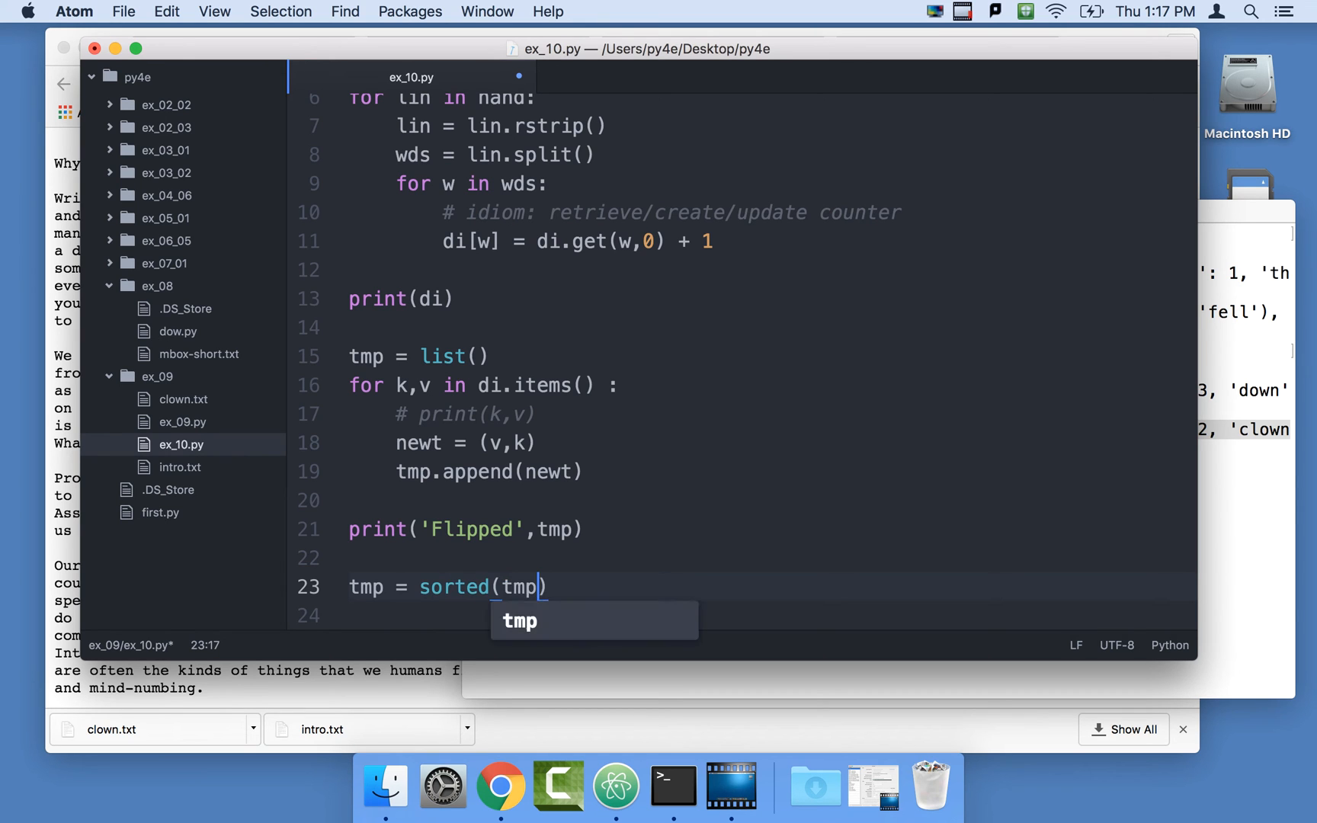
text())
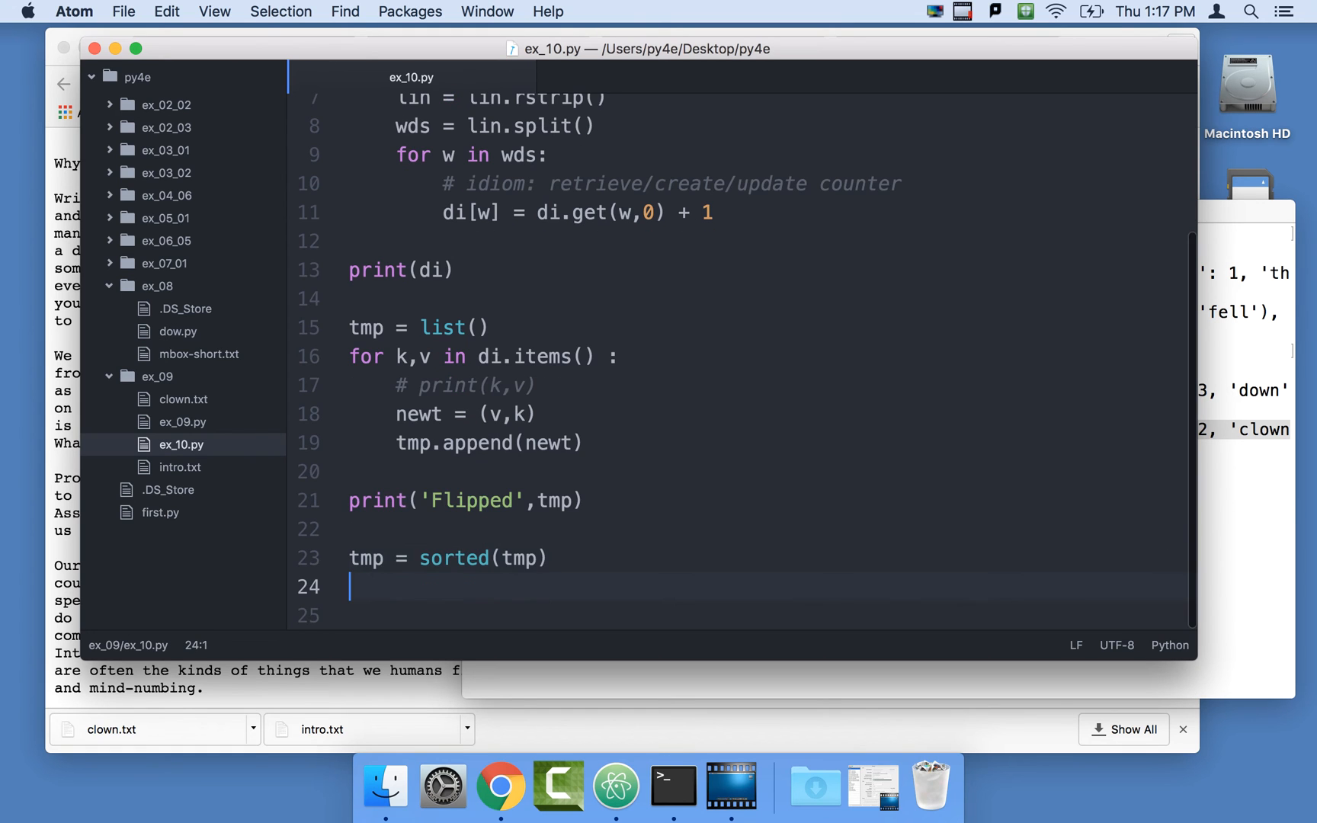
text(print(''))
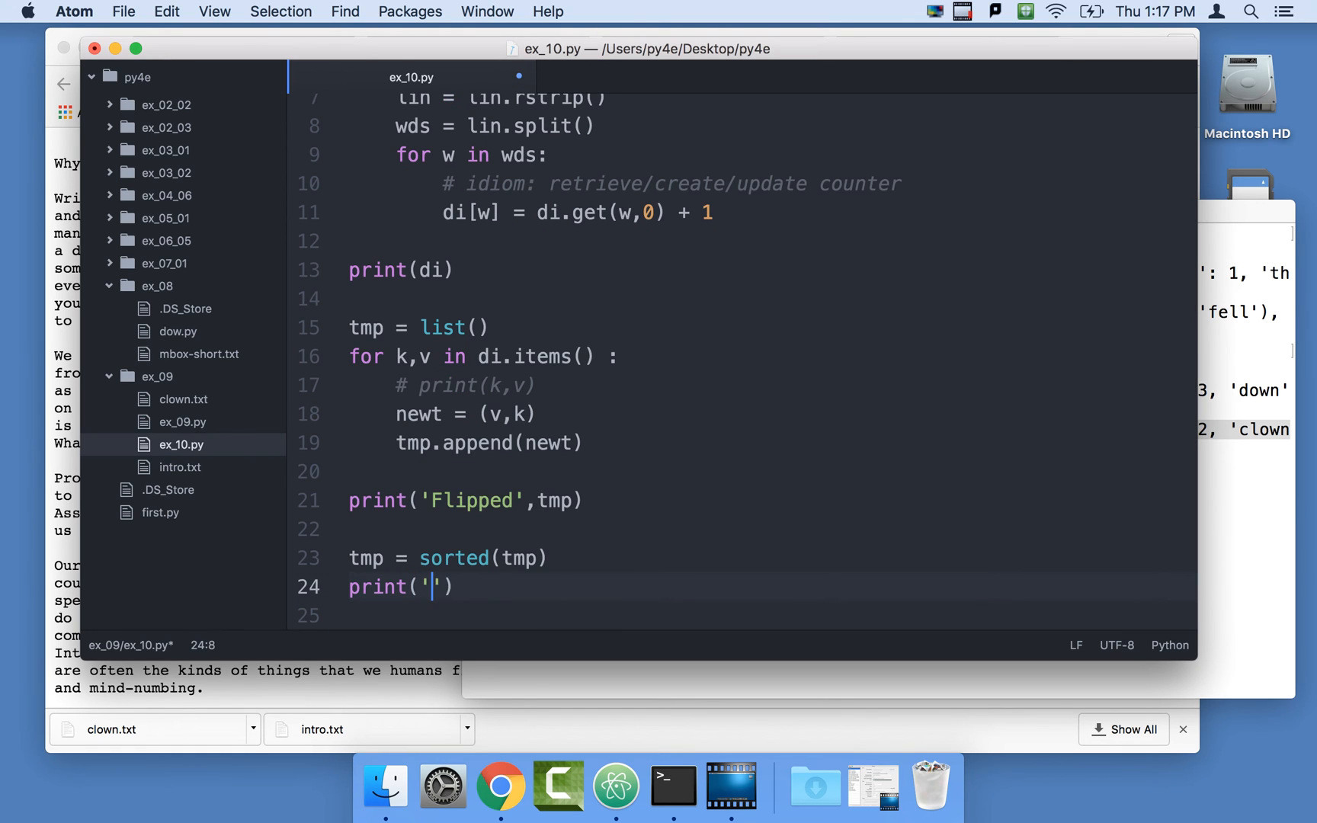
text(Sorted)
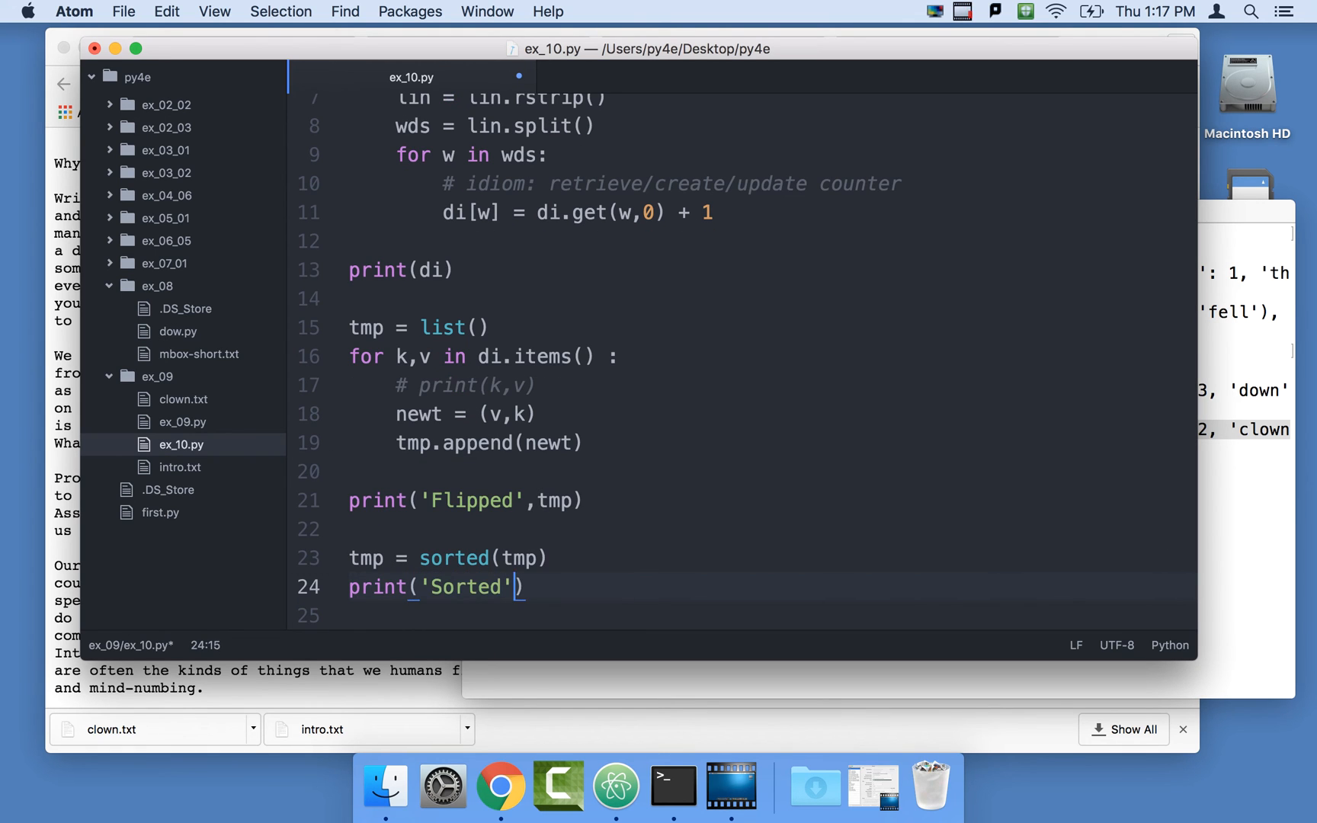
text(,tmp)
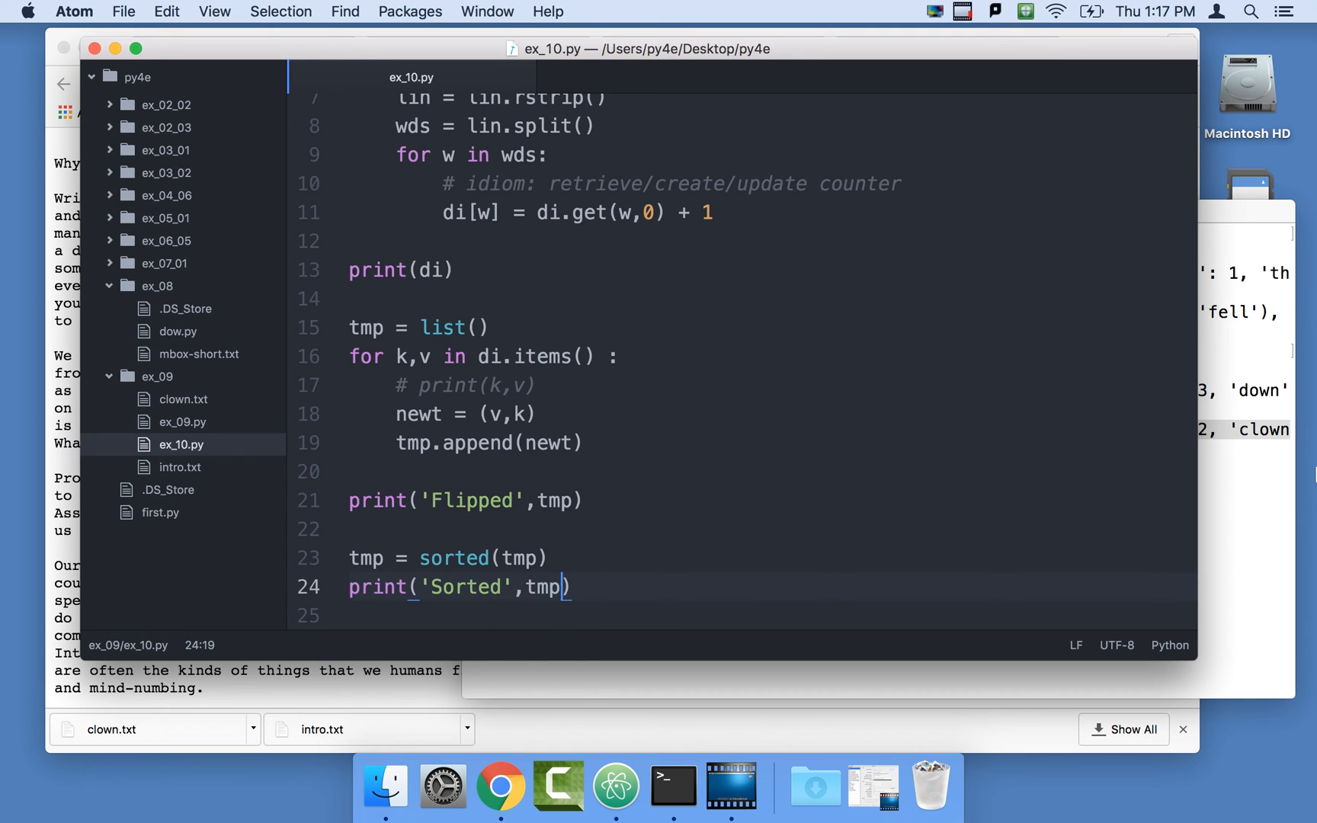
click(672, 787)
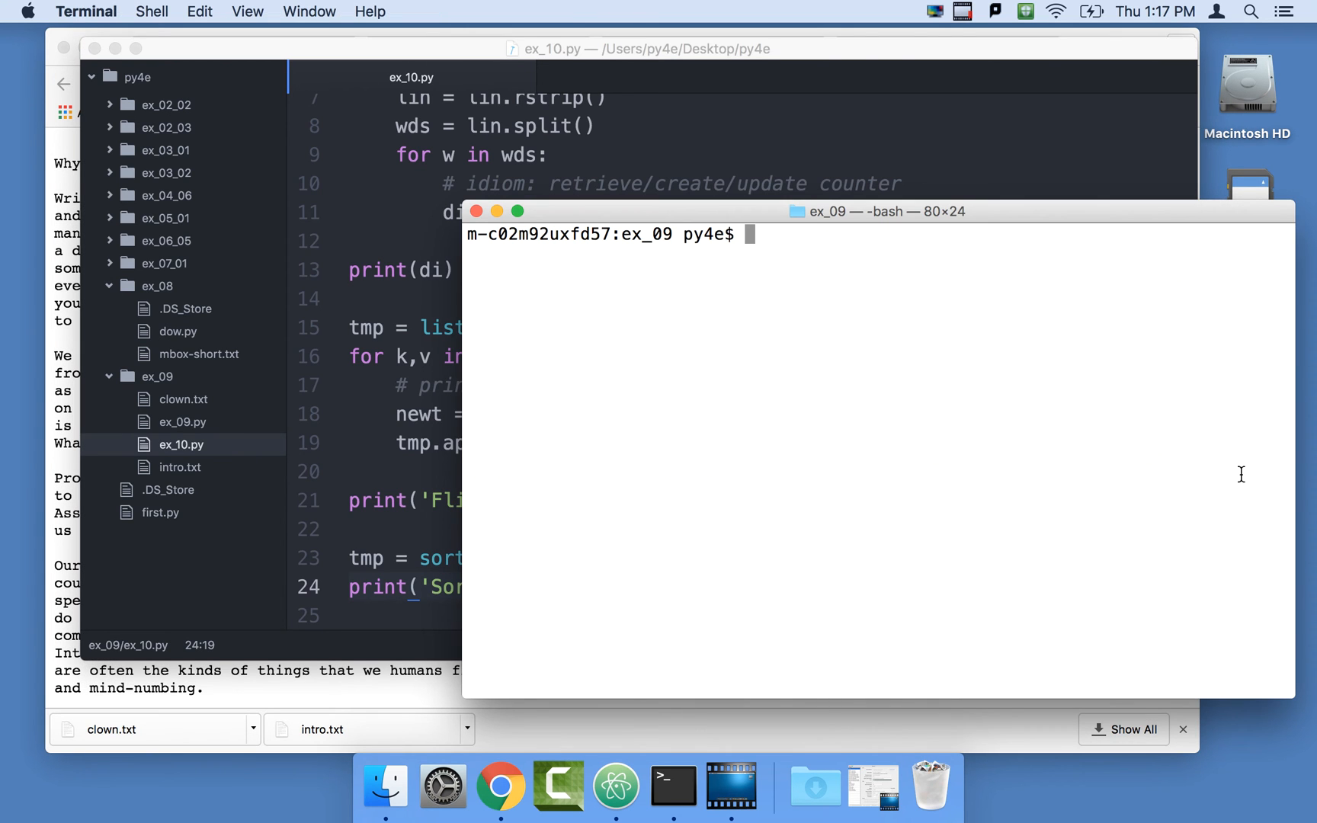
Run python3 ex_10.py and examine the Flipped list and the Sorted pairs, including the count-2 ties.
text(python3 ex_10.py)
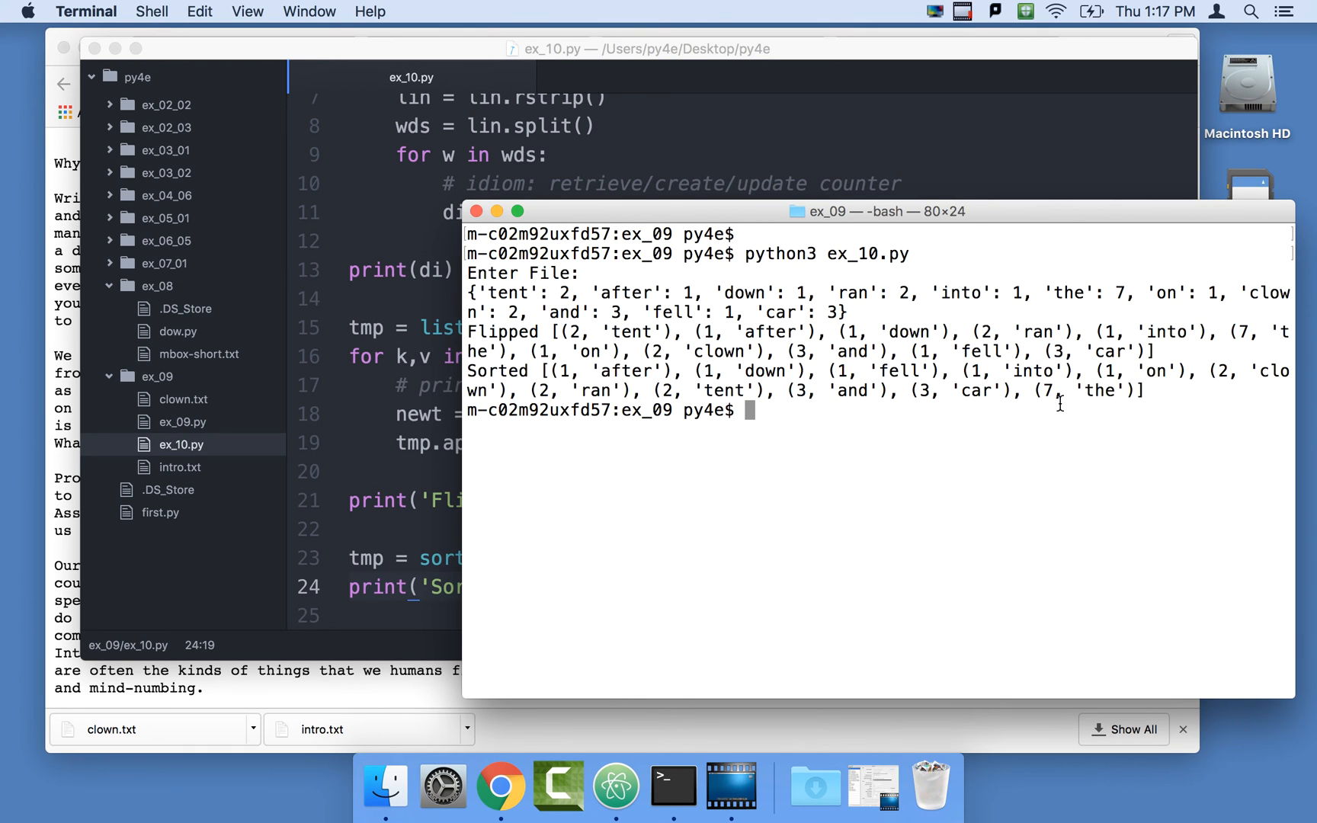
drag(544, 331, 1156, 350)
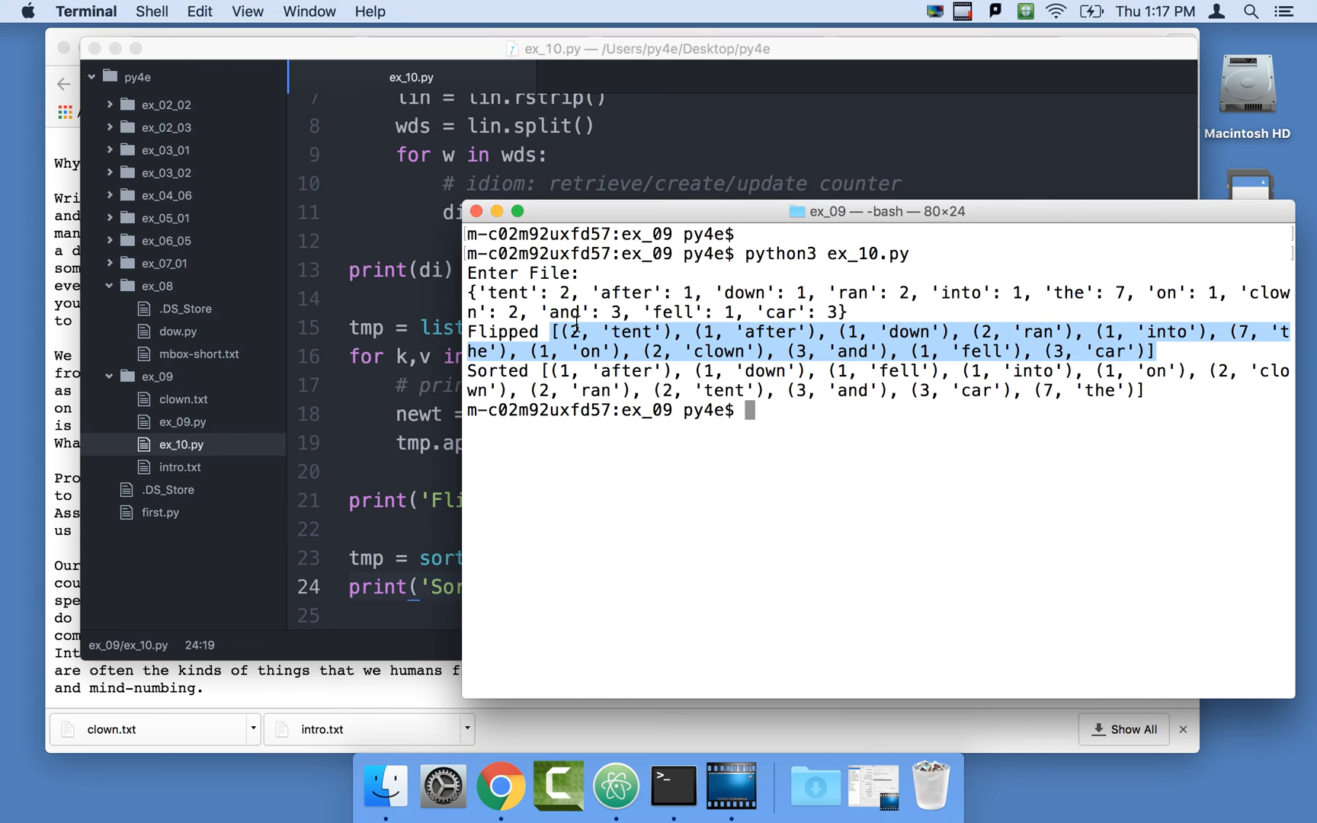
mouse_move(771, 326)
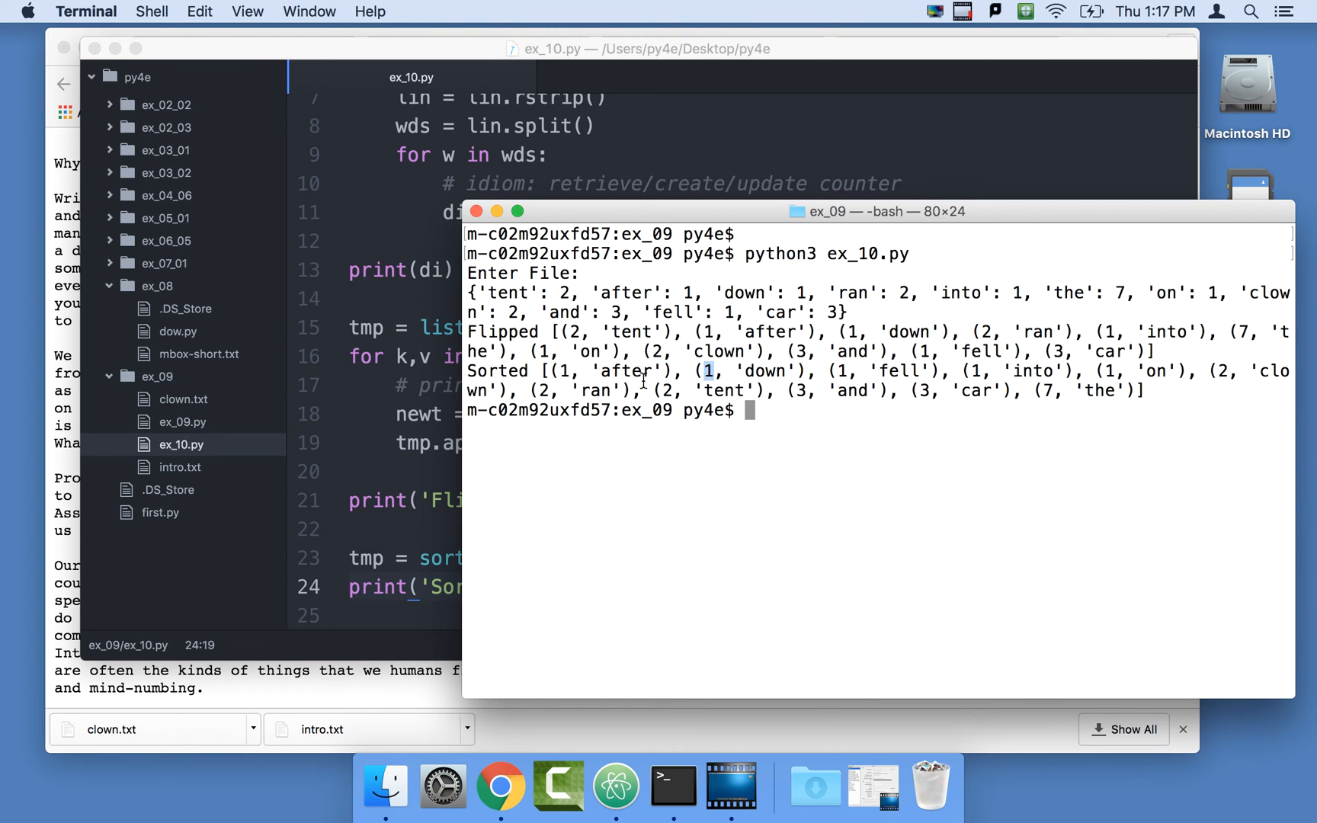
double_click(628, 372)
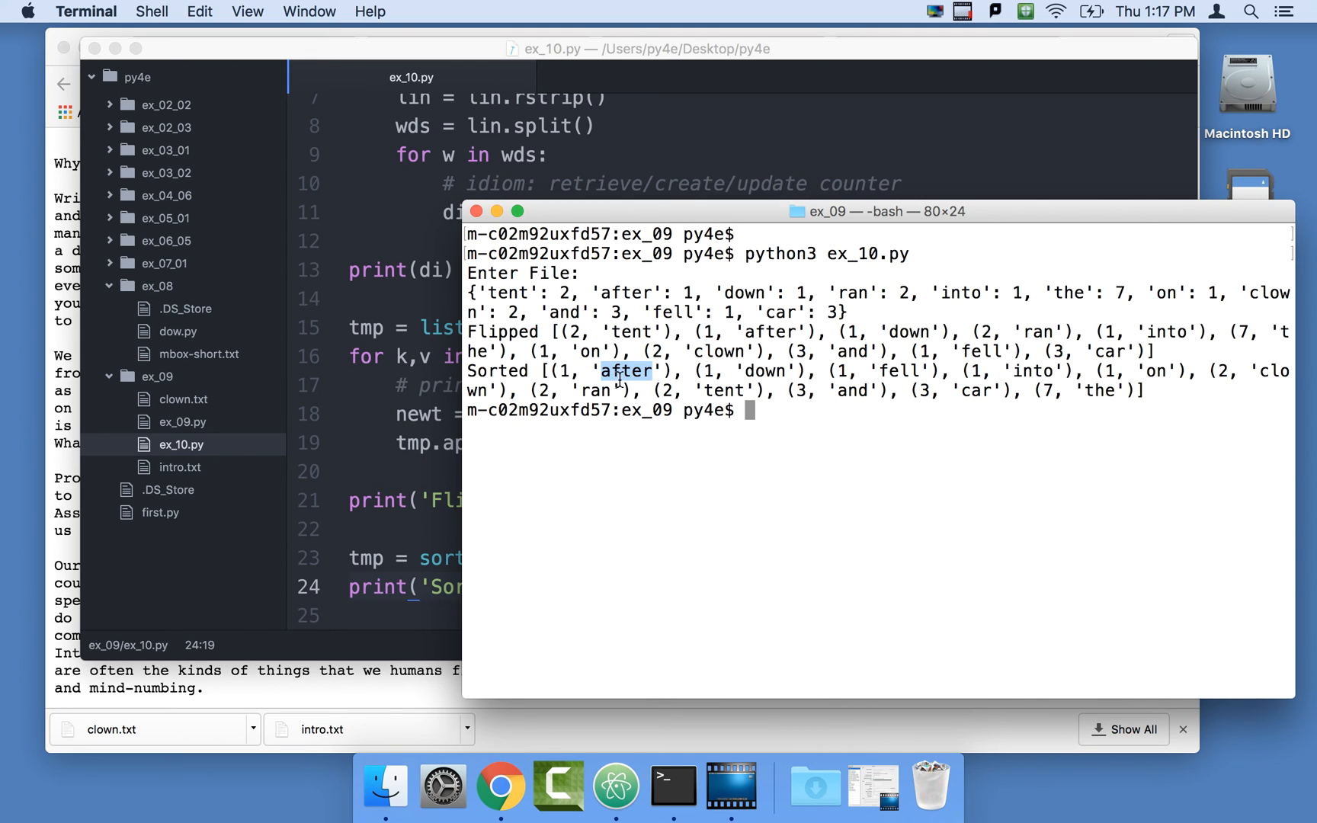
mouse_move(853, 369)
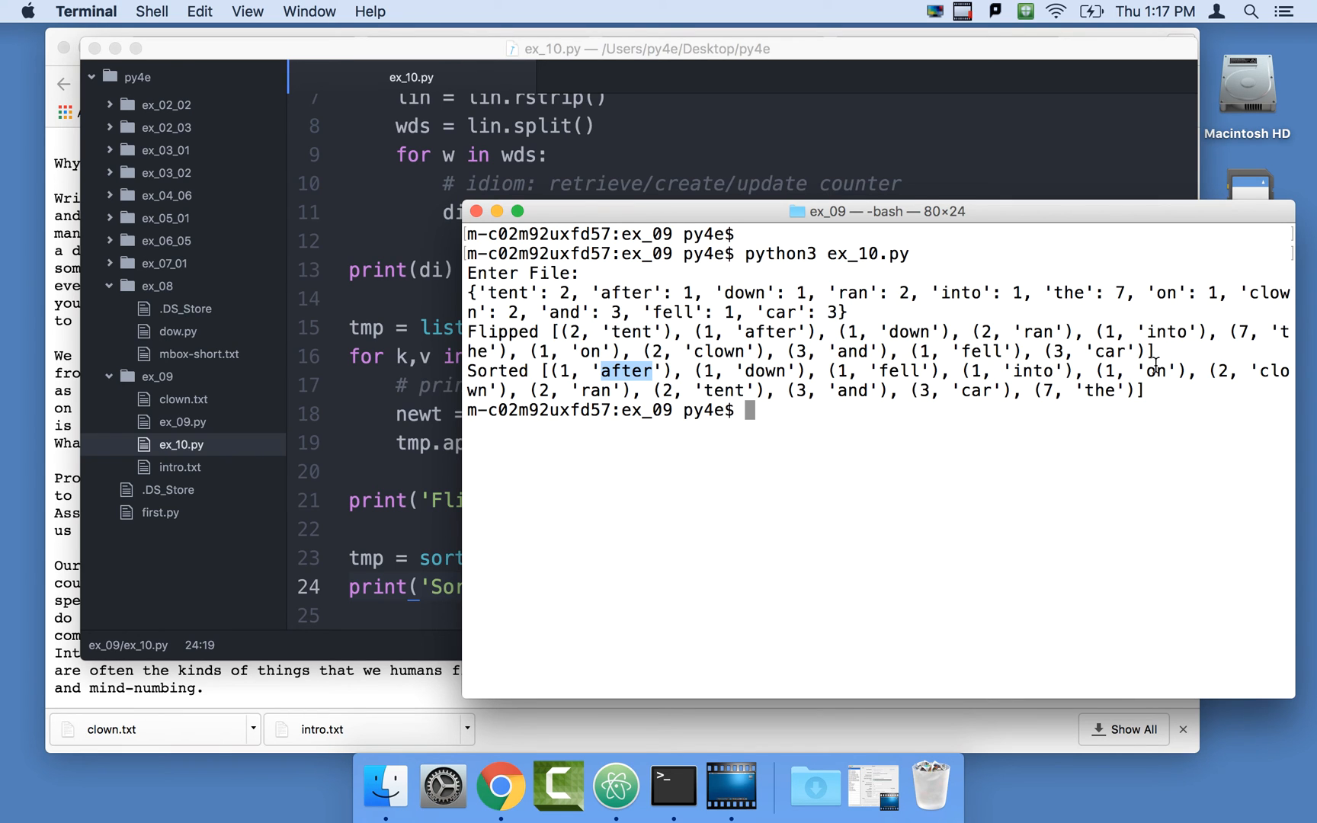
mouse_move(1214, 372)
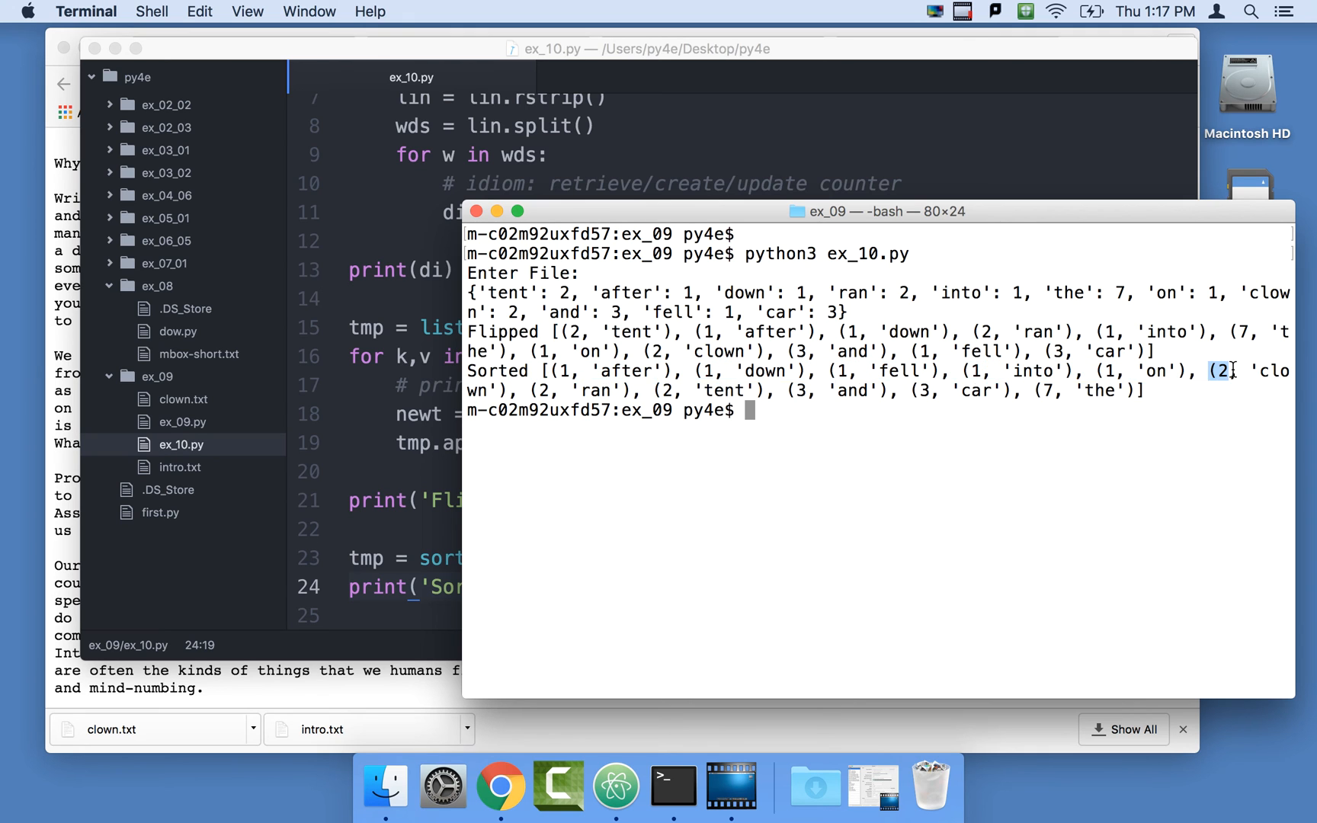
drag(1218, 371, 756, 391)
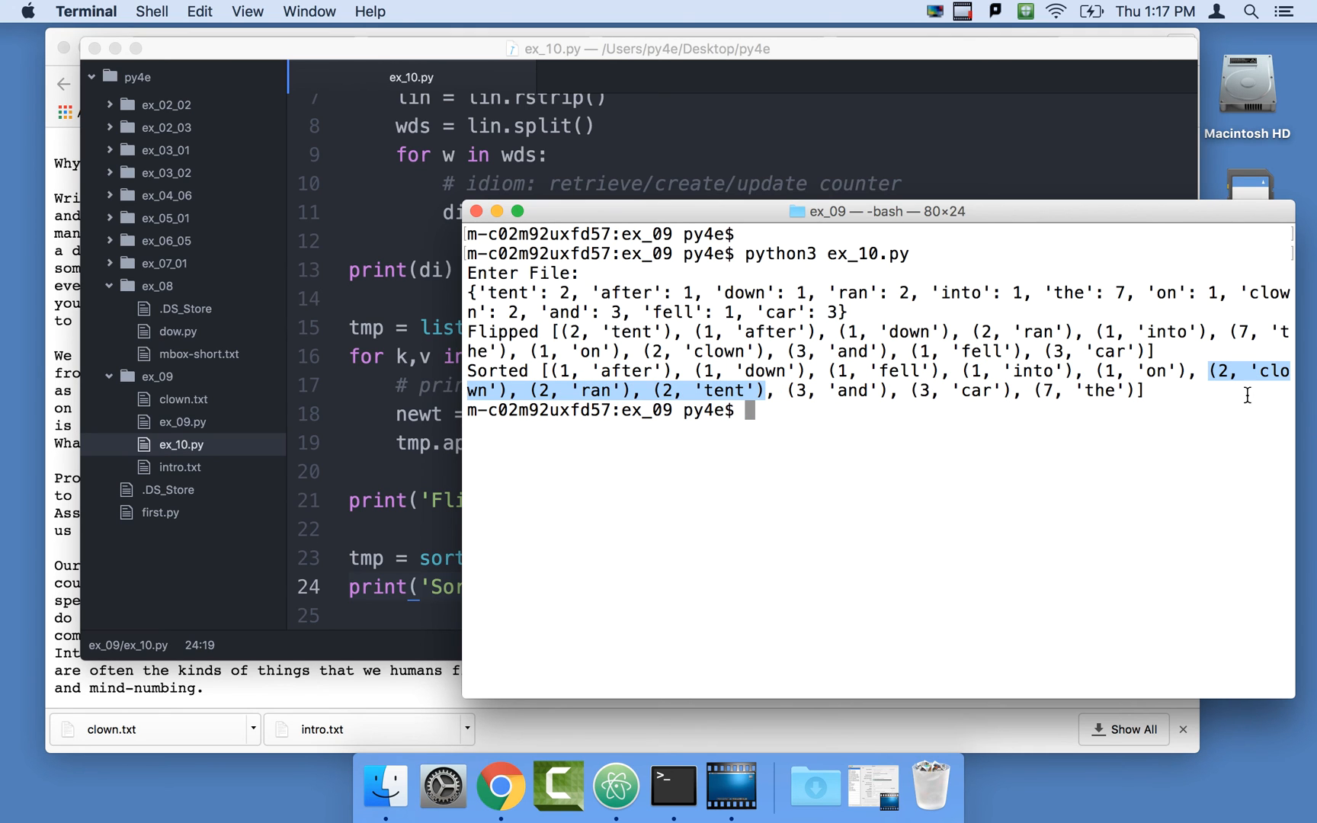
mouse_move(556, 372)
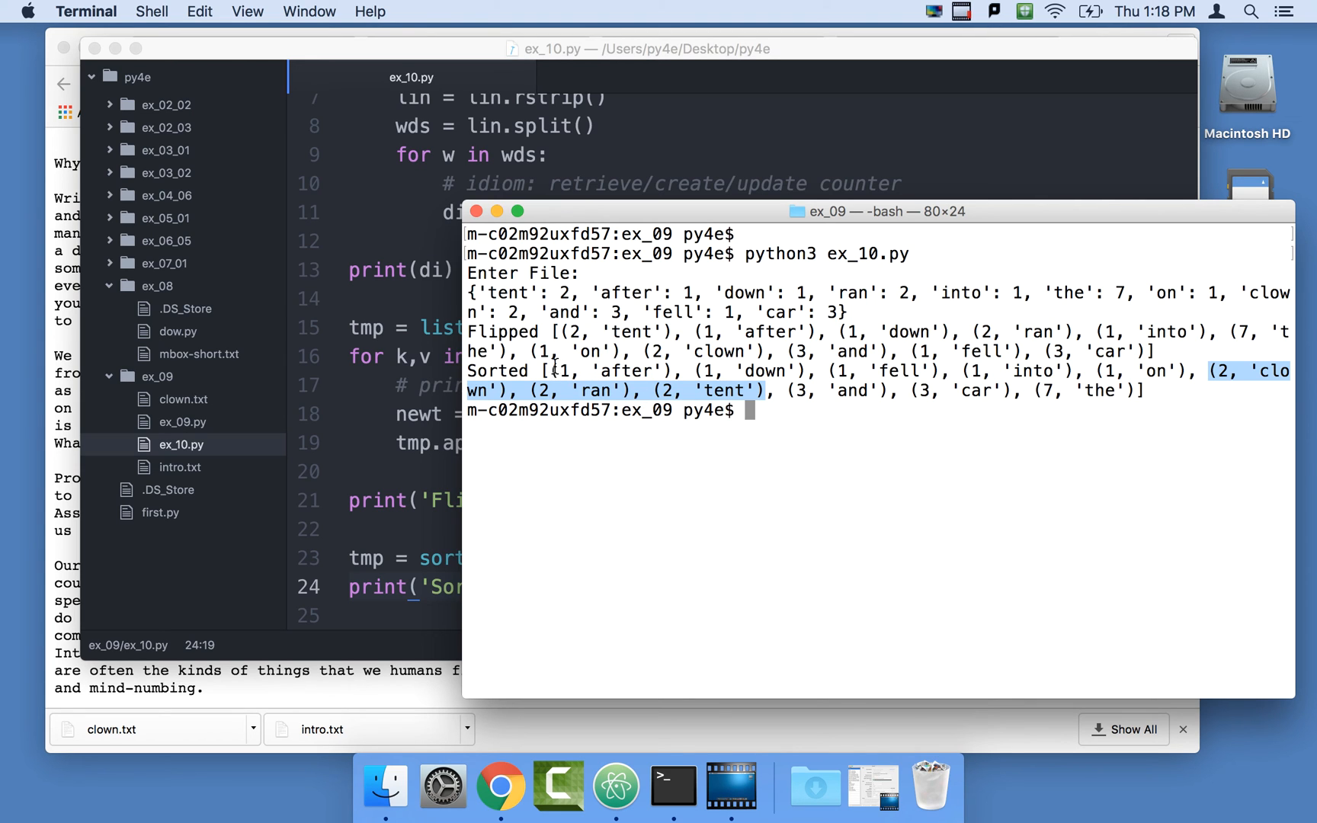
mouse_move(561, 366)
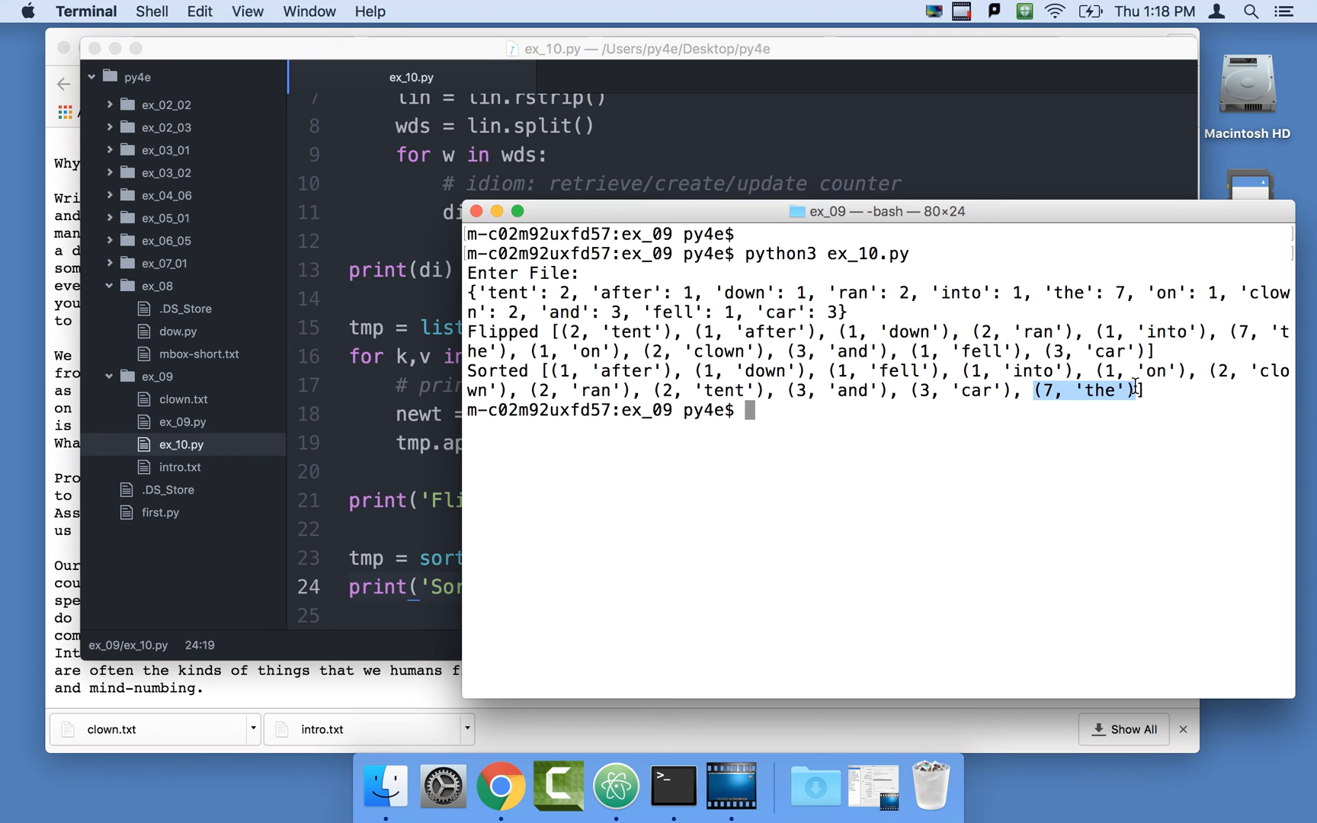
mouse_move(399, 546)
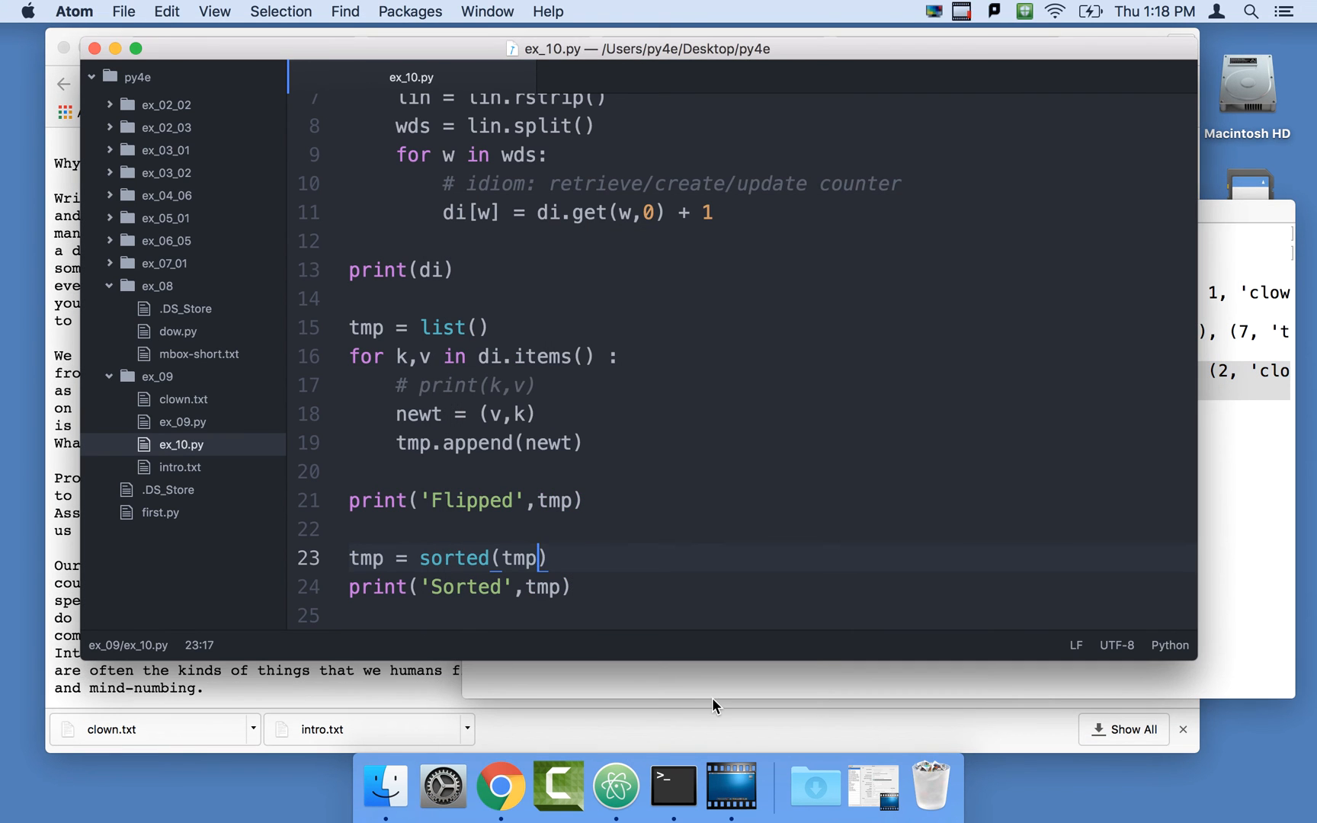
Add reverse=True to sorted() so the rerun lists (7, 'the') first.
text(, revers)
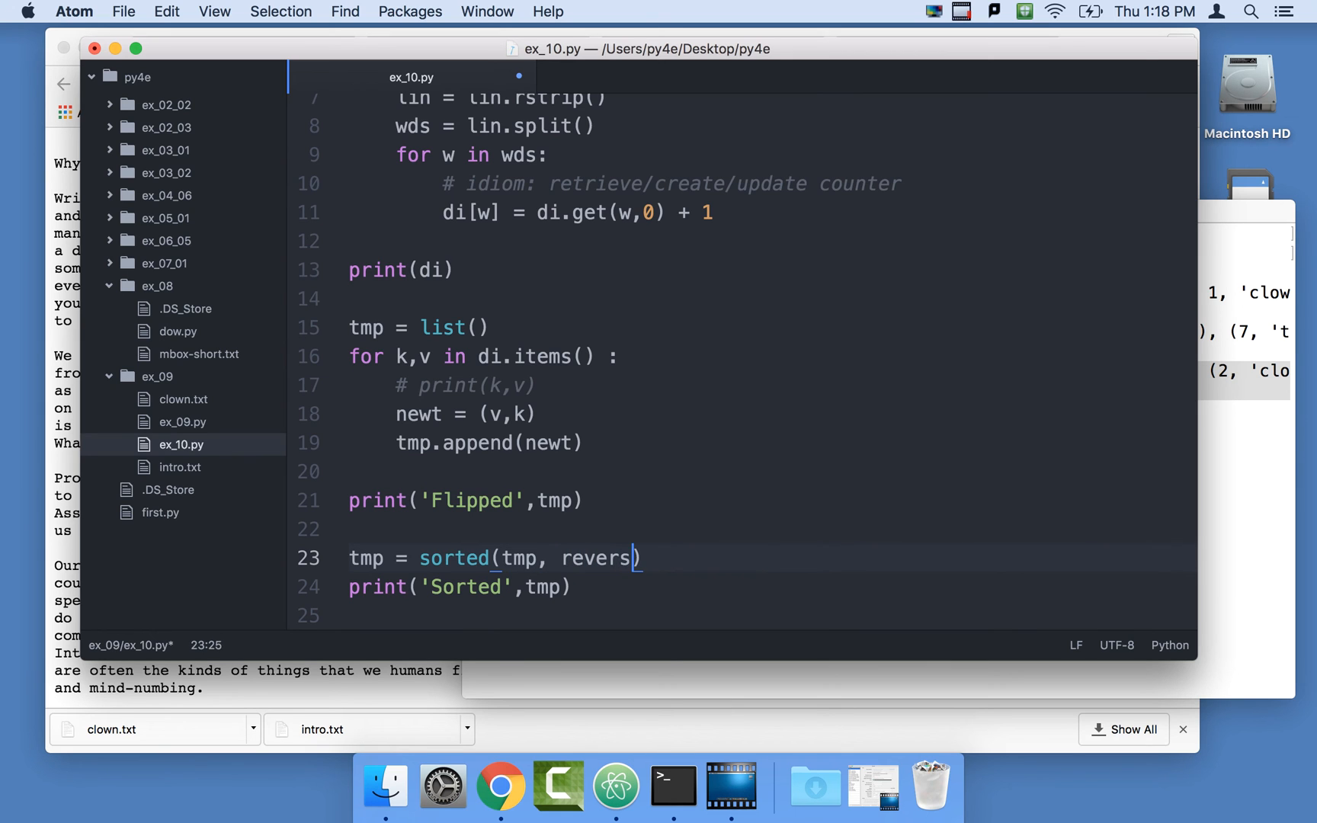
text(e=Tr)
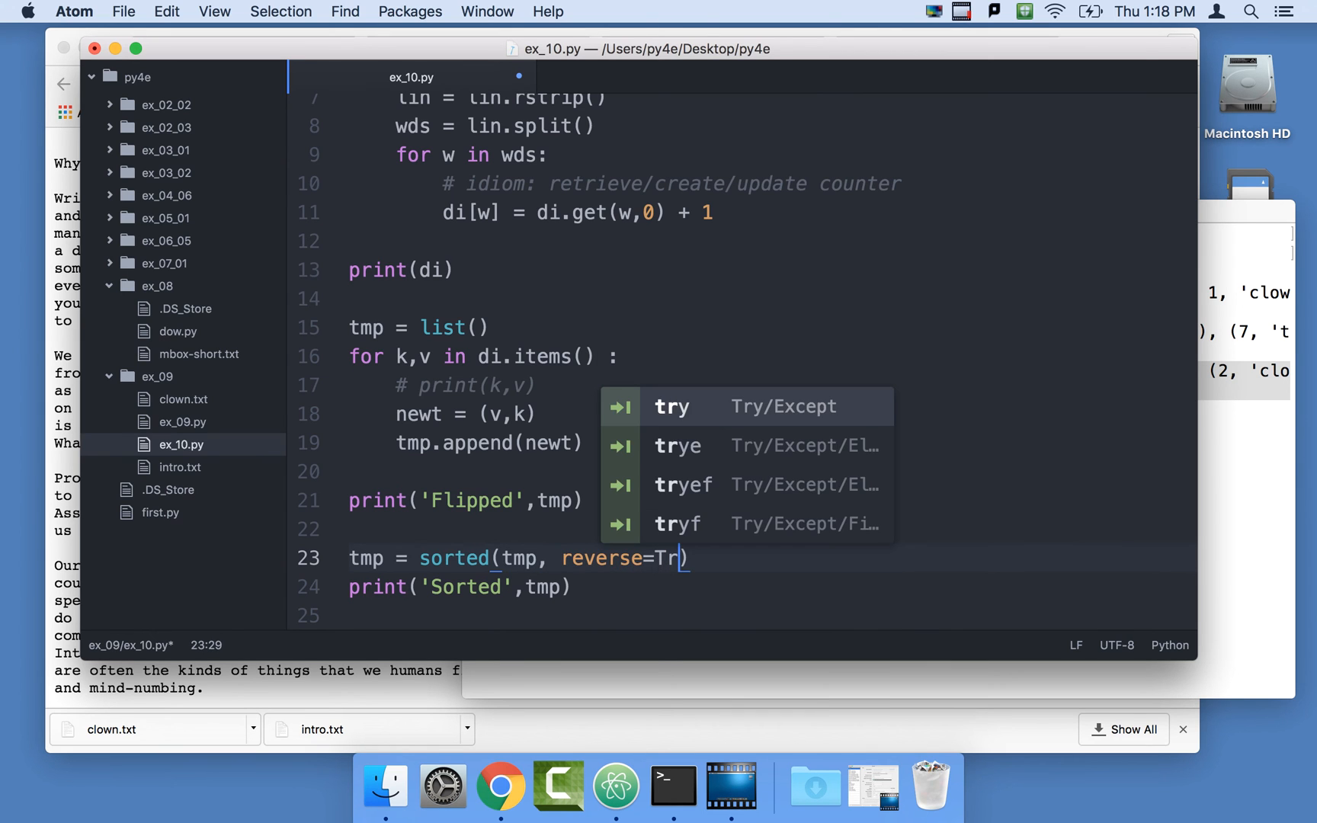
text(ue)
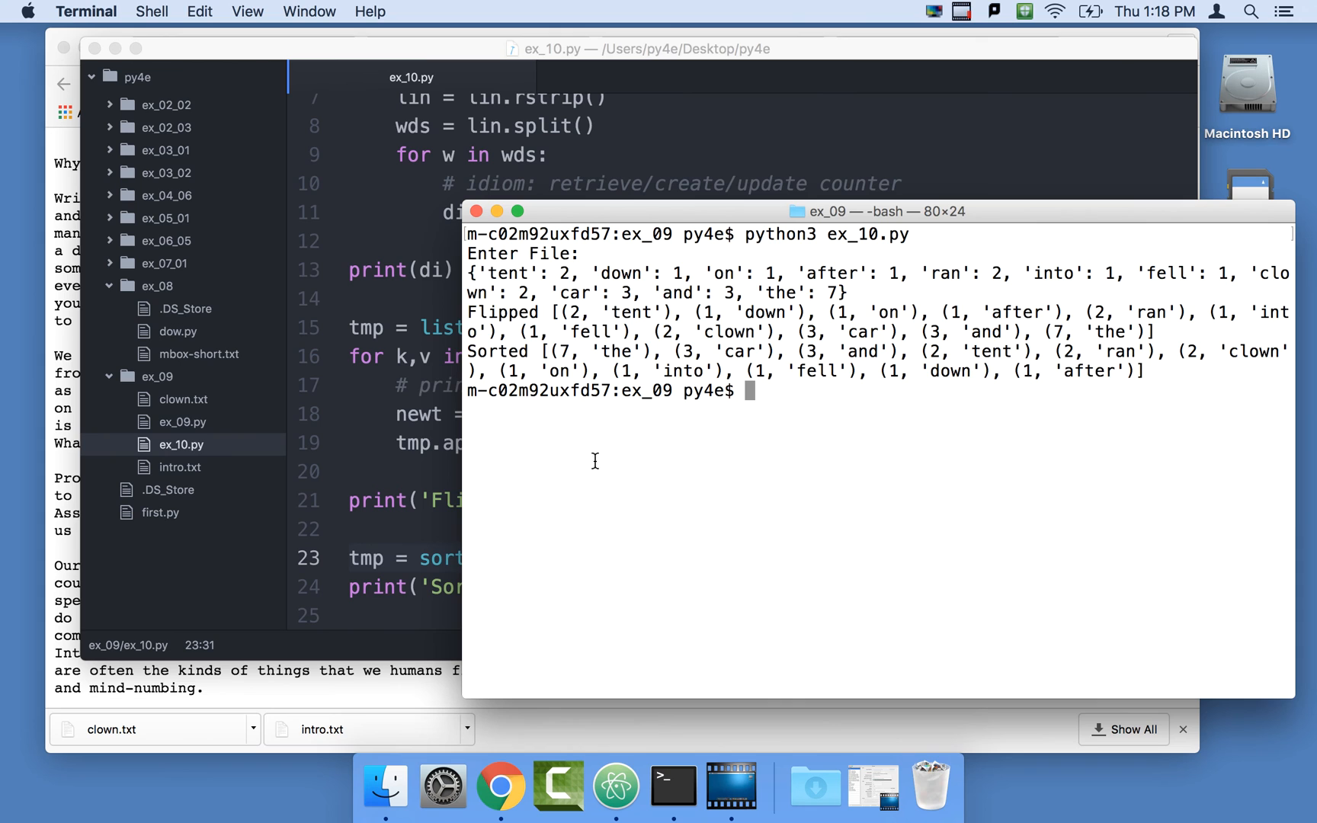
drag(542, 350, 654, 351)
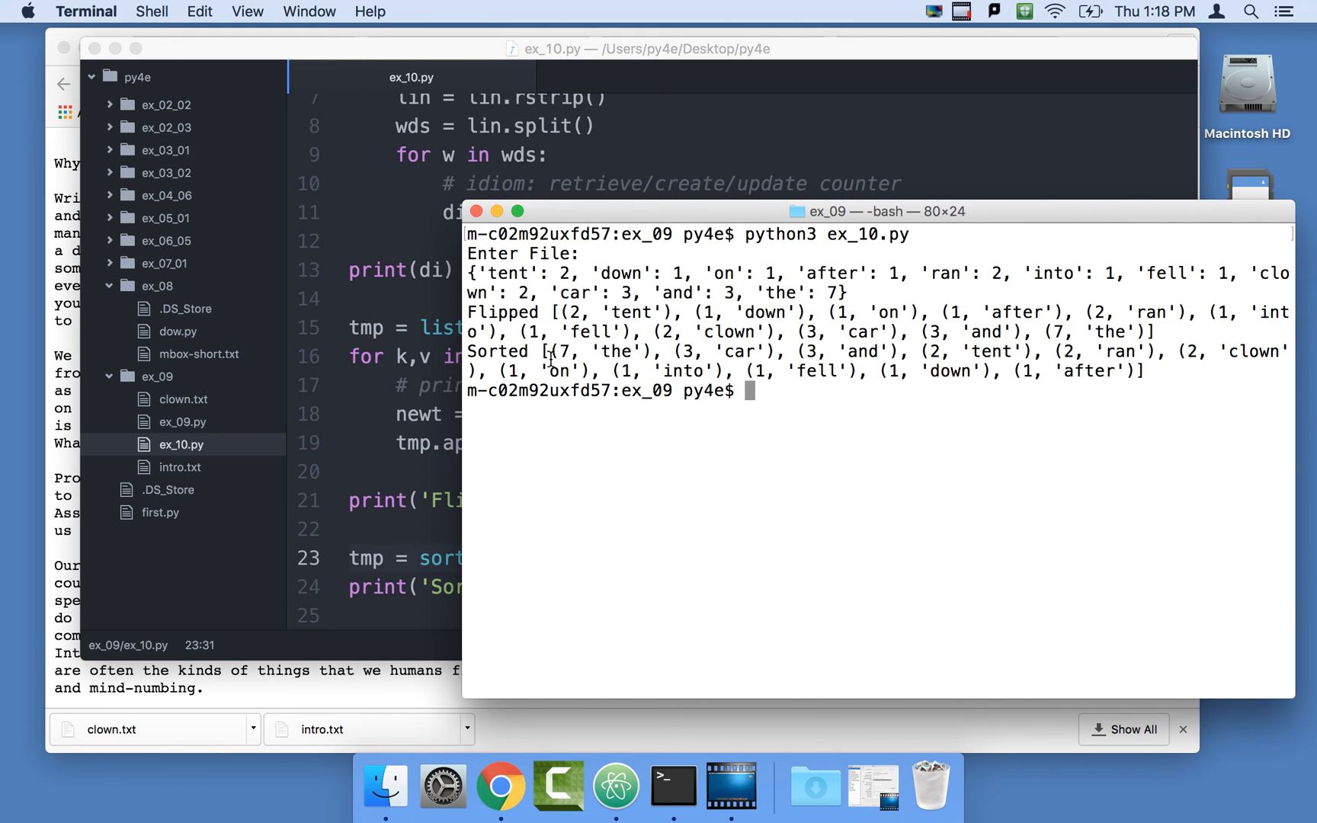
drag(546, 351, 919, 351)
text([)
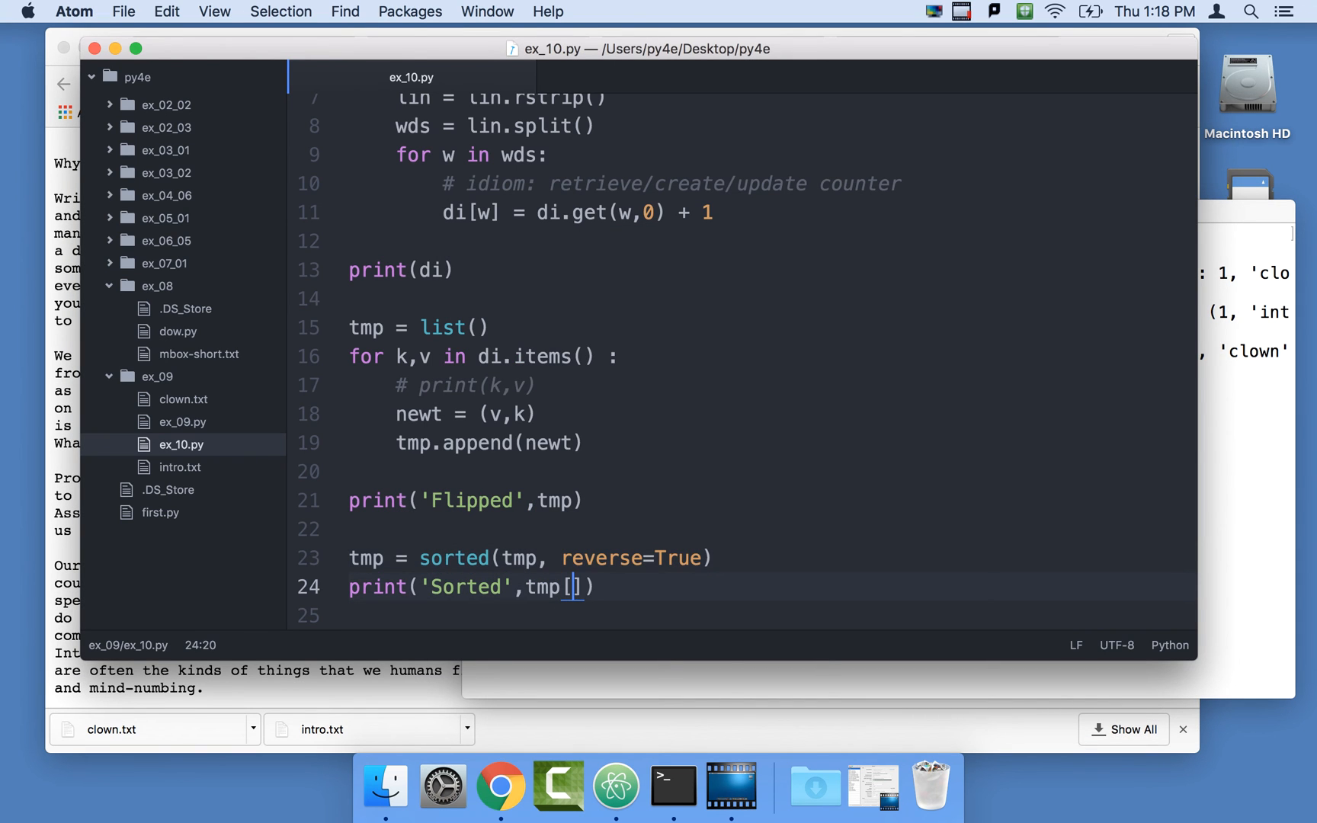
Change the Sorted print to tmp[:5] and rerun to show only the top five pairs.
text(:5)
text(python3 ex_10.py)
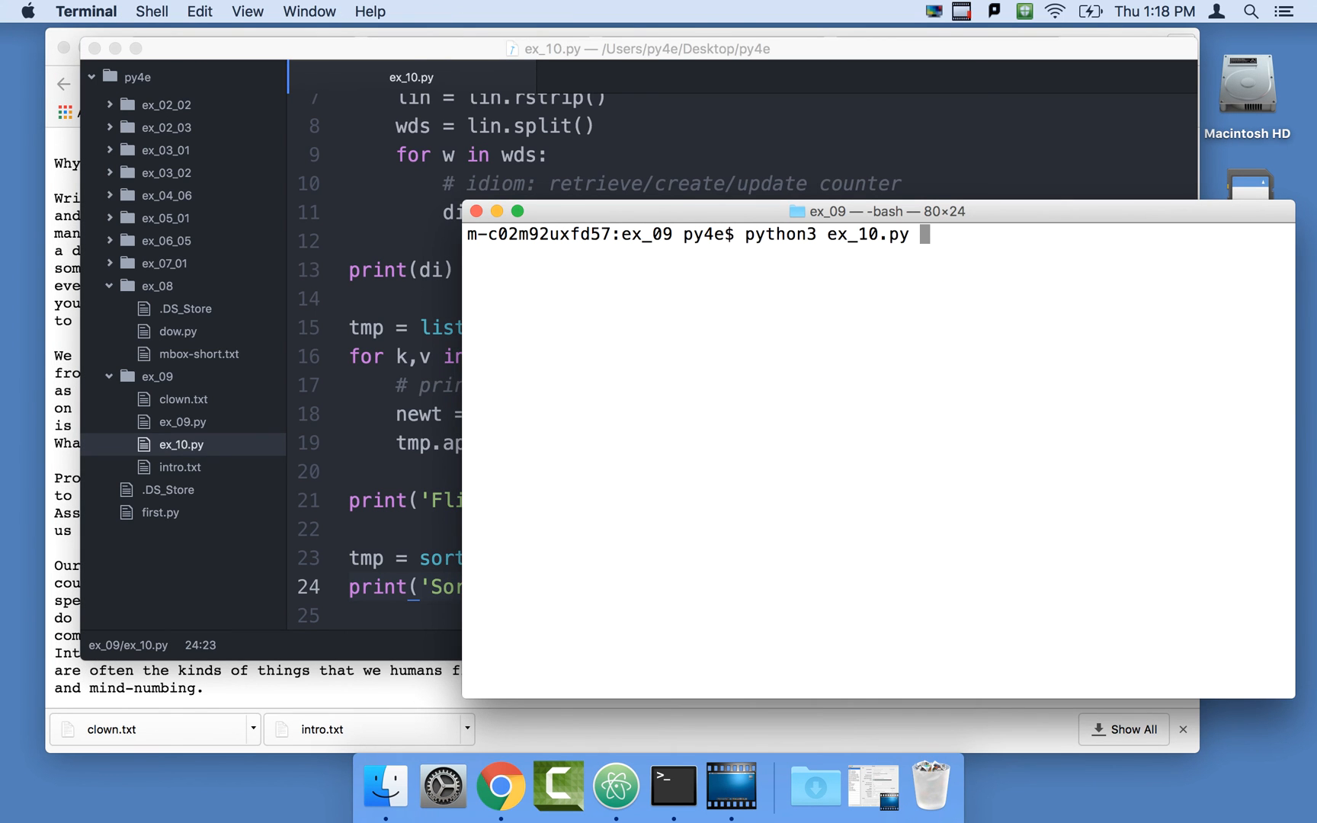
key(Return)
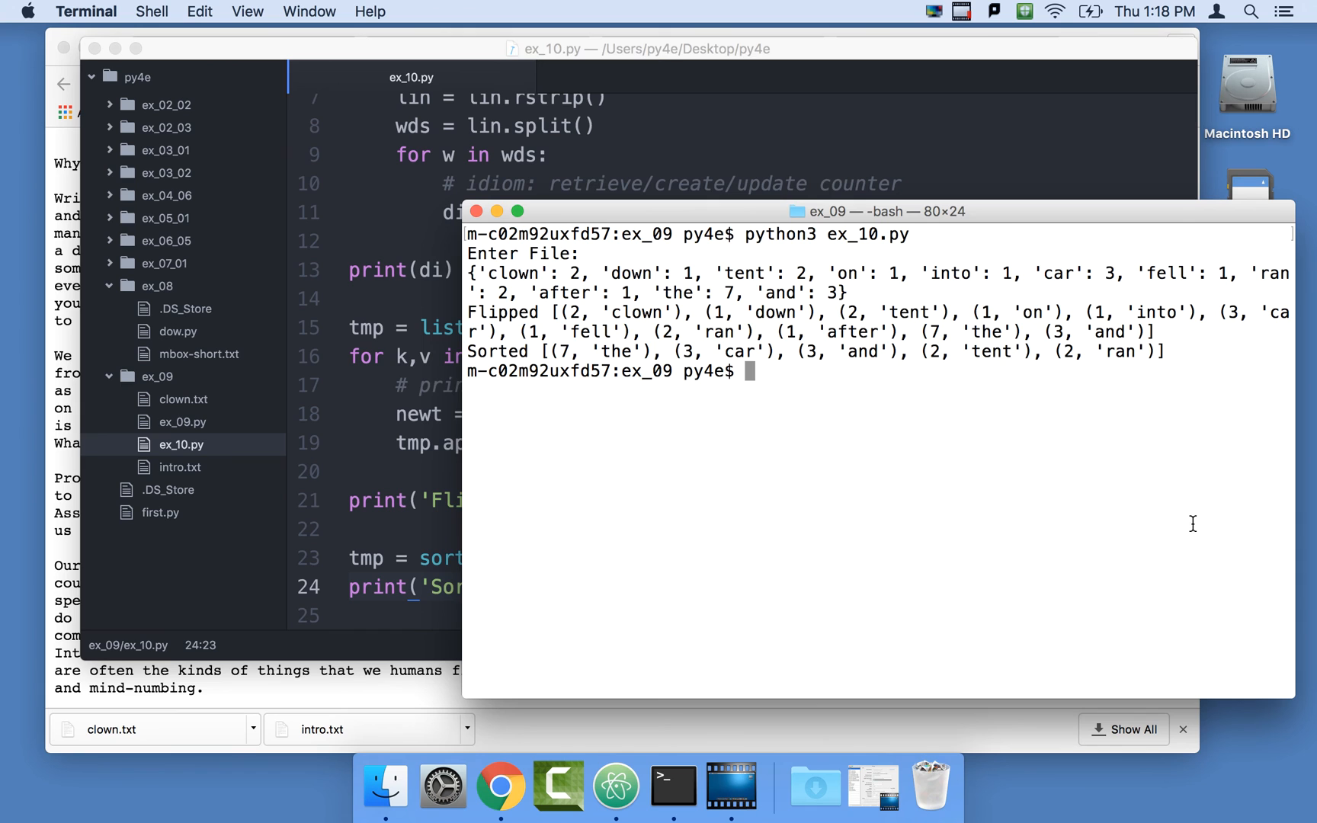
drag(544, 351, 771, 350)
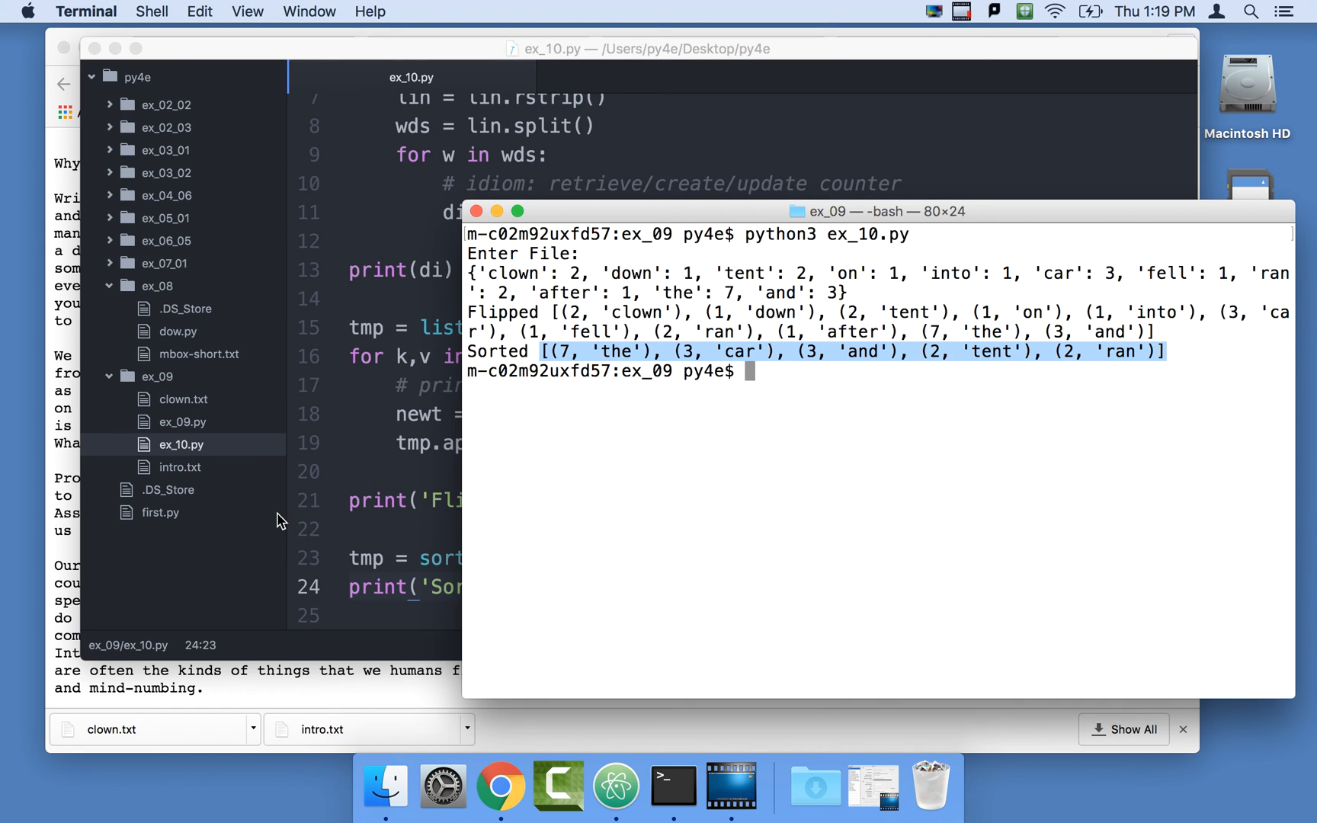
mouse_move(369, 495)
text(for)
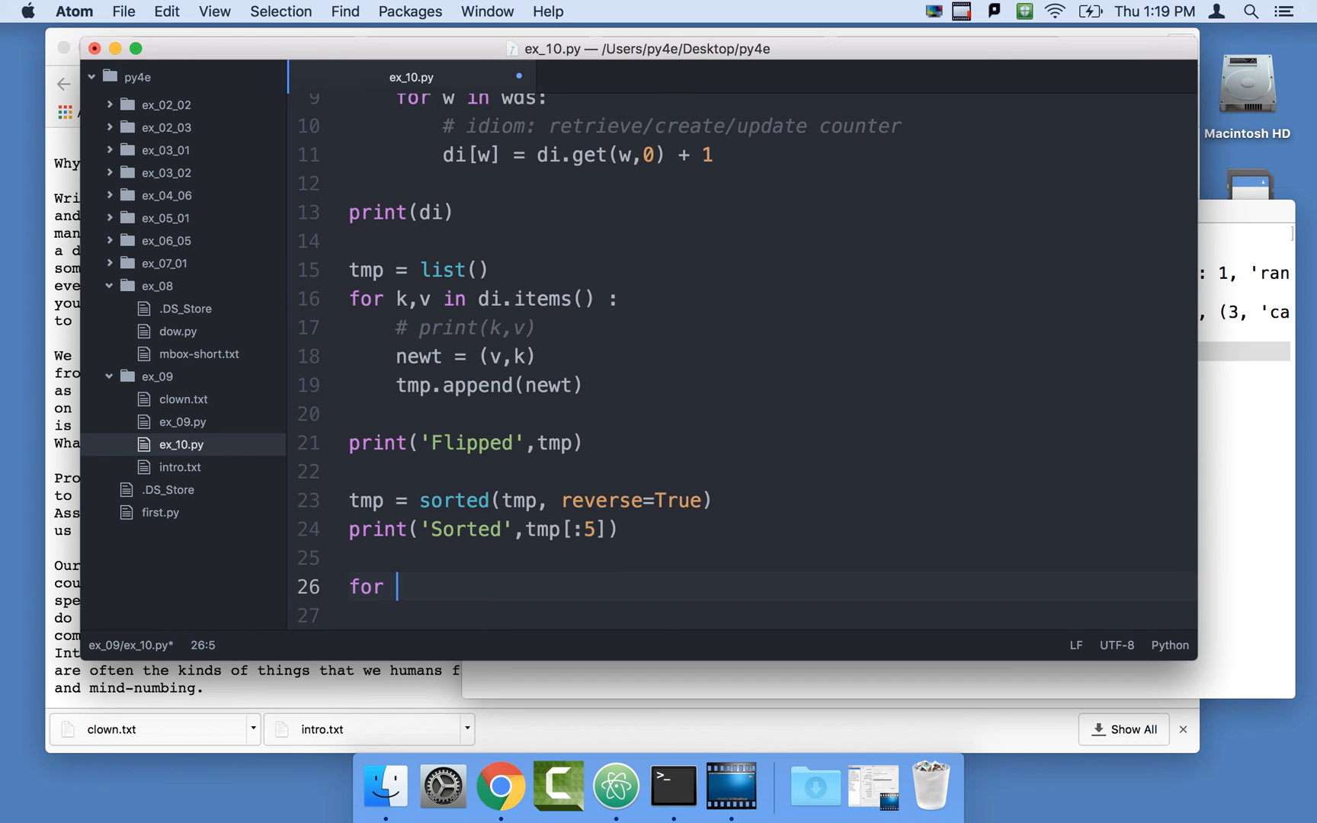
Write 'for v,k in tmp[:5] :' with print(k,v) beneath it.
text(v,k)
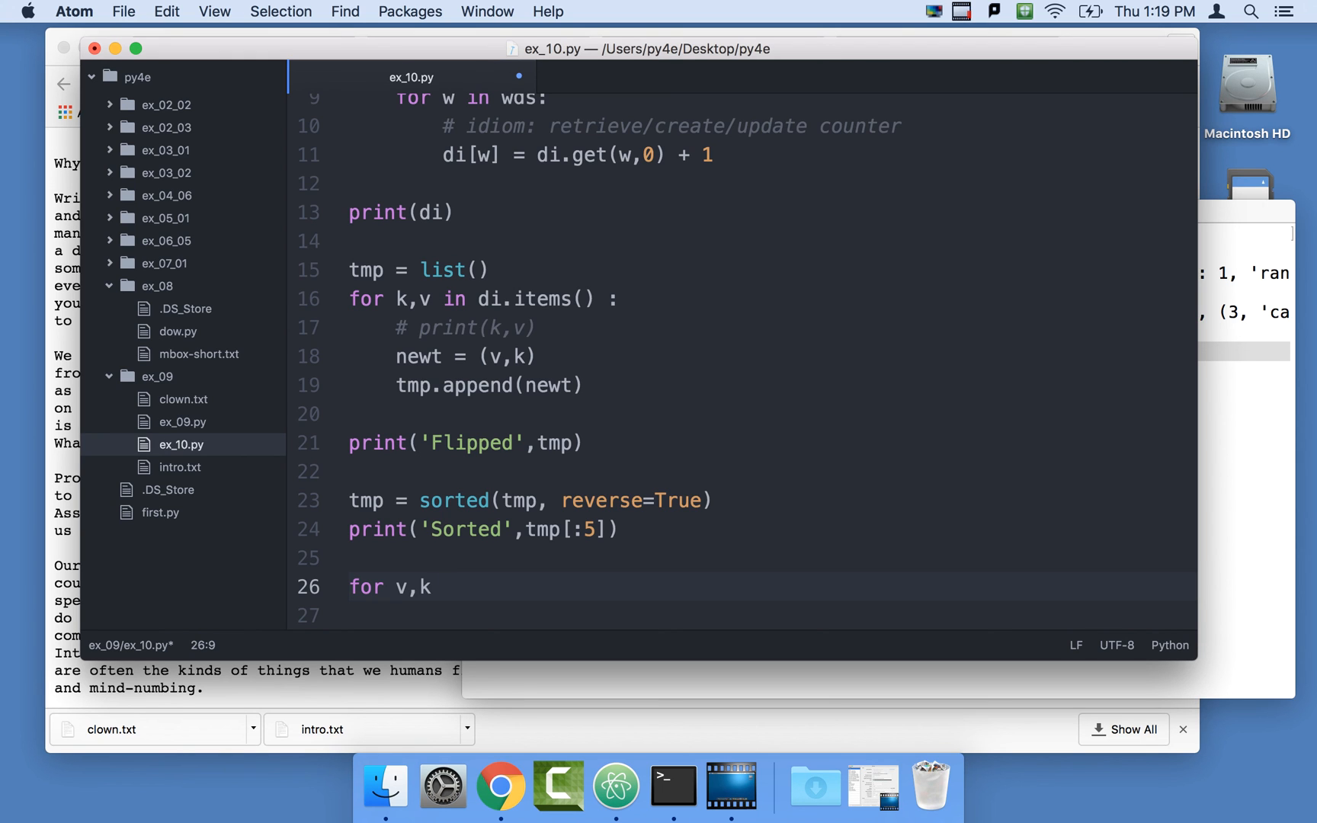
text(in tmp[])
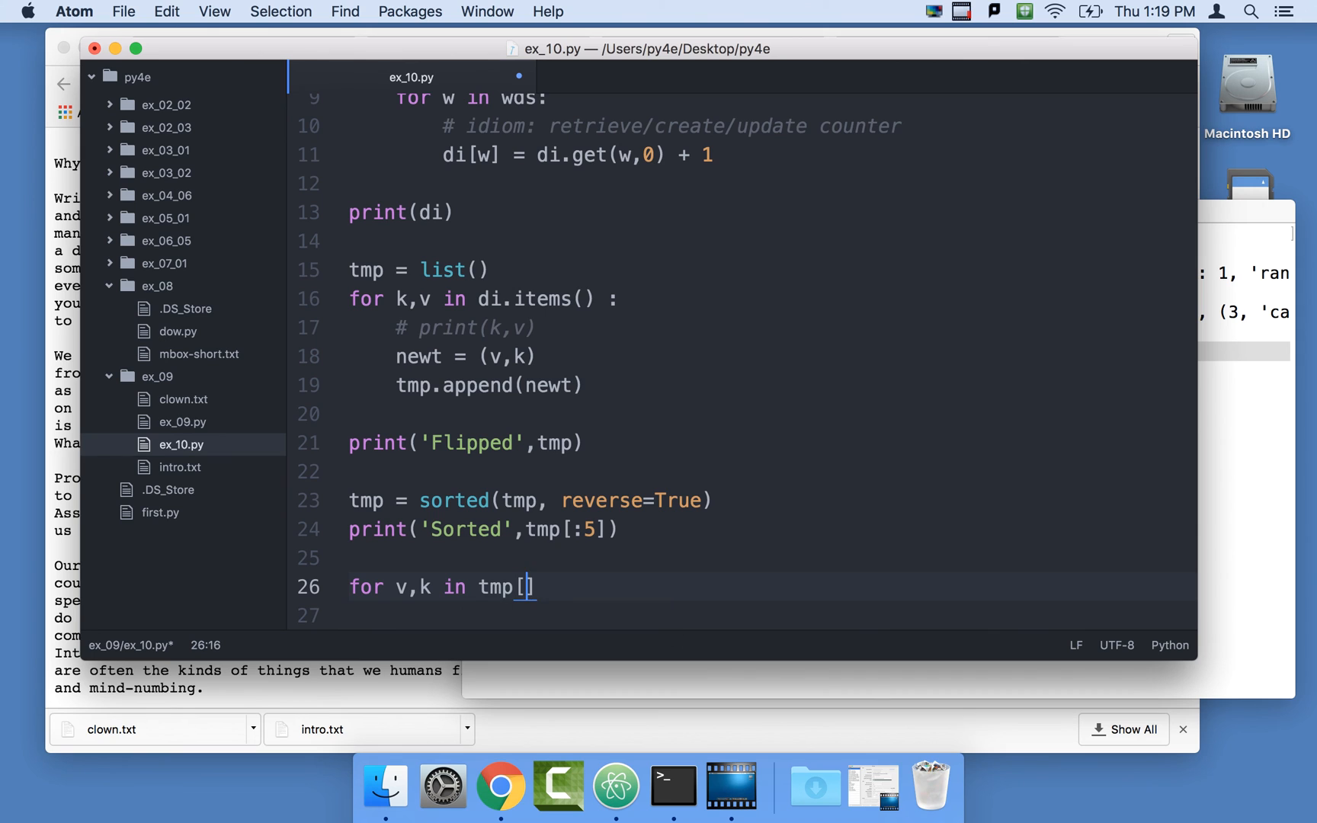
text(:5])
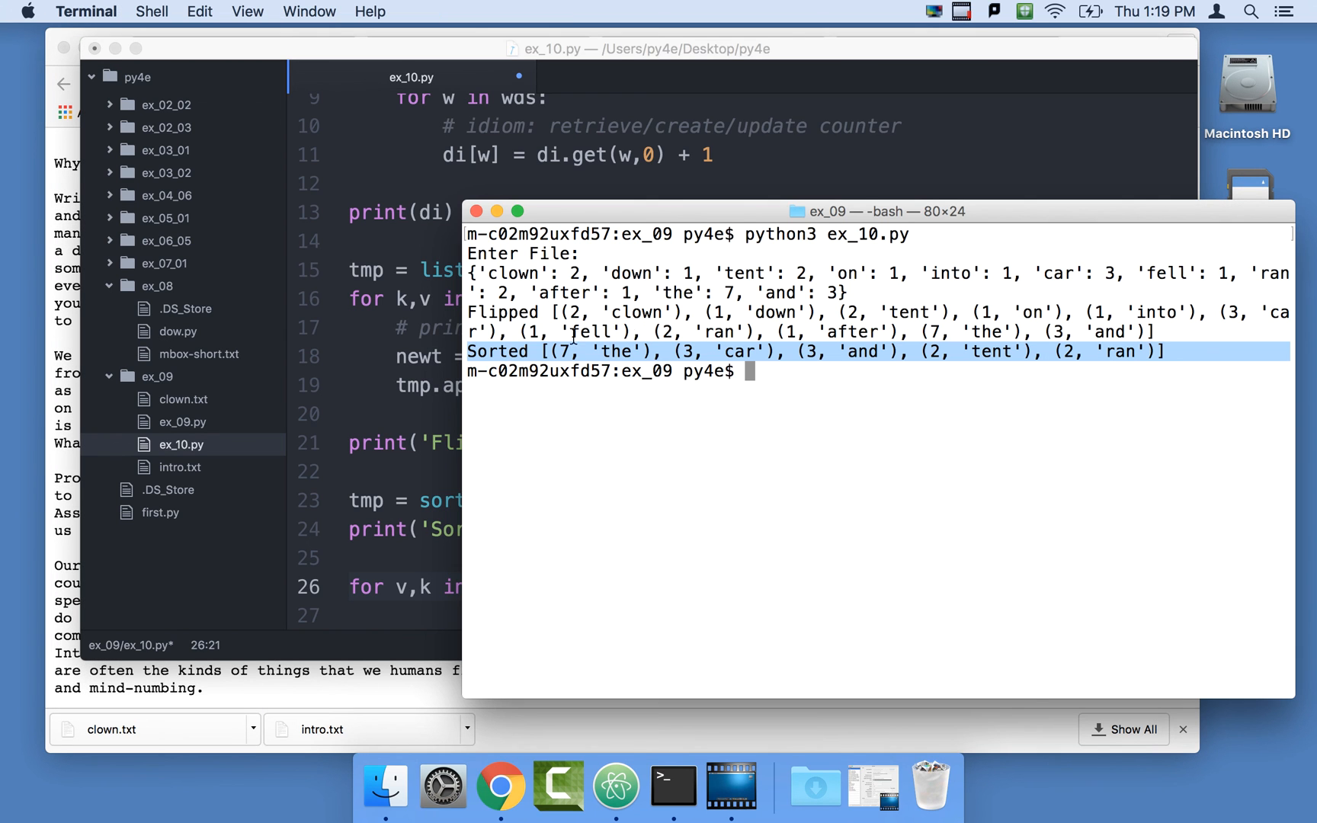
double_click(608, 351)
text(p)
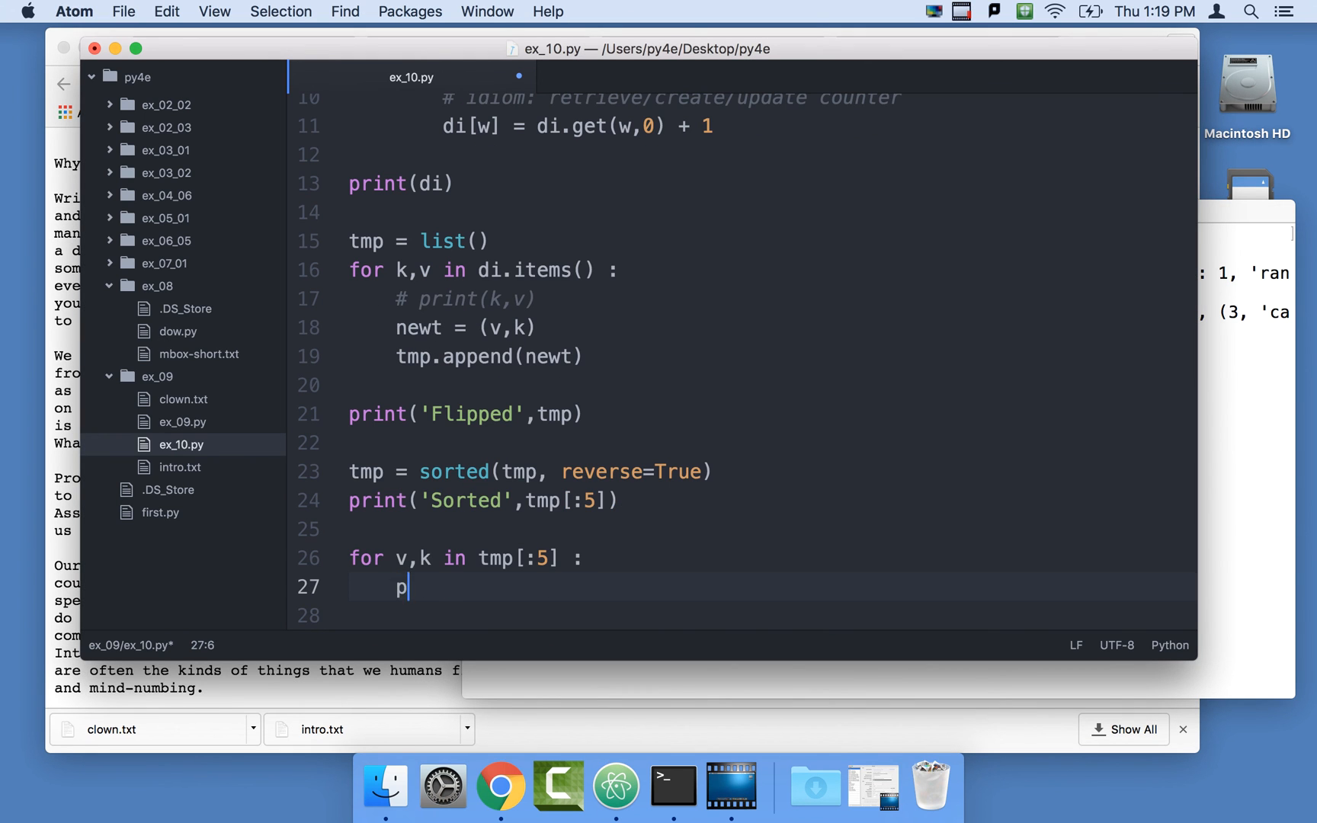
text(rint(k,v))
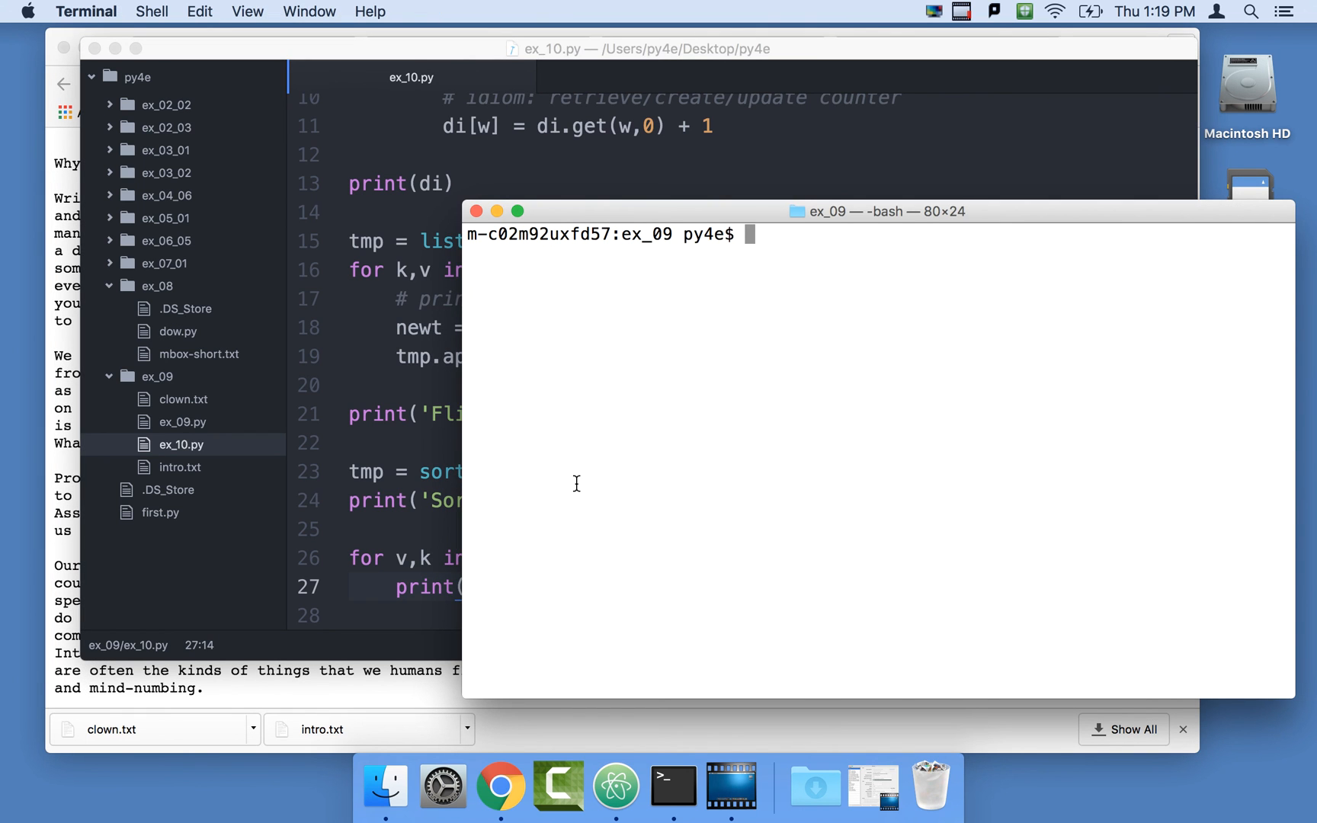
Run python3 ex_10.py and highlight the five word-count lines: the 7 down to ran 2.
text(python3 ex_10.py)
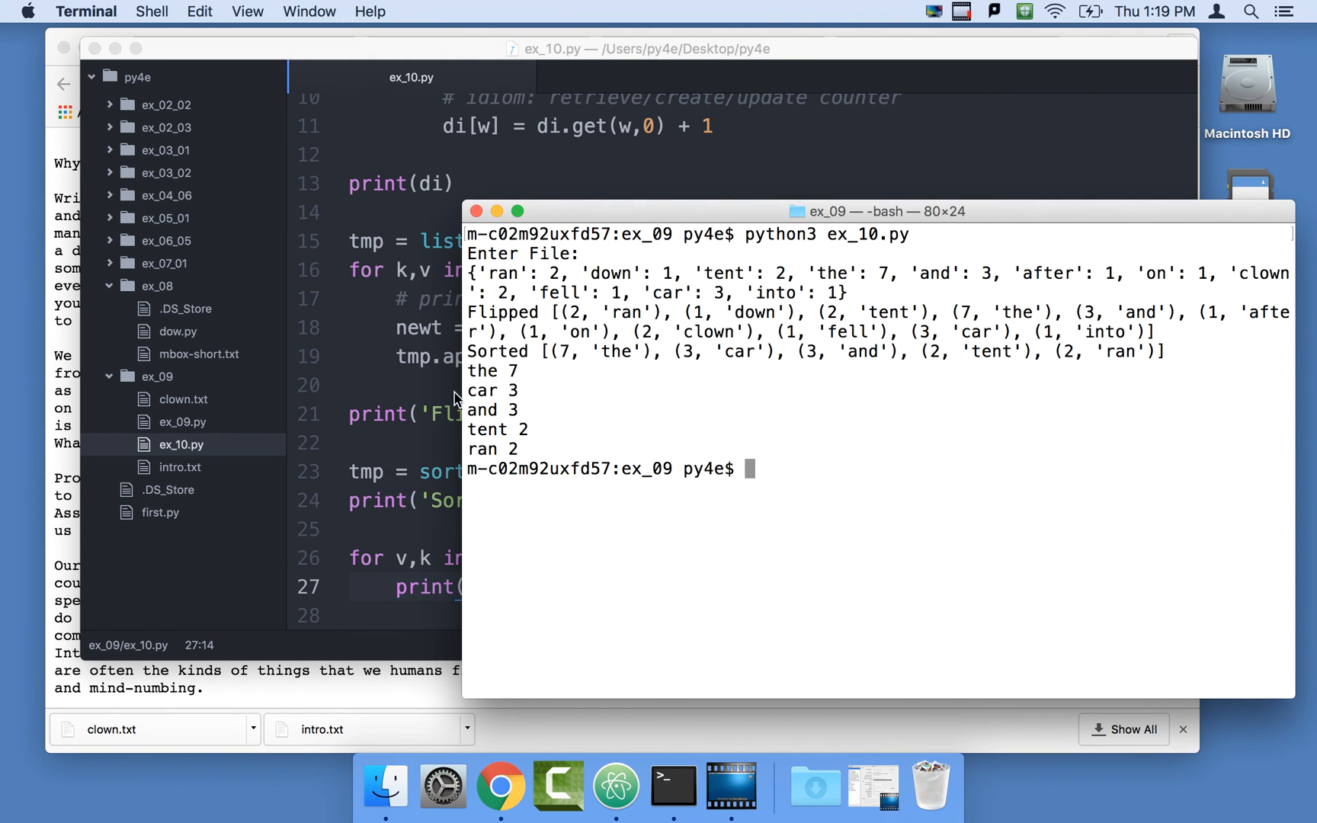
drag(472, 371, 546, 448)
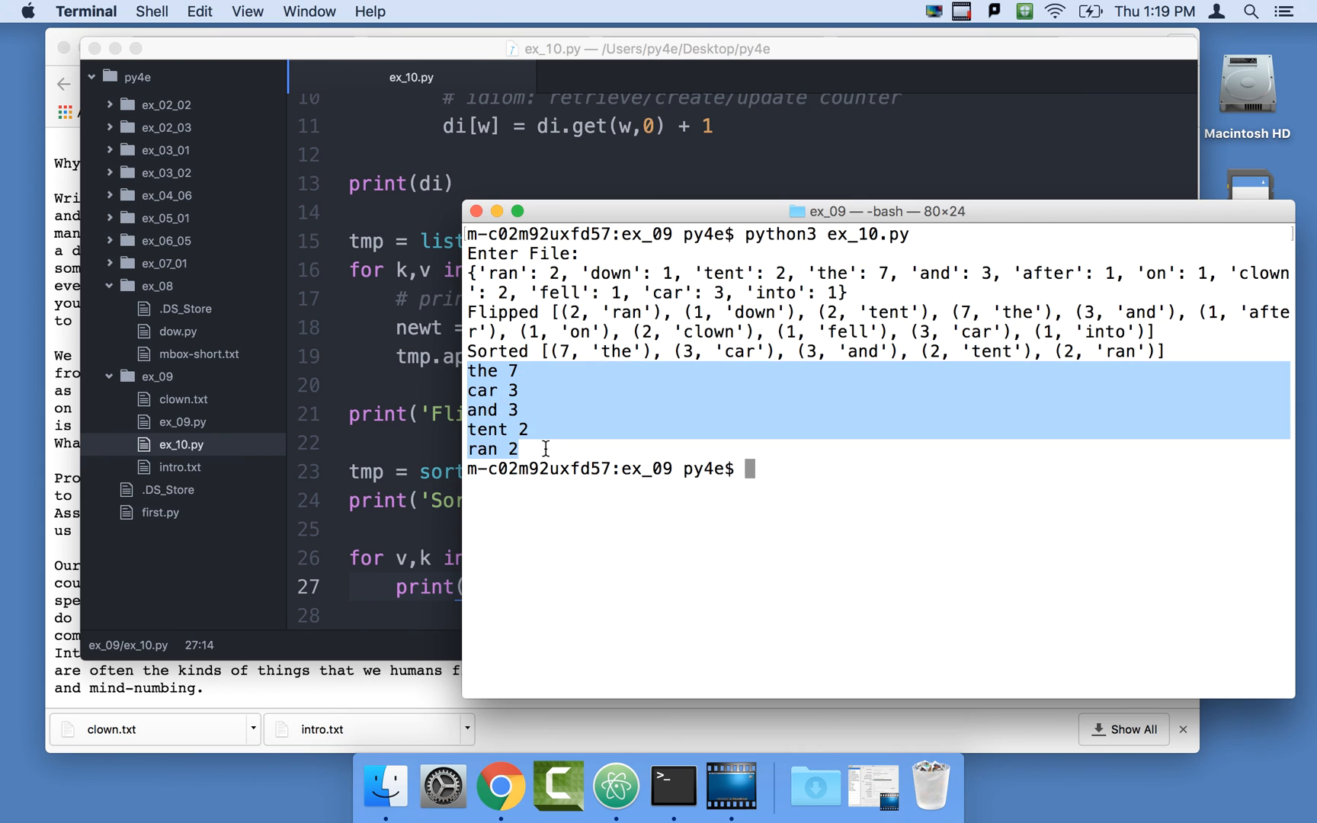
mouse_move(1185, 407)
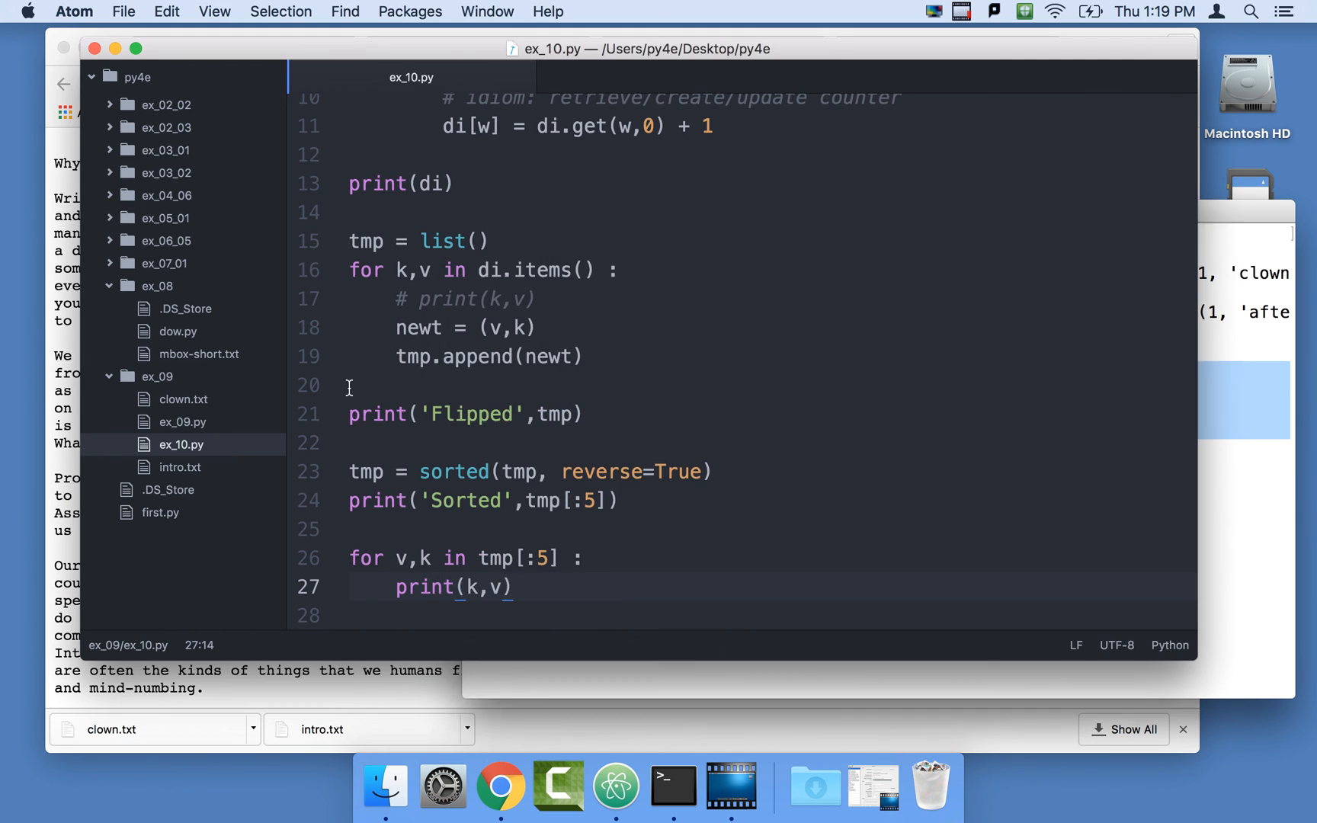
Comment out the Flipped print and the print(di) line with Cmd+/.
click(351, 414)
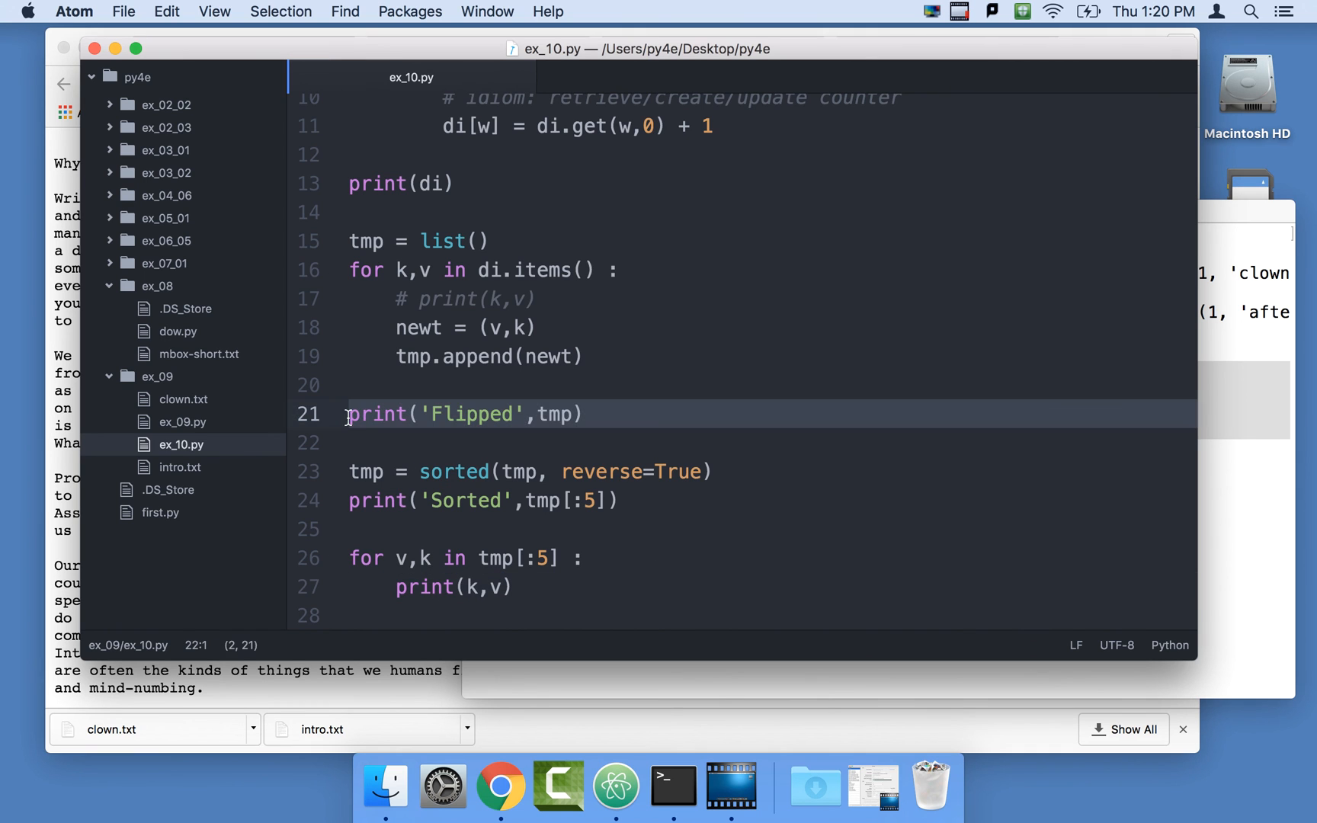
key(cmd+/)
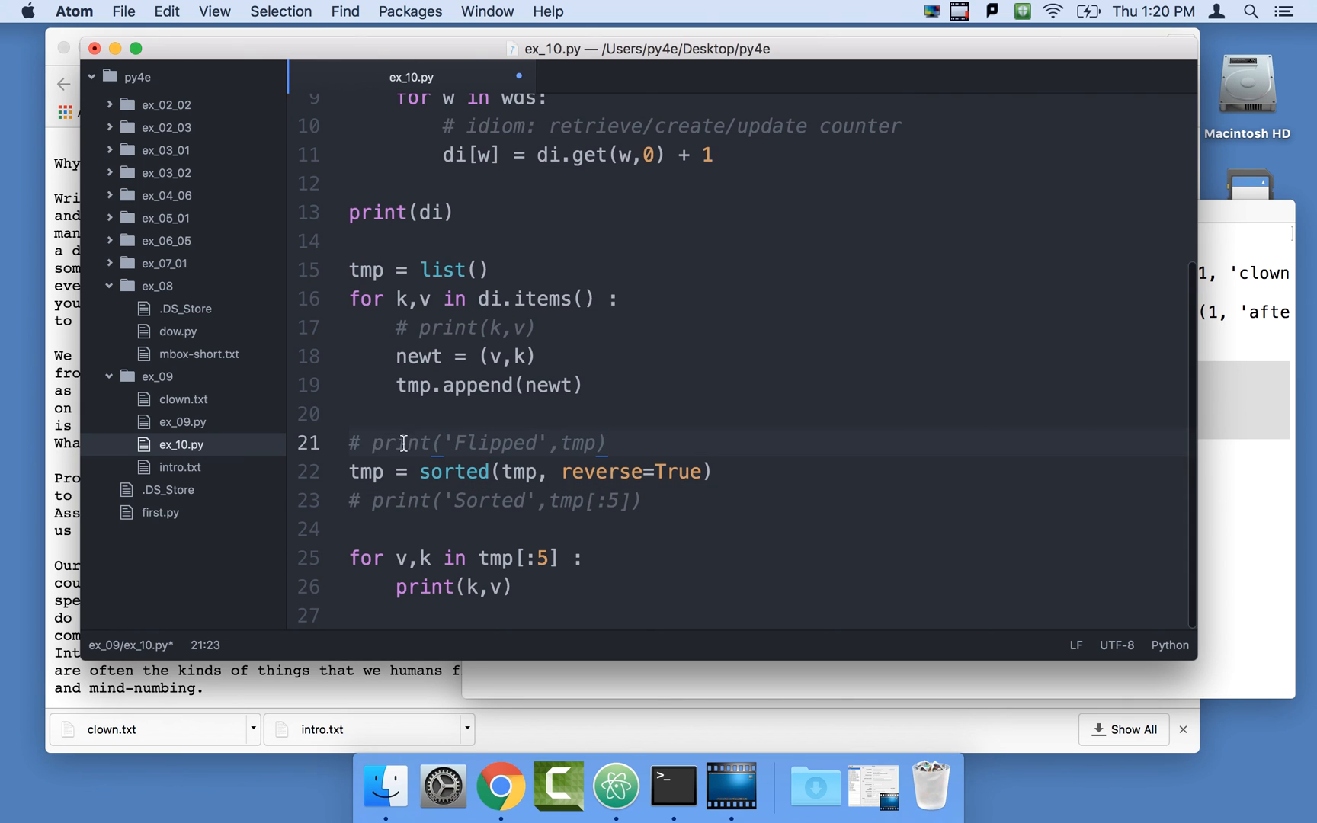
click(505, 326)
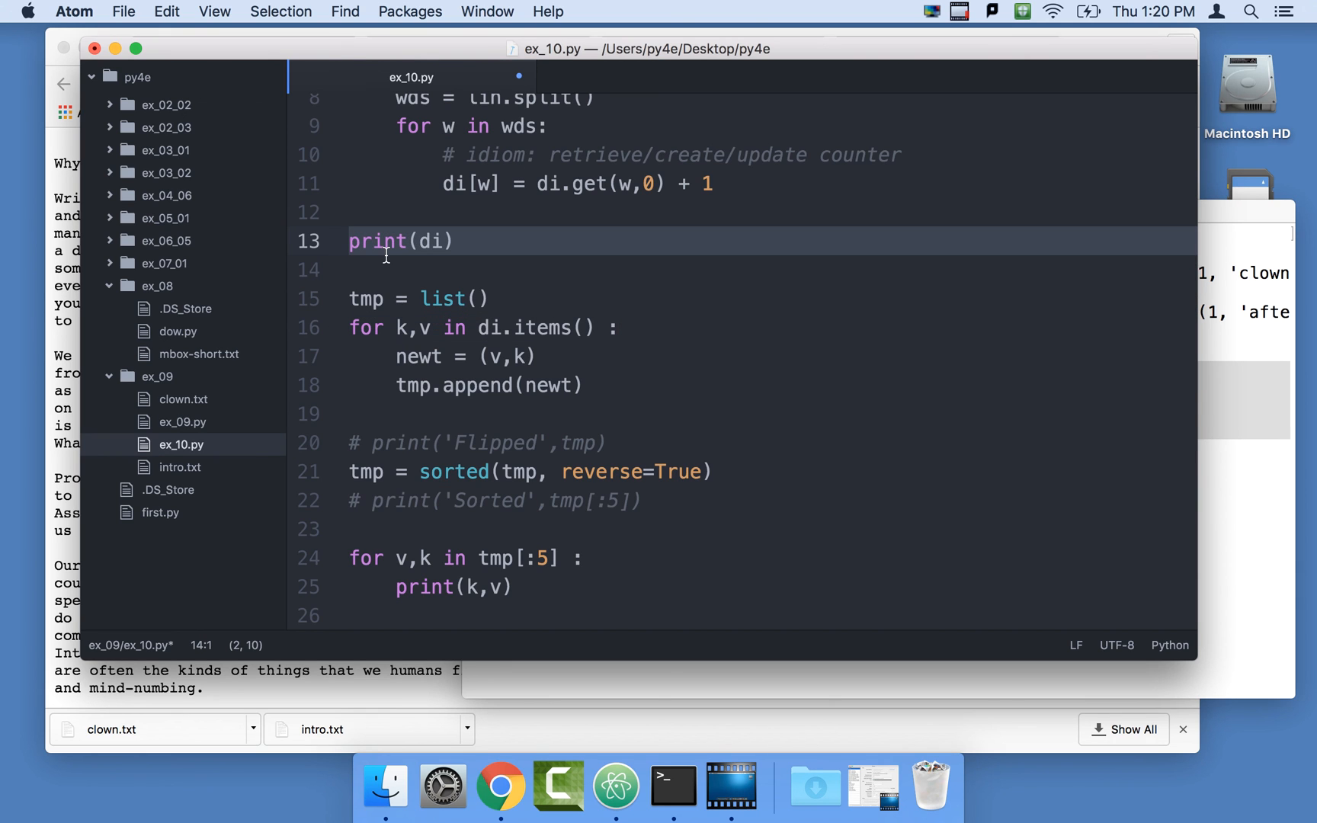
key(cmd+/)
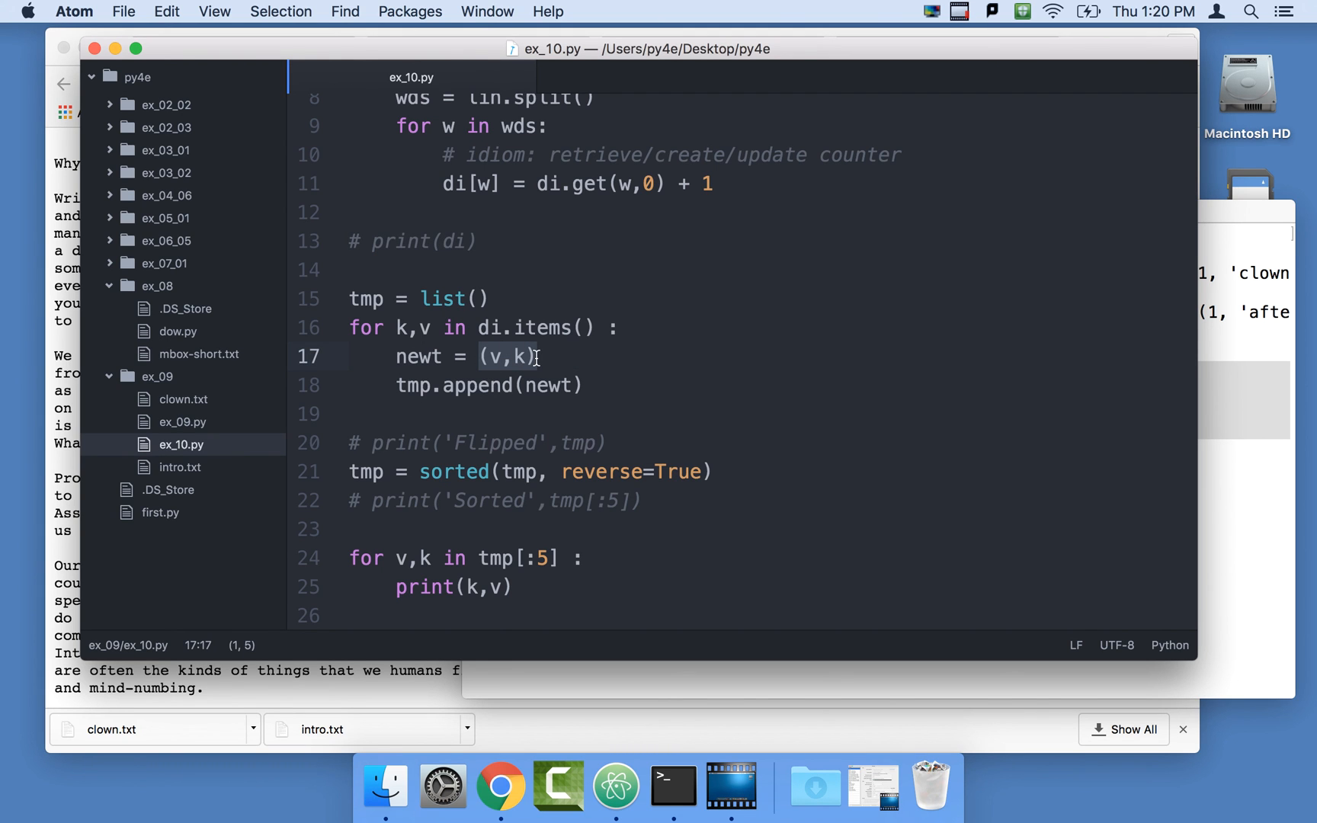
mouse_move(451, 490)
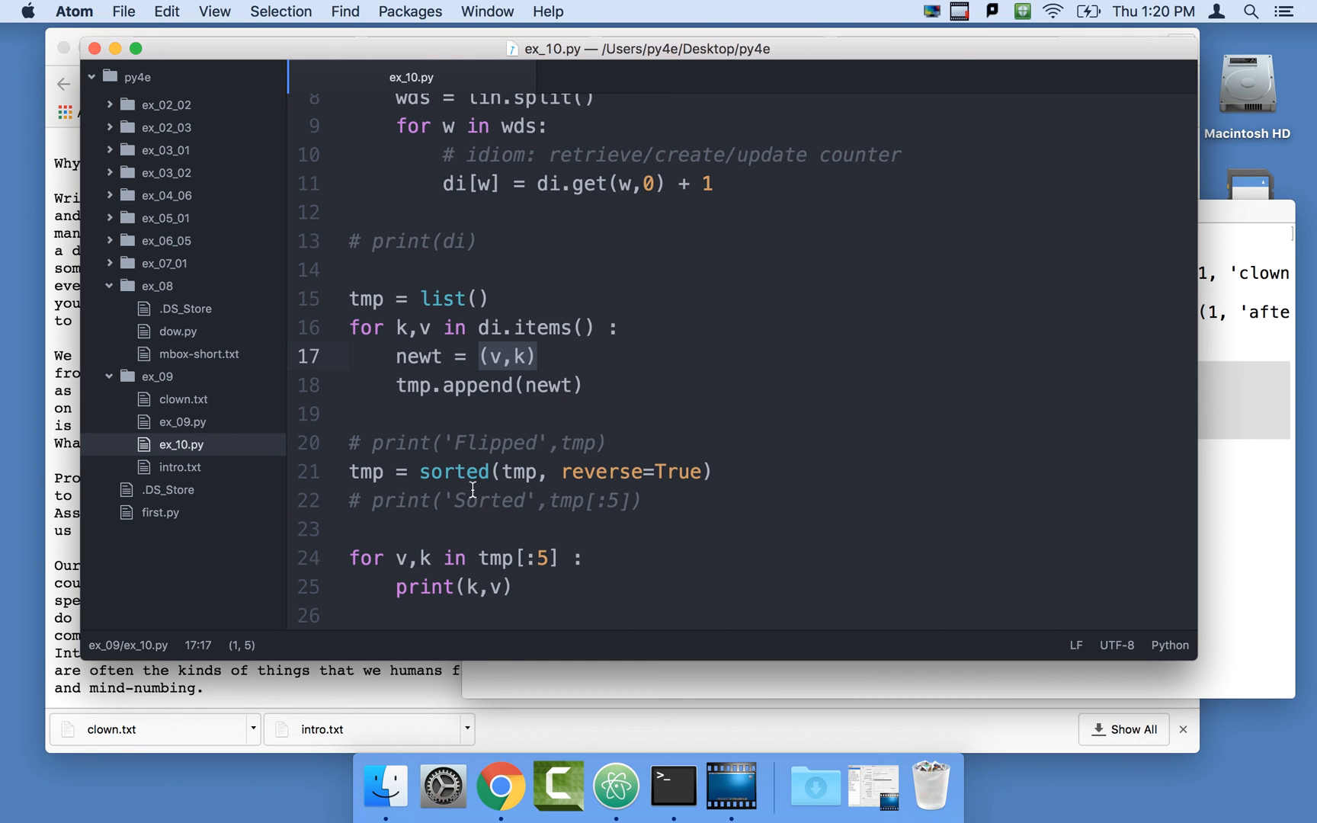
mouse_move(427, 364)
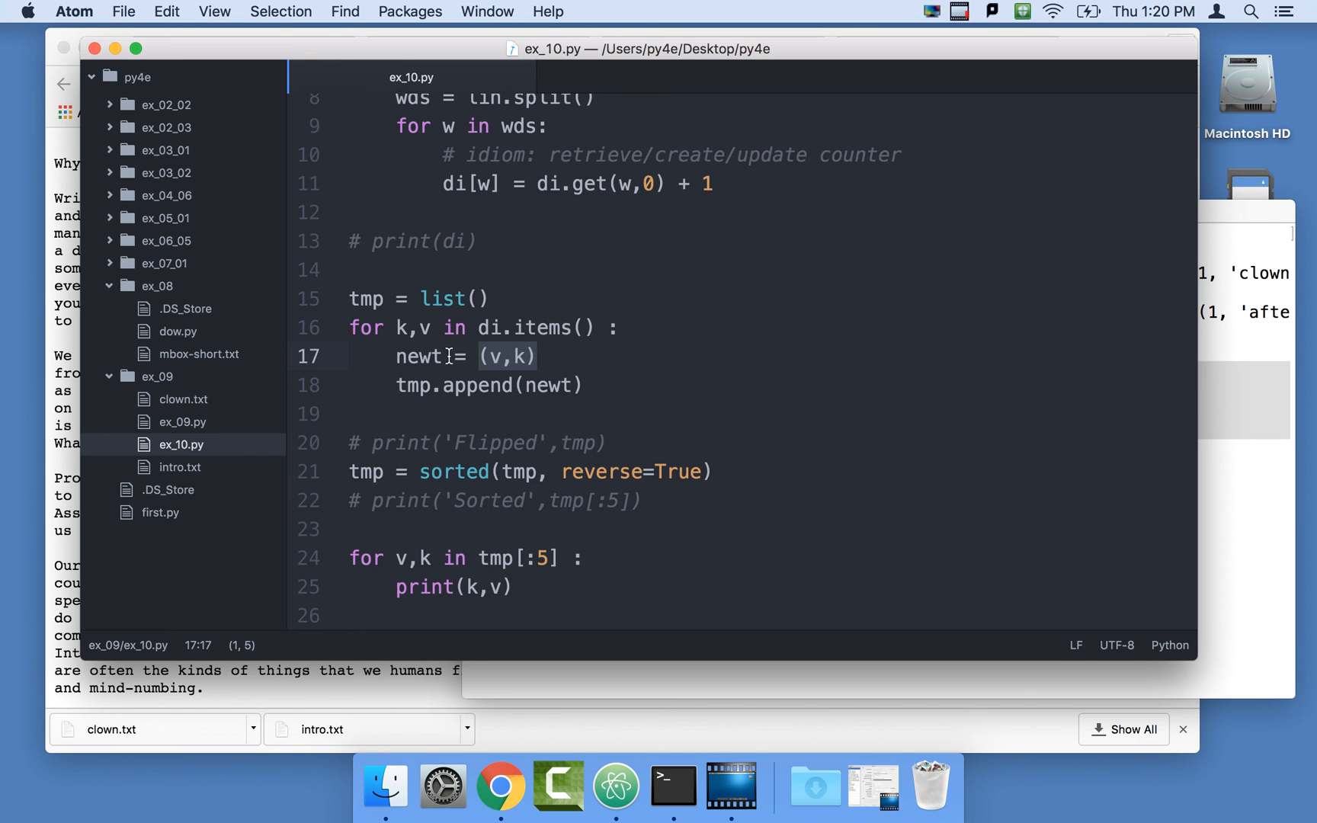
mouse_move(1249, 512)
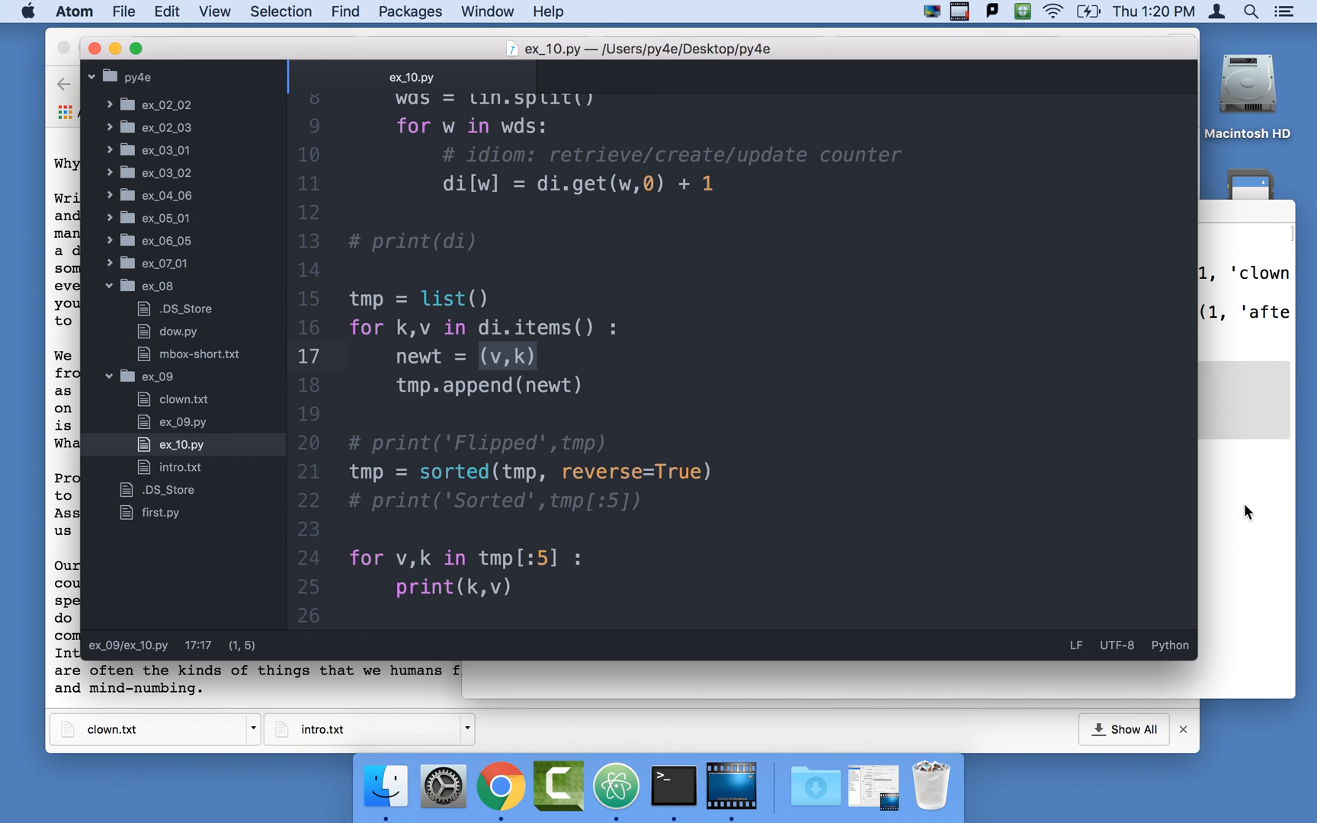
Run ex_10.py on intro.txt, showing the 226, to 204, a 165, and 160, you 130.
click(672, 786)
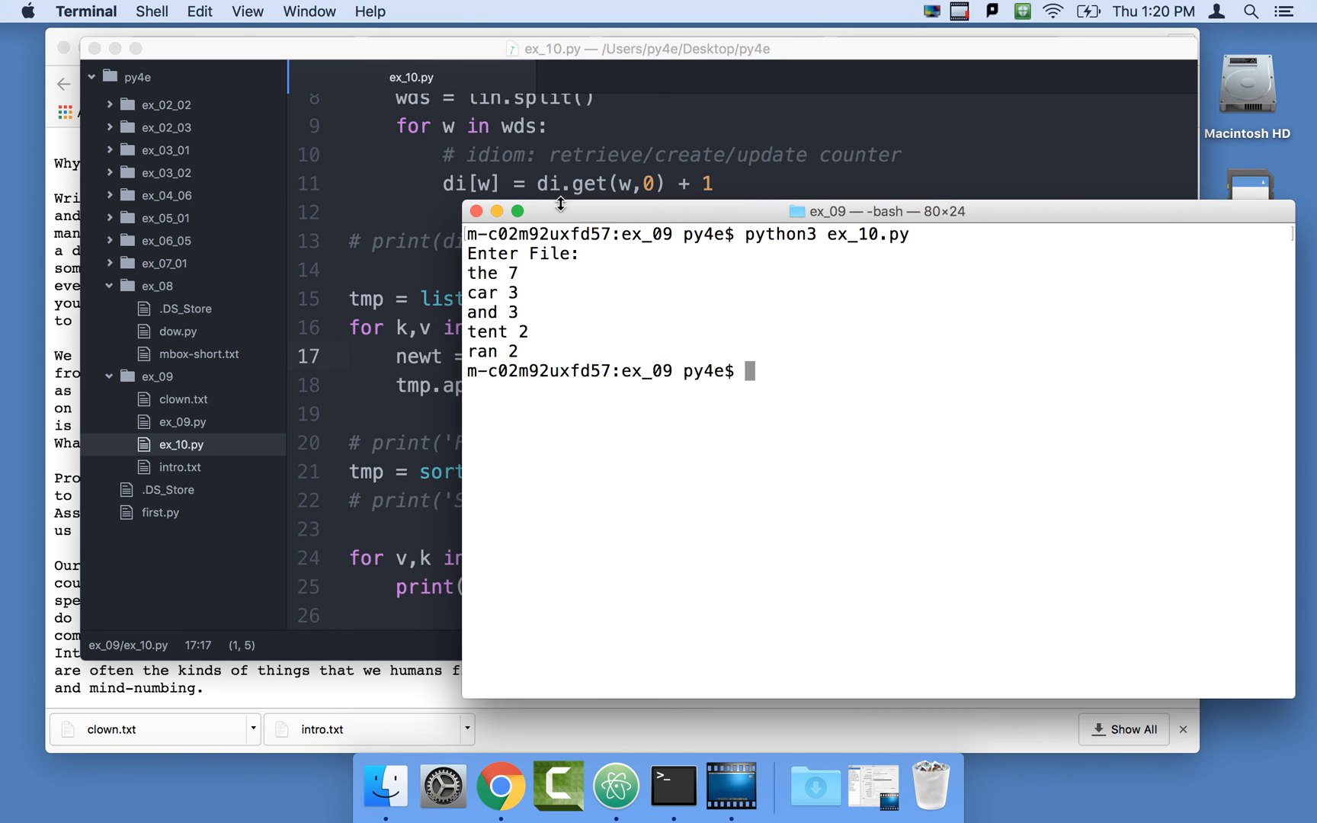
text(python3 ex_10.py)
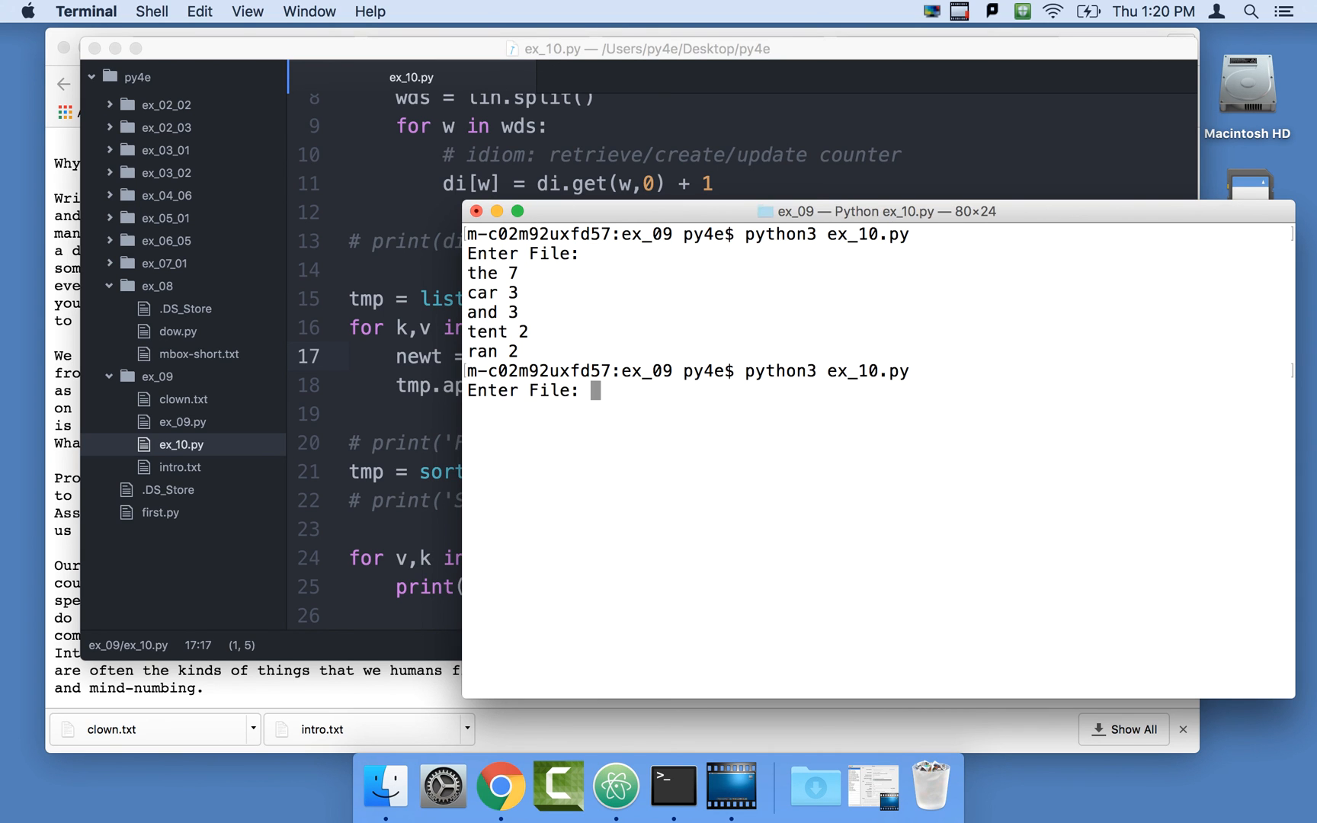
text(intro.txt)
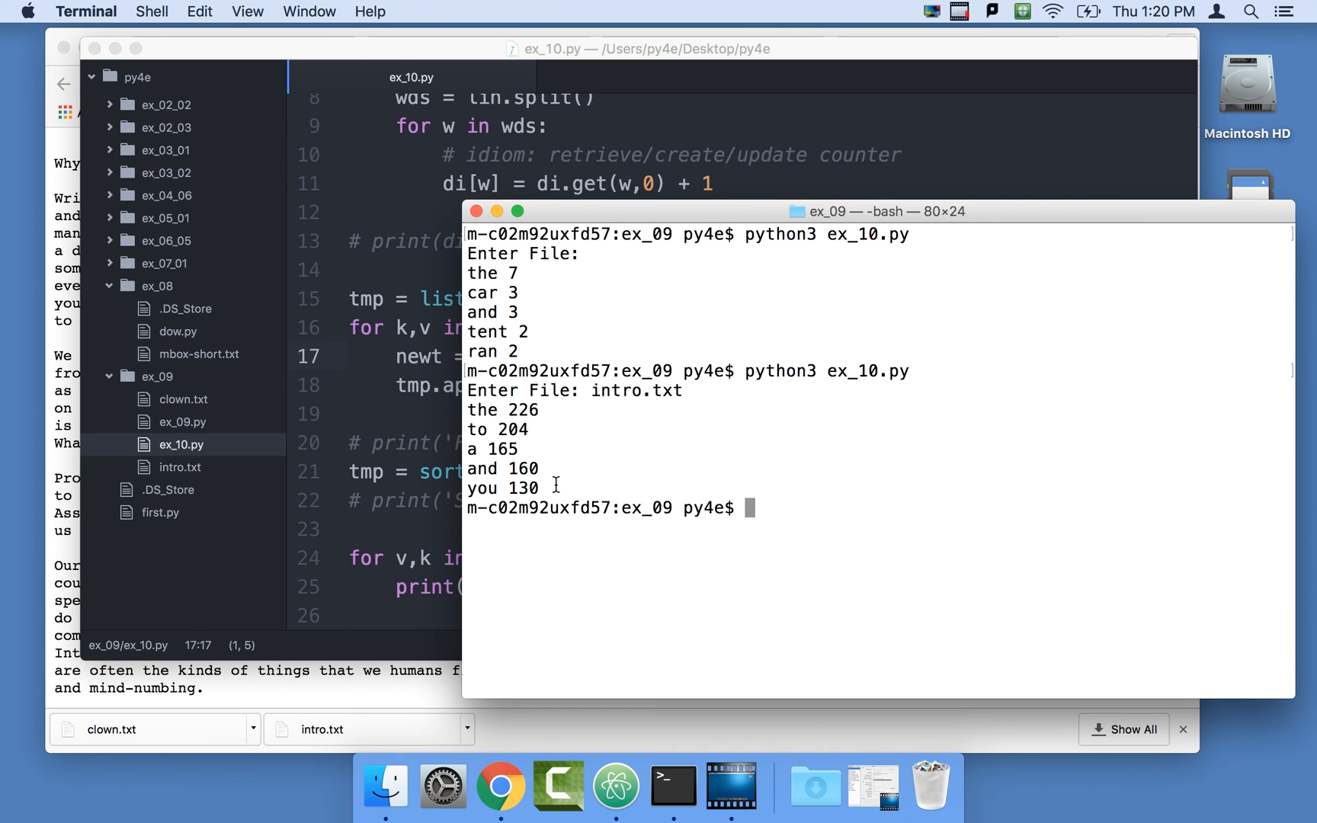
drag(468, 410, 538, 489)
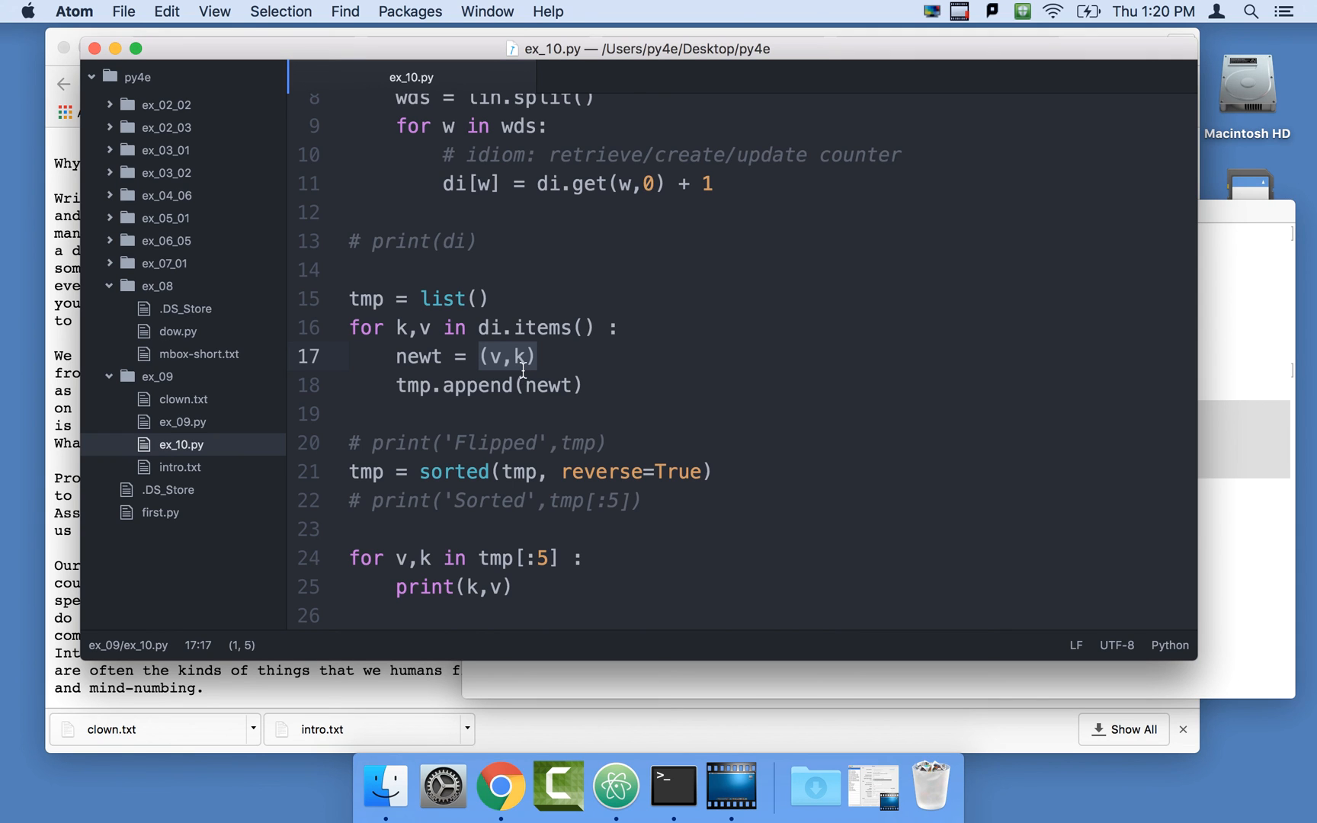
mouse_move(516, 369)
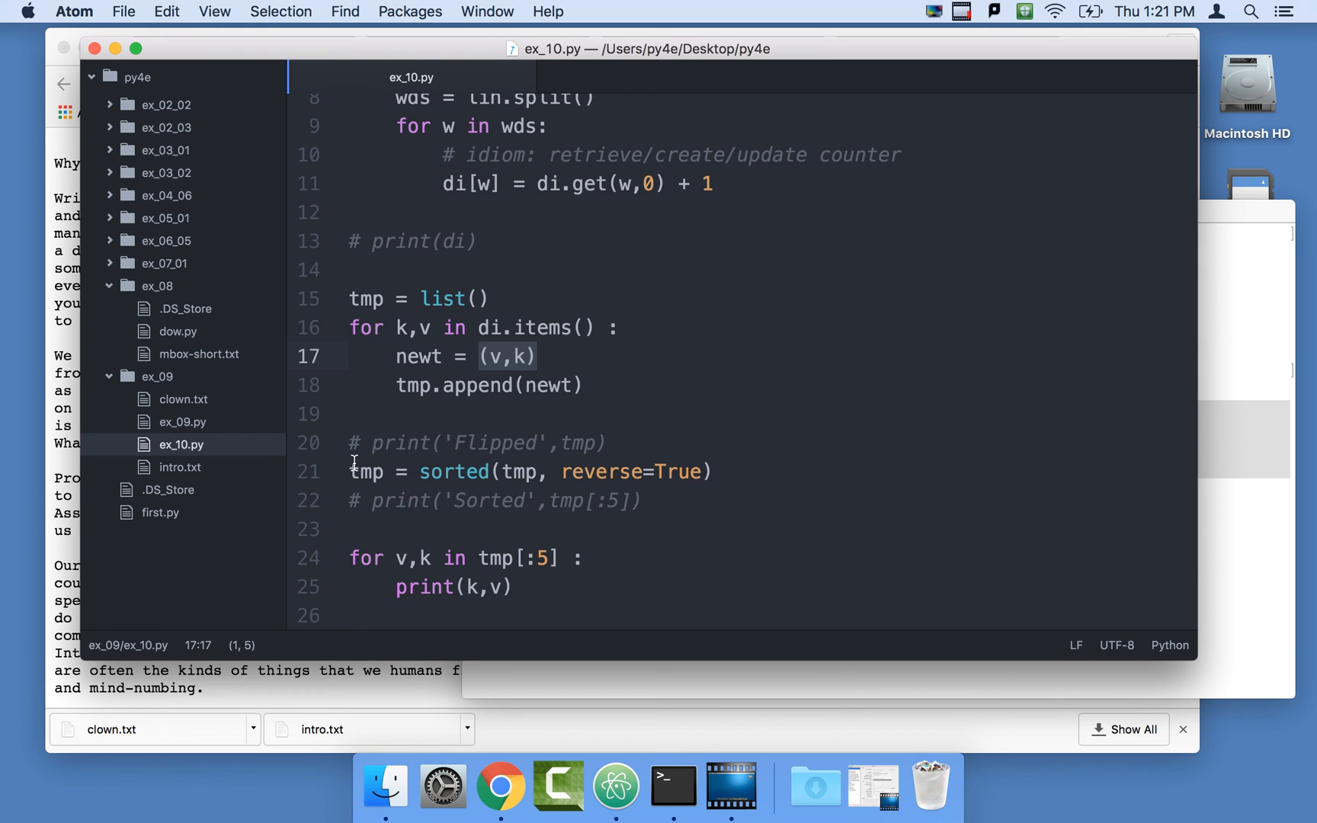
mouse_move(540, 299)
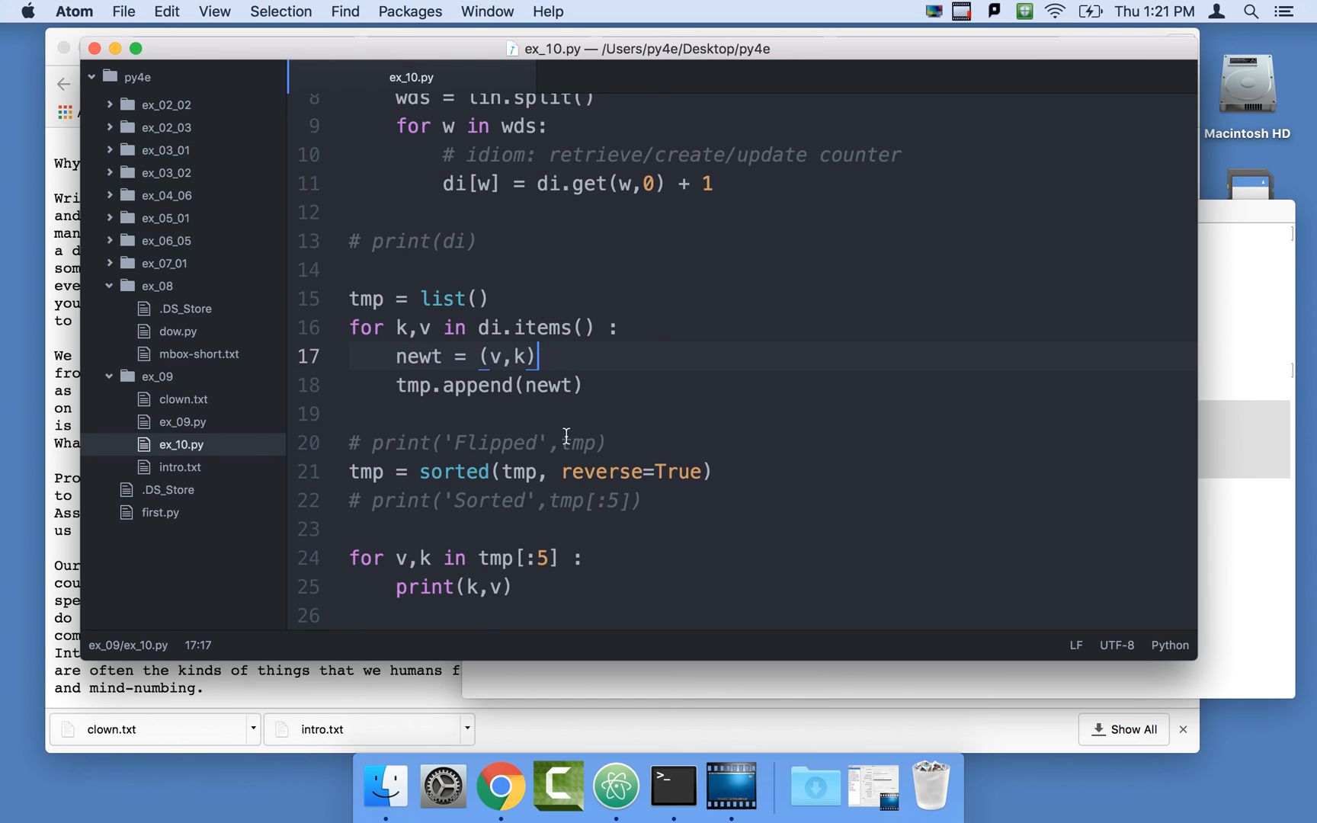
mouse_move(442, 622)
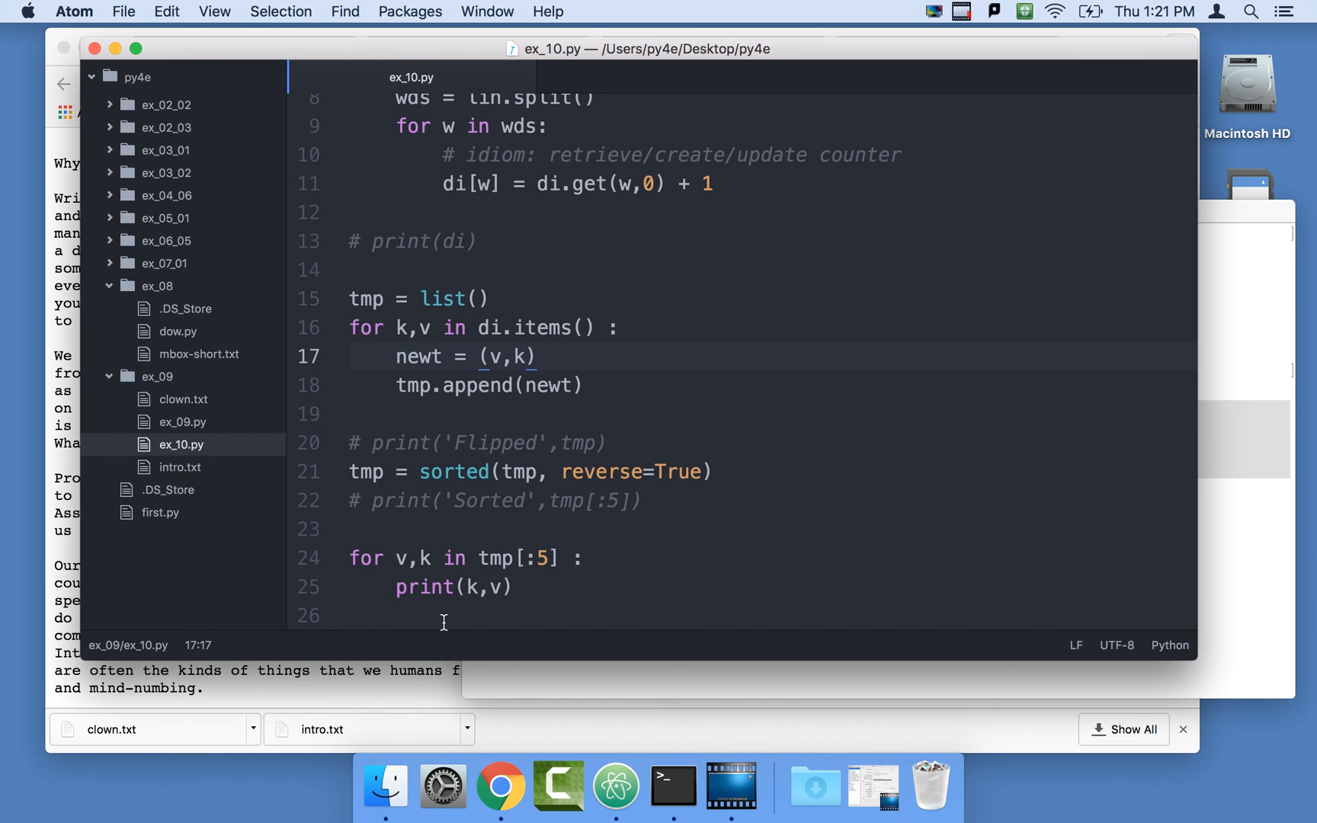
Leave ex_10.py as is and bring up the intro.txt page from py4e.com in Chrome.
click(500, 787)
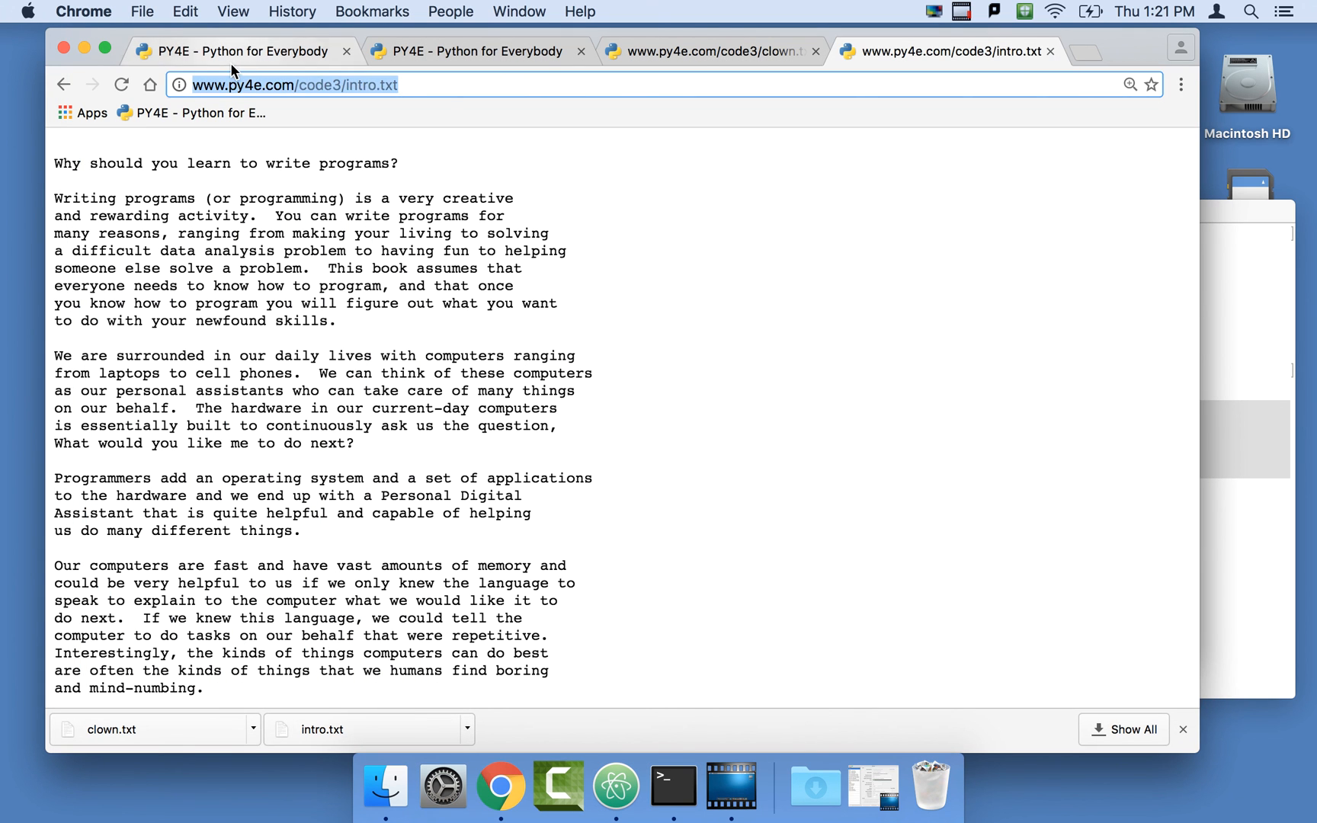